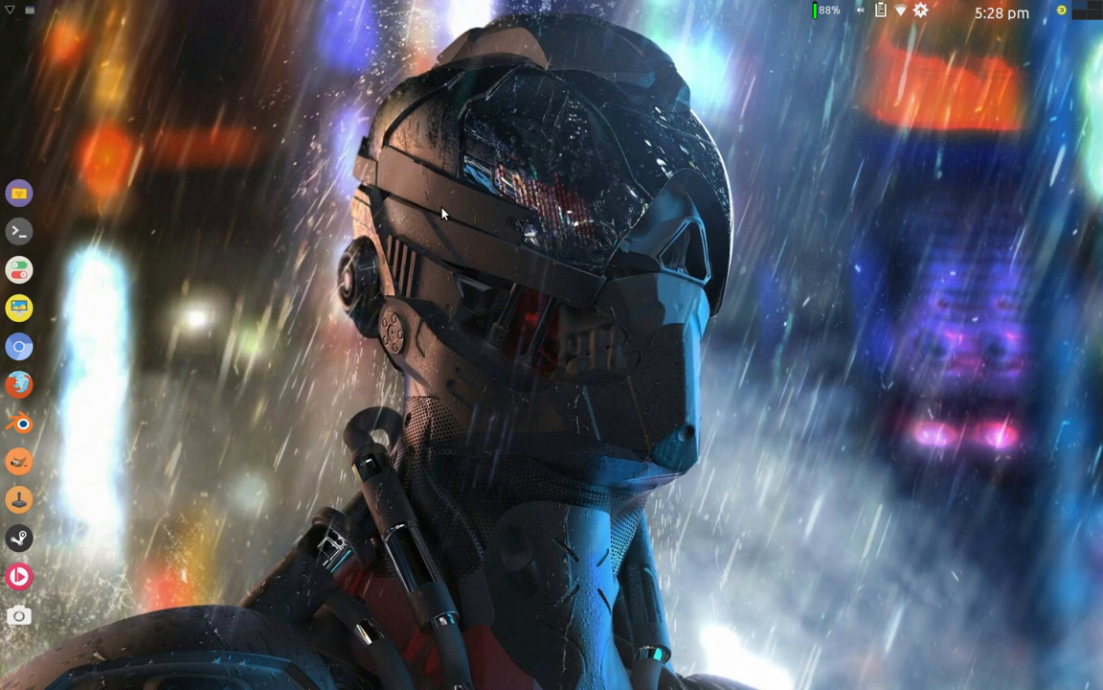
mouse_move(248, 217)
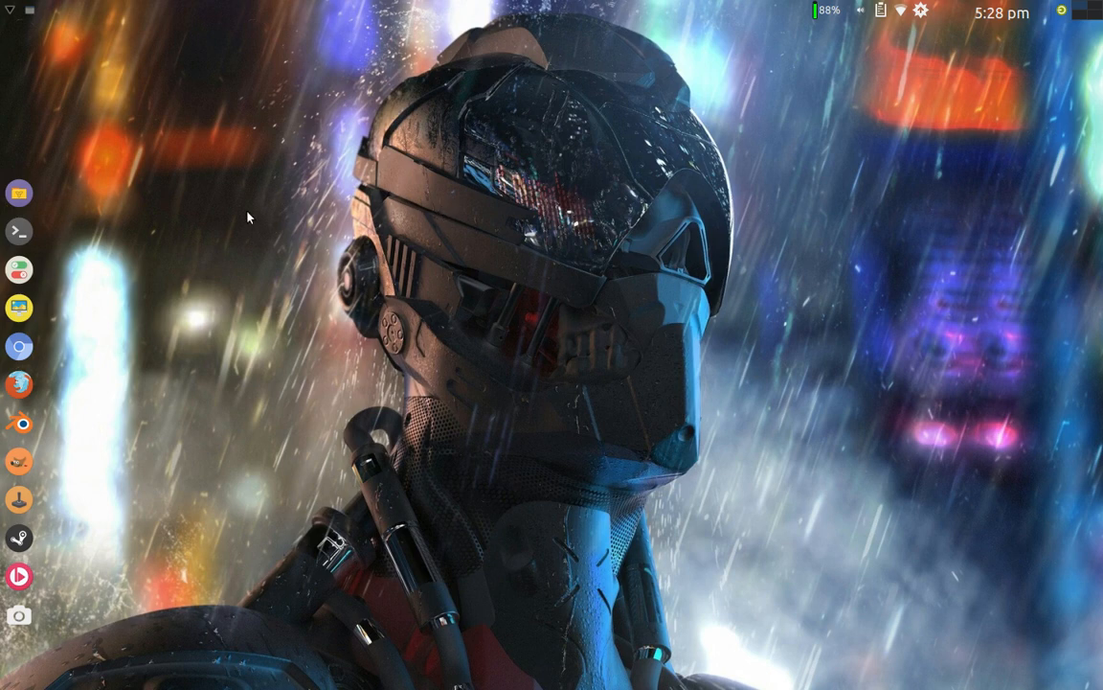
mouse_move(551, 278)
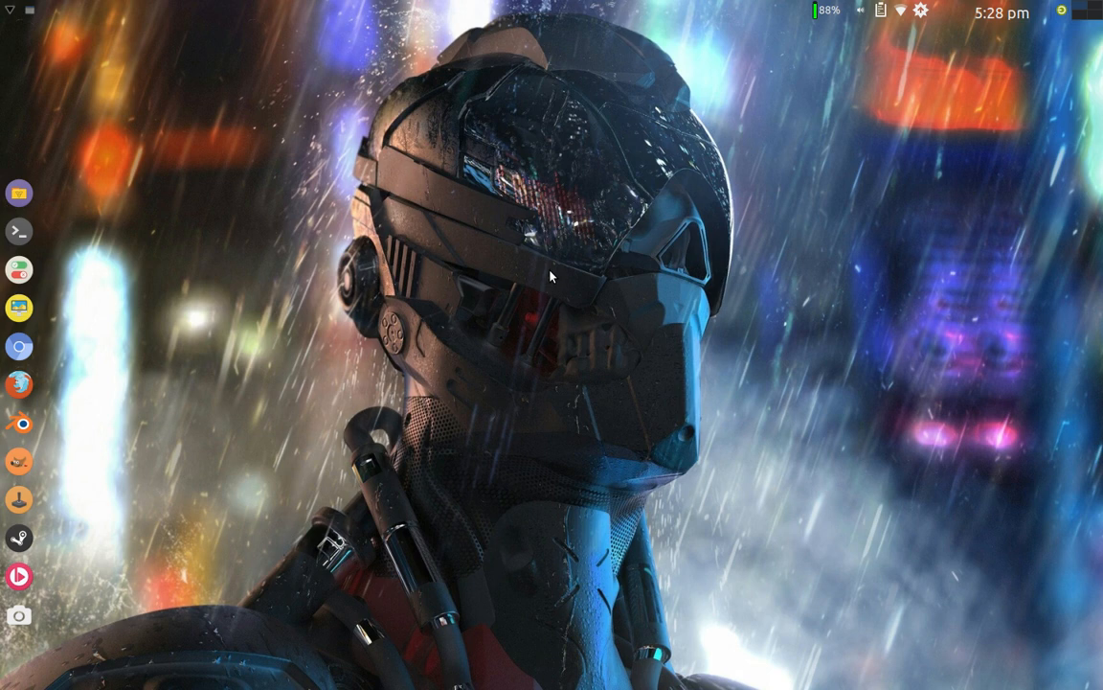
mouse_move(563, 309)
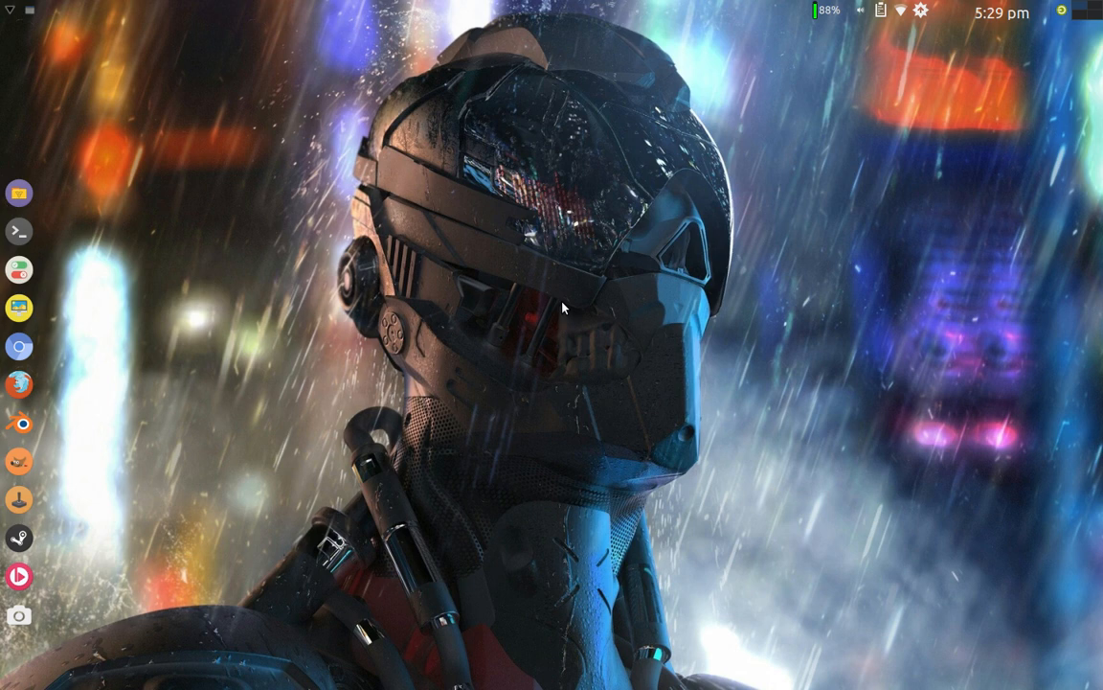
mouse_move(488, 271)
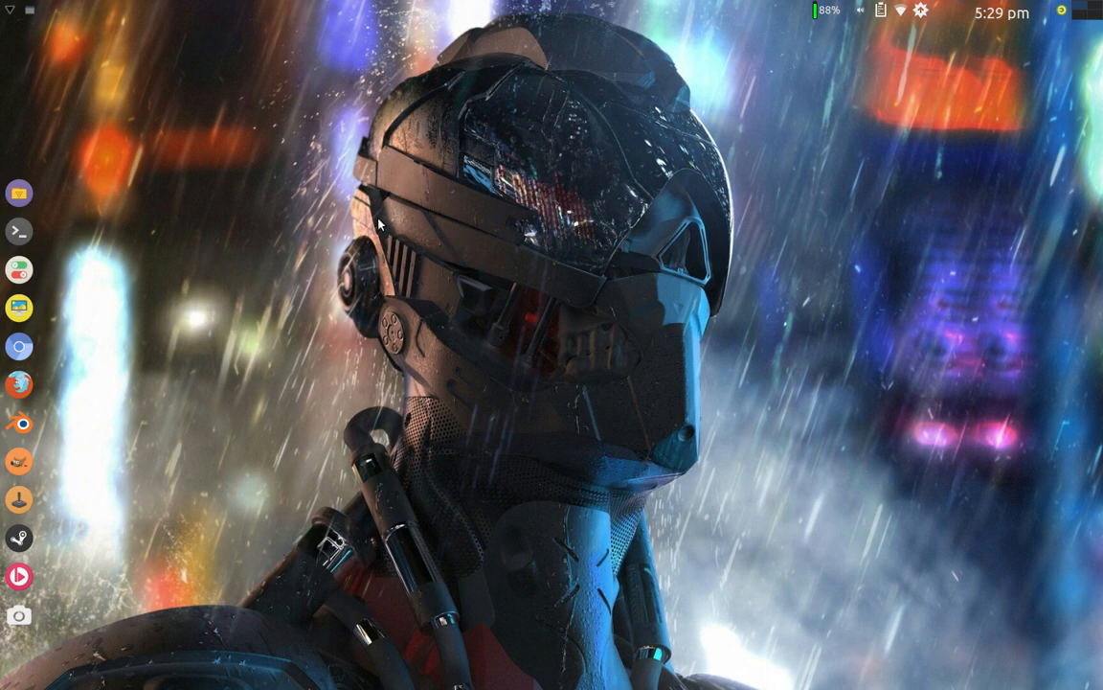
mouse_move(14, 32)
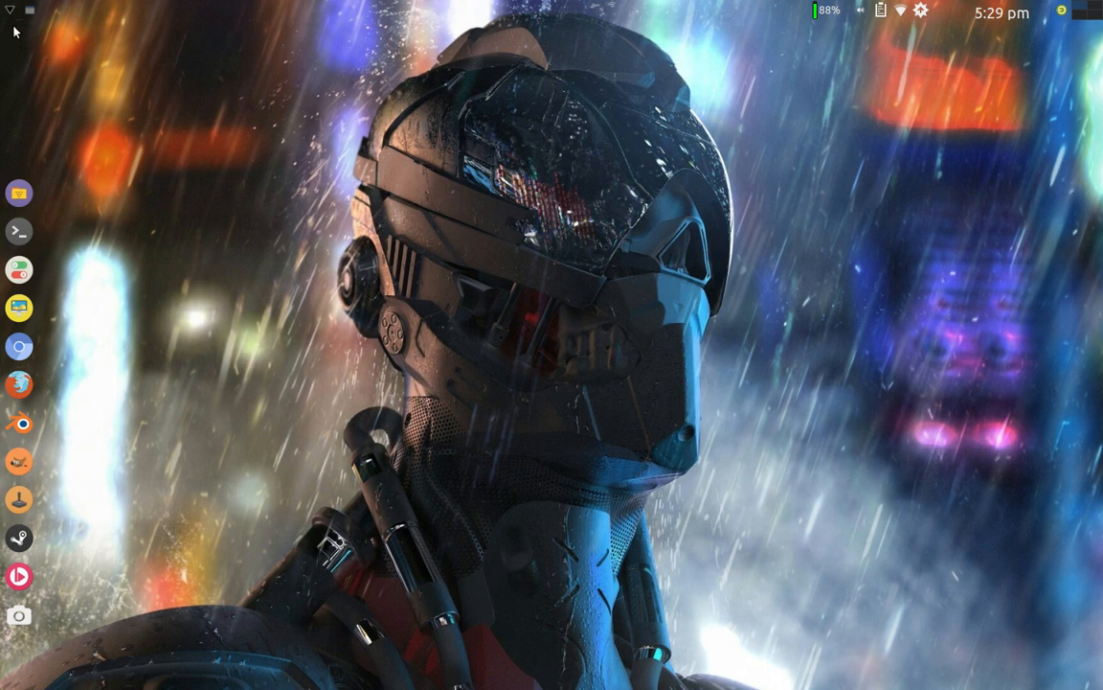
Launch gFTP from the Applications menu's Internet category
click(13, 20)
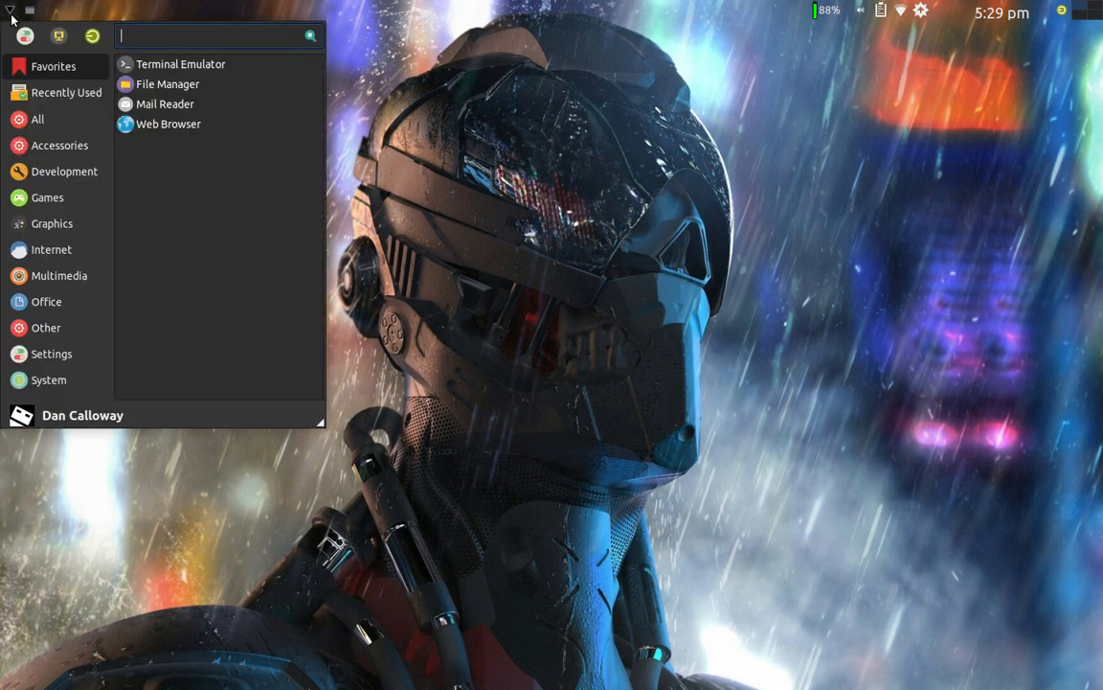
click(51, 249)
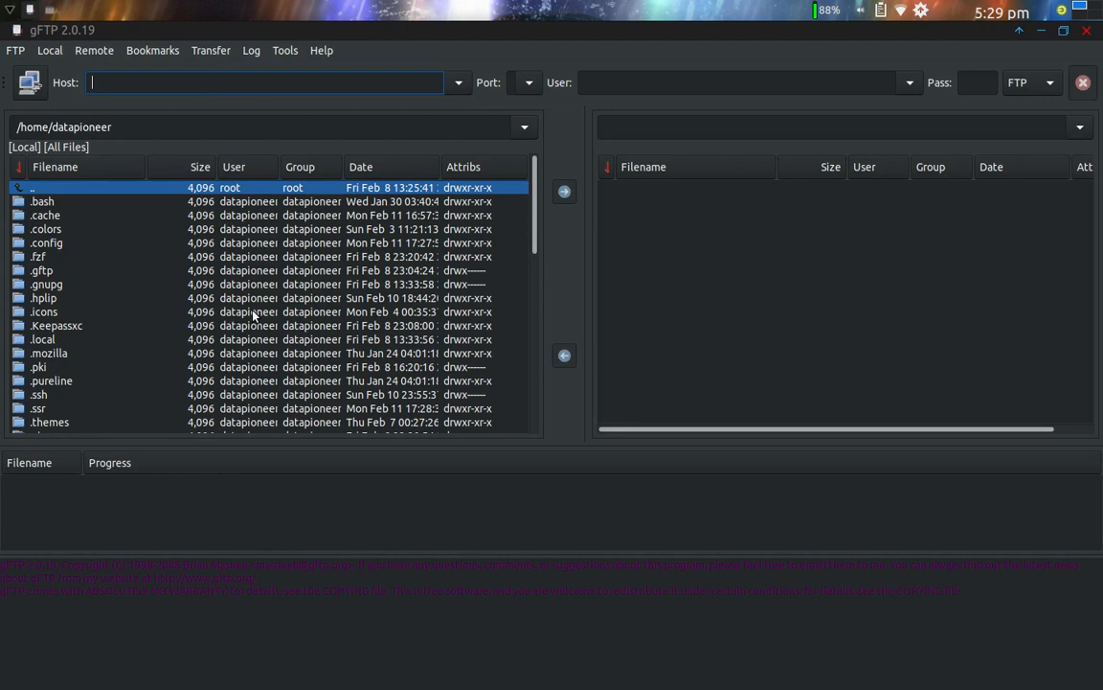
mouse_move(848, 233)
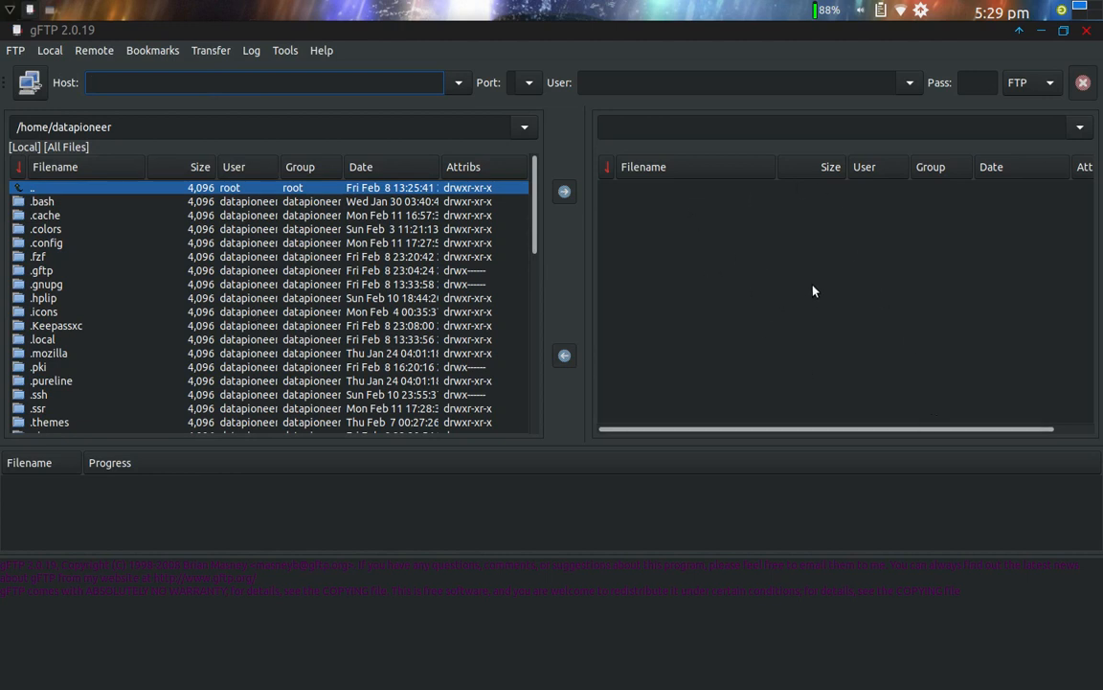
click(263, 82)
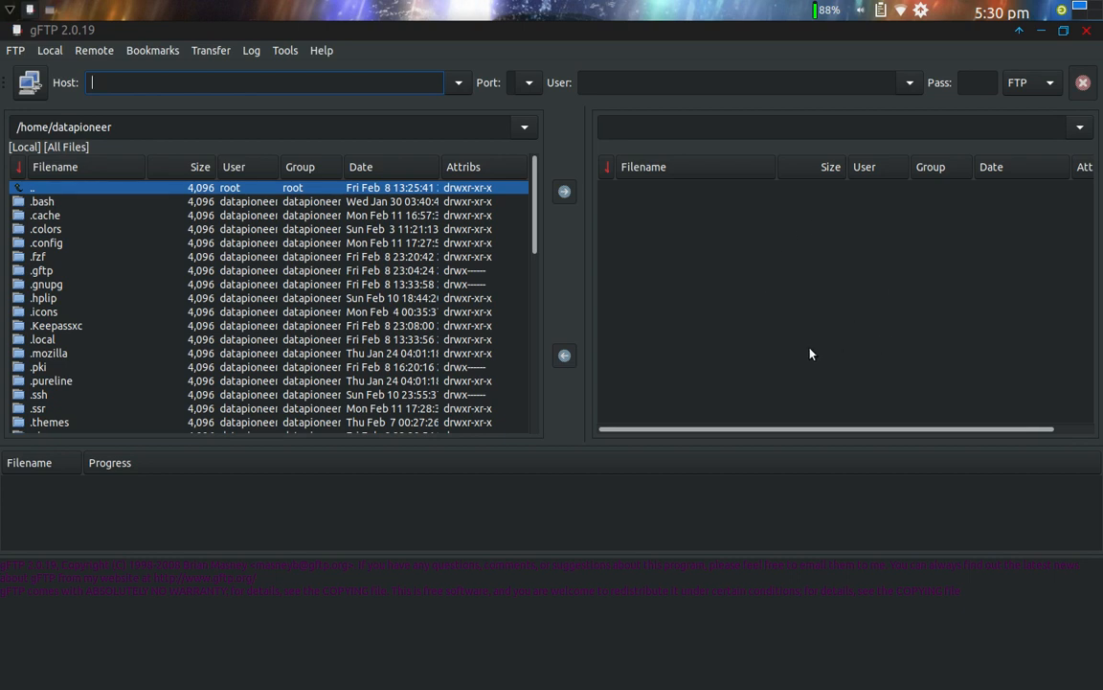
mouse_move(830, 335)
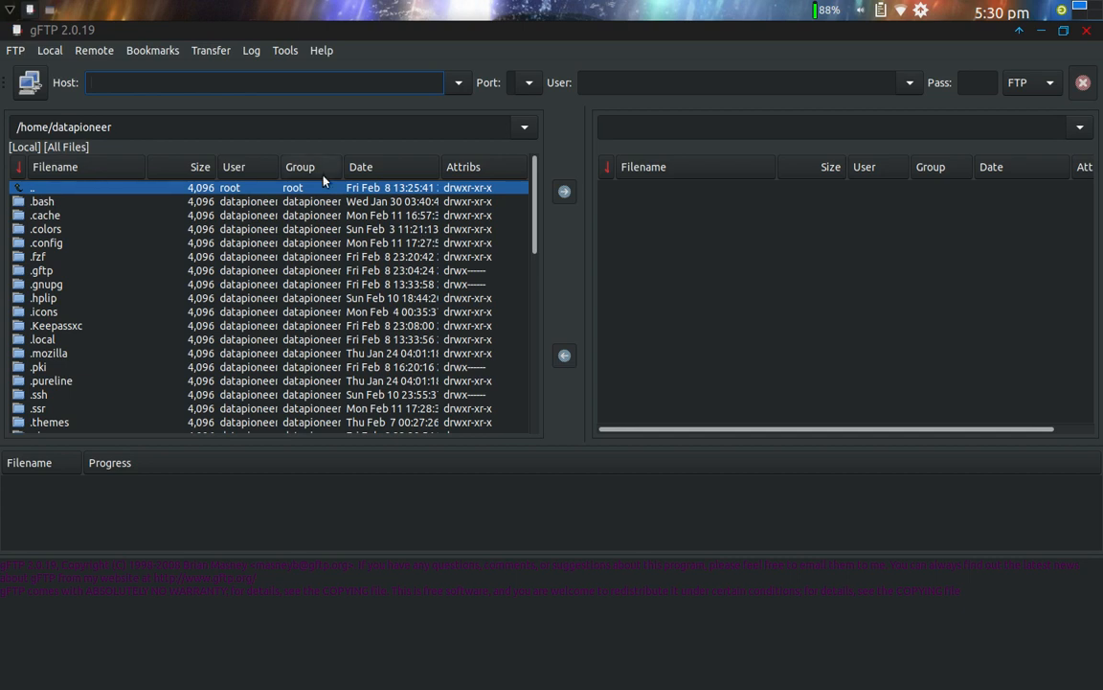
Enter host 192.168.1.157 and user name 'dancal' for the connection
text(192.168.1.157)
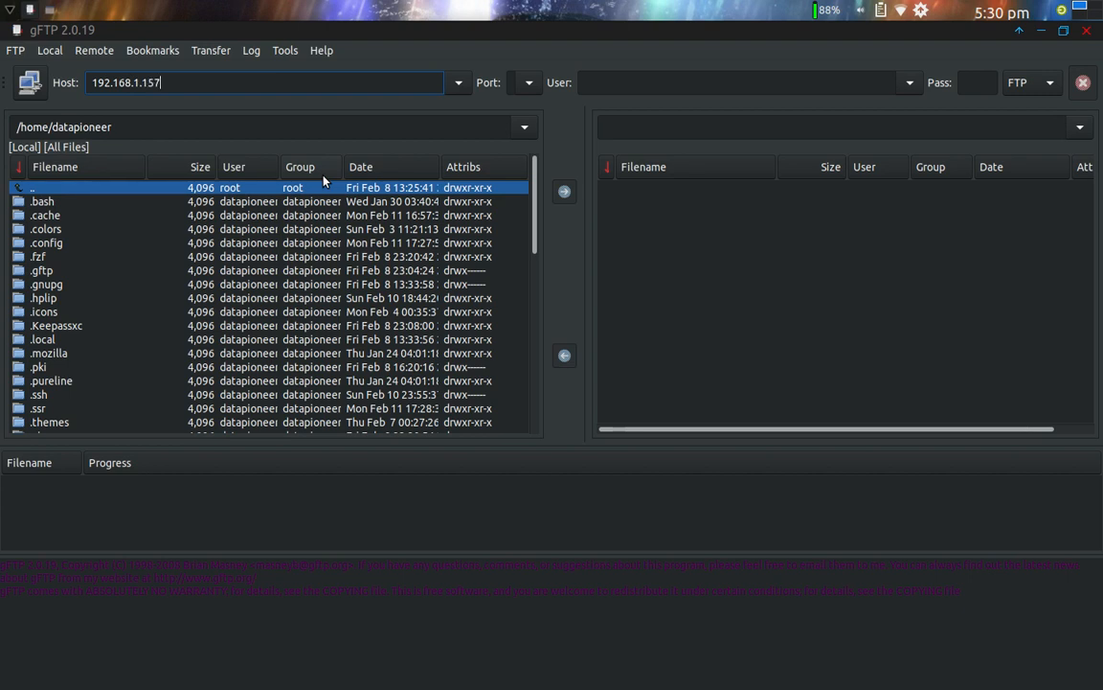
mouse_move(633, 87)
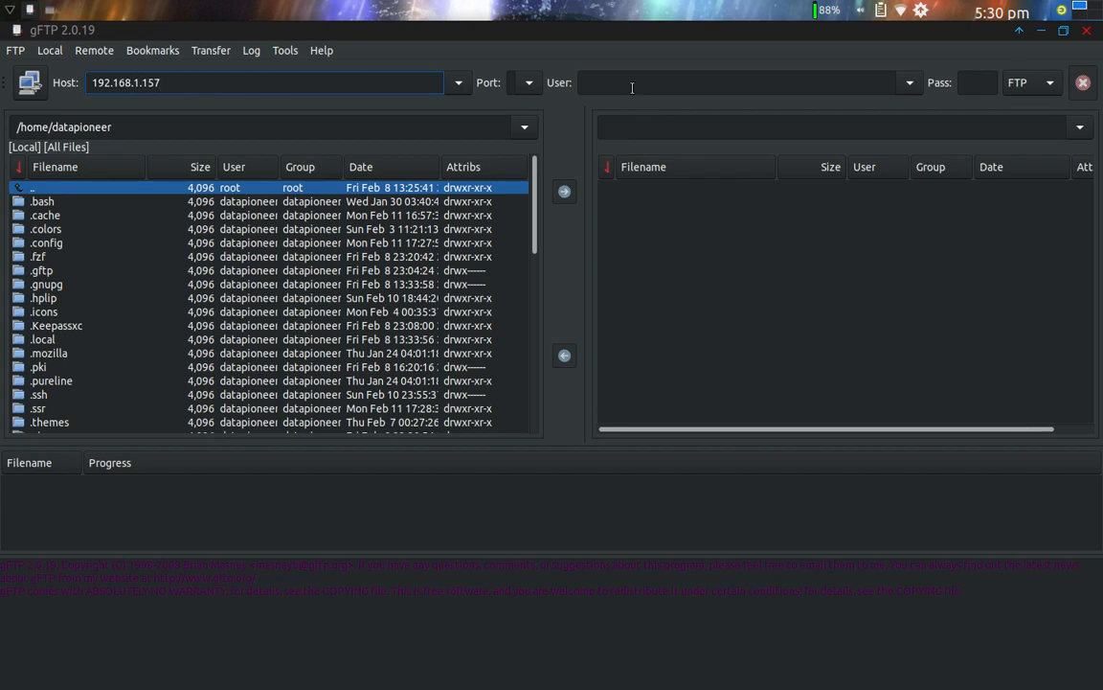
click(737, 83)
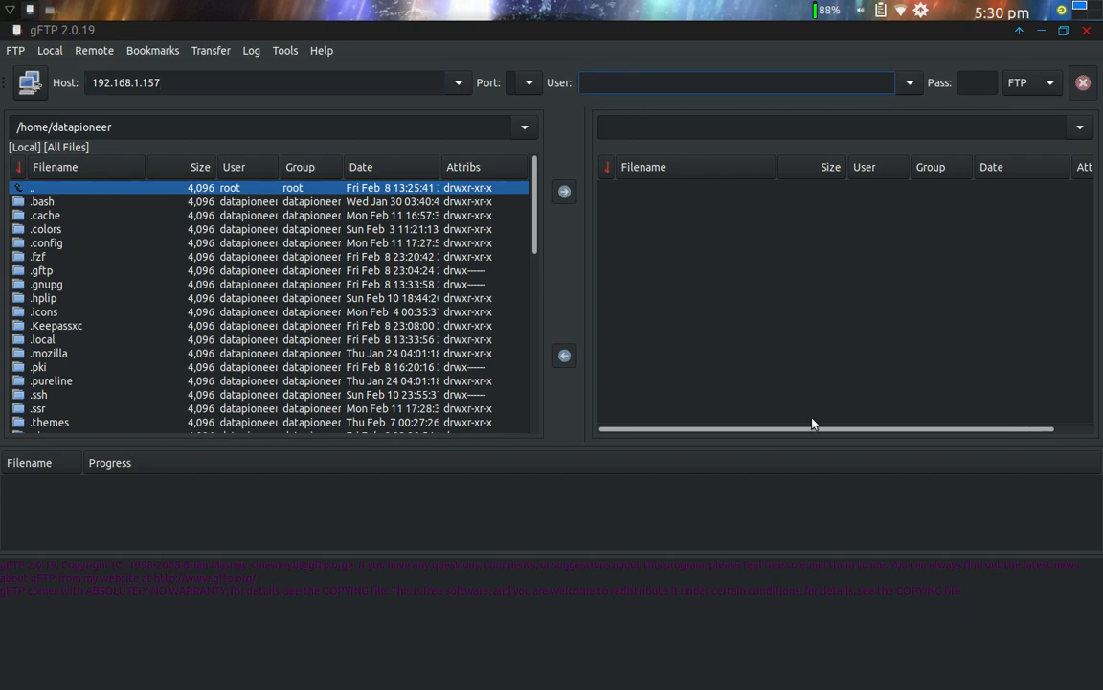
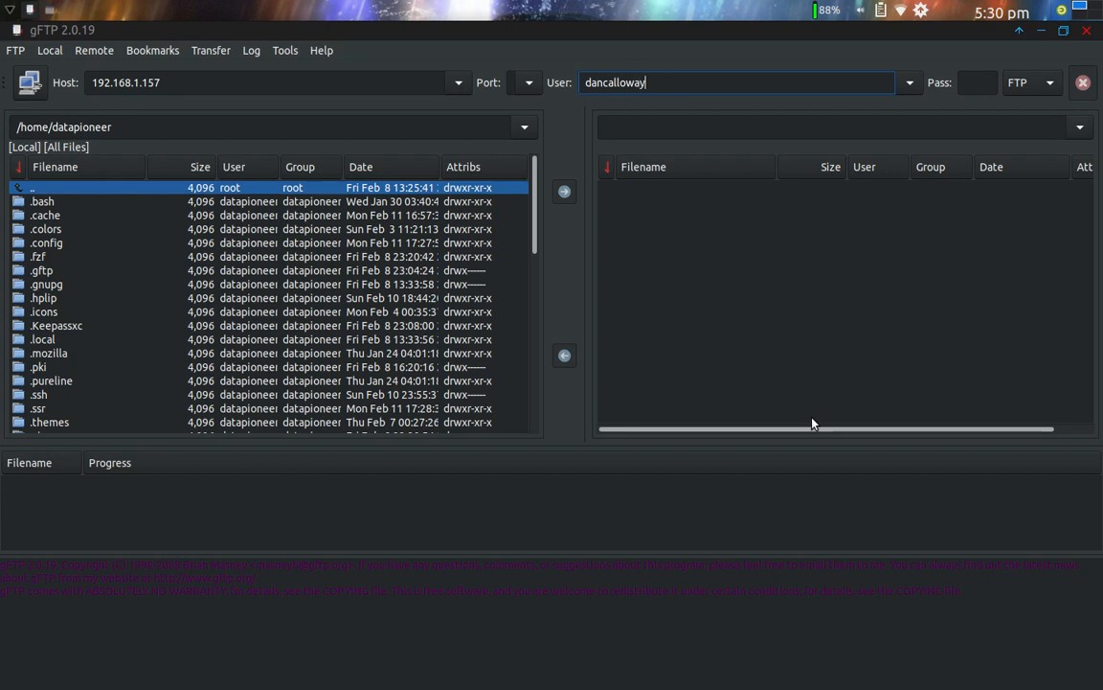
mouse_move(674, 285)
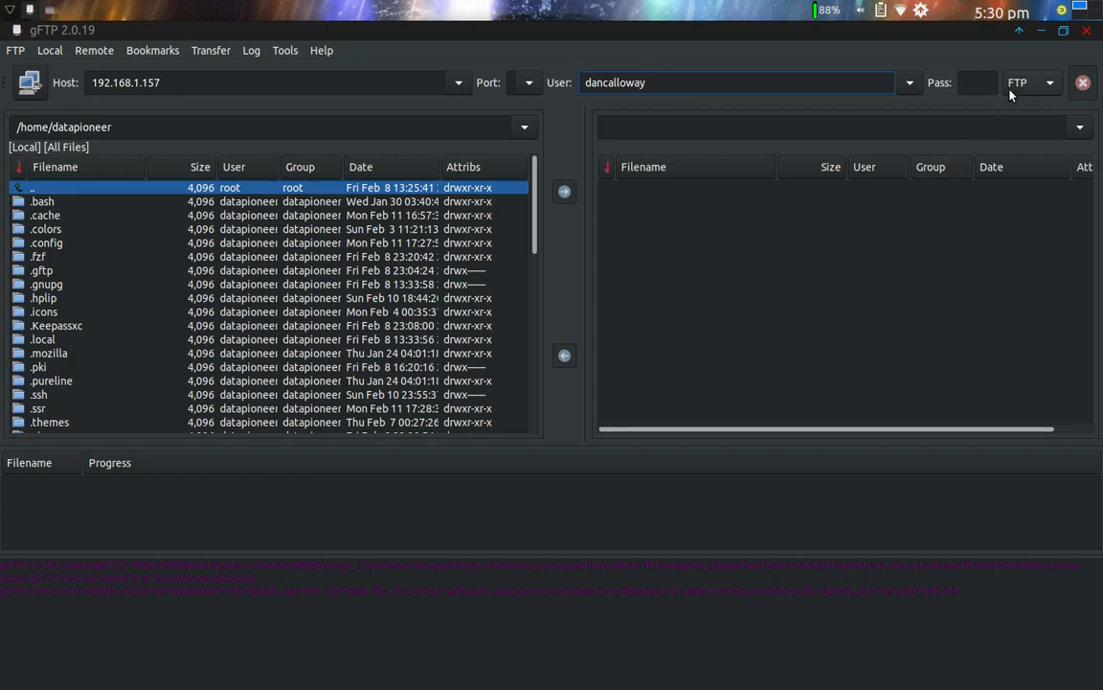
click(1030, 83)
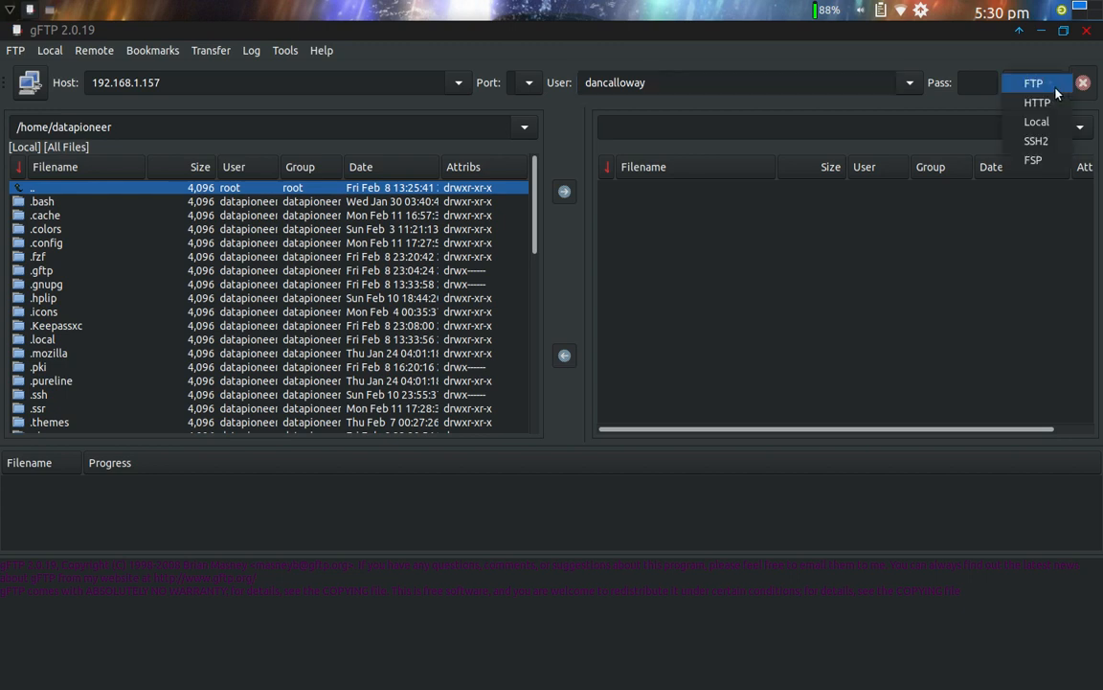
mouse_move(1052, 94)
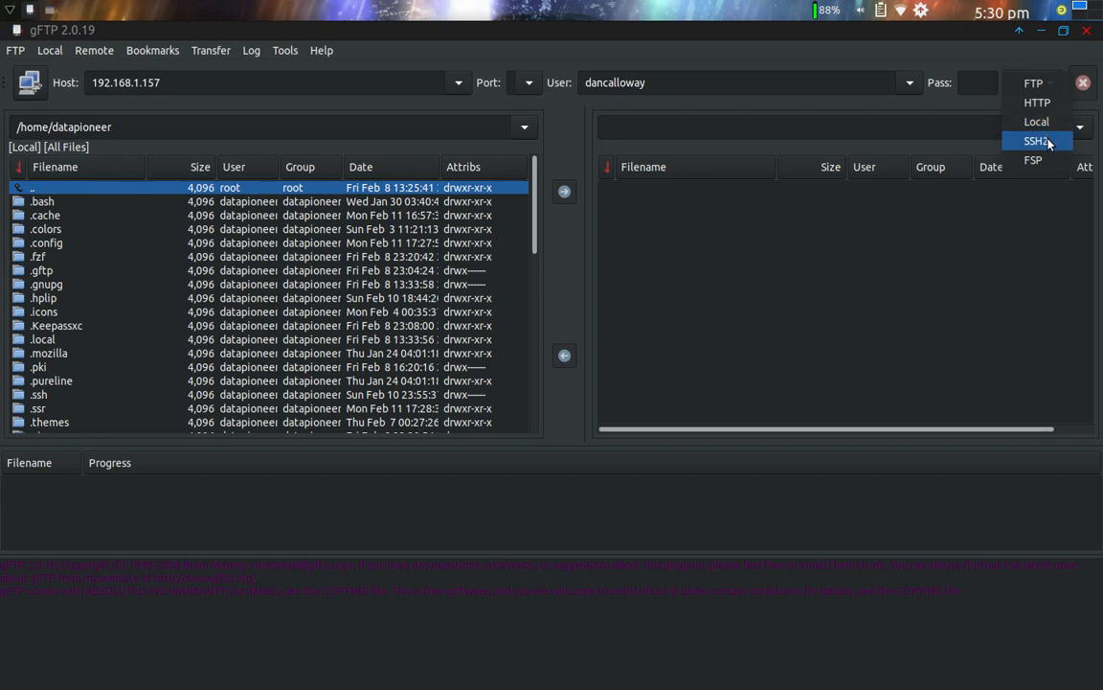
mouse_move(1037, 160)
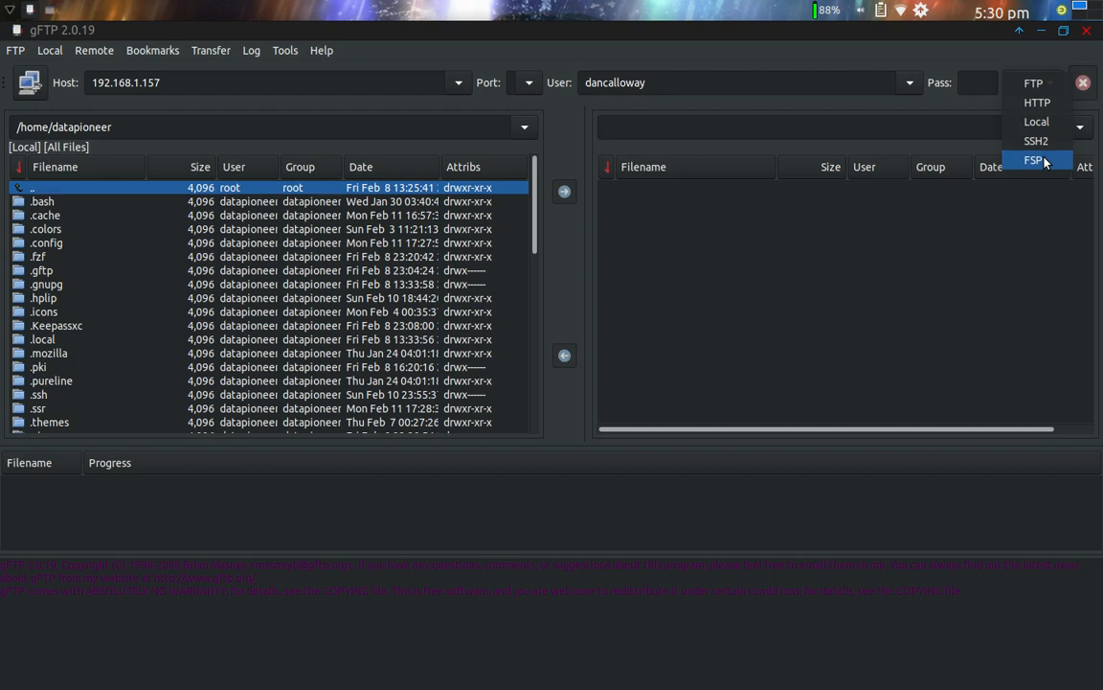
mouse_move(1037, 141)
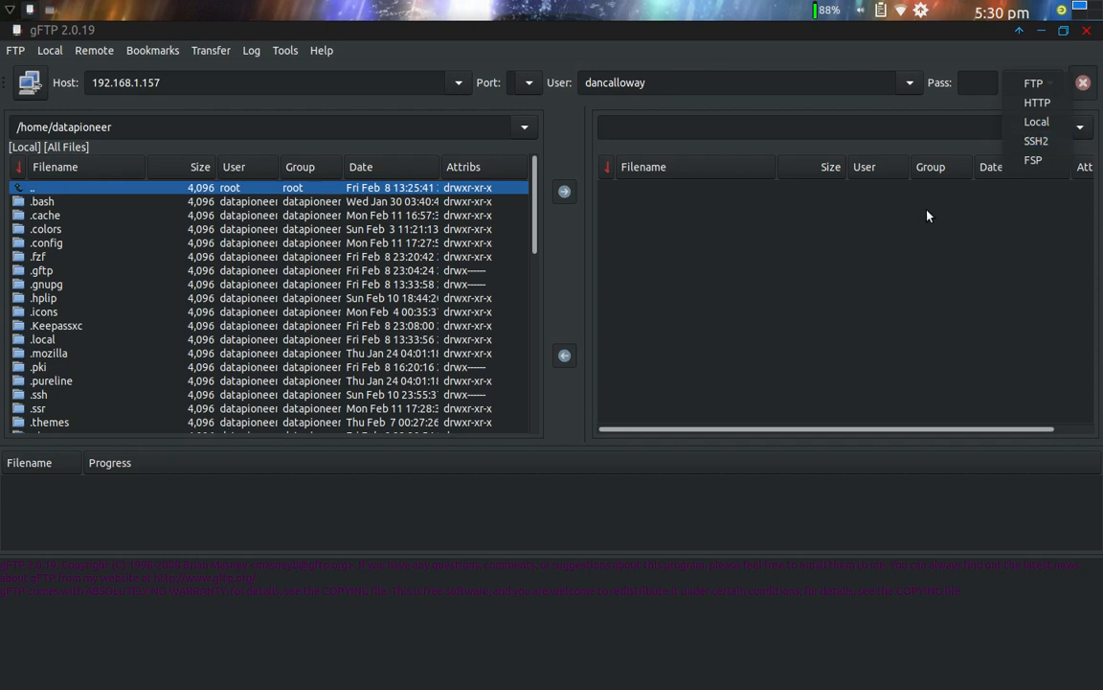
mouse_move(906, 222)
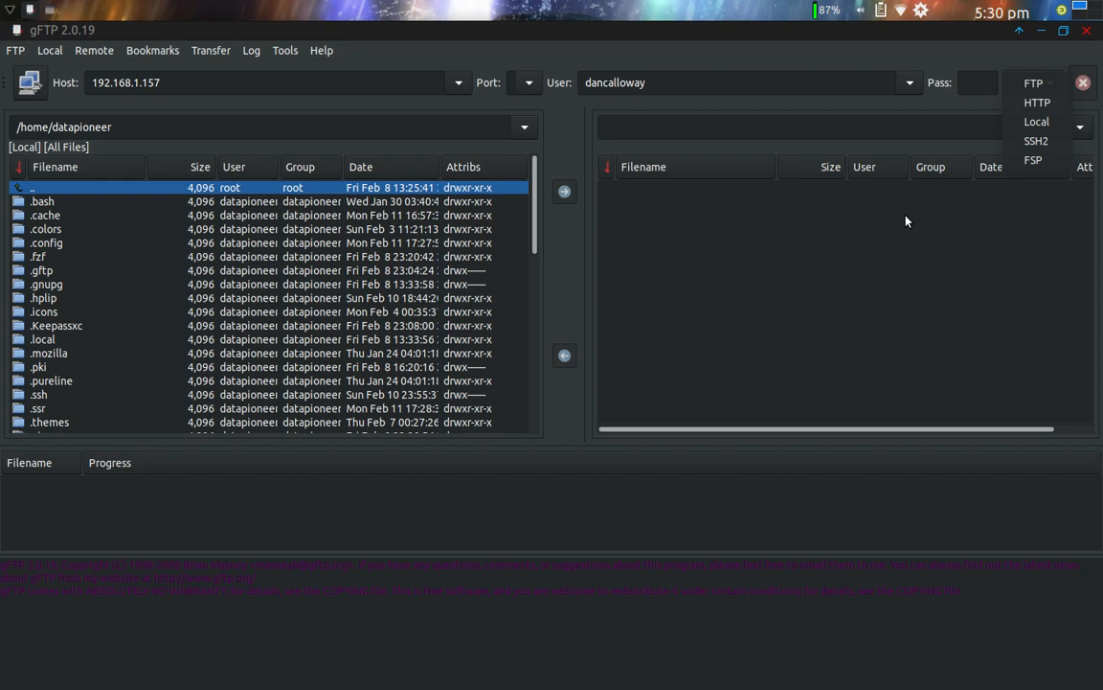
mouse_move(862, 259)
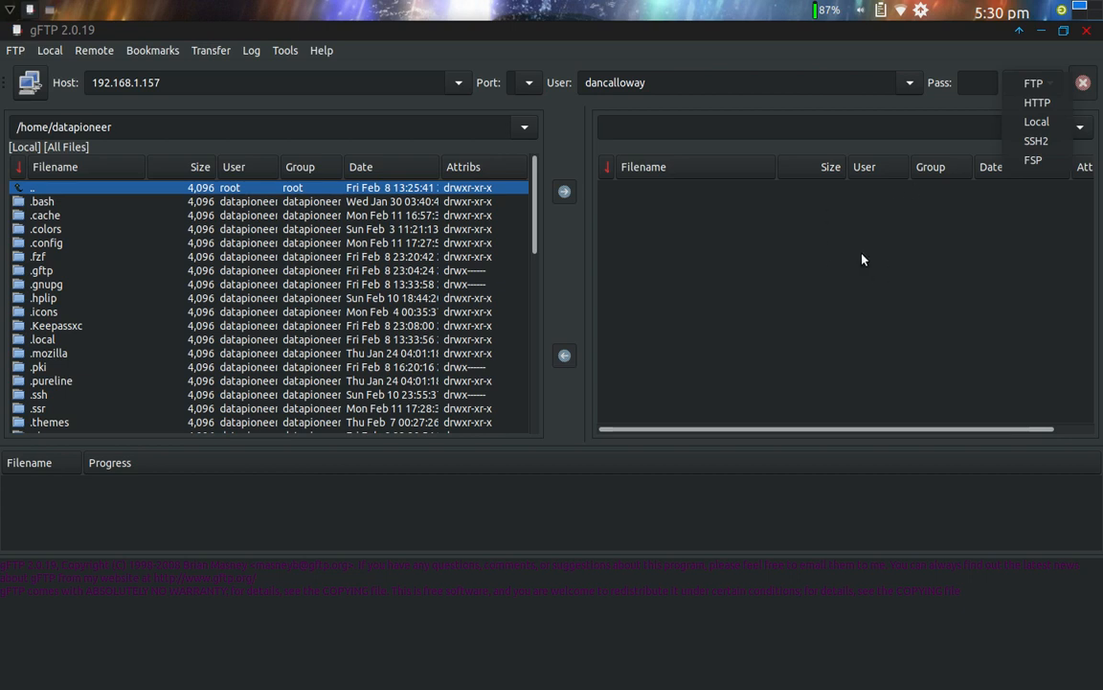
mouse_move(958, 202)
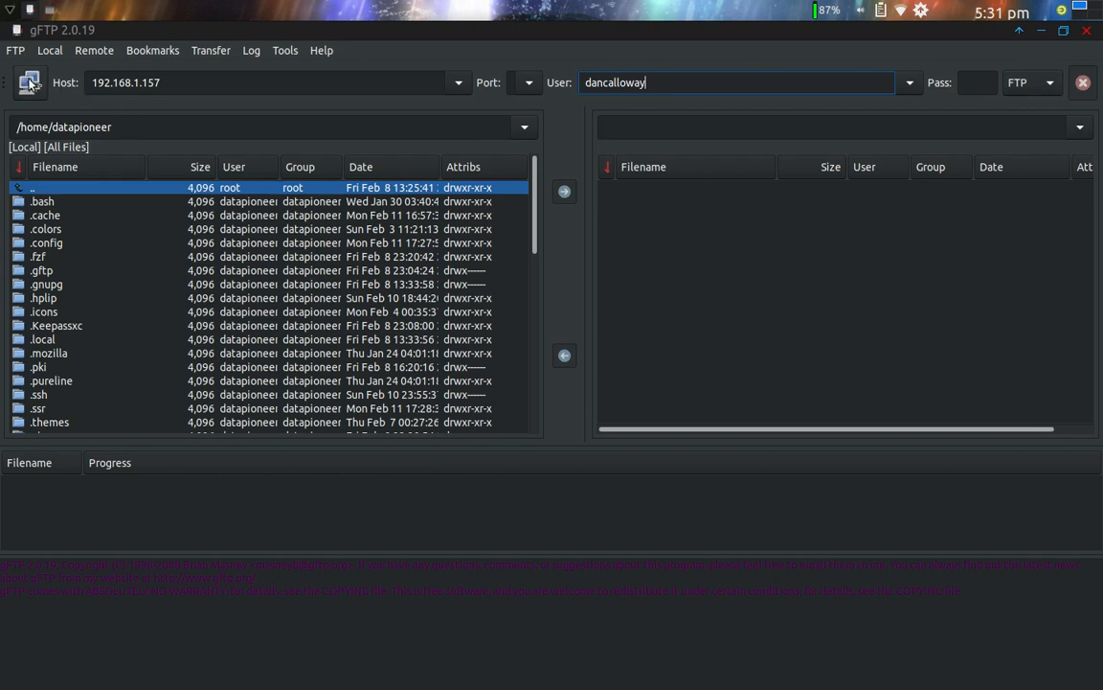
Connect to 192.168.1.157, supplying the password in the Enter Password dialog
click(29, 83)
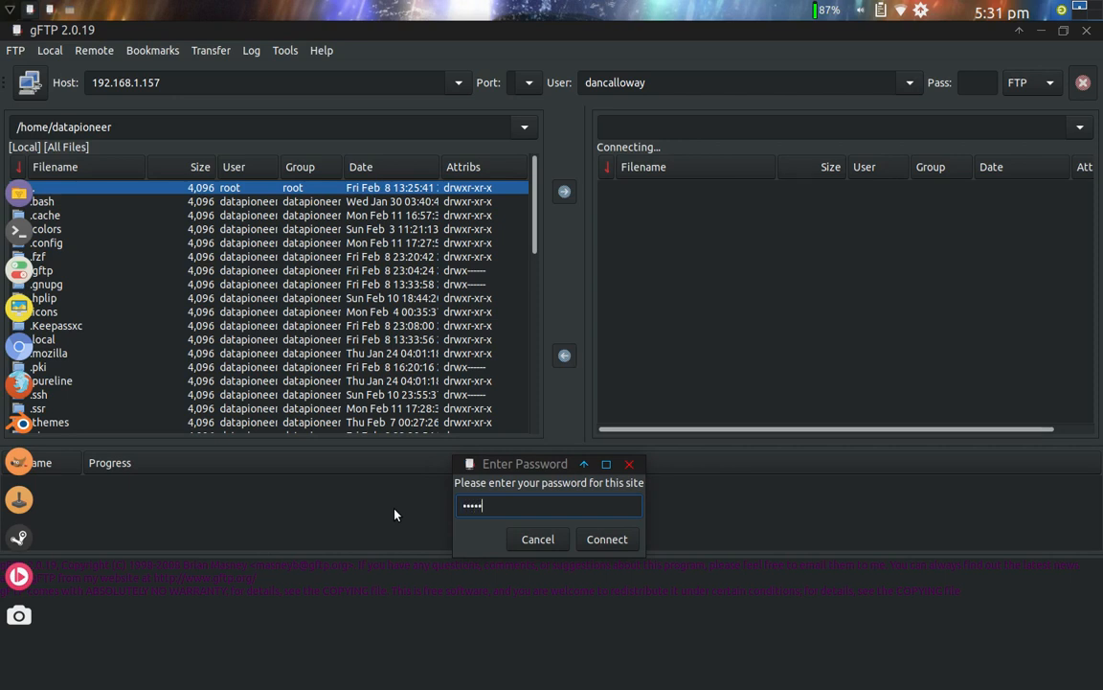
click(606, 538)
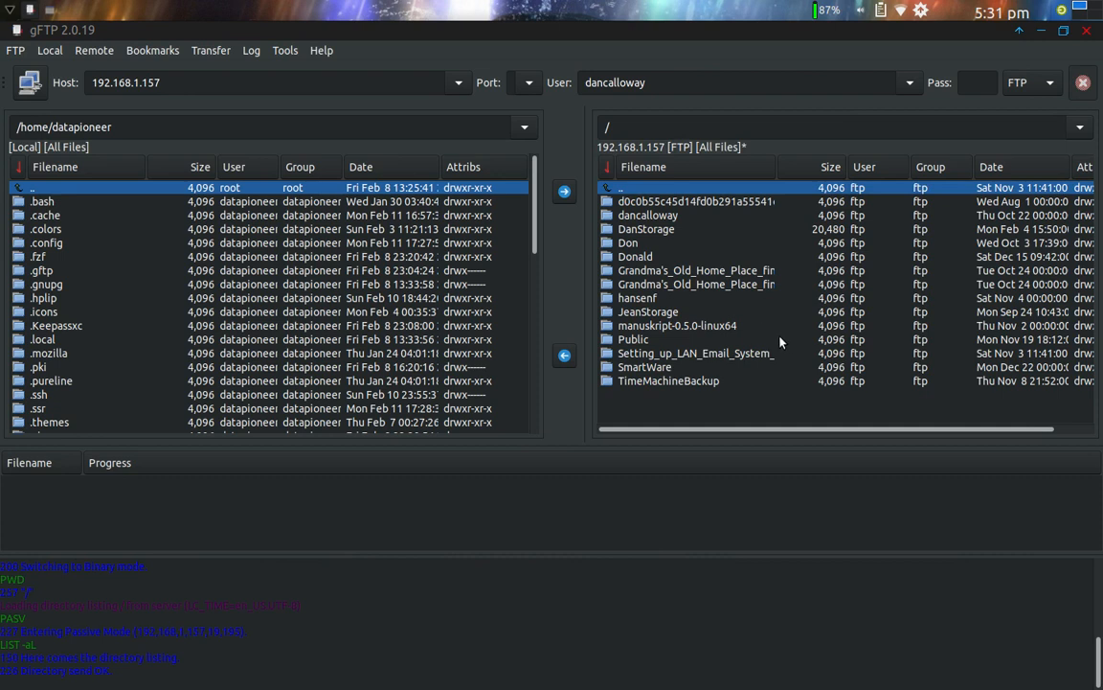
mouse_move(762, 387)
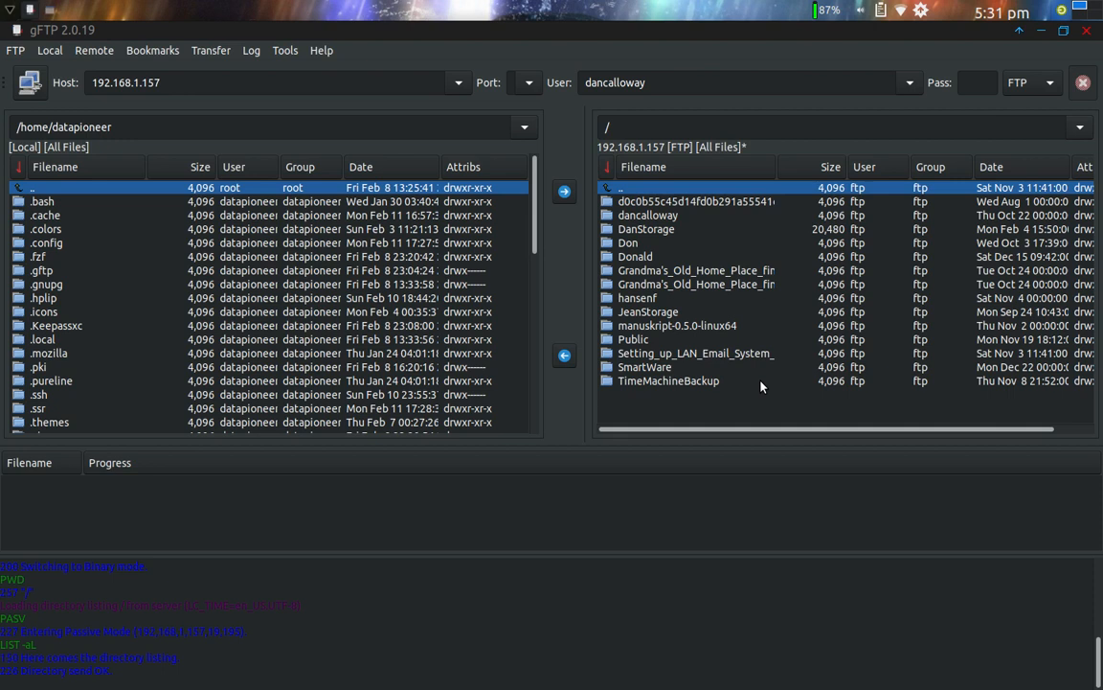
mouse_move(756, 408)
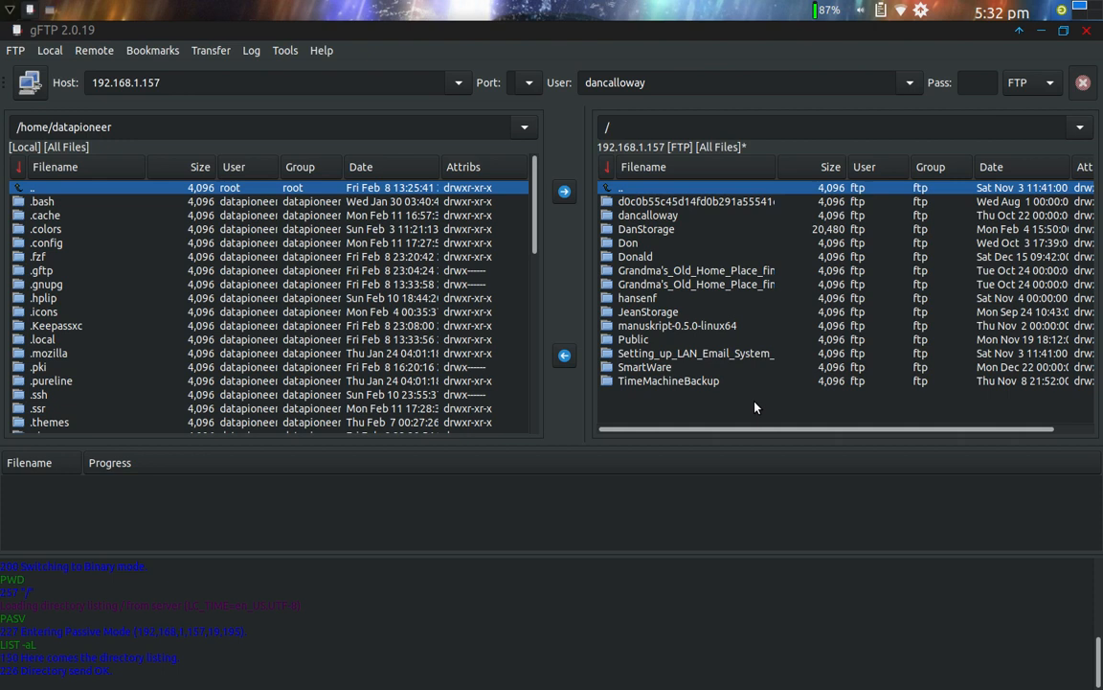
mouse_move(688, 326)
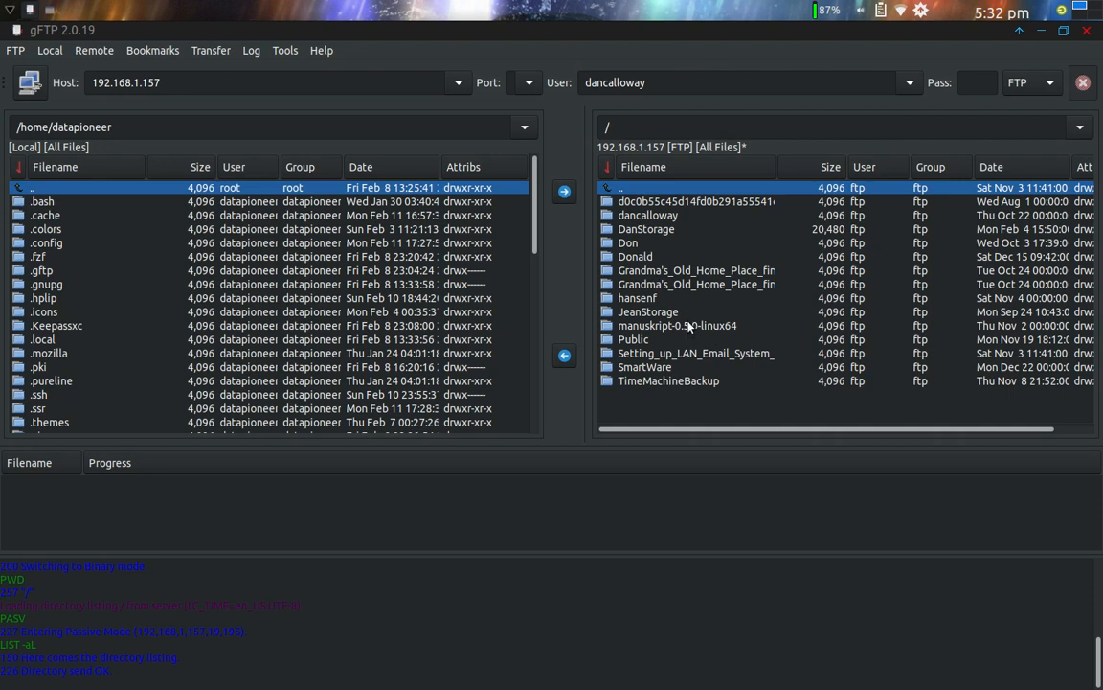
mouse_move(660, 254)
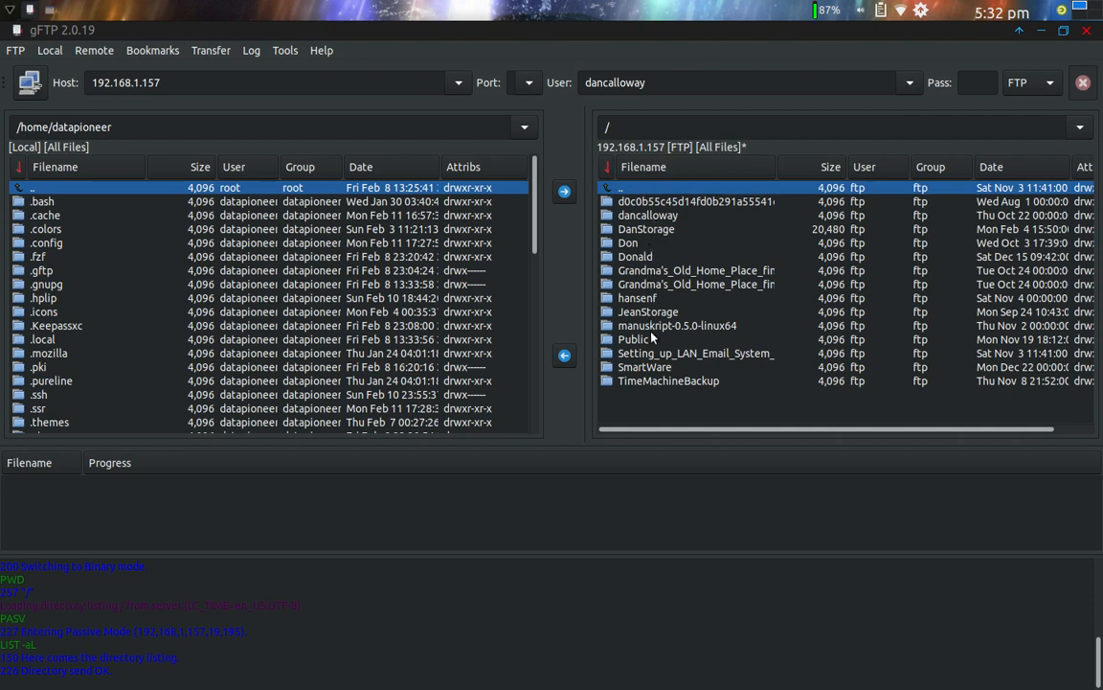
mouse_move(647, 300)
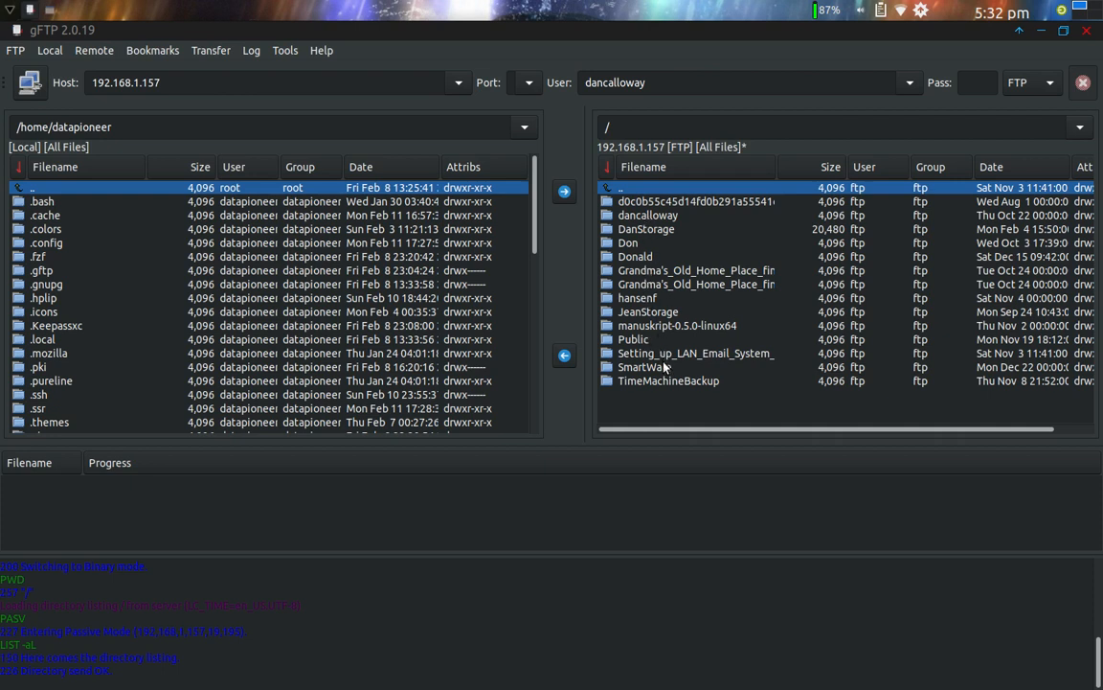
mouse_move(652, 259)
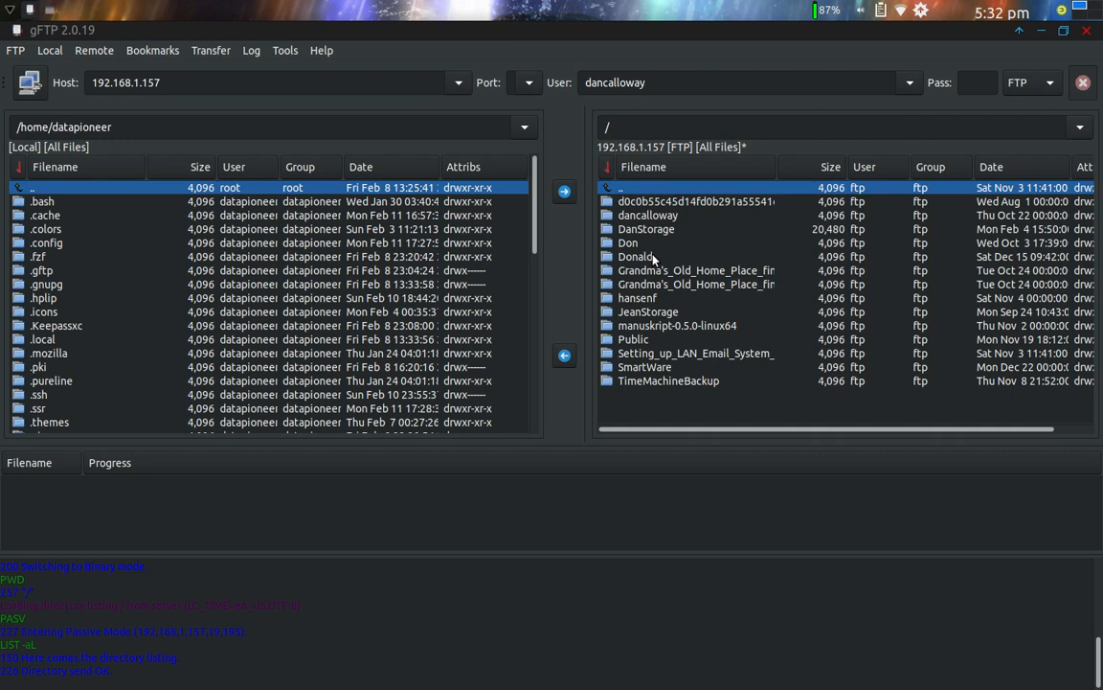
mouse_move(737, 396)
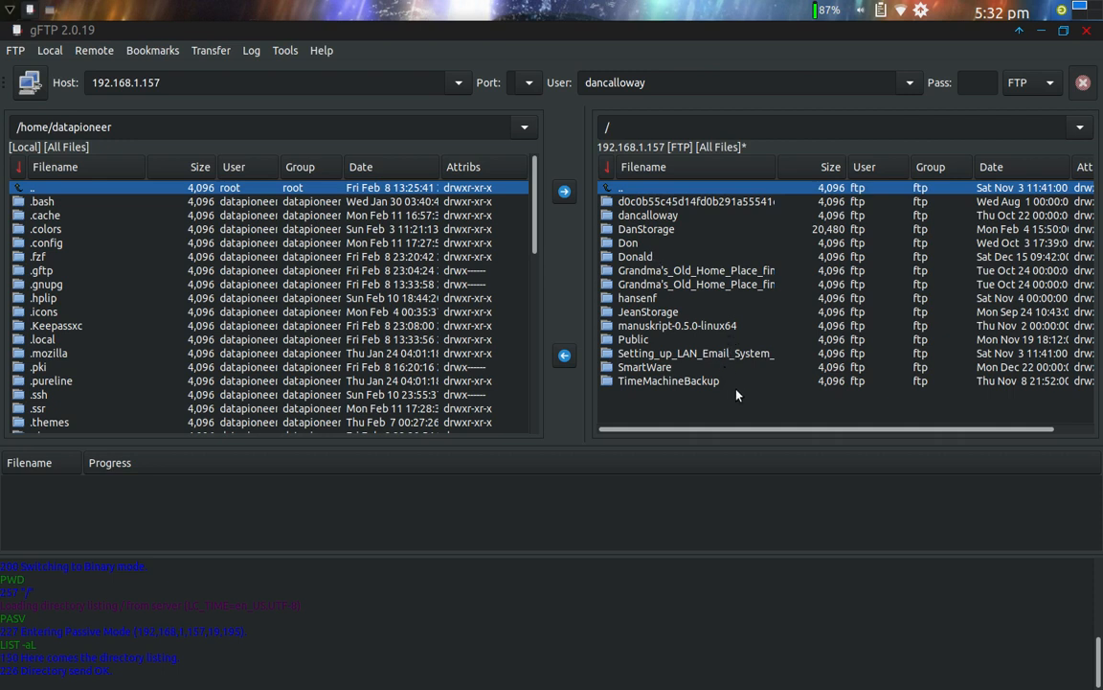
mouse_move(668, 353)
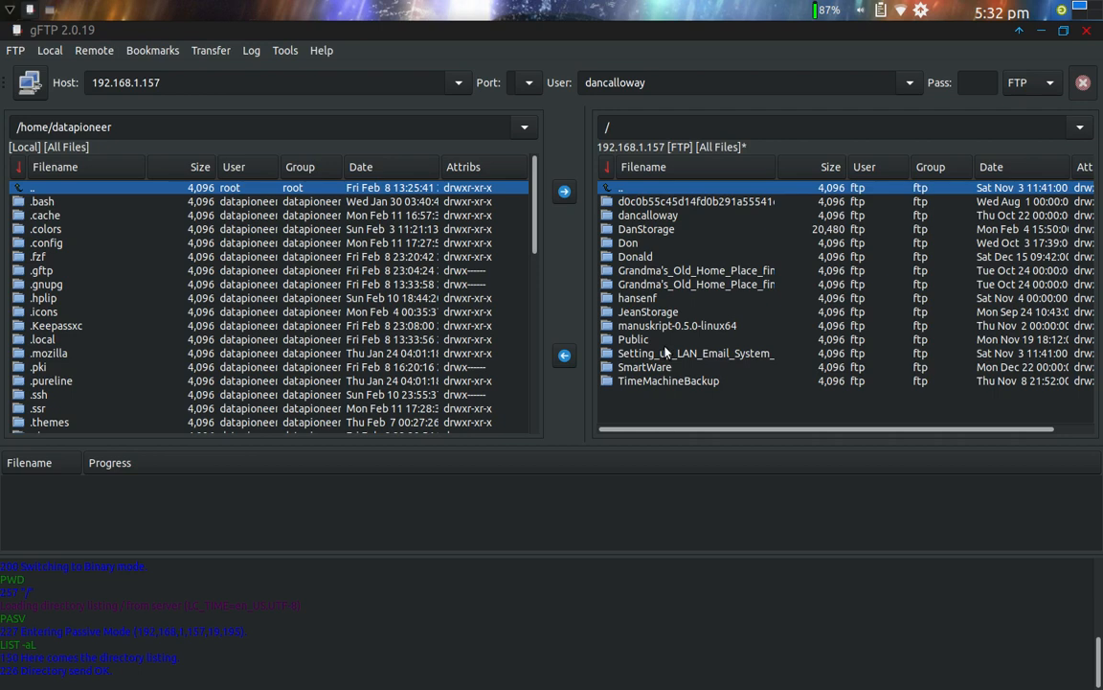
mouse_move(642, 342)
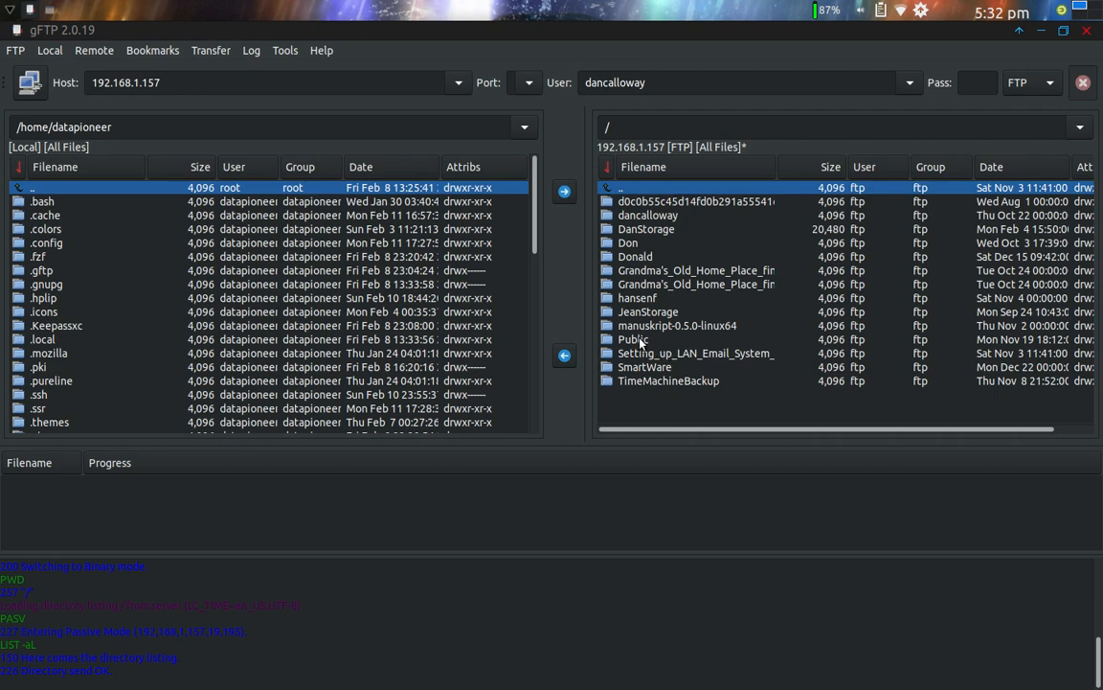
Enter the server's Public folder, with Shared Documents, Music, Pictures, Software and Videos
double_click(634, 339)
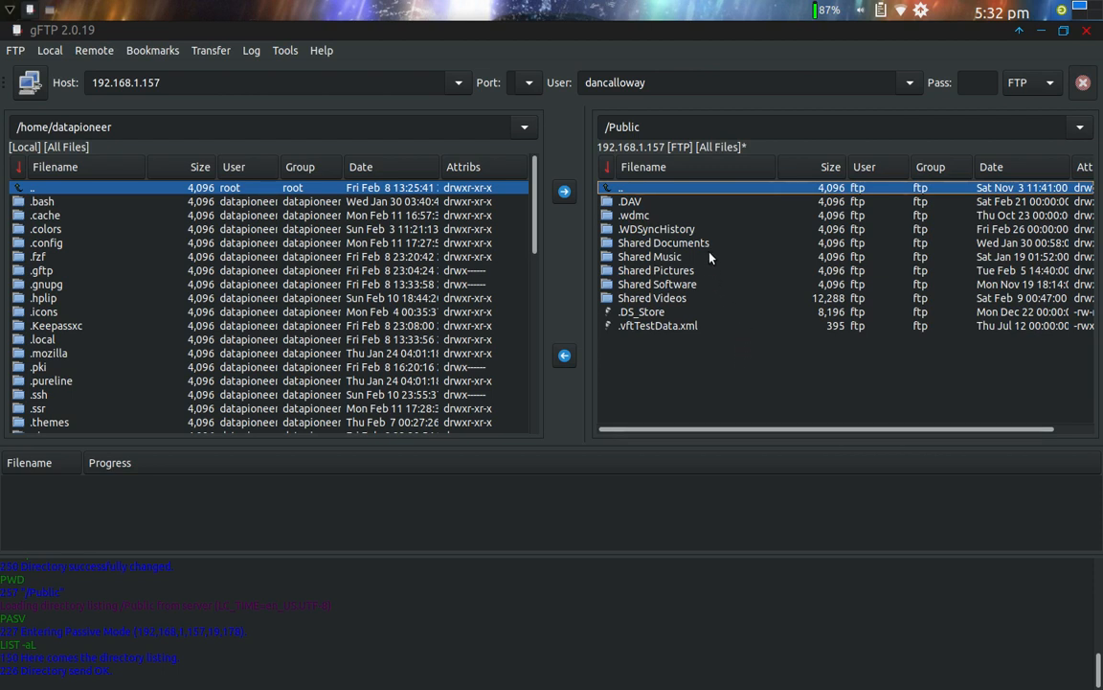
mouse_move(683, 263)
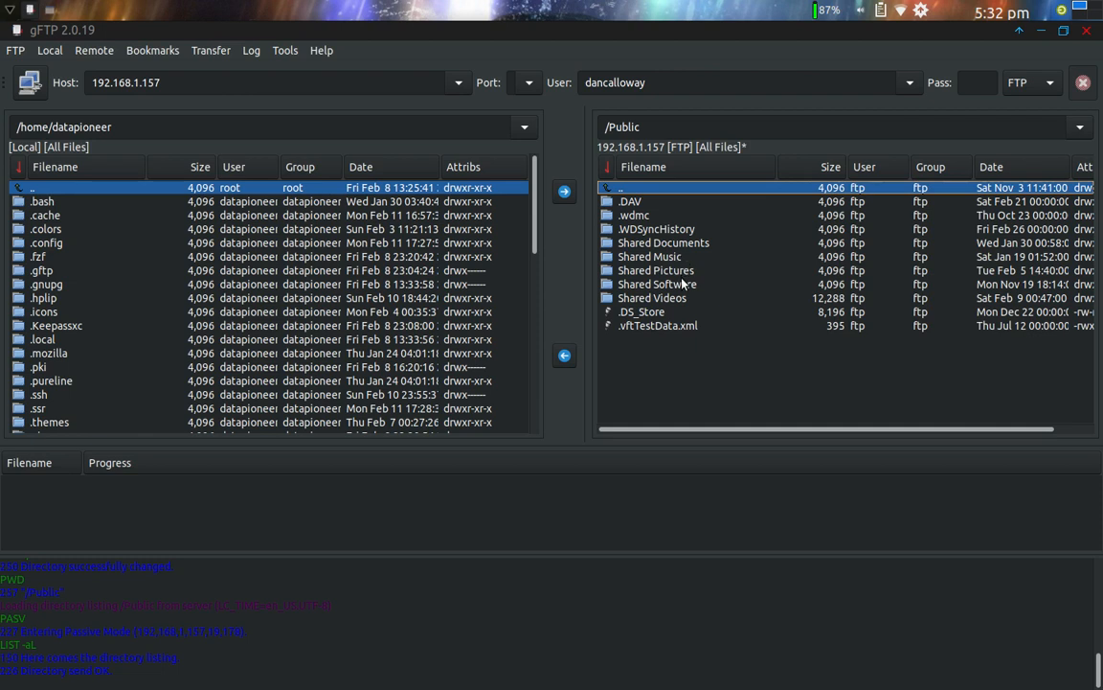
mouse_move(684, 285)
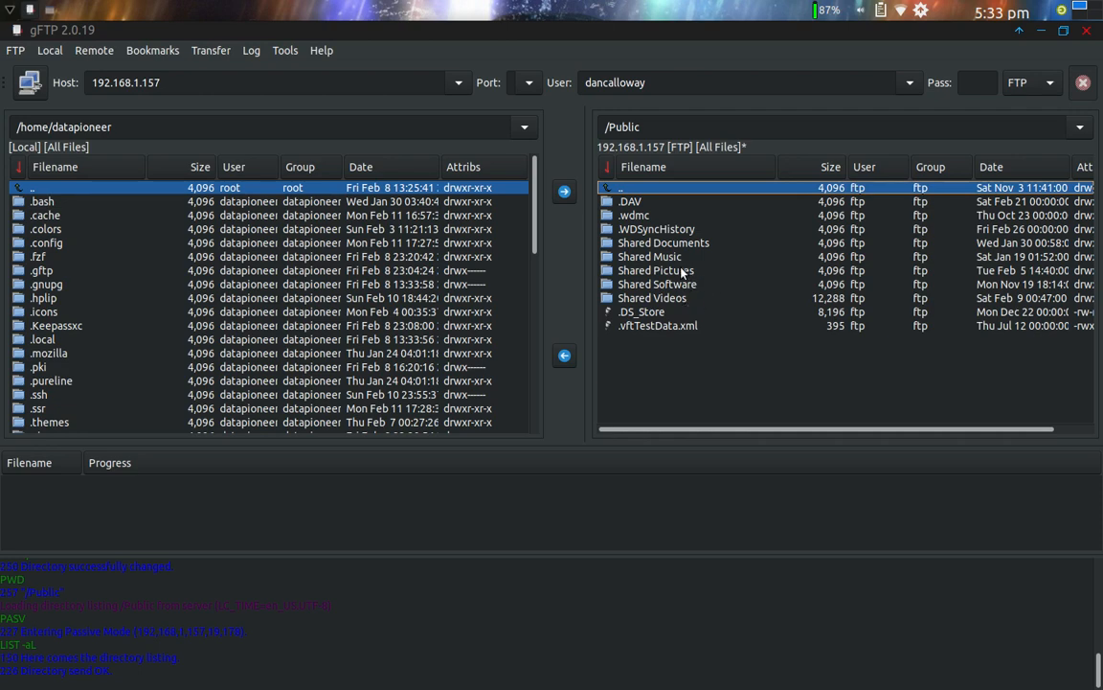
Enter Public/Shared Pictures on the server, showing wallpaper subfolders and Big-Wave.jpg
double_click(663, 271)
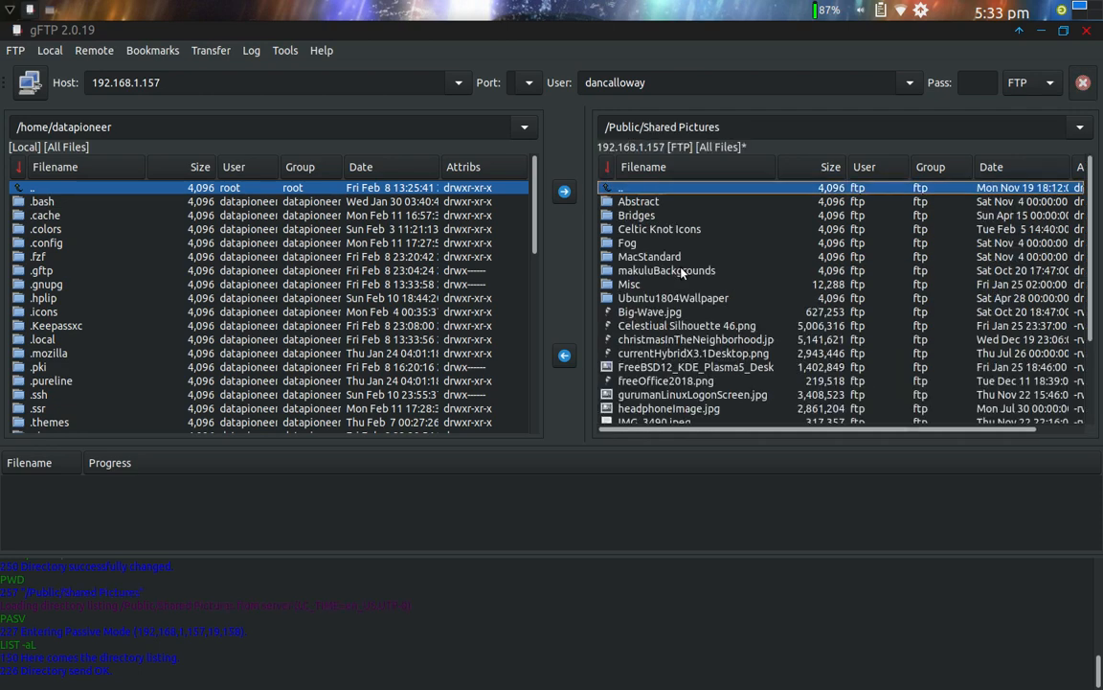
mouse_move(774, 254)
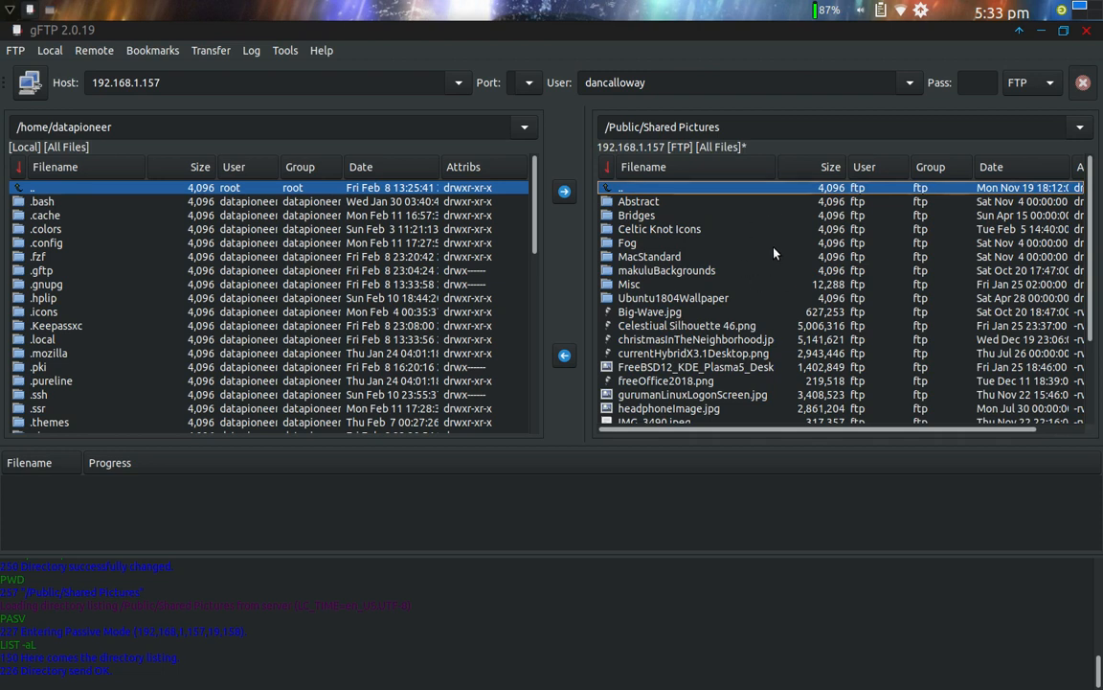
mouse_move(659, 230)
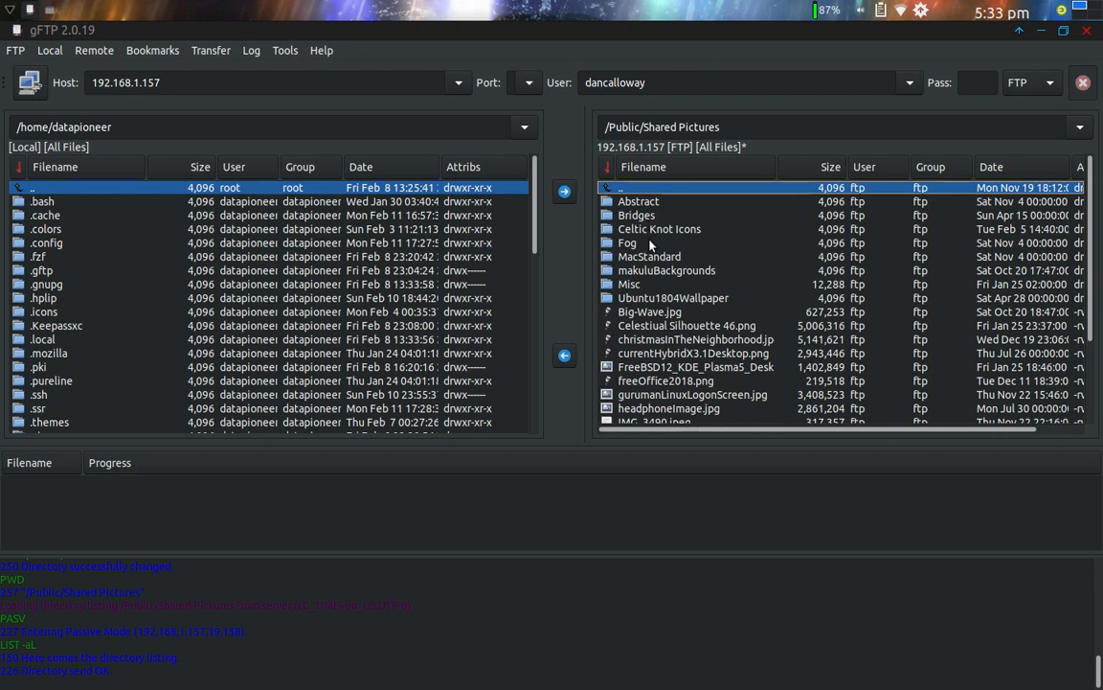
mouse_move(651, 266)
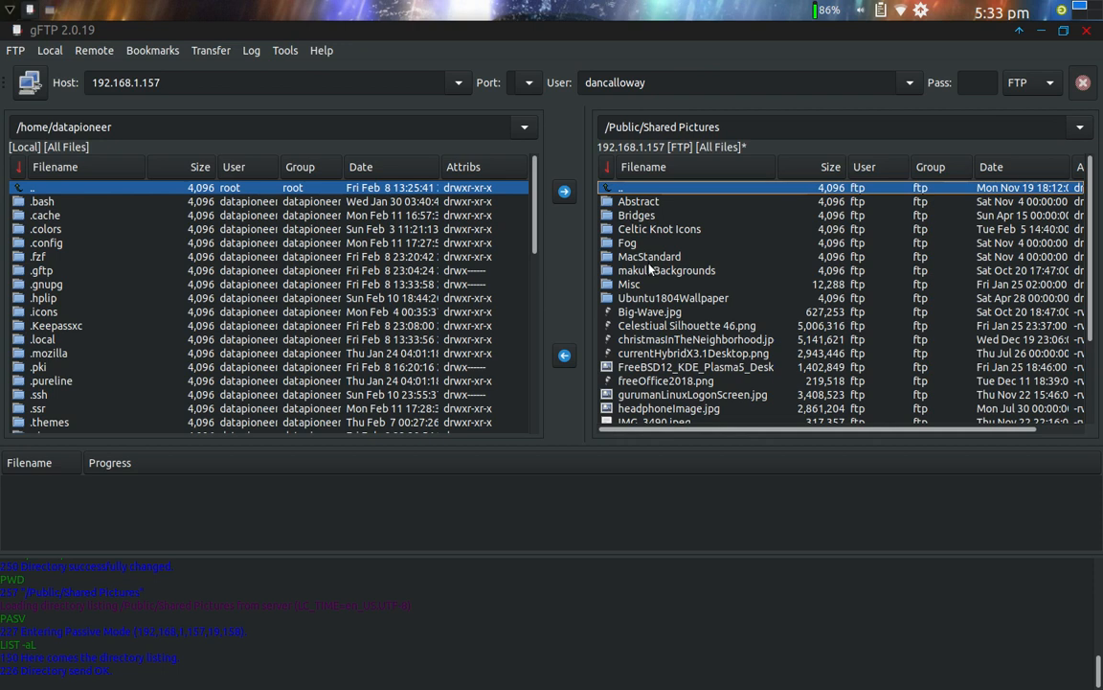
mouse_move(641, 290)
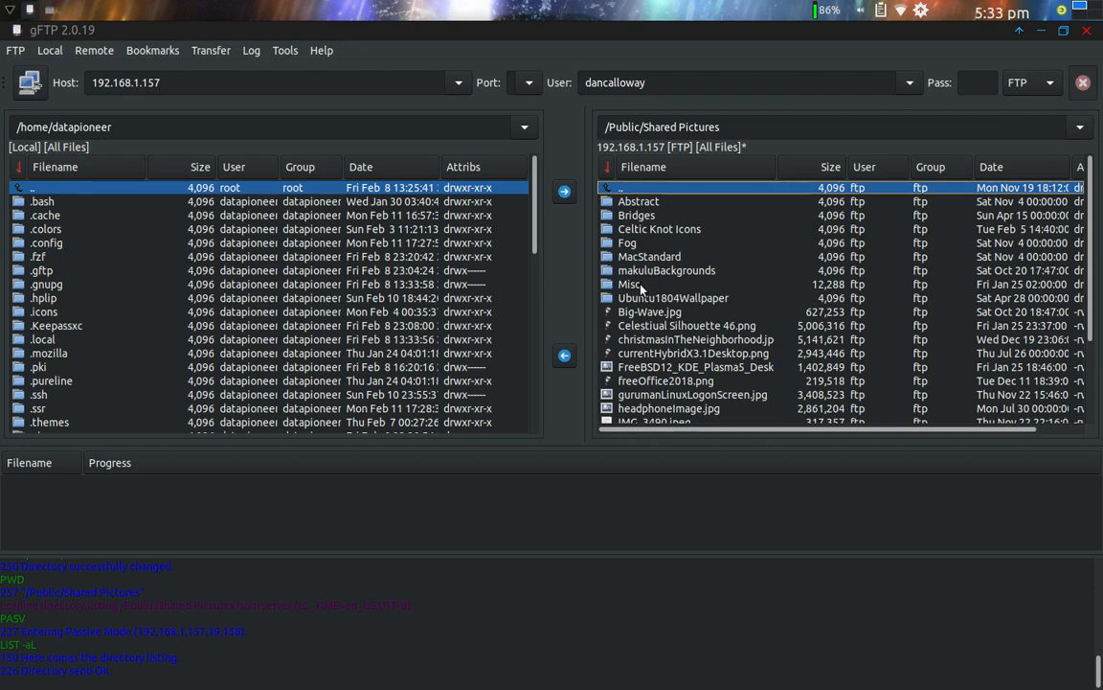
mouse_move(445, 269)
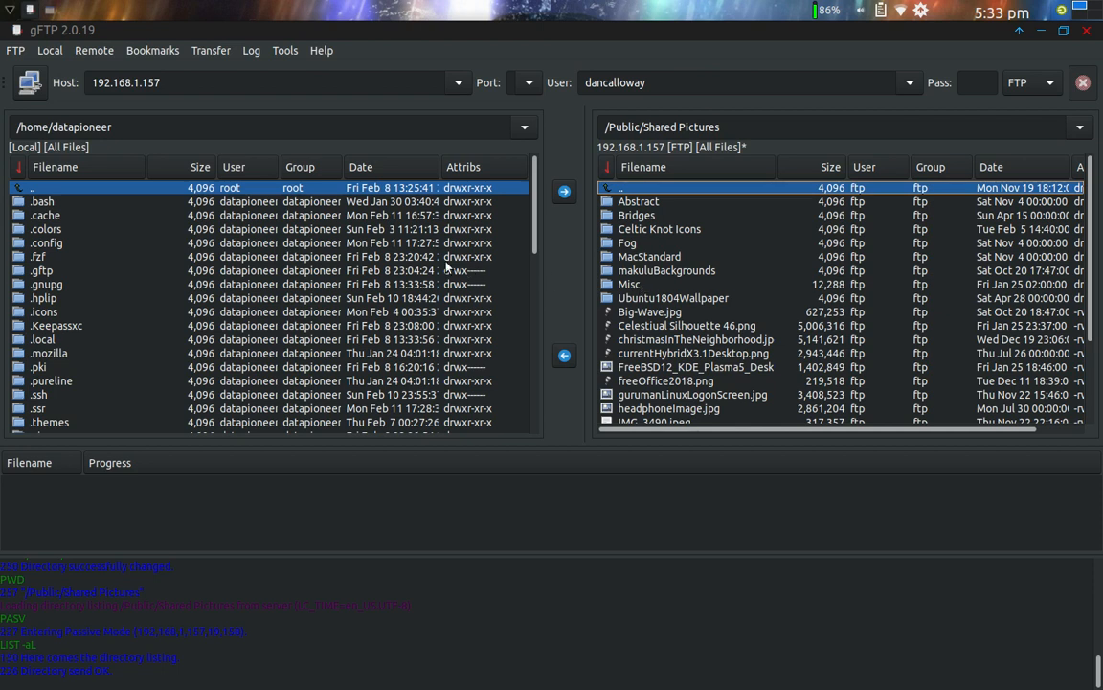
mouse_move(388, 278)
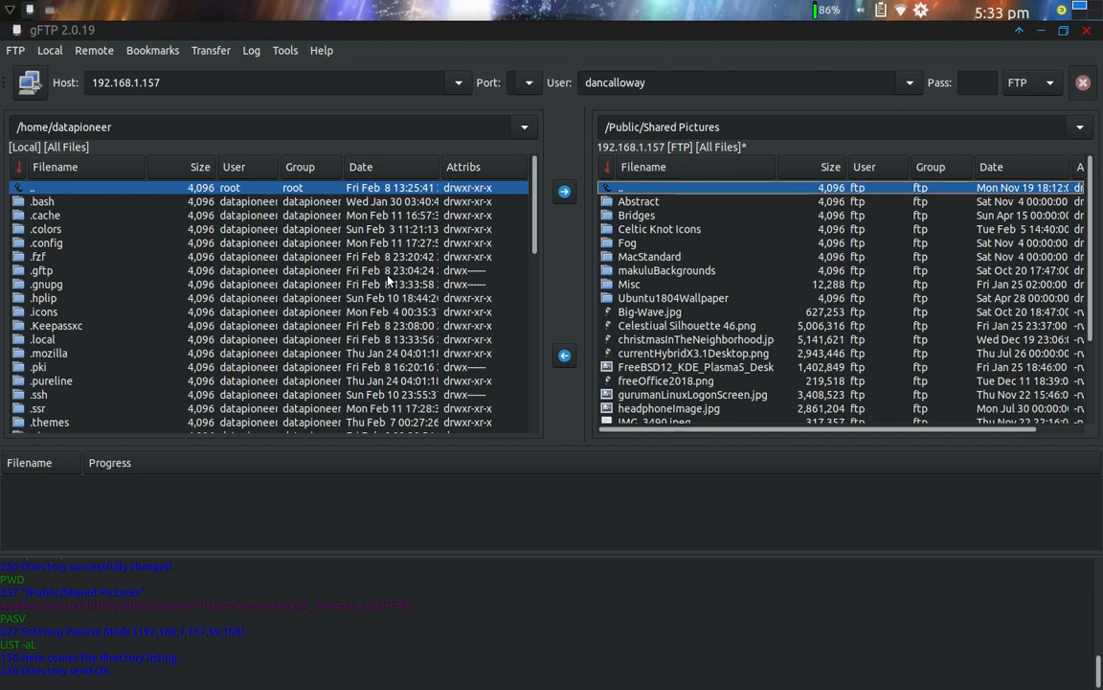
mouse_move(306, 278)
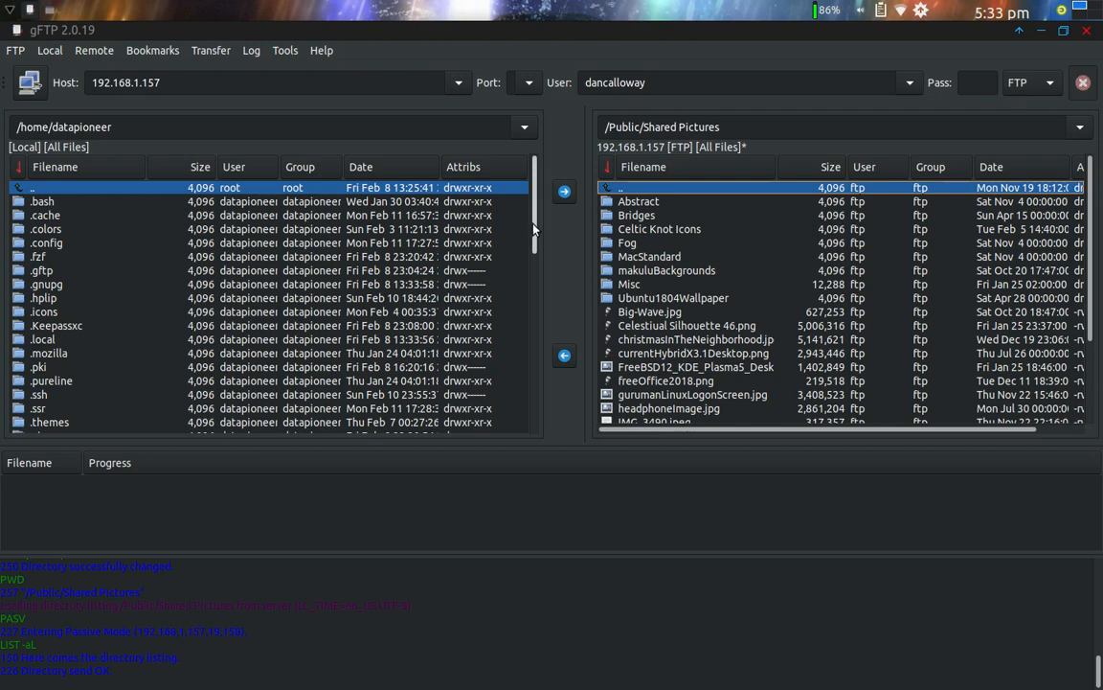
Scroll the local pane and enter the home Pictures folder containing Fog
scroll(down, 3)
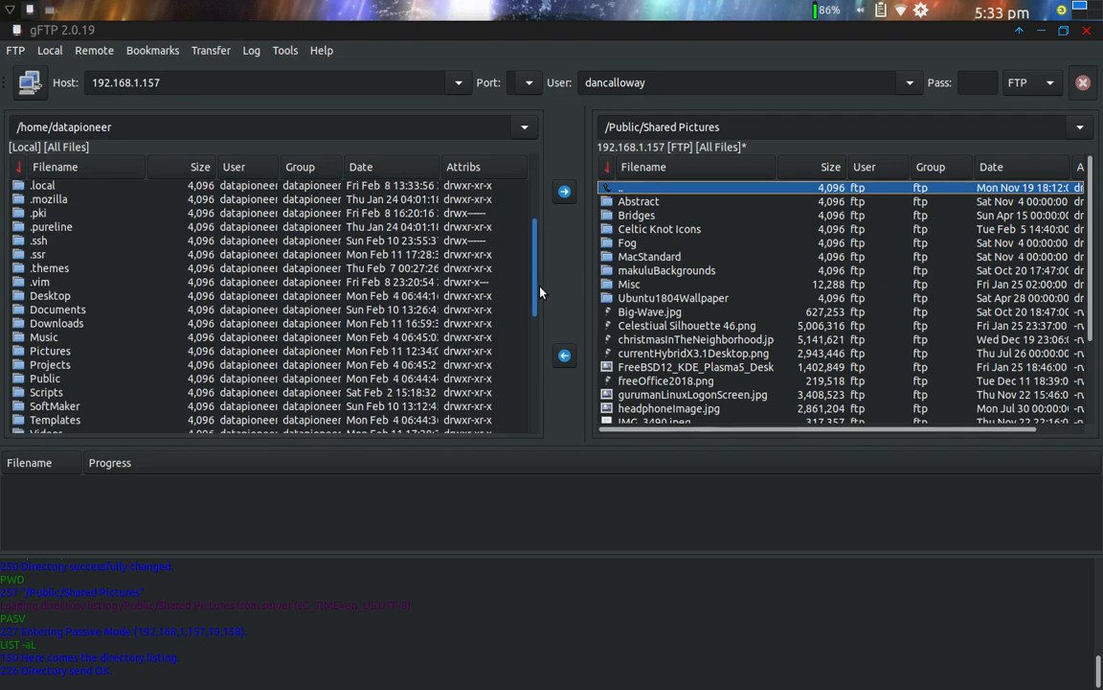
mouse_move(144, 355)
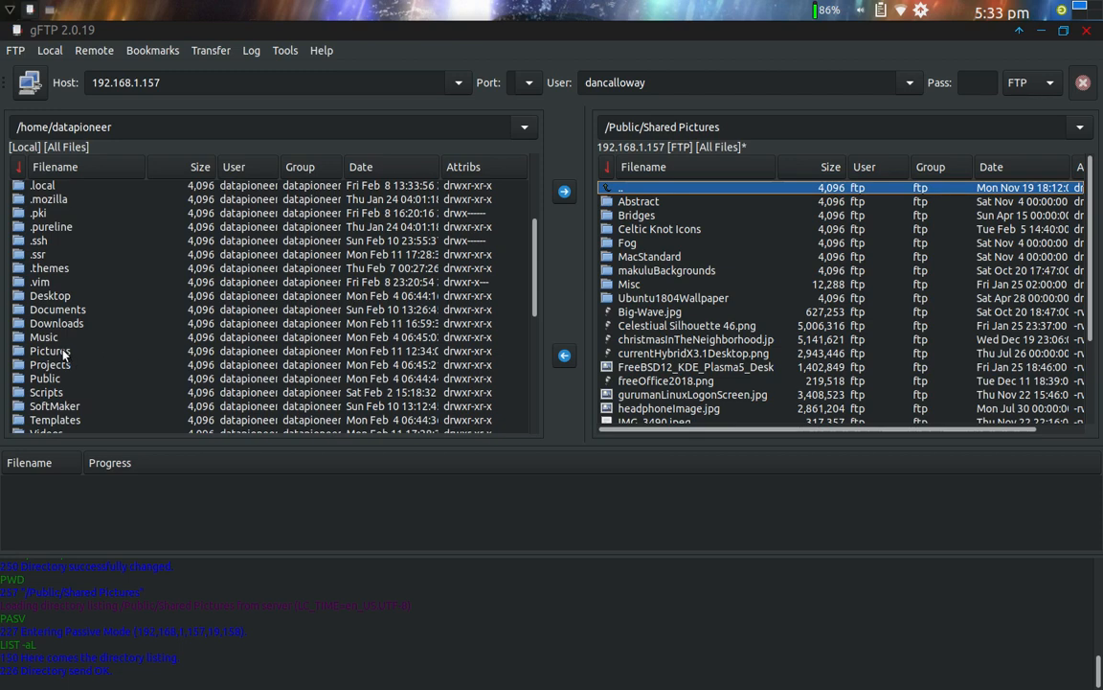
double_click(50, 351)
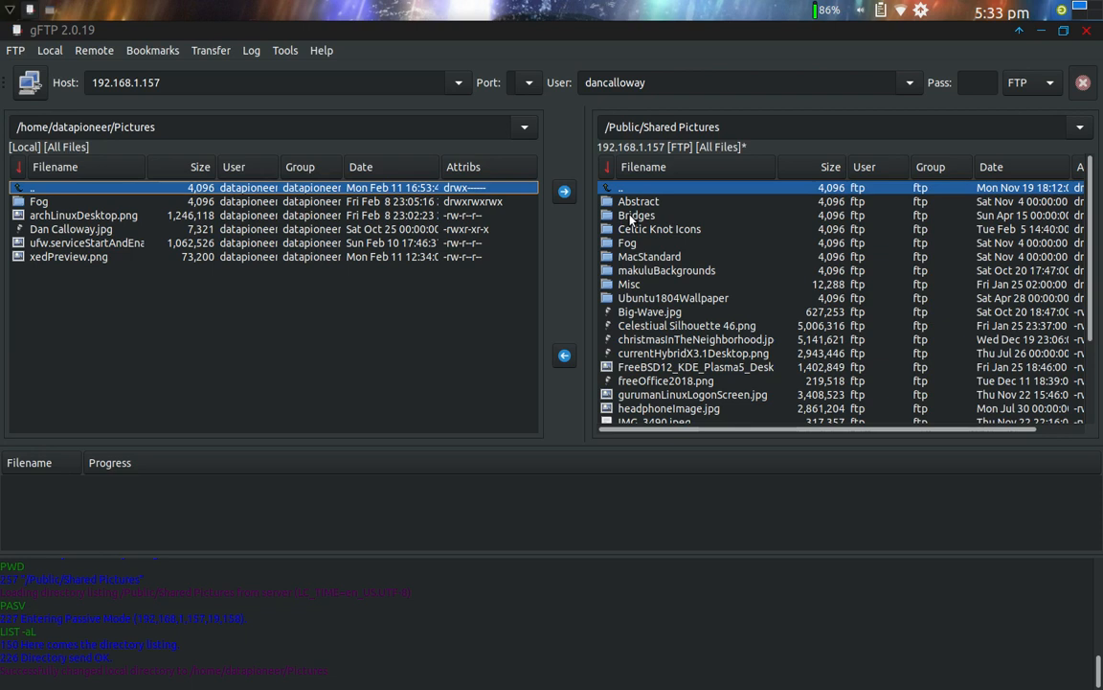
mouse_move(319, 315)
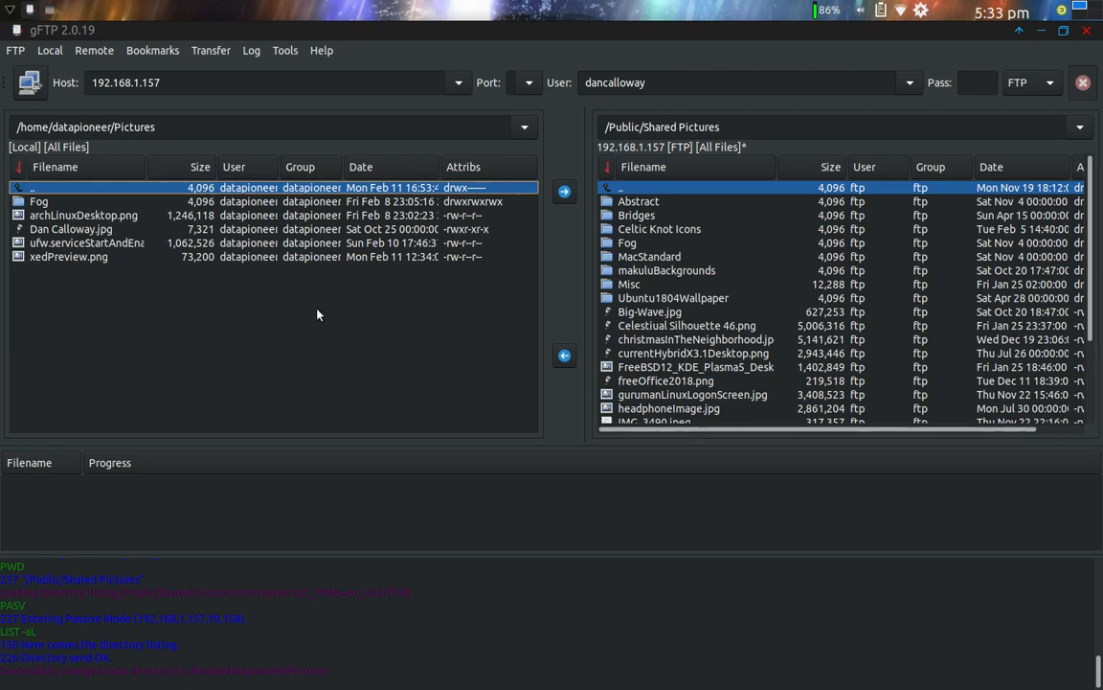
mouse_move(450, 315)
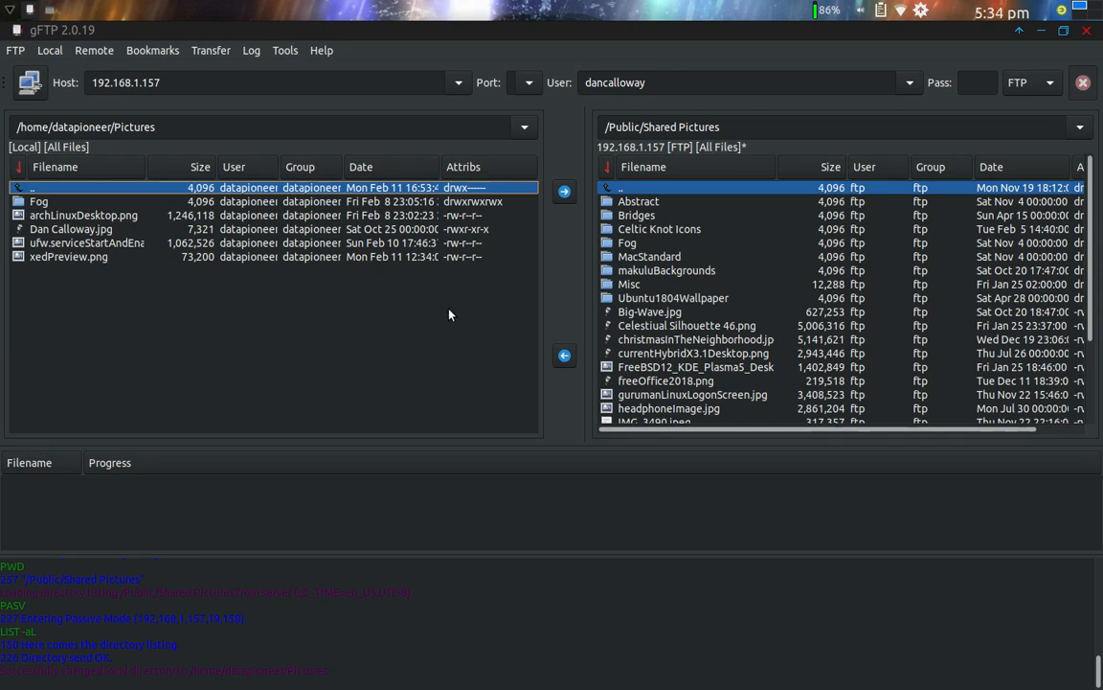
mouse_move(562, 259)
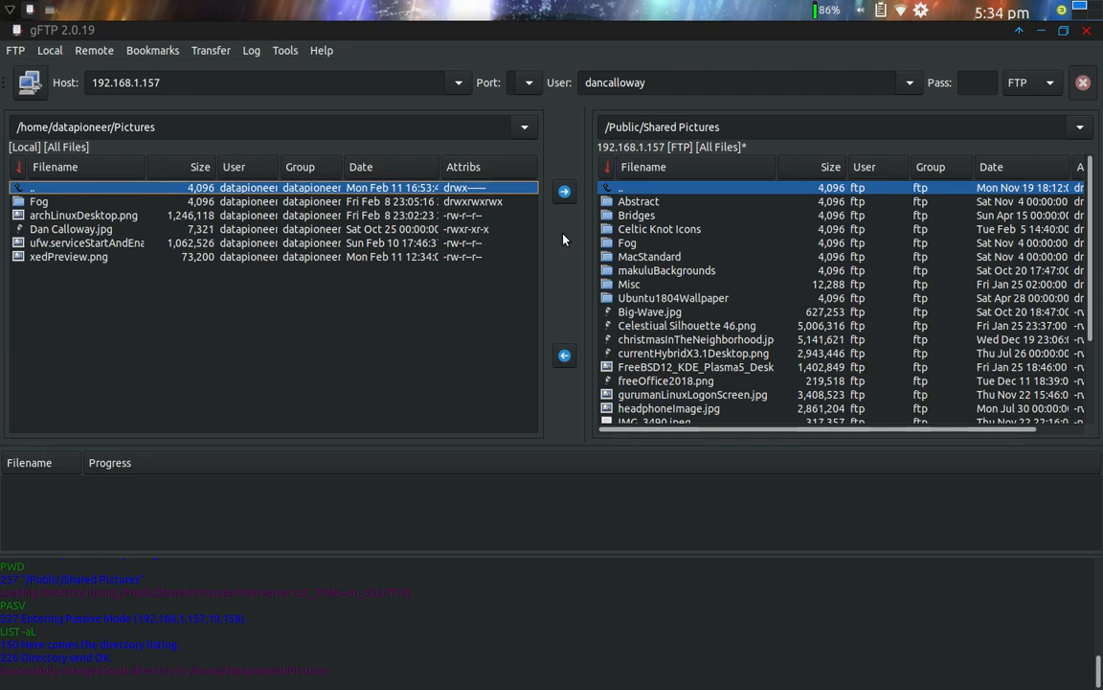
mouse_move(629, 224)
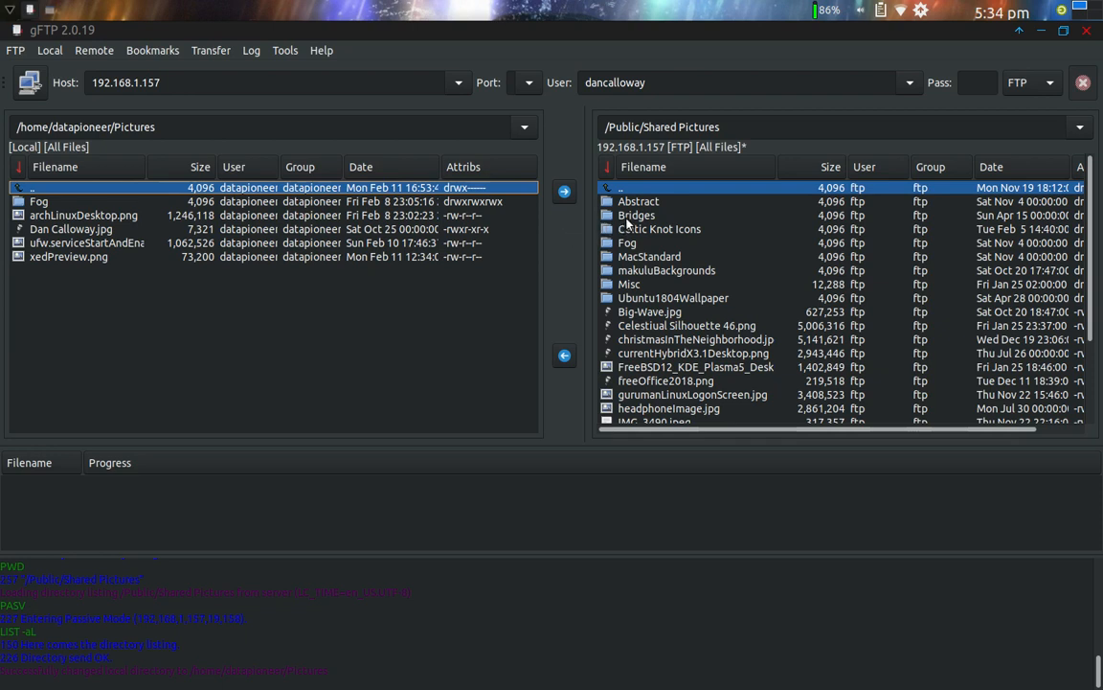
Select the Bridges folder in the server's Shared Pictures listing
click(637, 215)
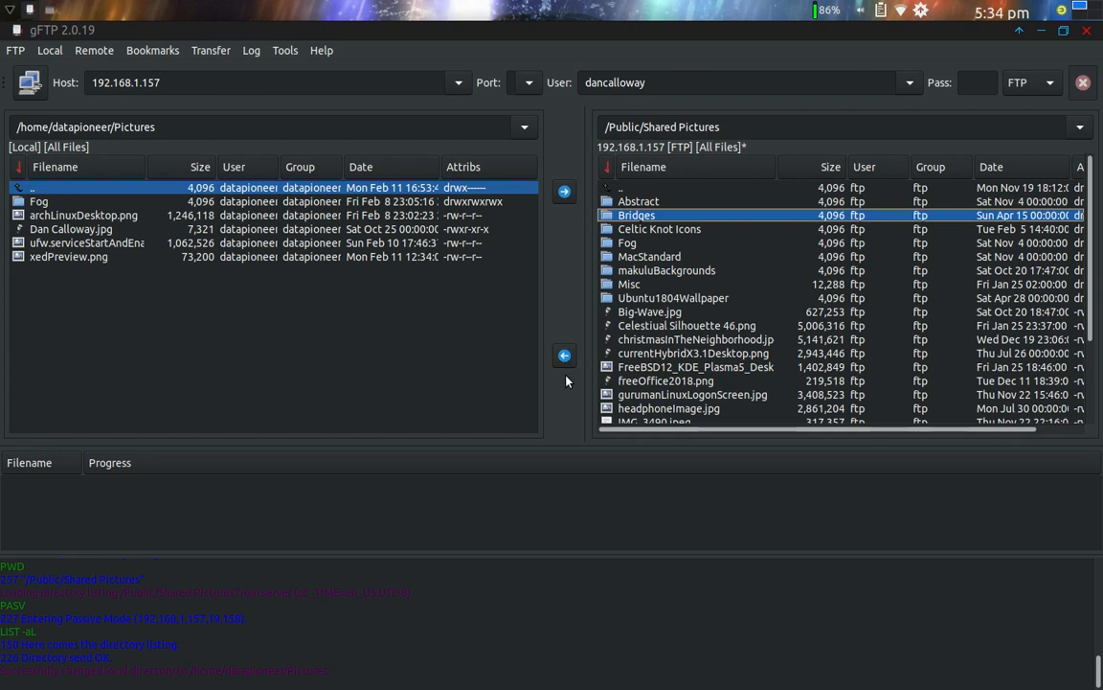
mouse_move(478, 346)
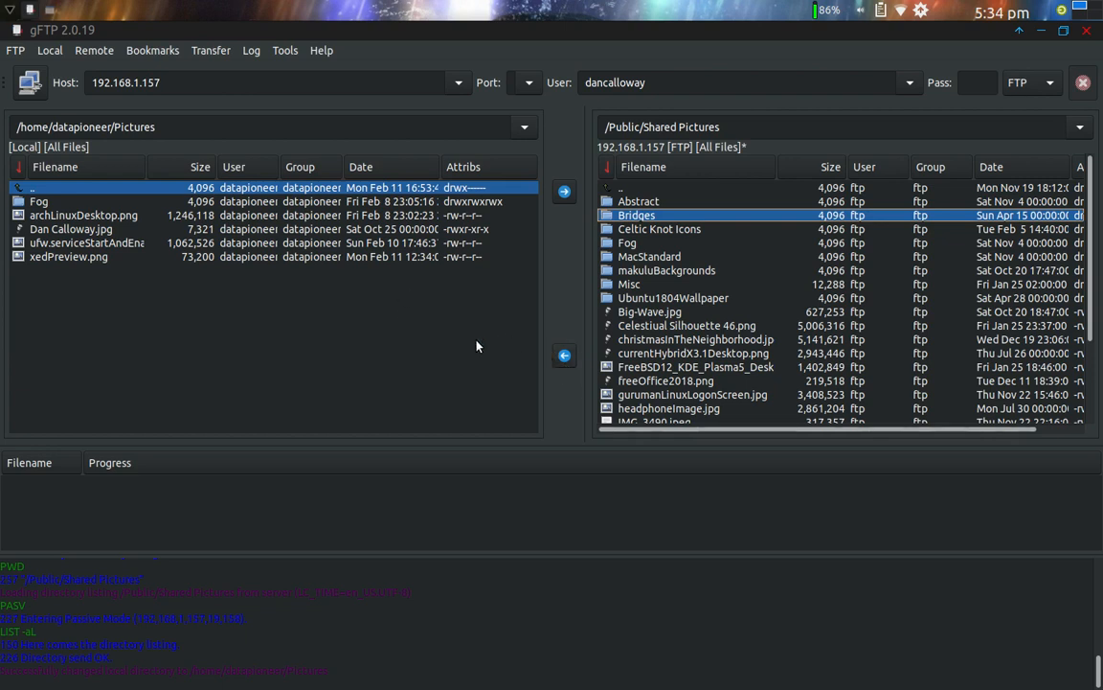
mouse_move(351, 371)
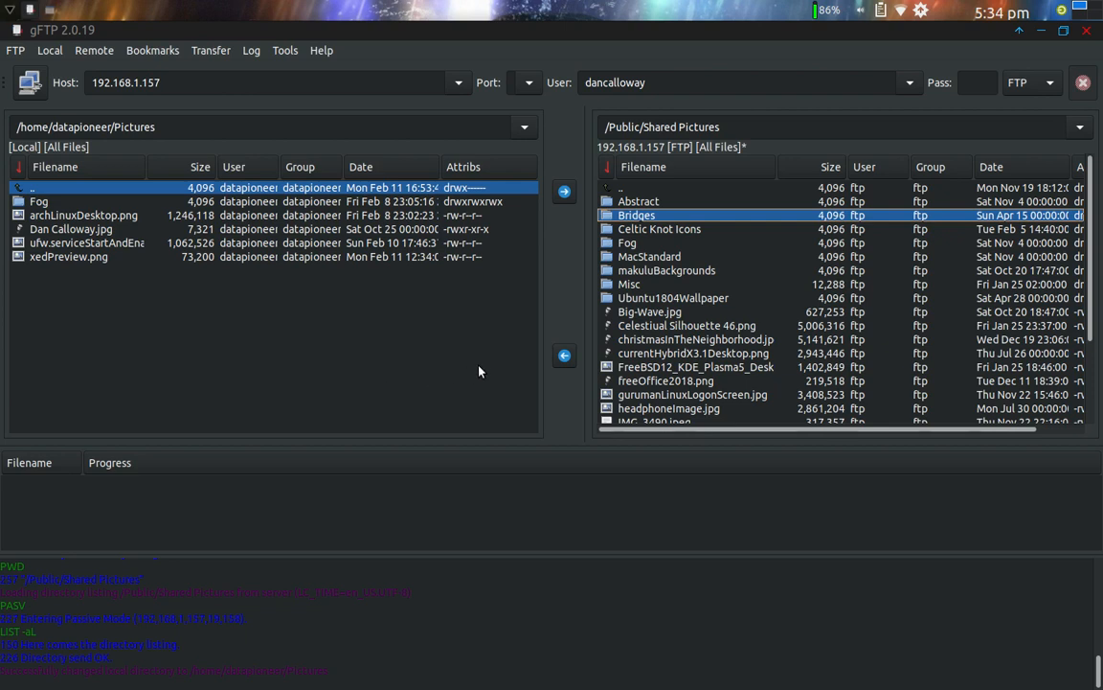
mouse_move(447, 350)
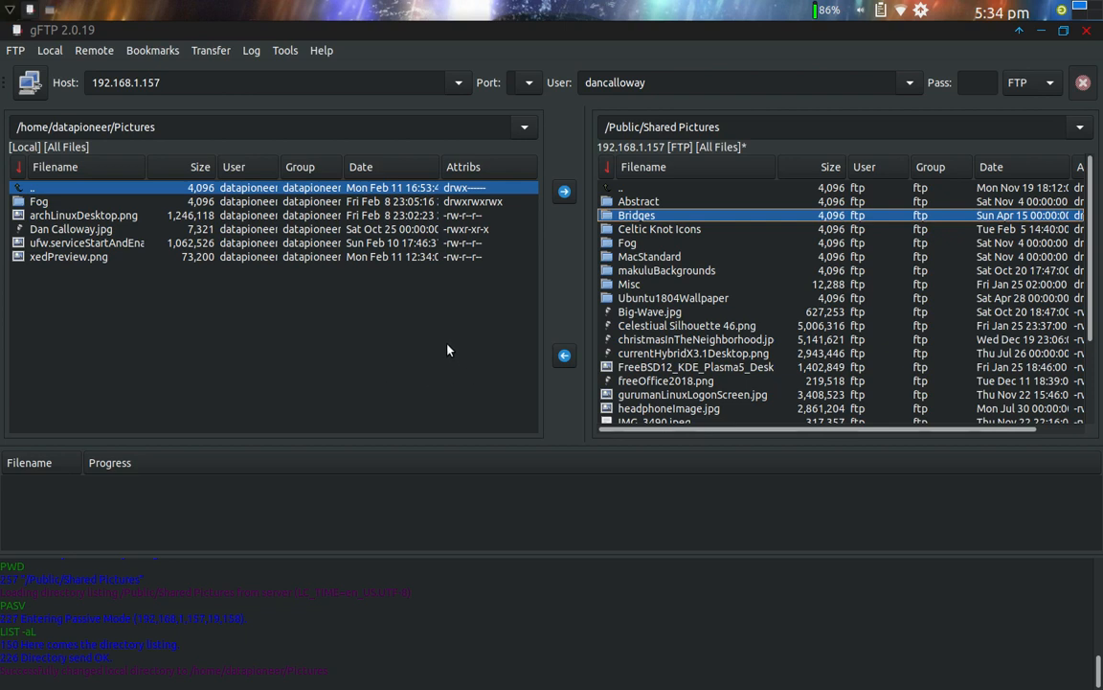
mouse_move(446, 441)
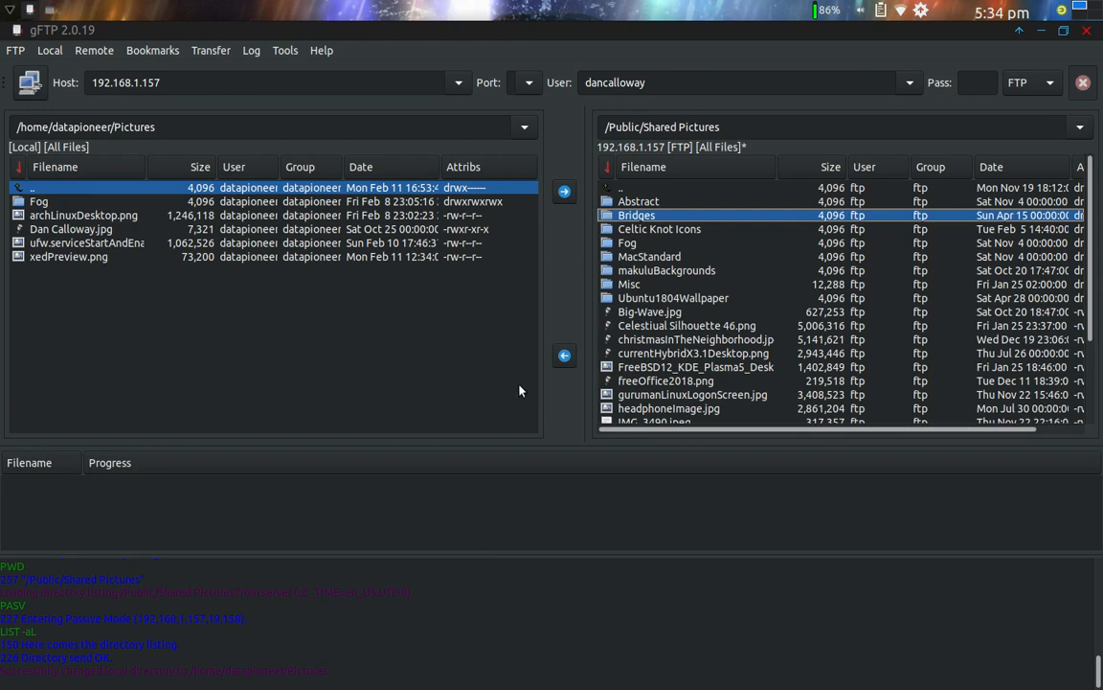
mouse_move(520, 389)
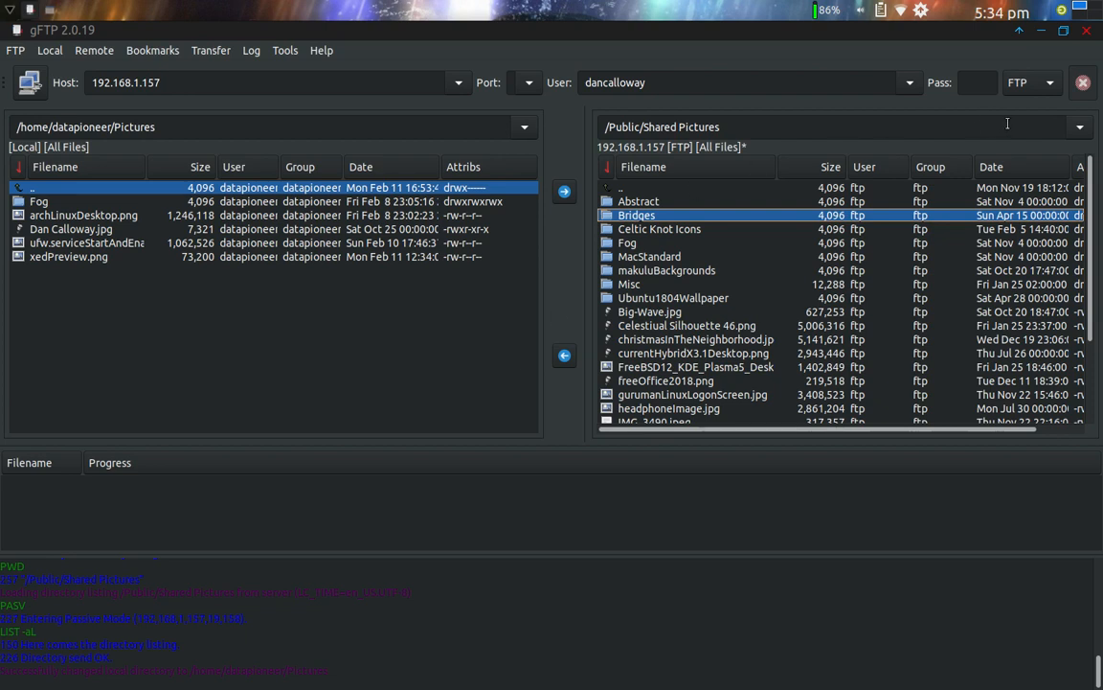
mouse_move(557, 346)
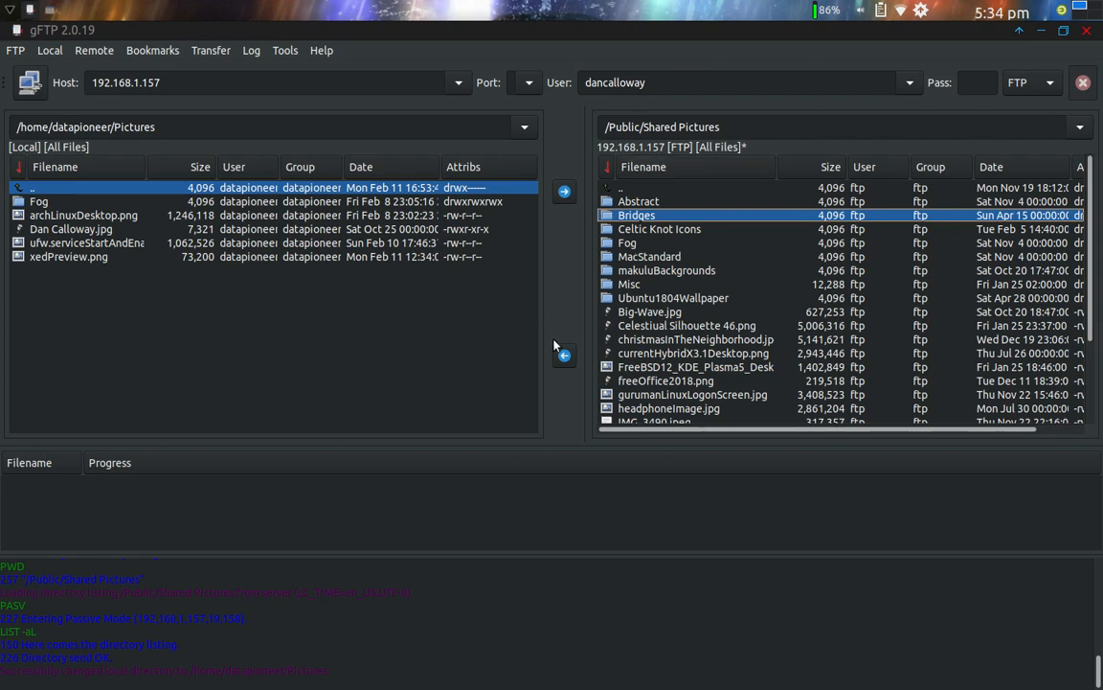
Download the Bridges folder into local Pictures, then close gFTP
click(564, 356)
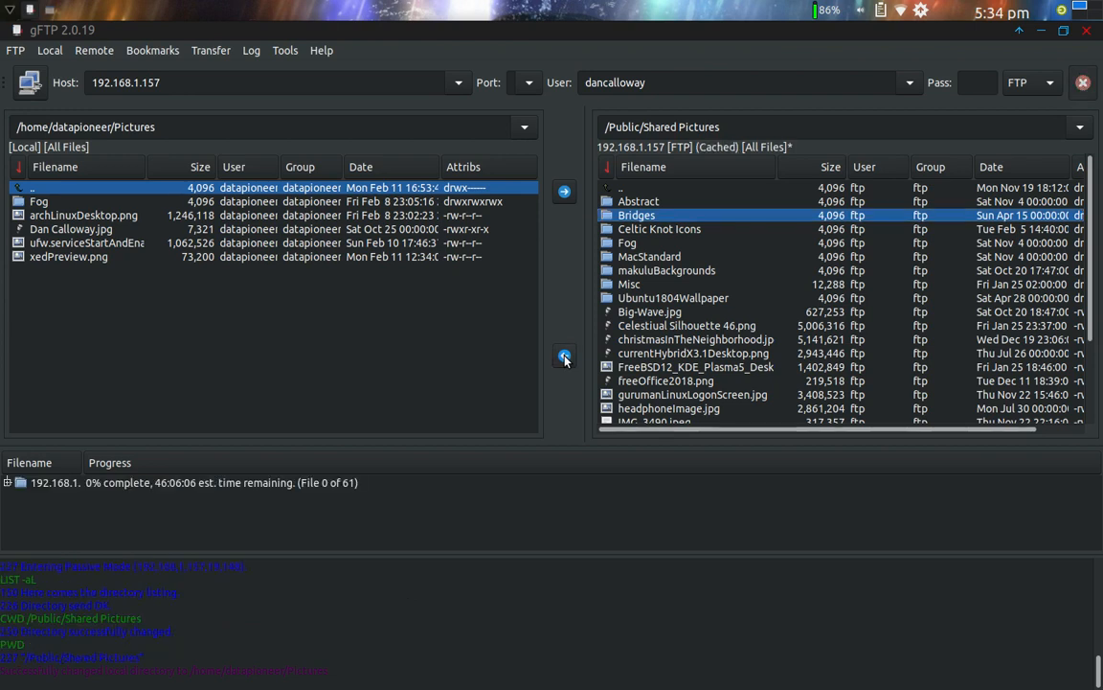
click(564, 356)
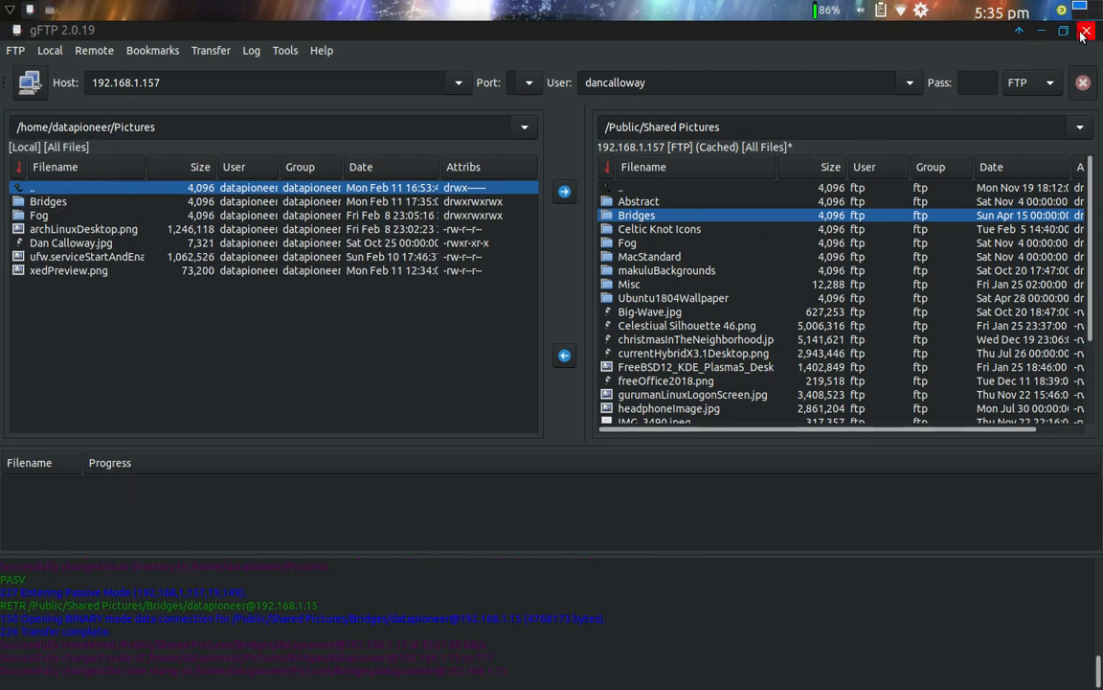
click(1085, 30)
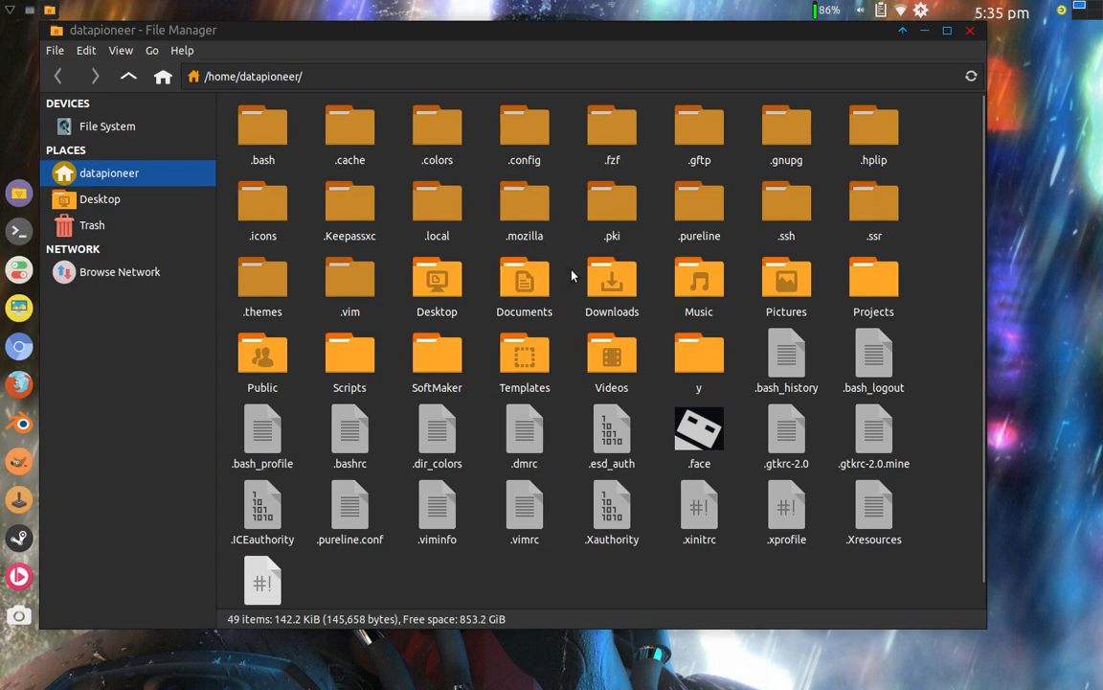
Browse into Pictures, then the downloaded Bridges folder
click(786, 278)
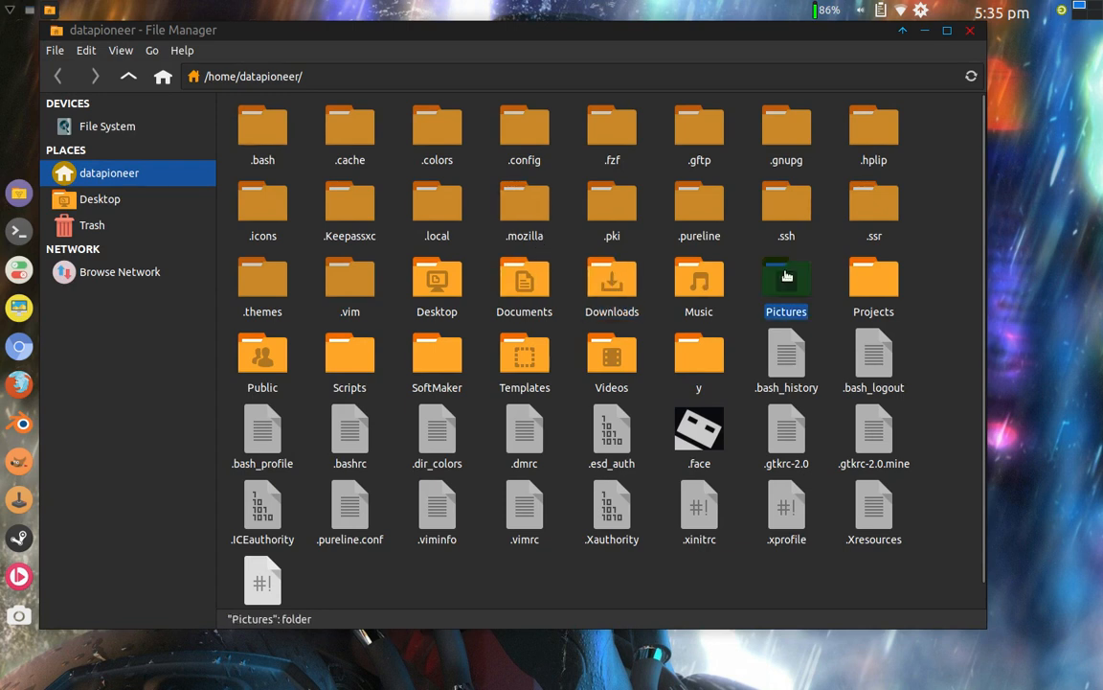
double_click(786, 277)
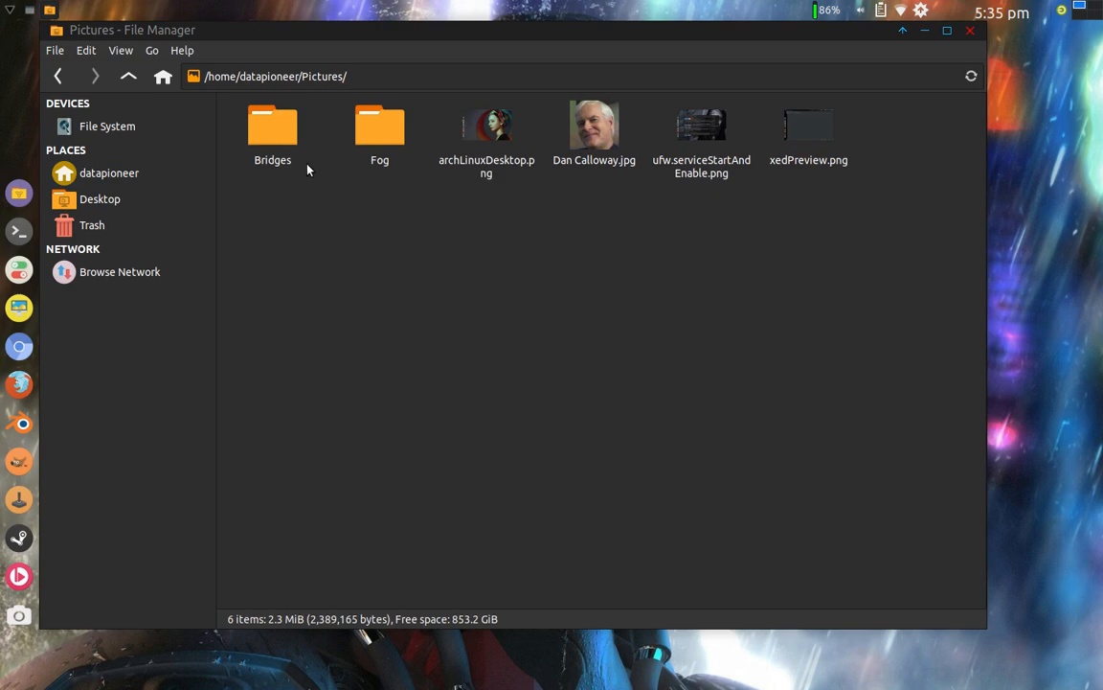
click(273, 126)
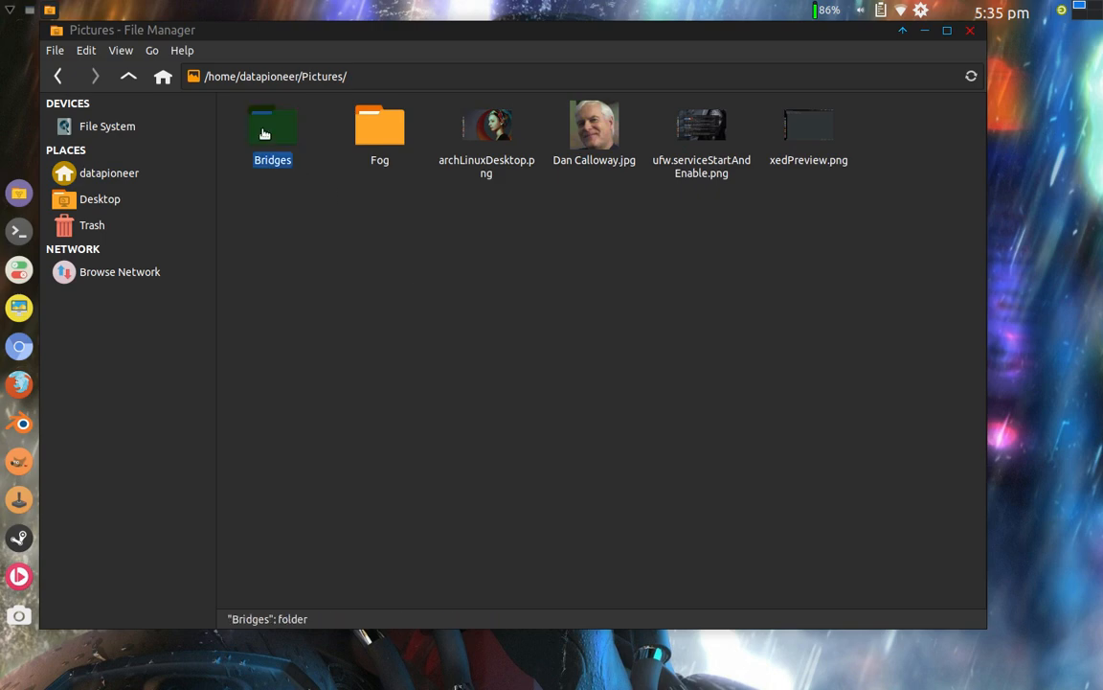
double_click(272, 130)
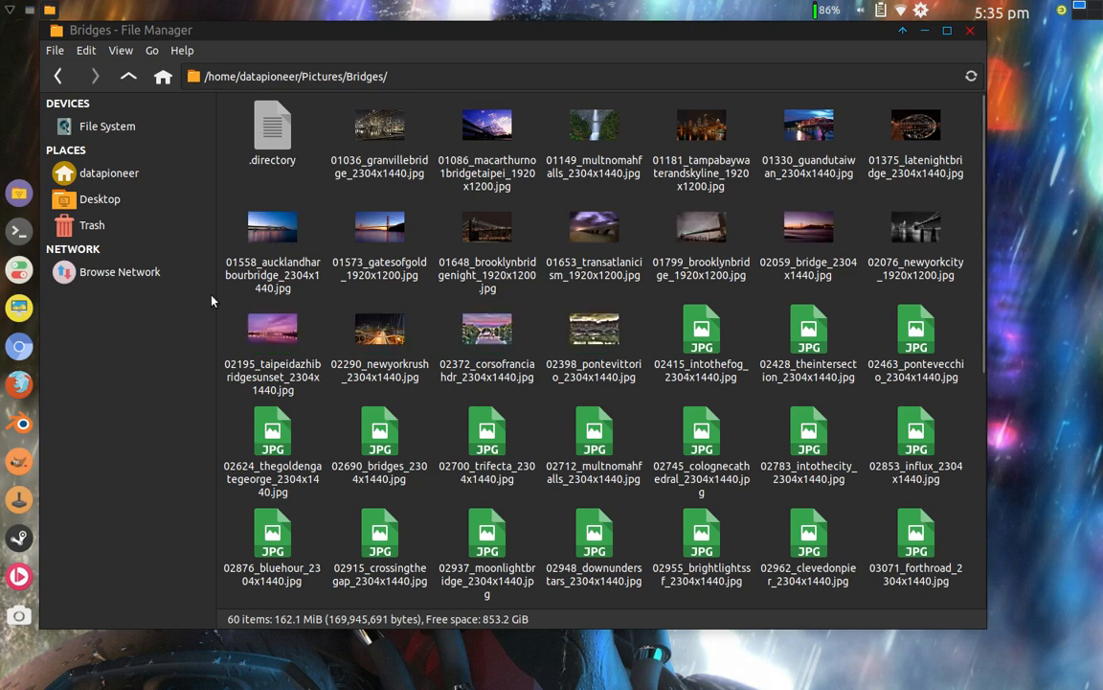
Select 02690_bridges_2304x1440.jpg and bring up its context menu to open it
click(272, 227)
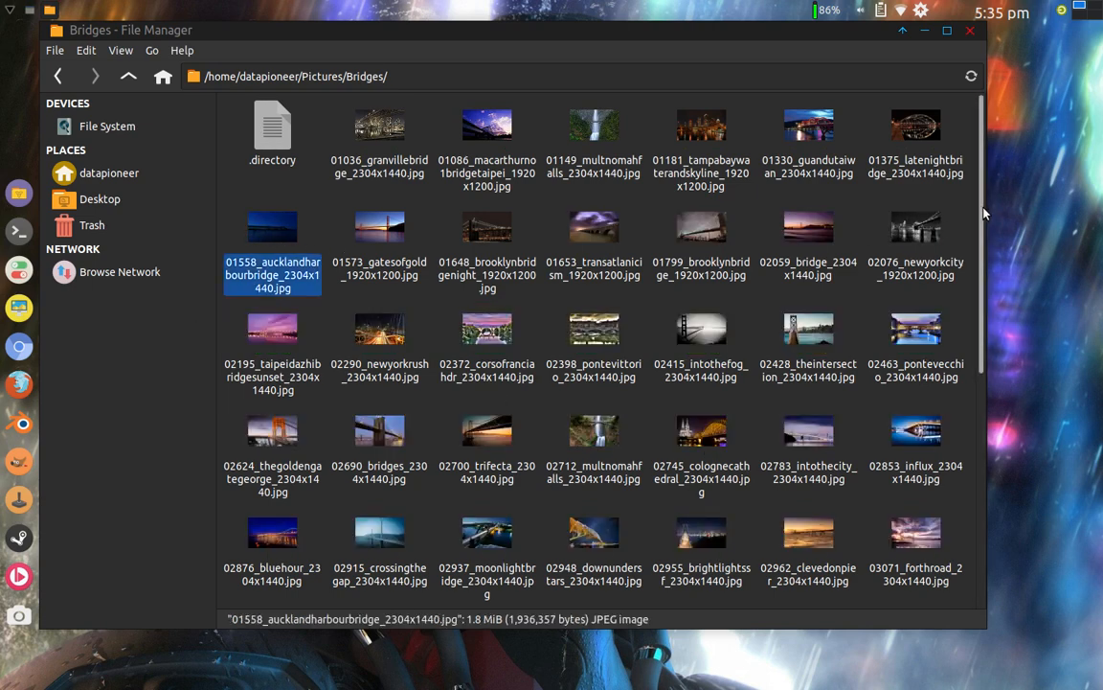
scroll(down, 3)
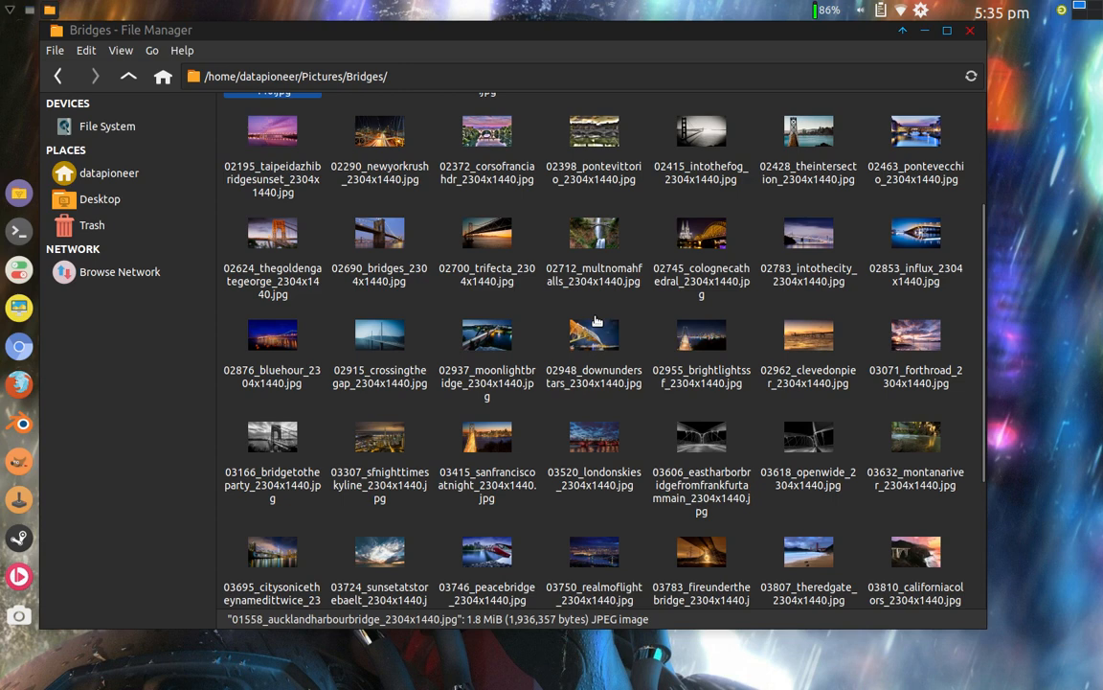
click(380, 233)
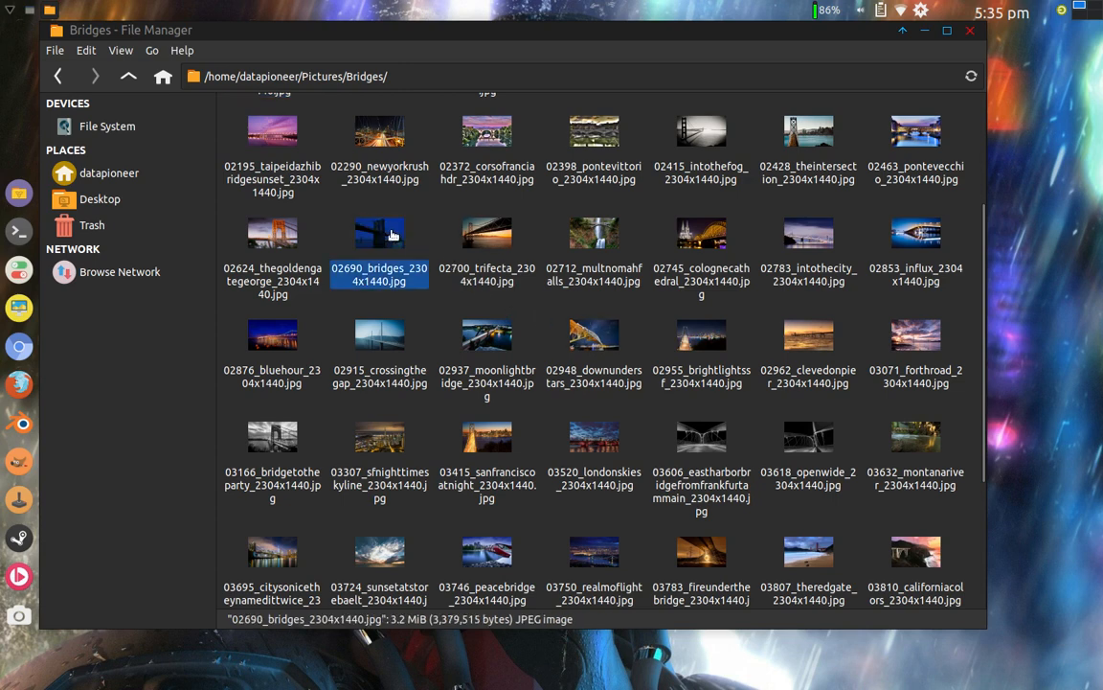
right_click(380, 232)
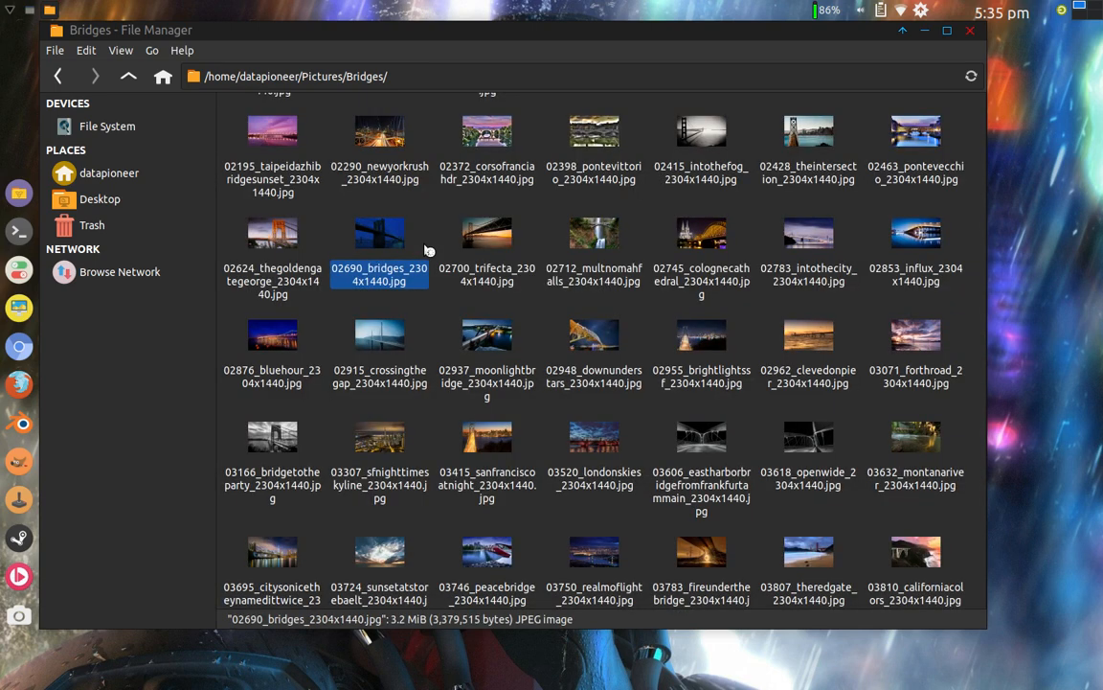
mouse_move(166, 352)
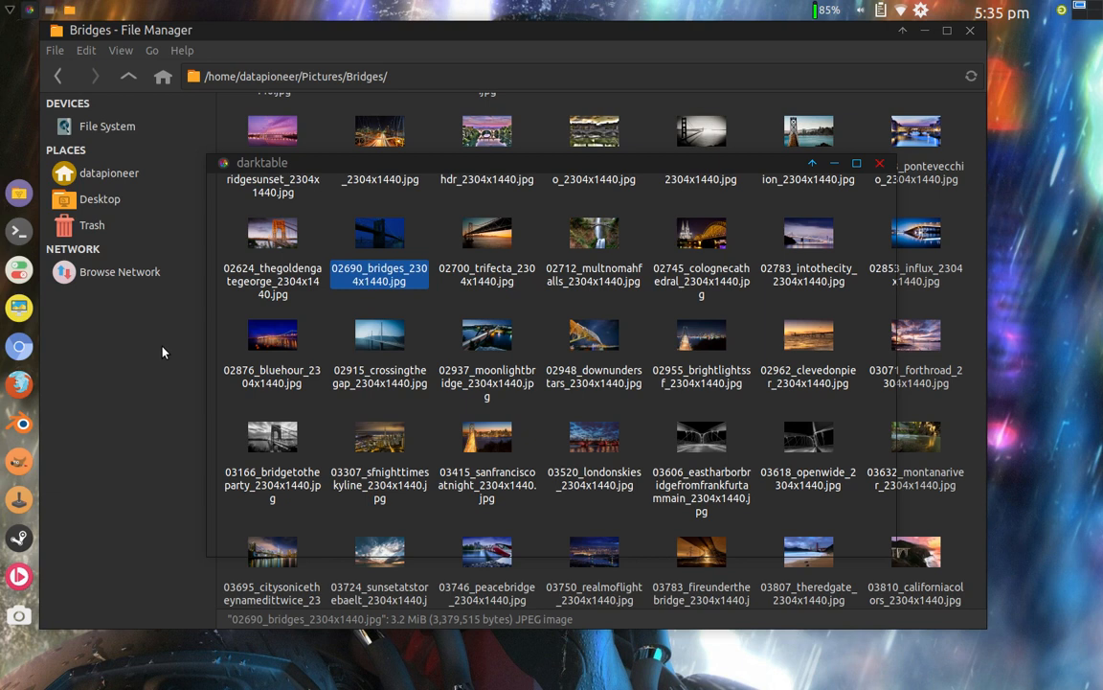
Scroll over the Brooklyn Bridge night photo in darktable's darkroom view
scroll(down, 3)
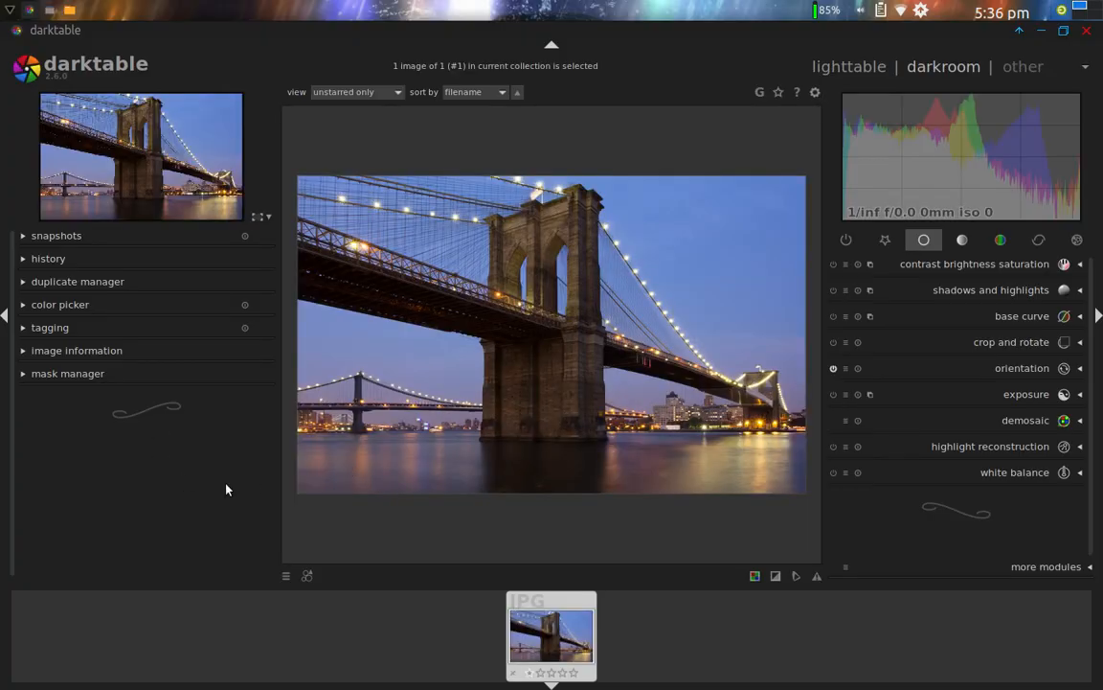
mouse_move(551, 285)
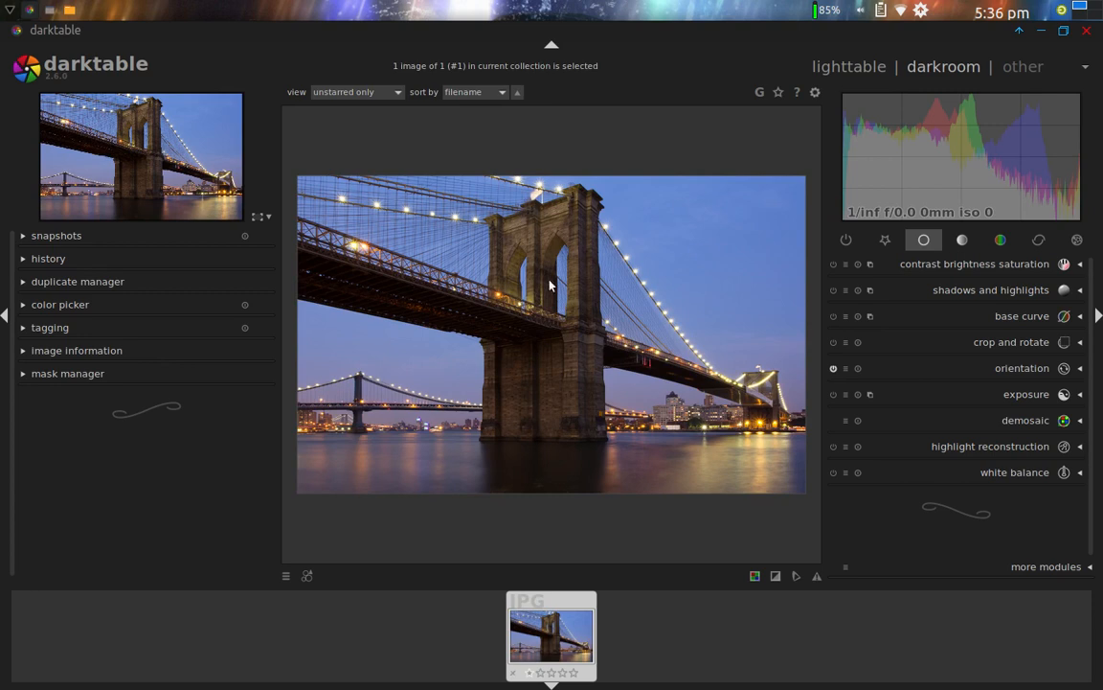
mouse_move(560, 345)
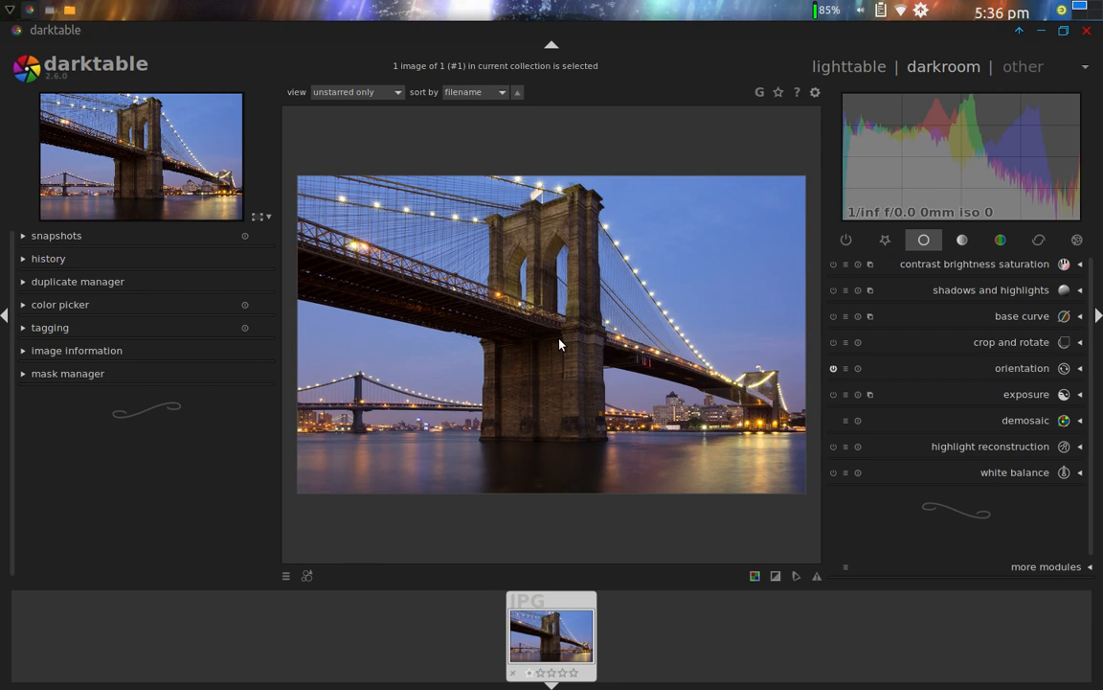
mouse_move(808, 236)
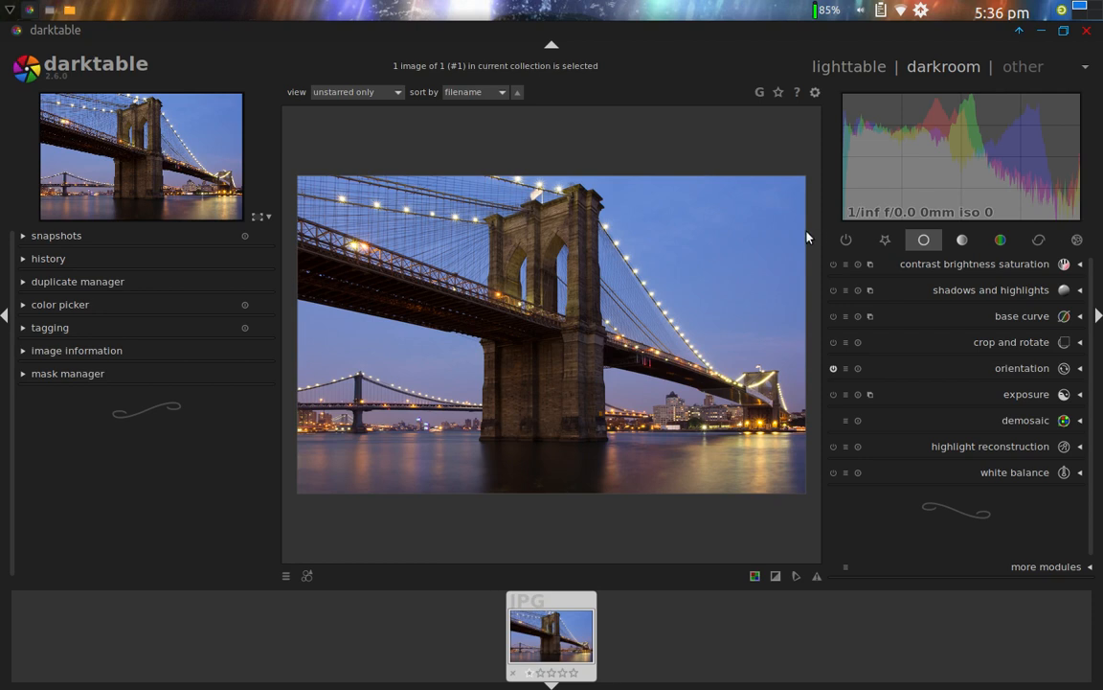
mouse_move(788, 176)
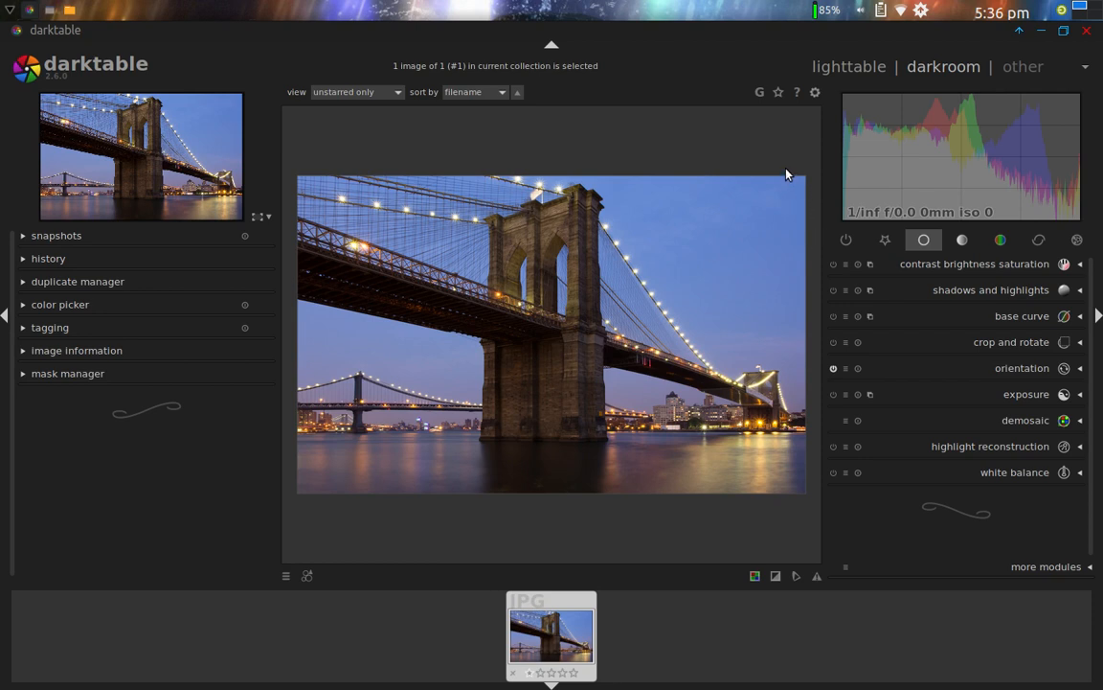
mouse_move(301, 355)
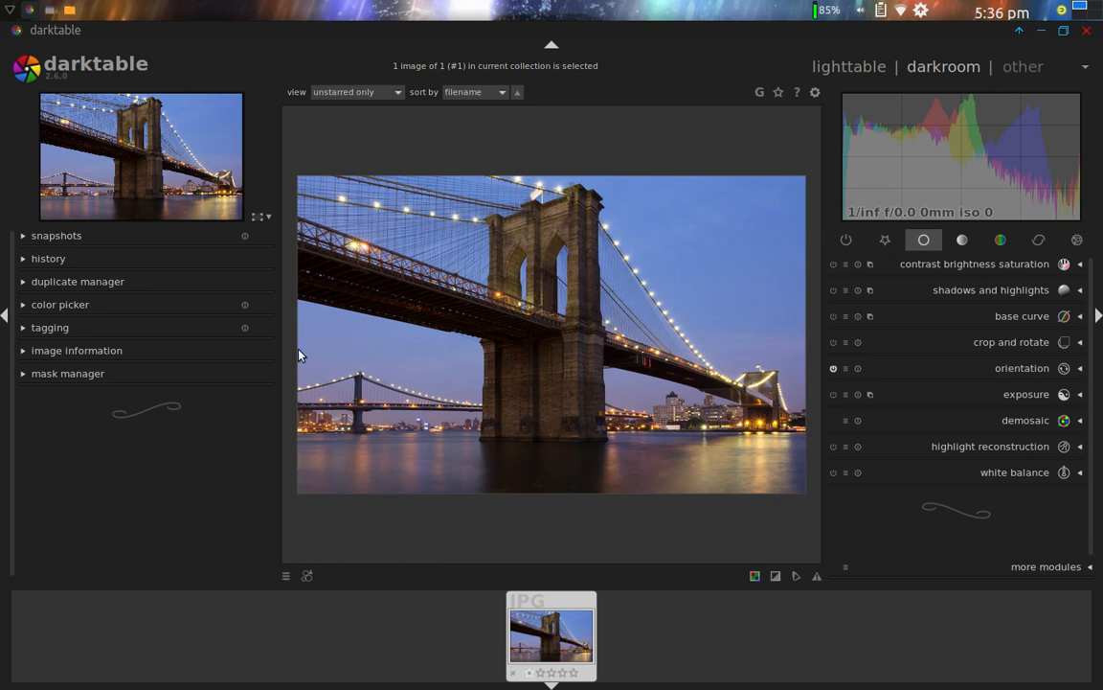
mouse_move(233, 374)
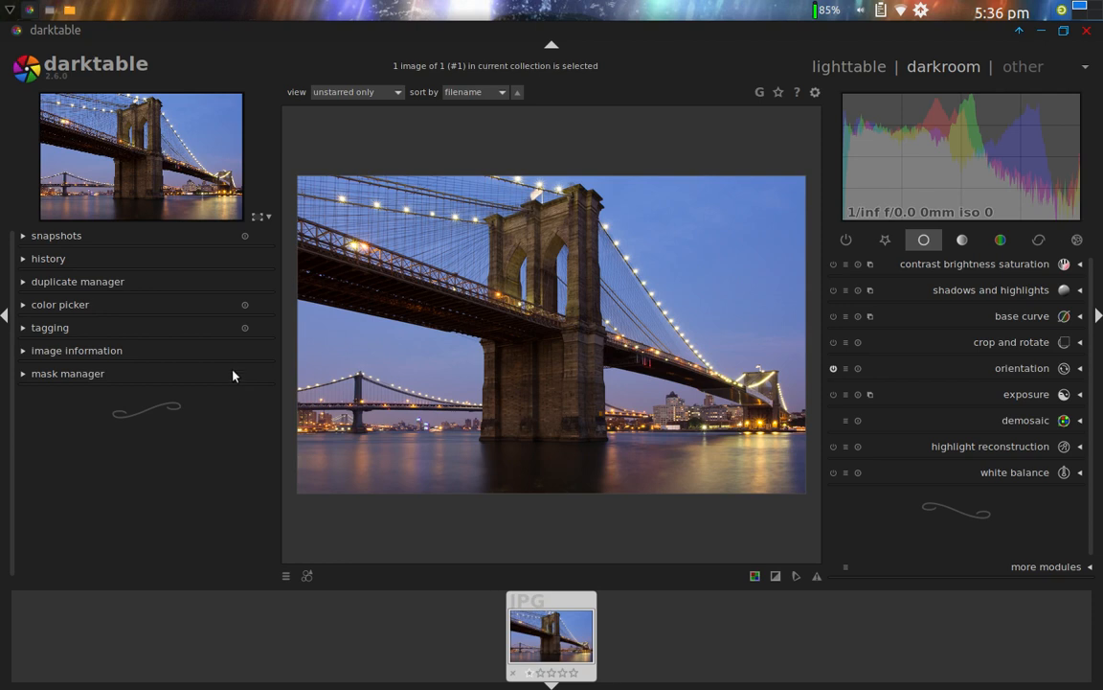
mouse_move(632, 309)
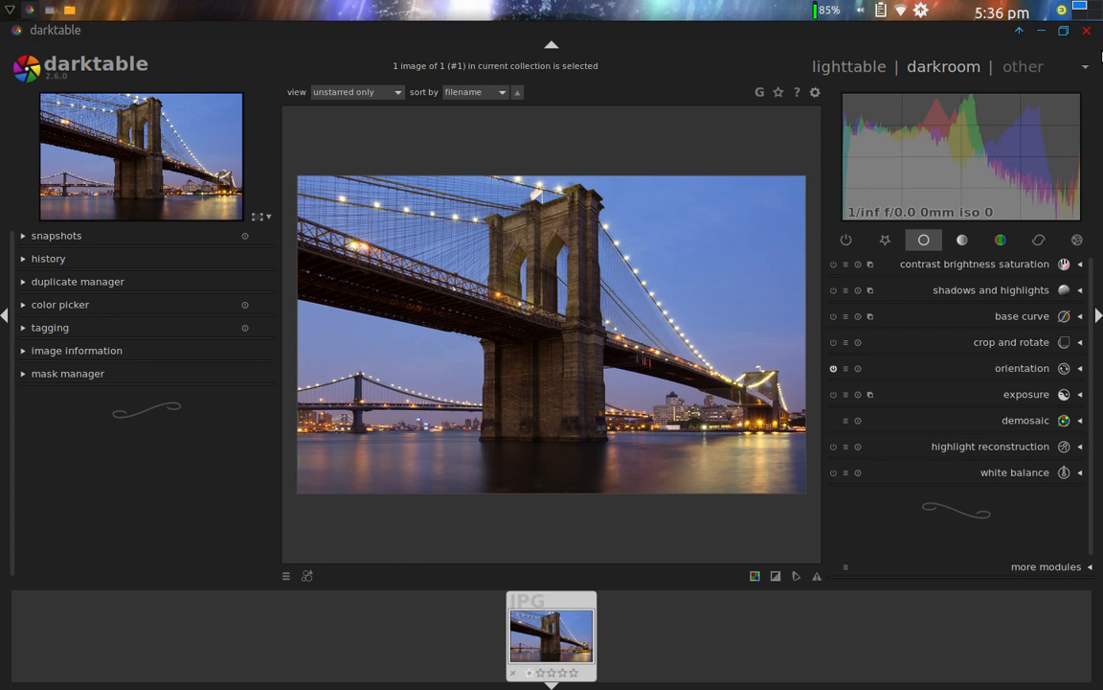
mouse_move(604, 135)
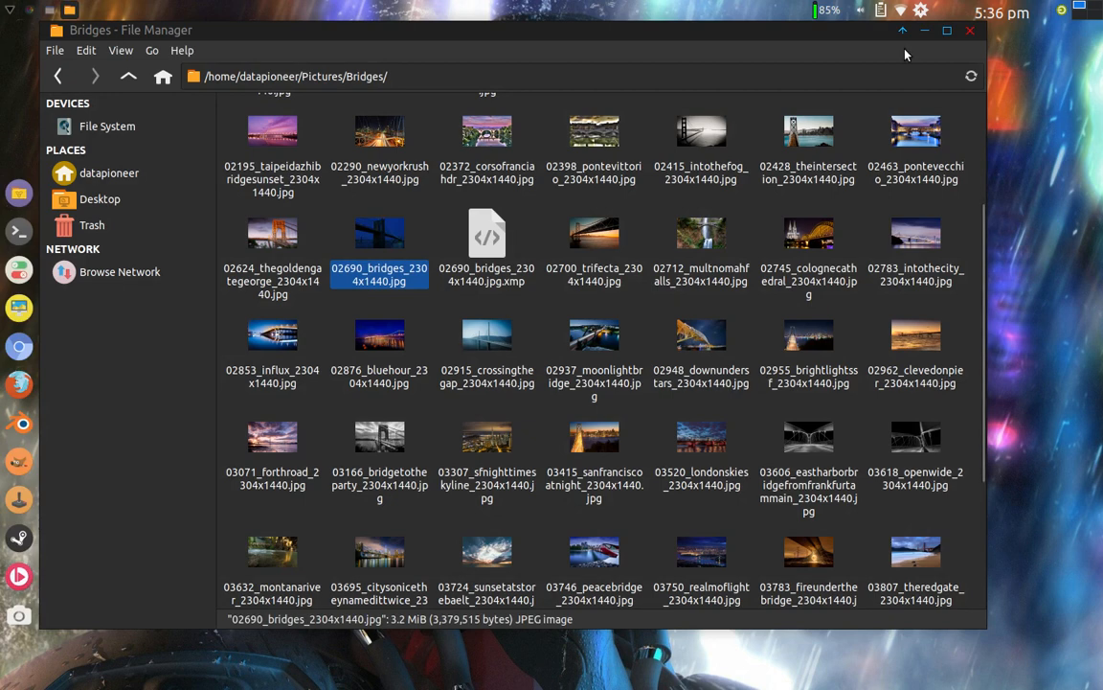
Close Thunar and relaunch gFTP from the Whisker menu's Internet category
click(970, 30)
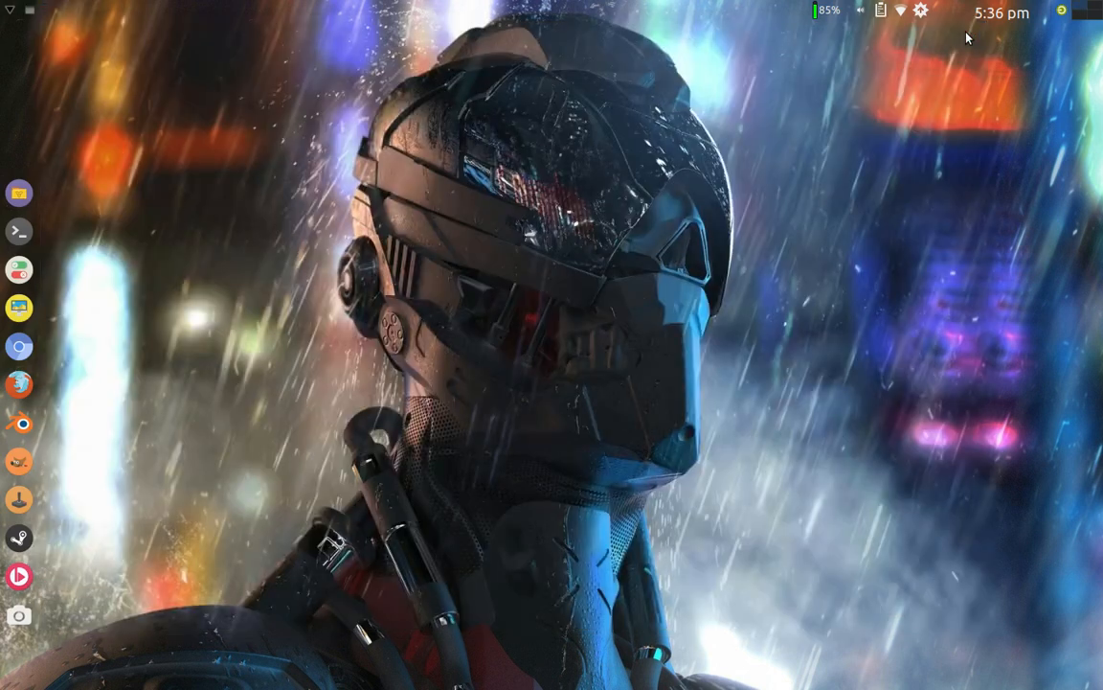
mouse_move(698, 98)
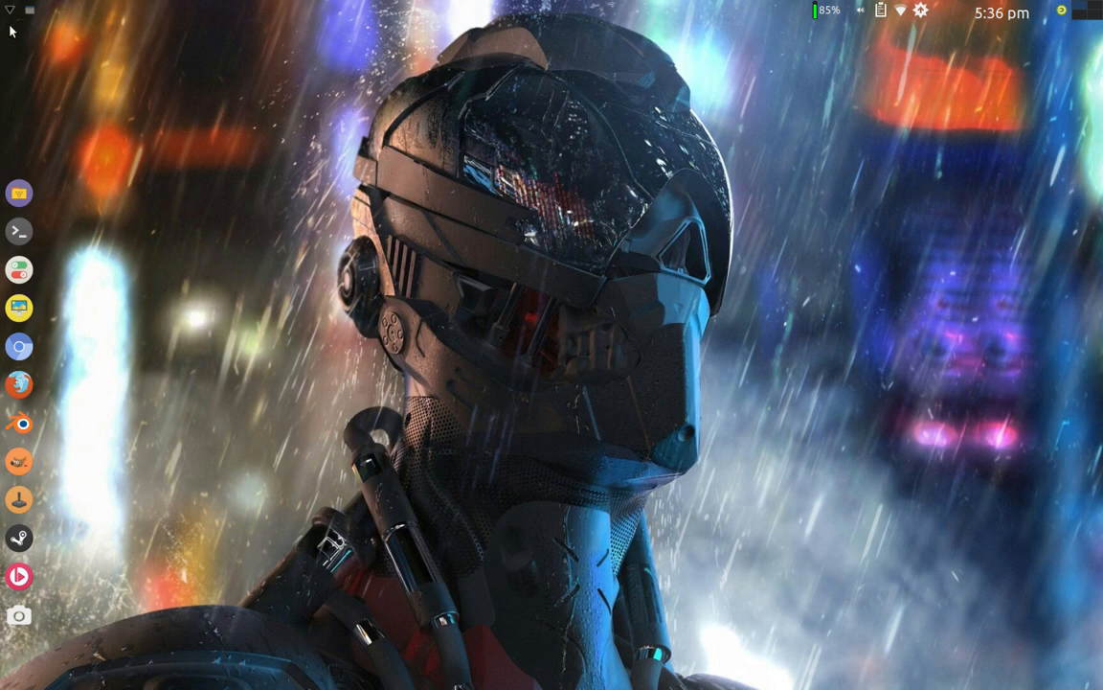
click(12, 15)
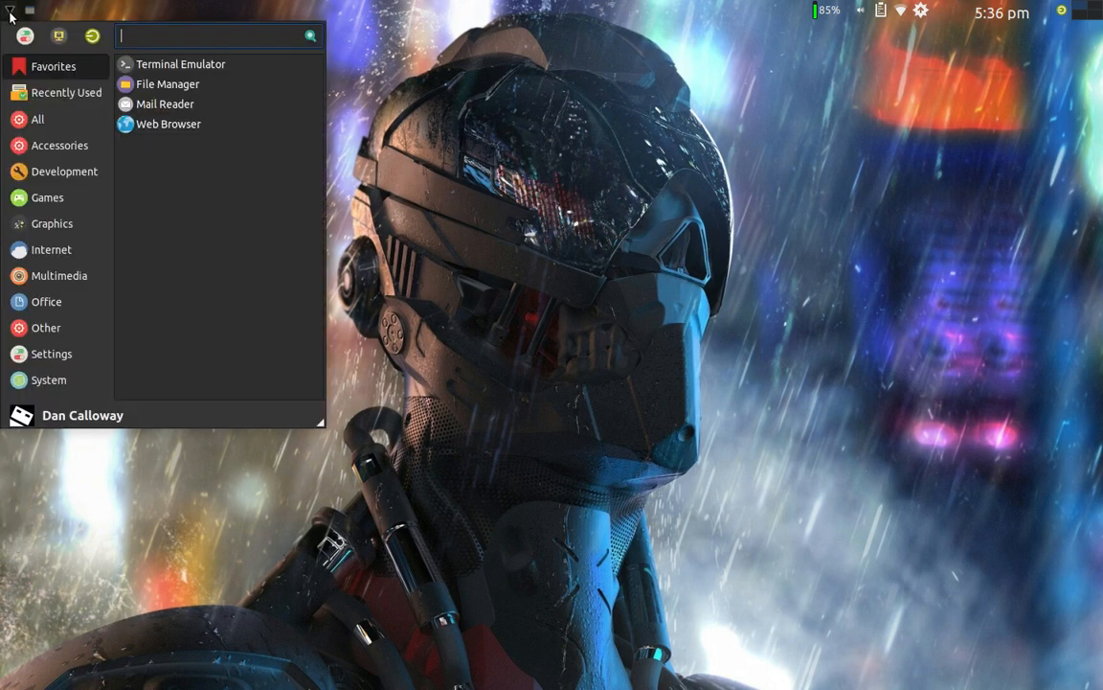
click(64, 171)
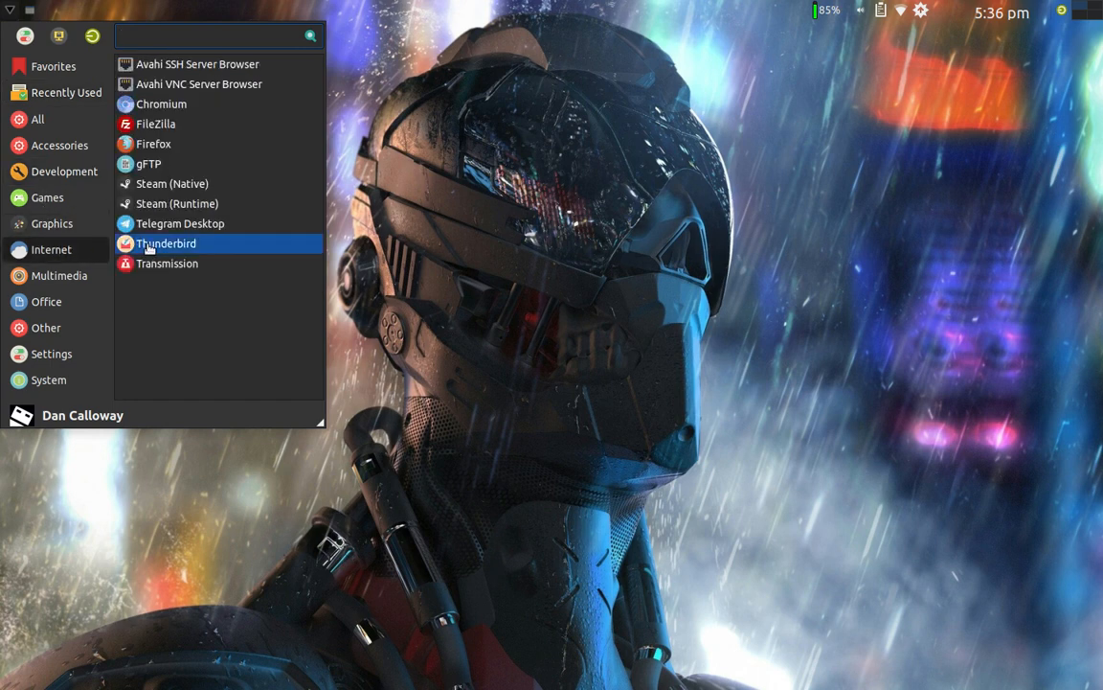
mouse_move(153, 144)
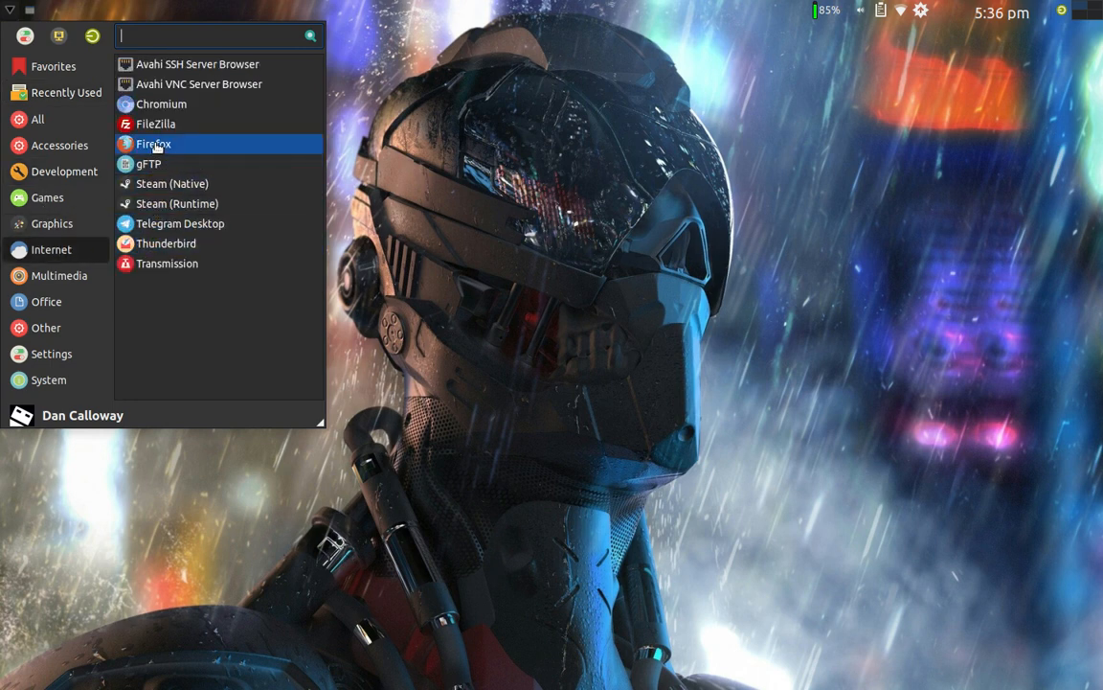
mouse_move(148, 163)
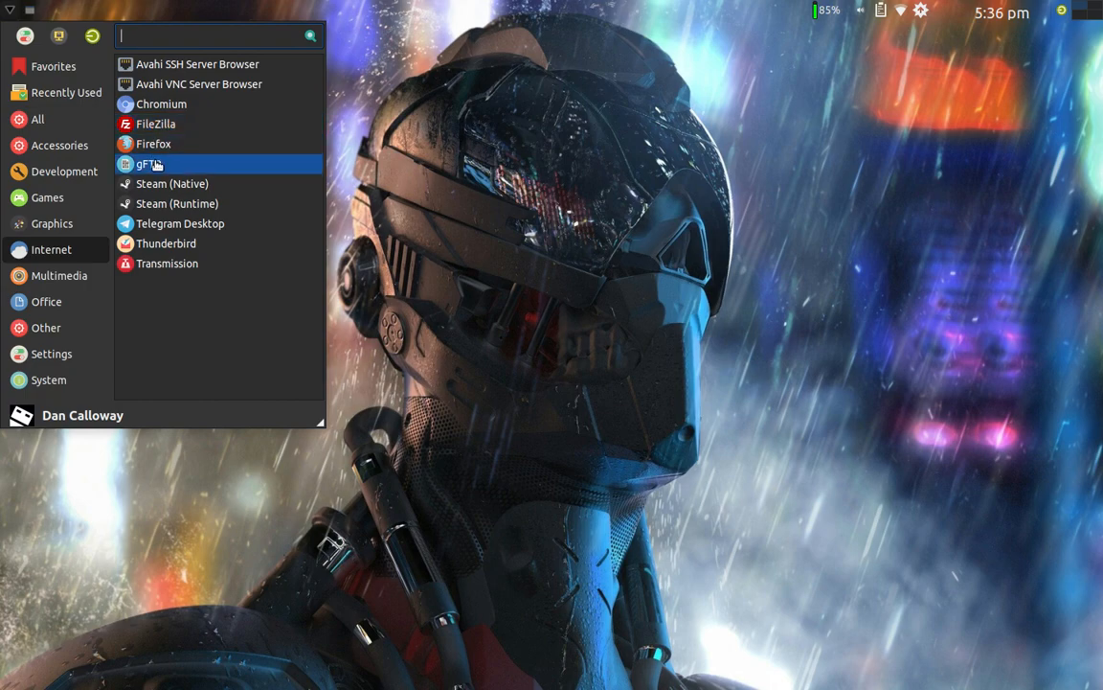
click(146, 163)
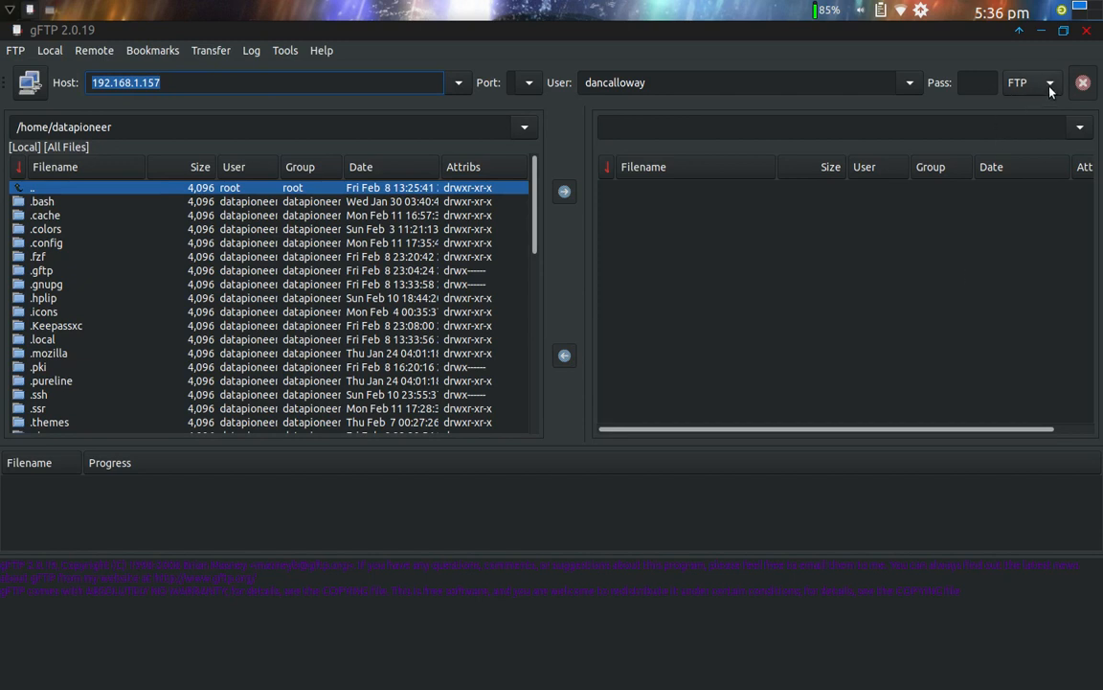
Set gFTP's connection protocol to SSH2 and replace the user name with root
click(1050, 83)
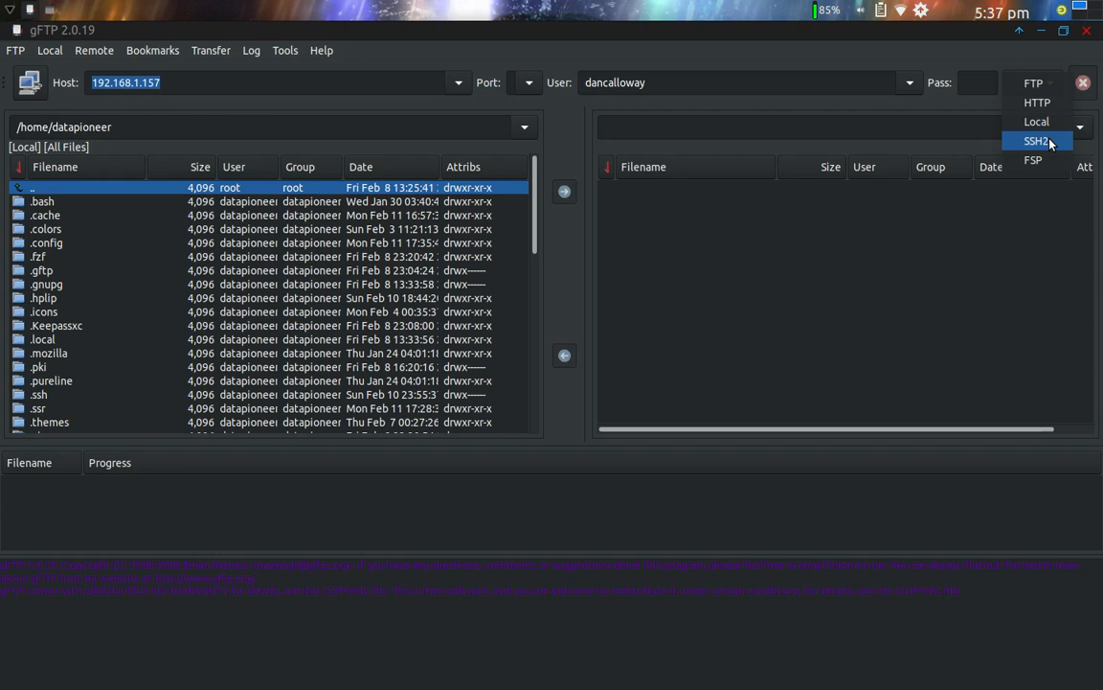
click(1035, 140)
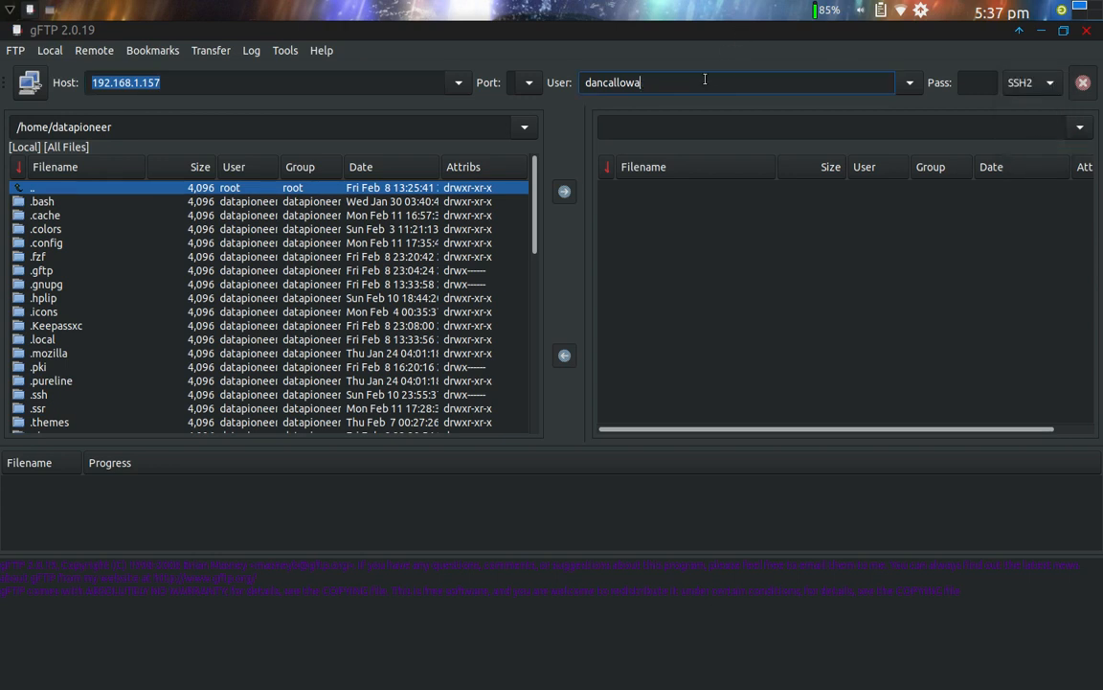
key(ctrl+a)
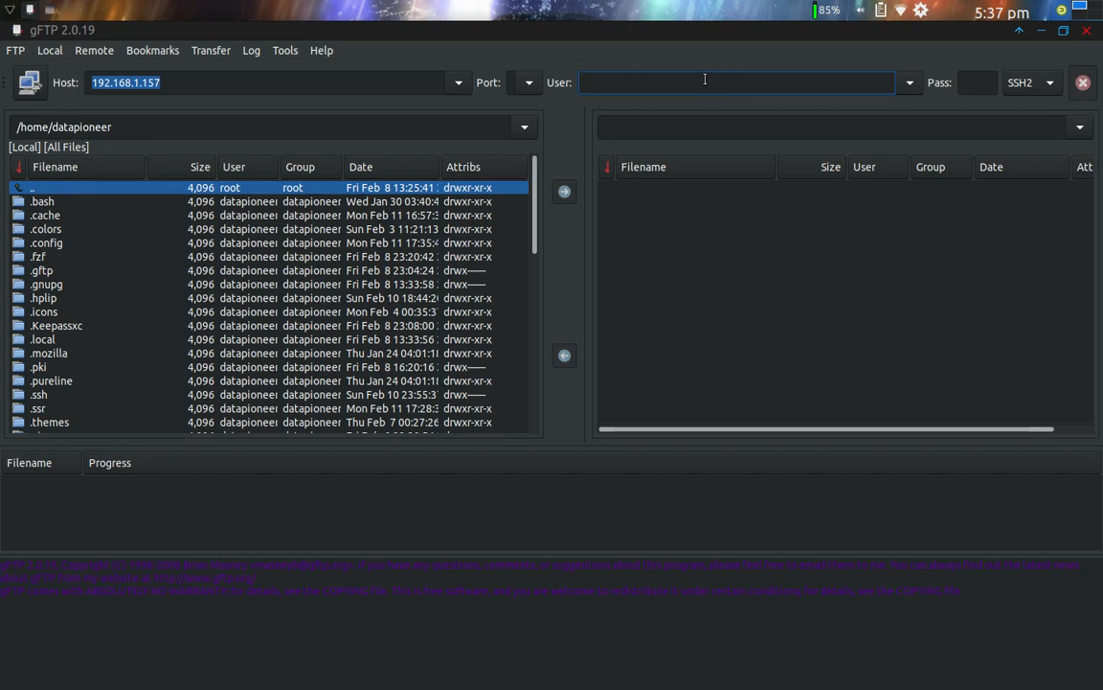
click(737, 82)
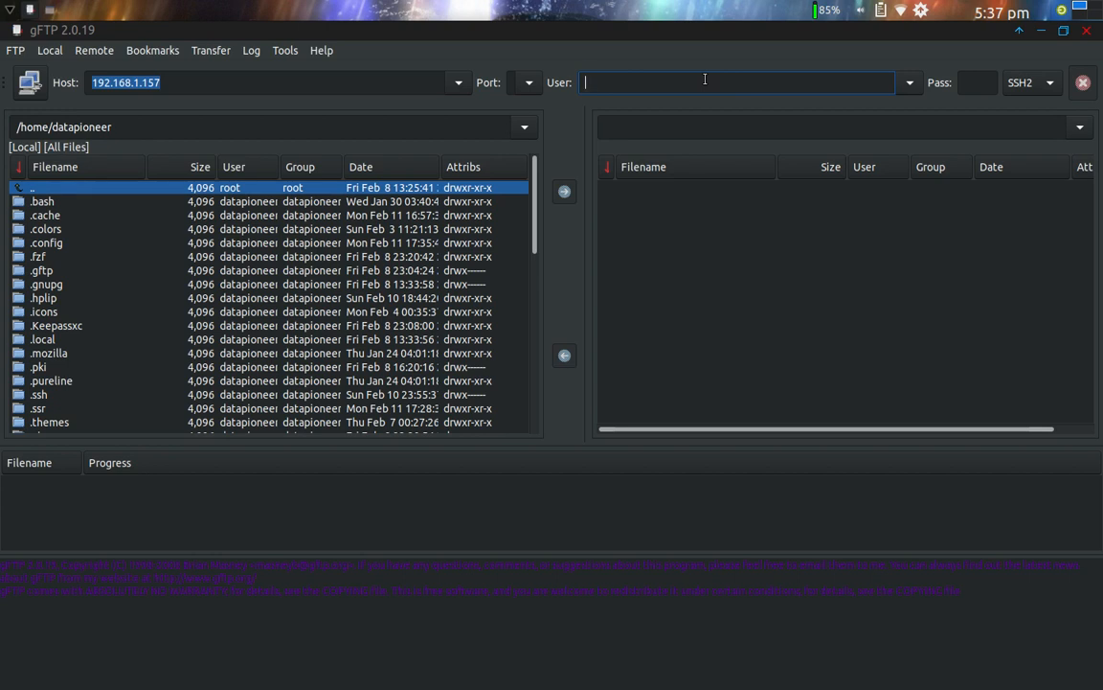
text(root)
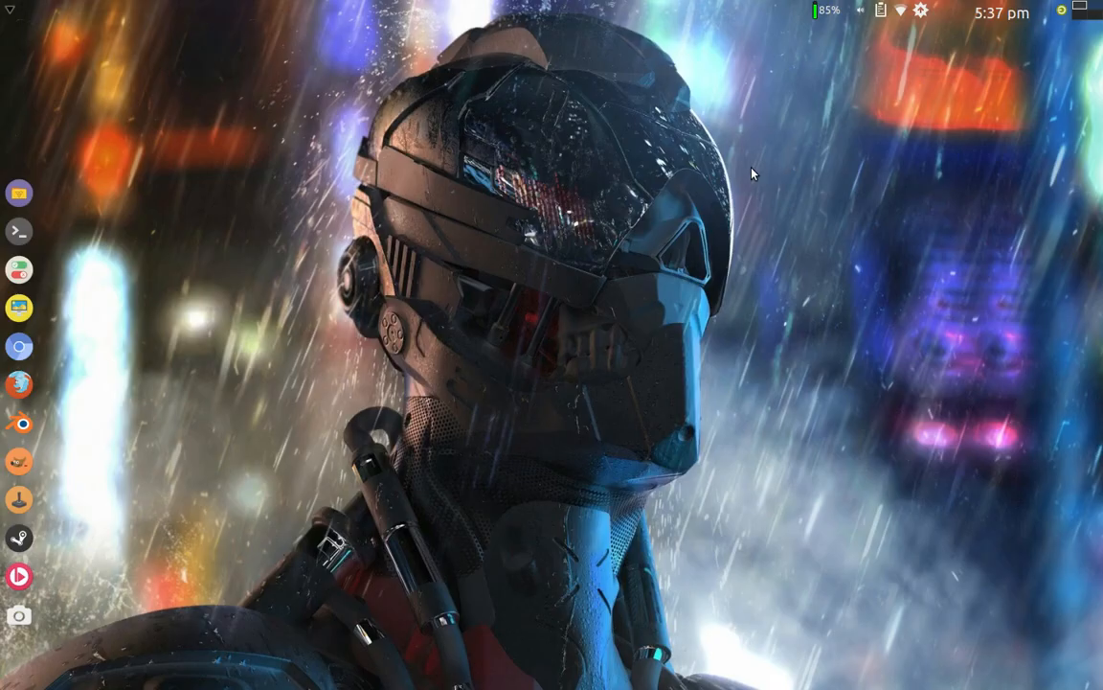
mouse_move(554, 247)
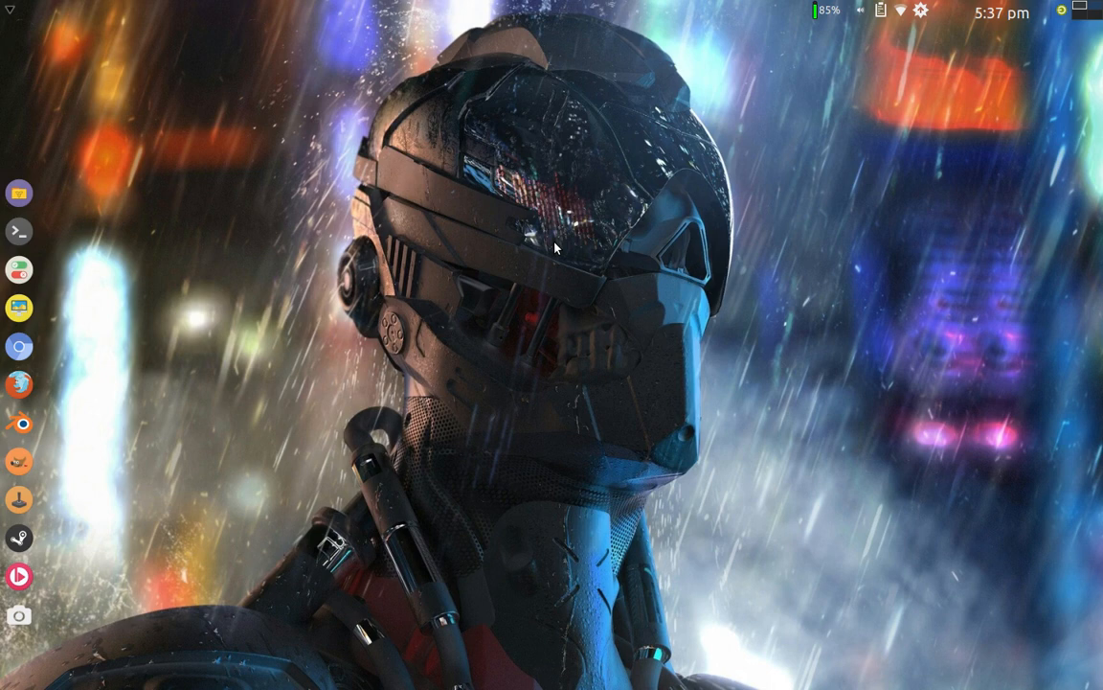
mouse_move(528, 211)
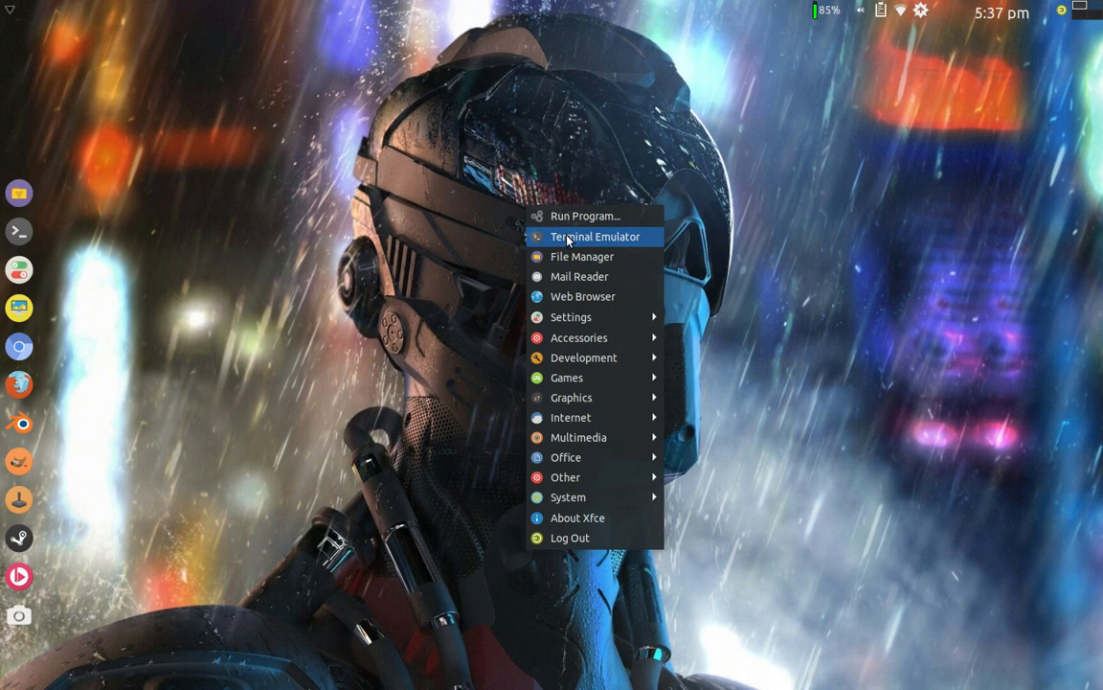
Open a Terminal Emulator window from the desktop menu
click(594, 237)
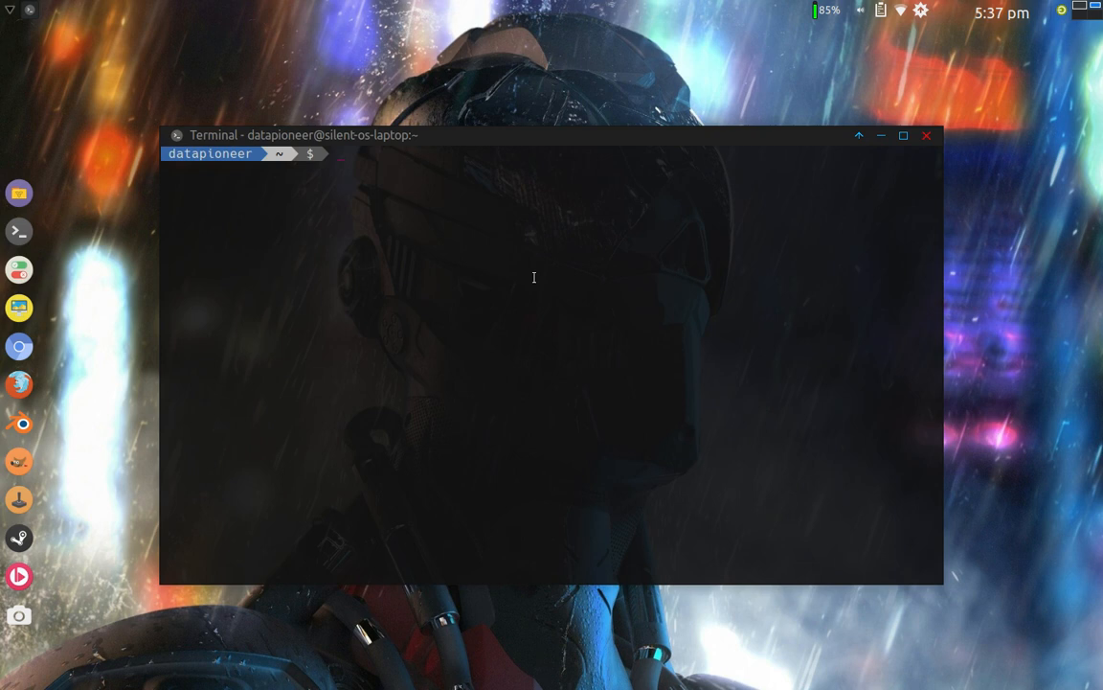
Run systemctl status sshd, which shows the SSH daemon inactive (dead)
text(systemc)
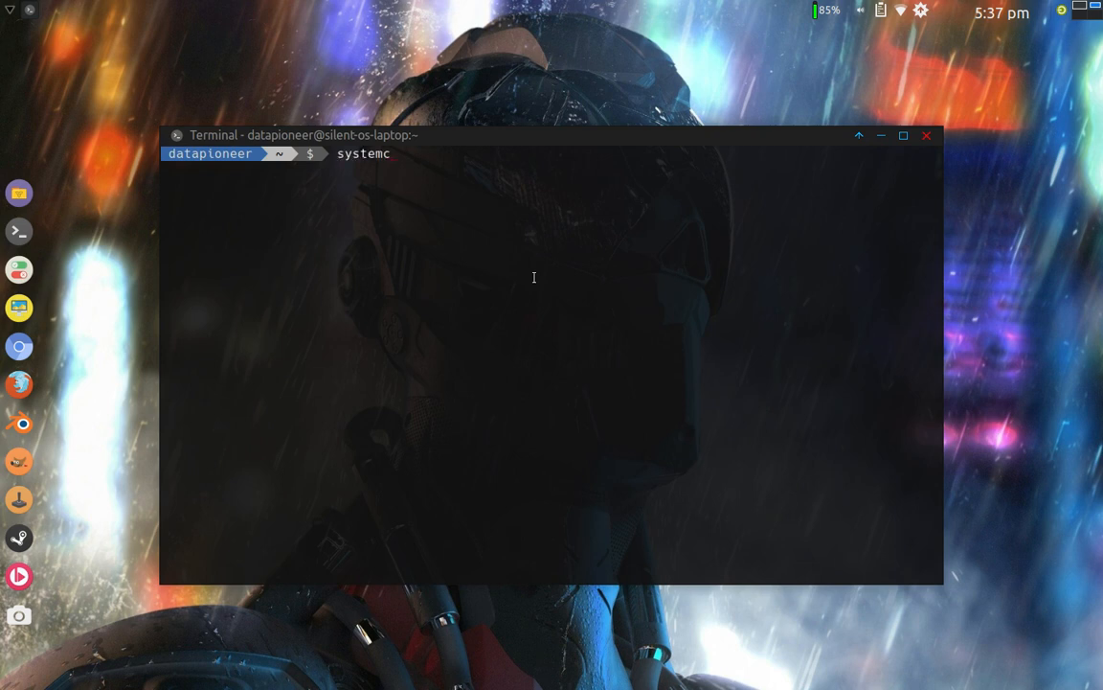
text(tl)
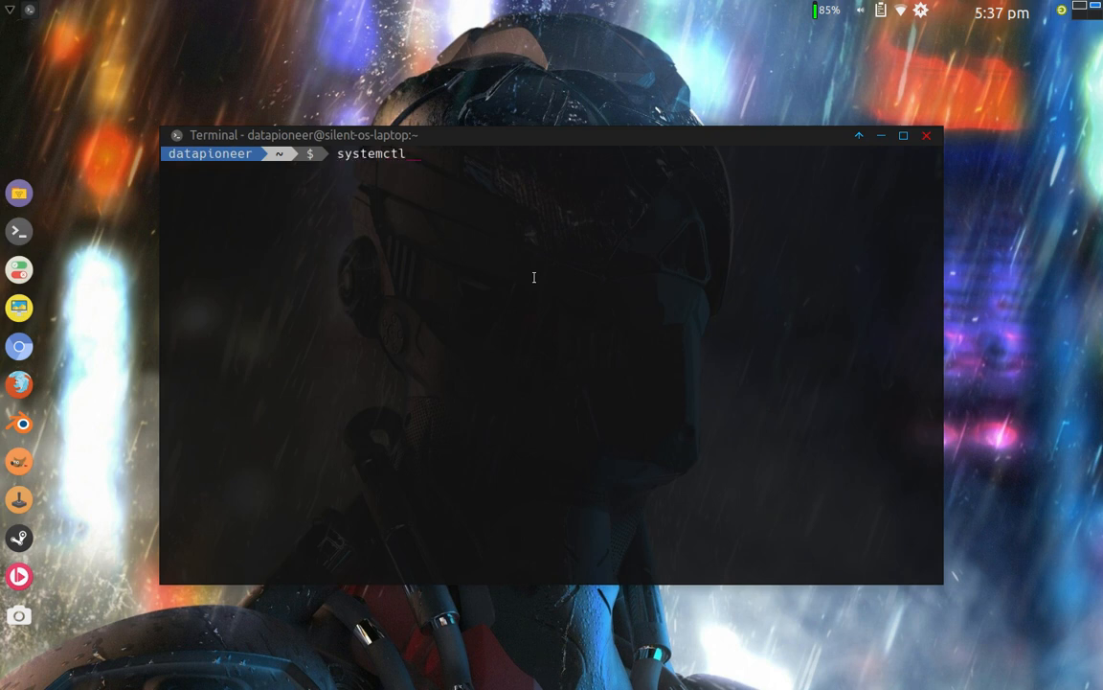
text(status s)
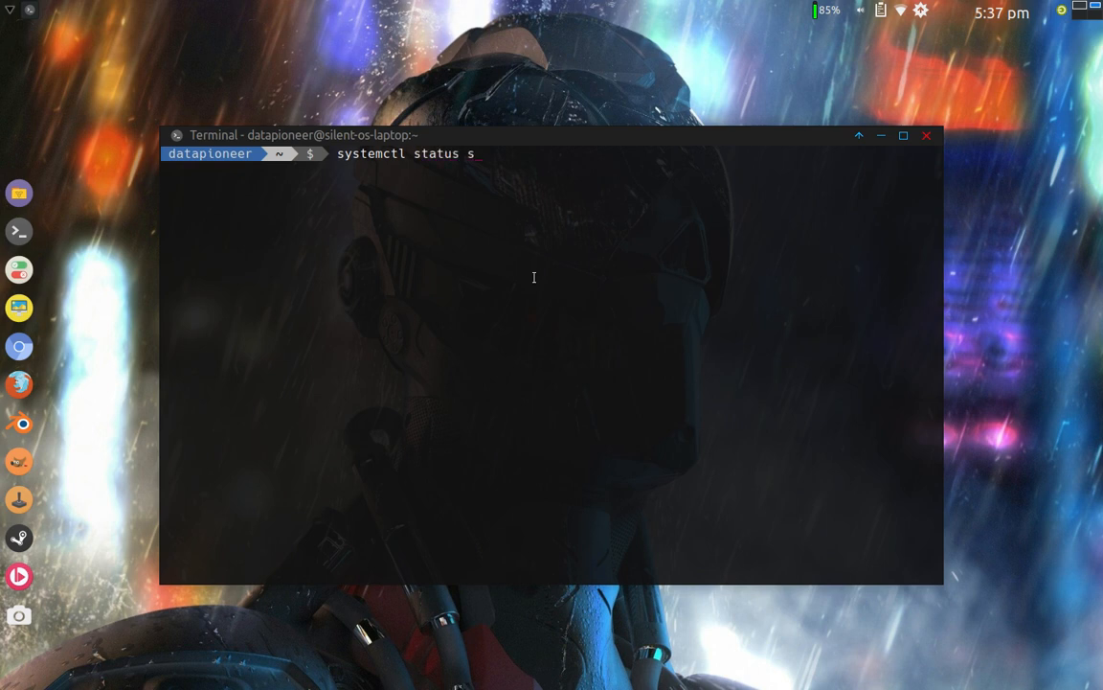
text(shd)
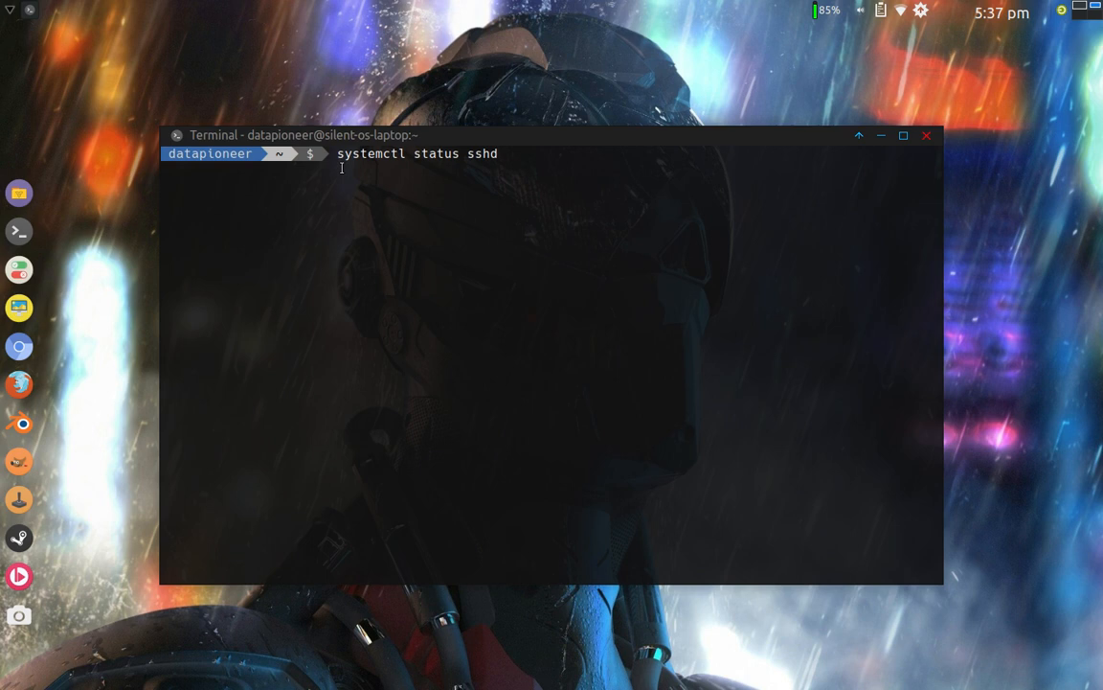
mouse_move(422, 167)
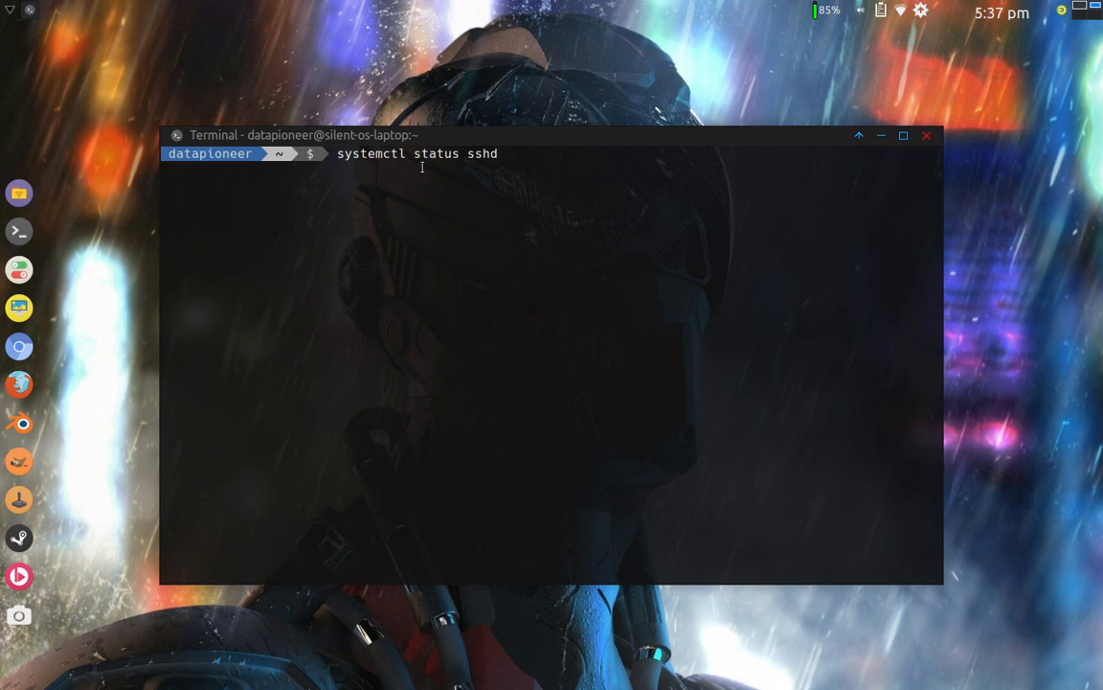
mouse_move(484, 167)
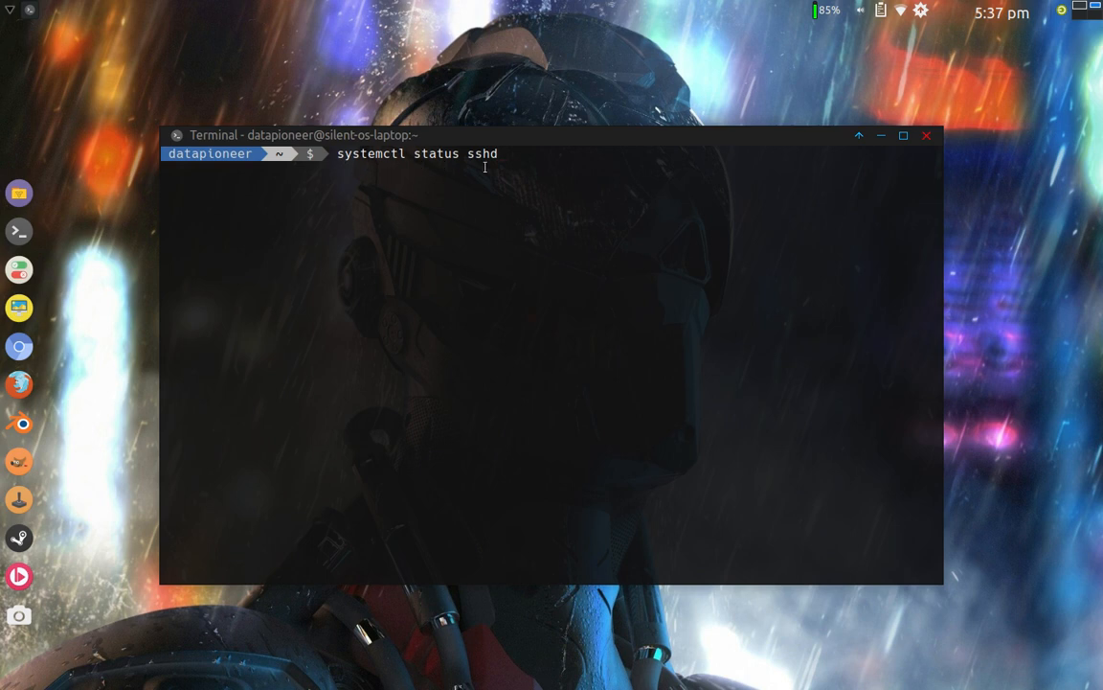
mouse_move(497, 302)
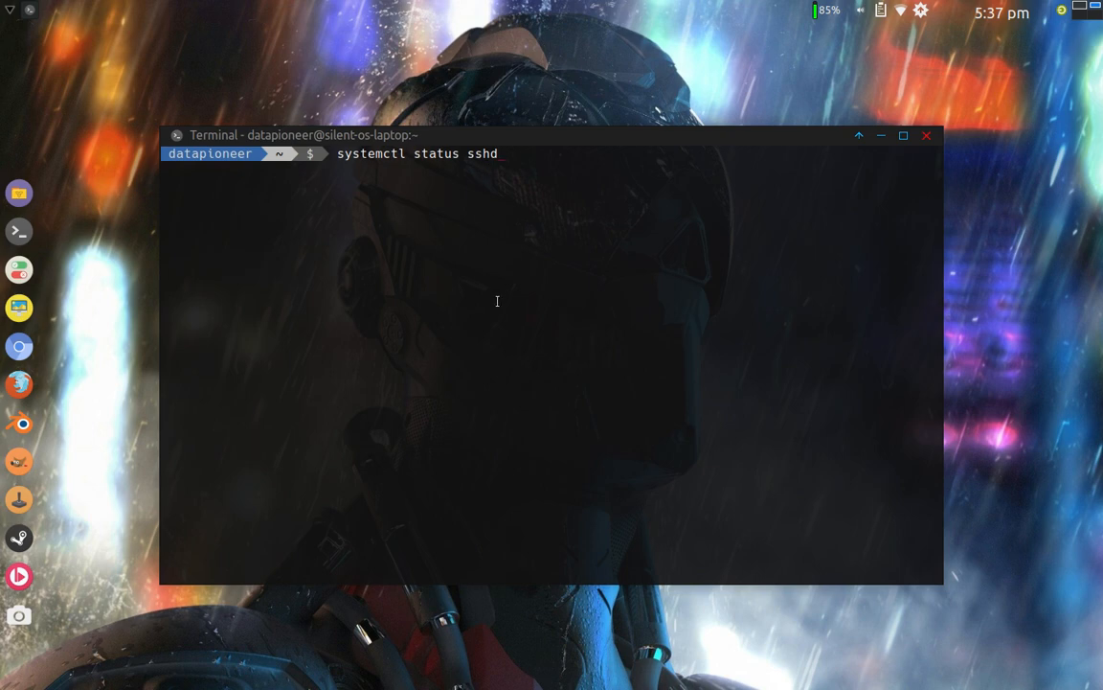
key(Return)
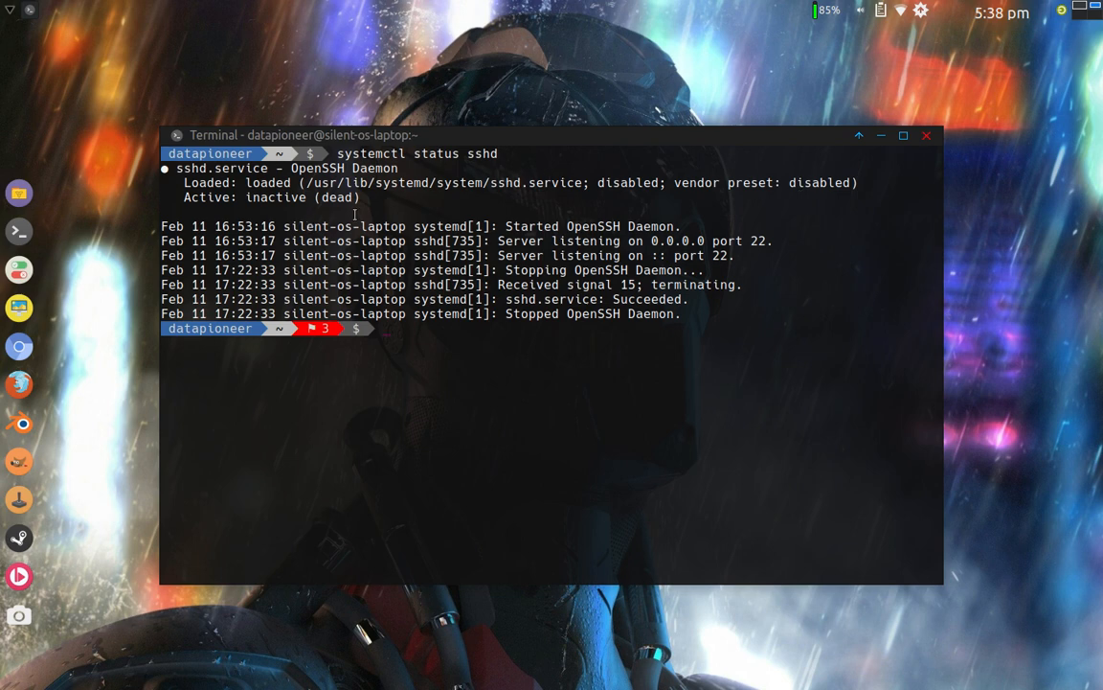
mouse_move(624, 125)
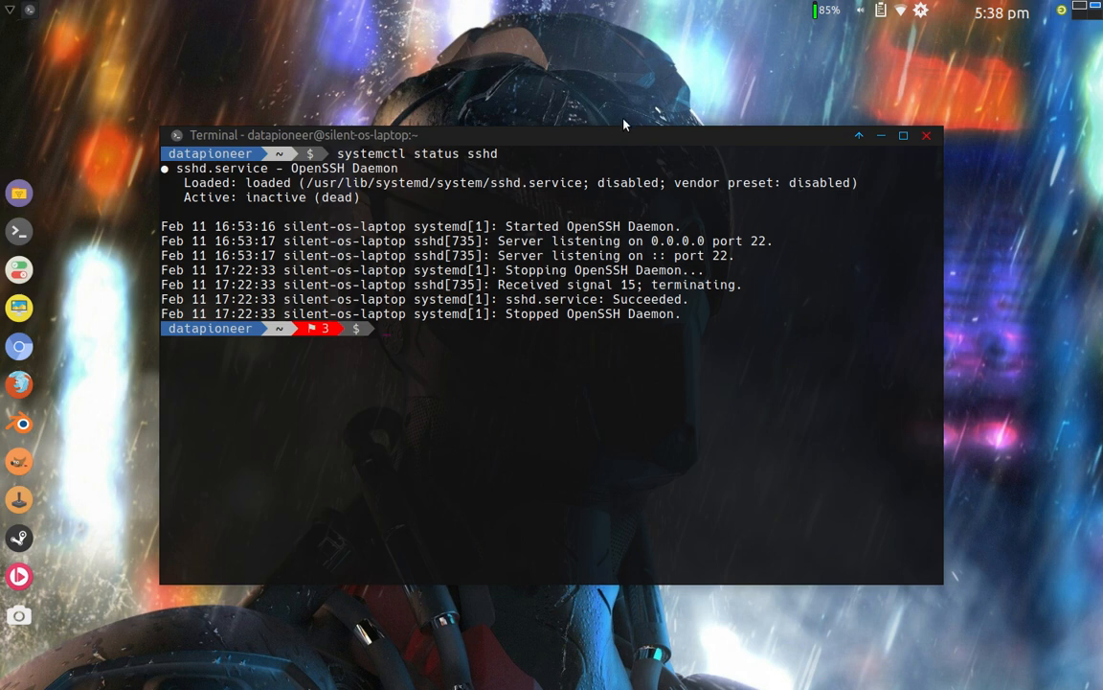
mouse_move(734, 273)
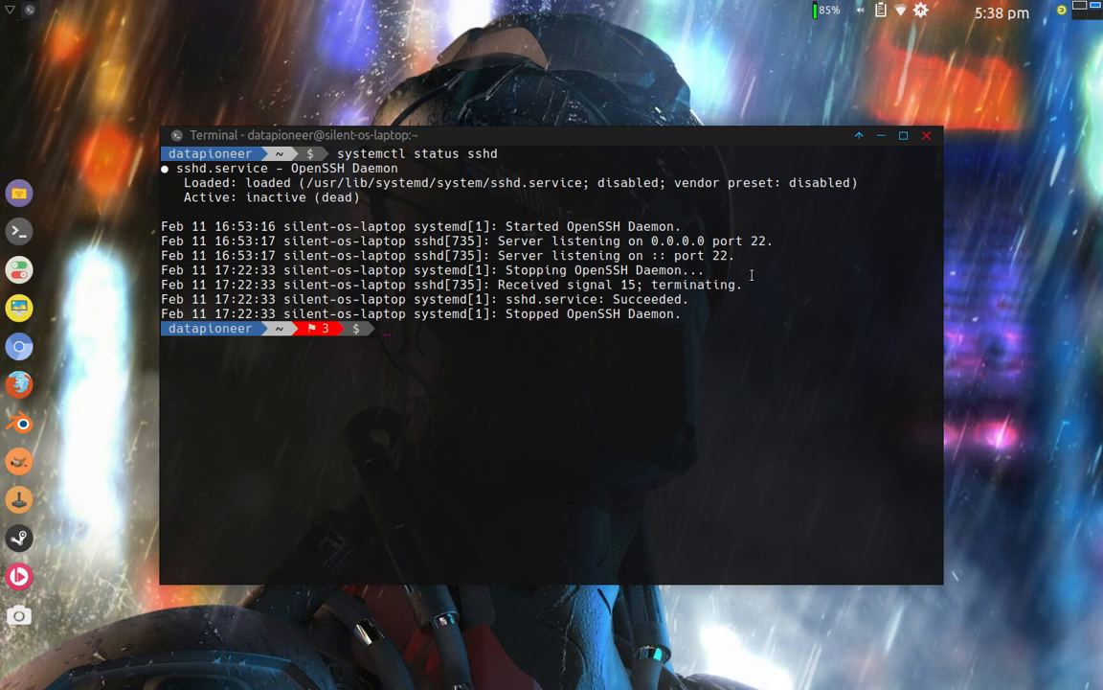
Start sshd with systemctl after authenticating with the password, then type the status check
text(sys)
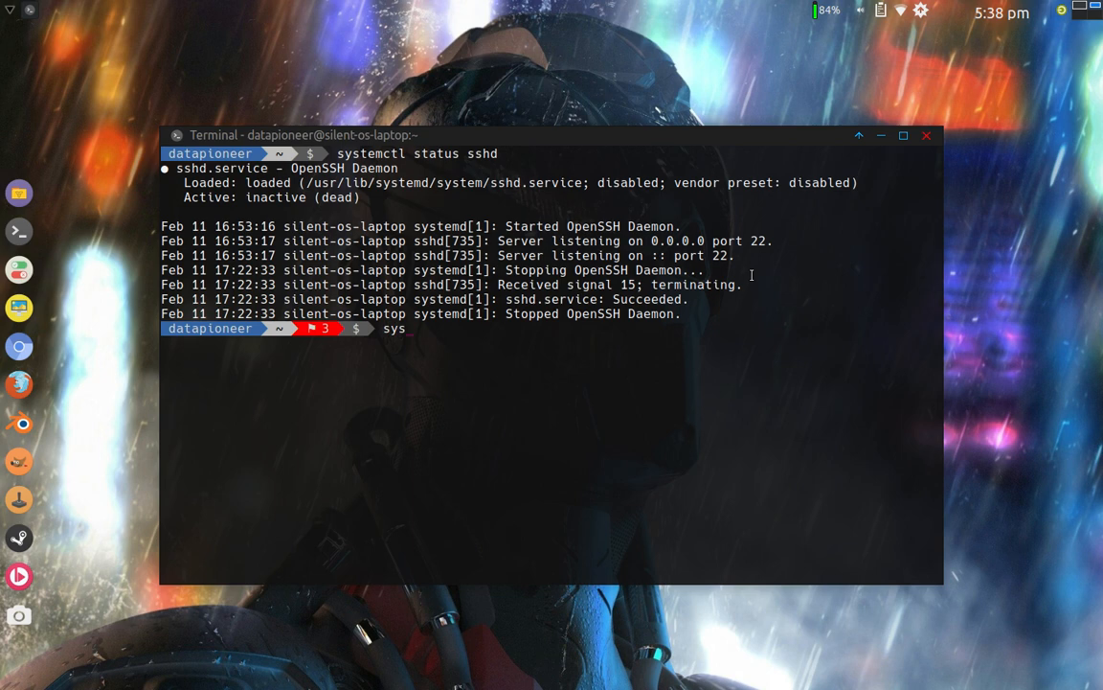
text(temctl s)
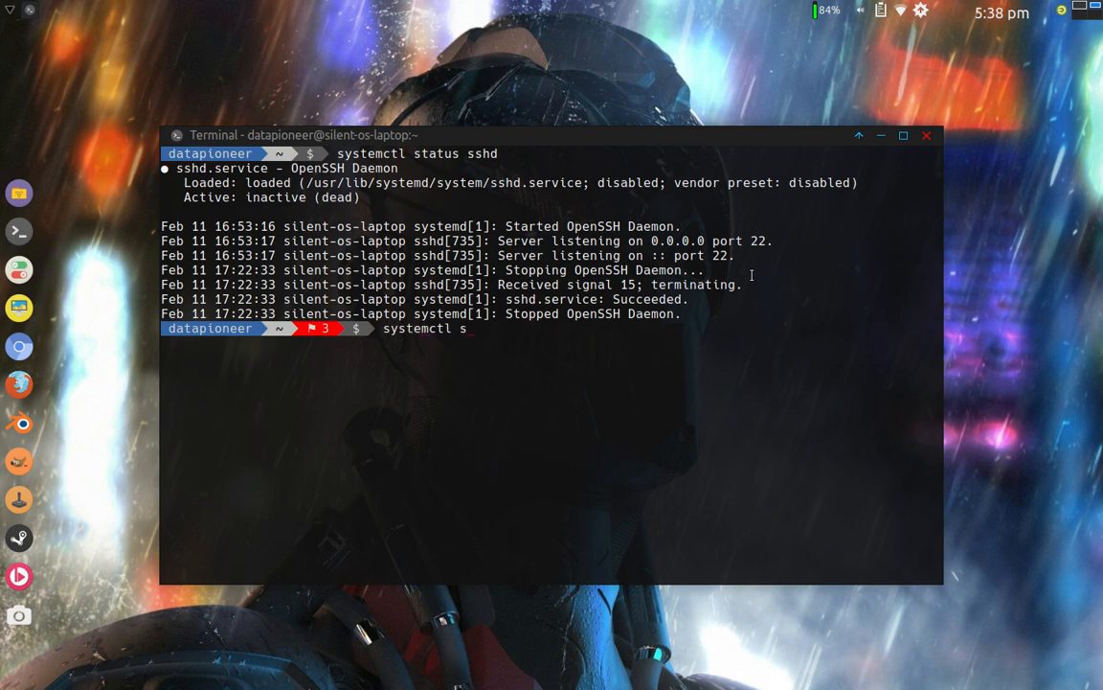
text(tart)
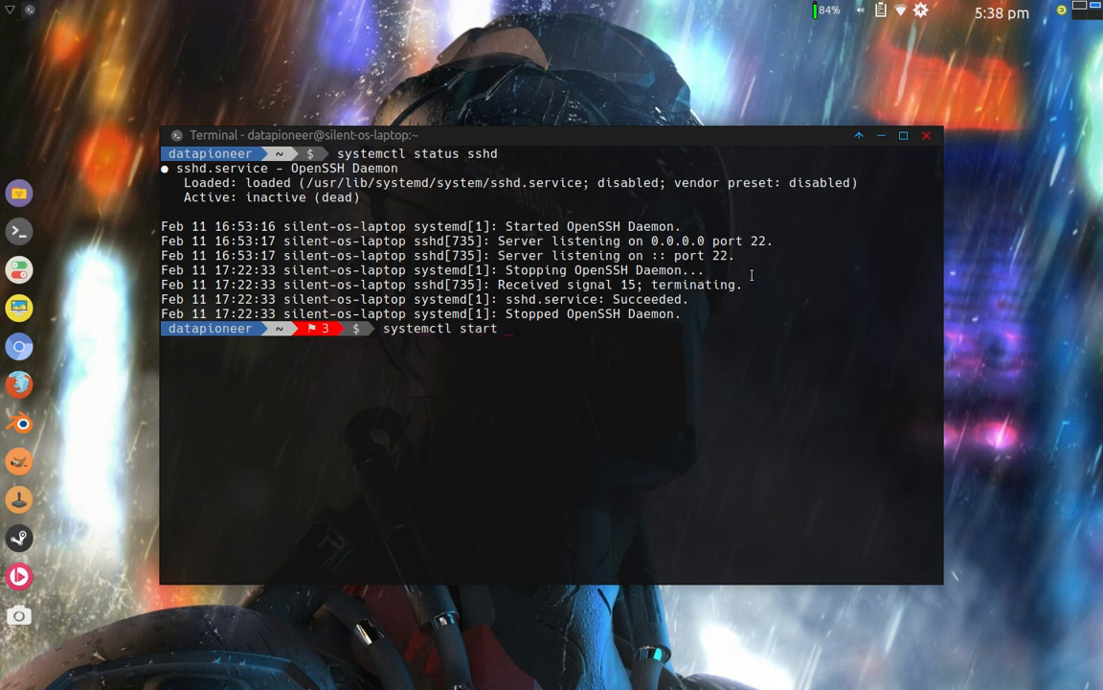
text(sshd)
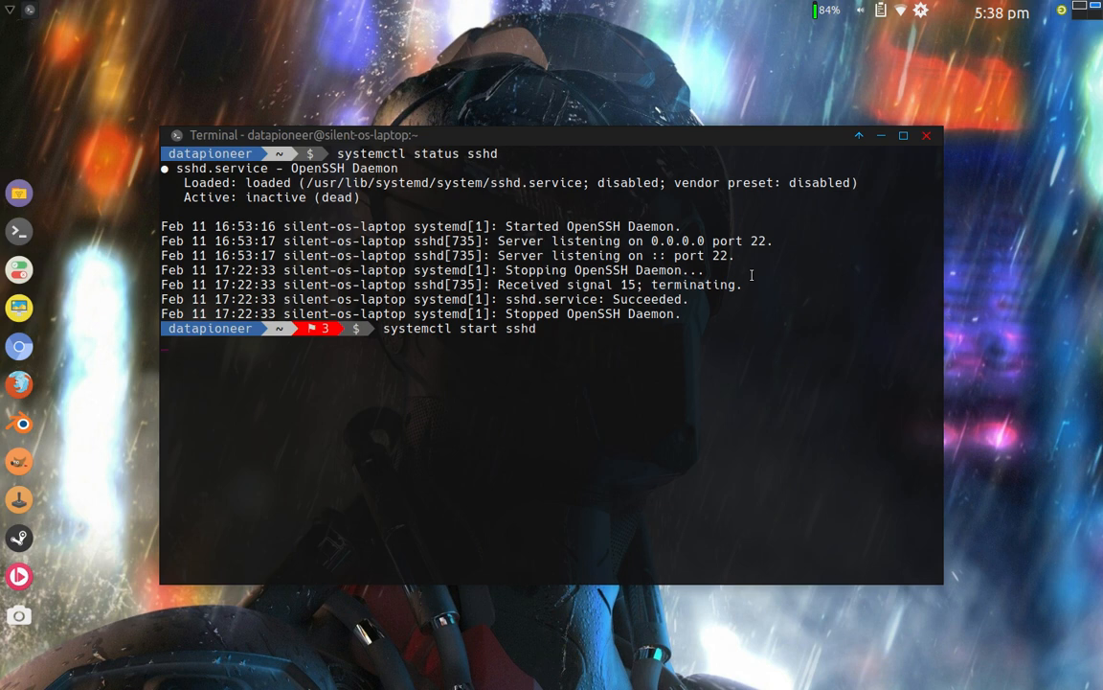
key(Return)
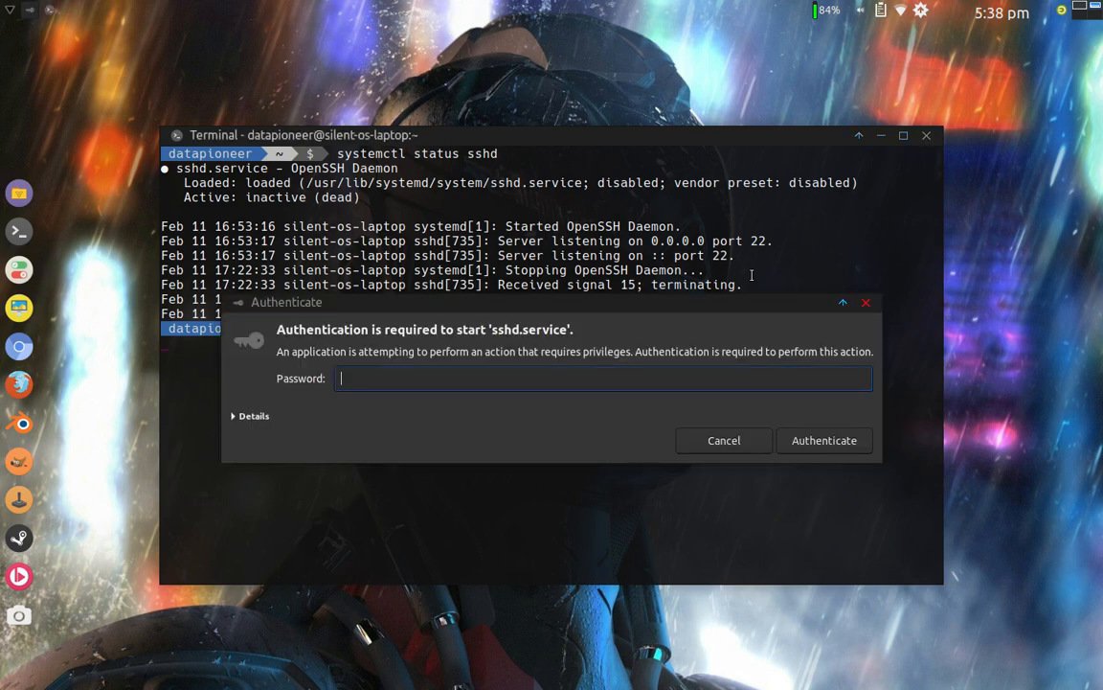
text(password)
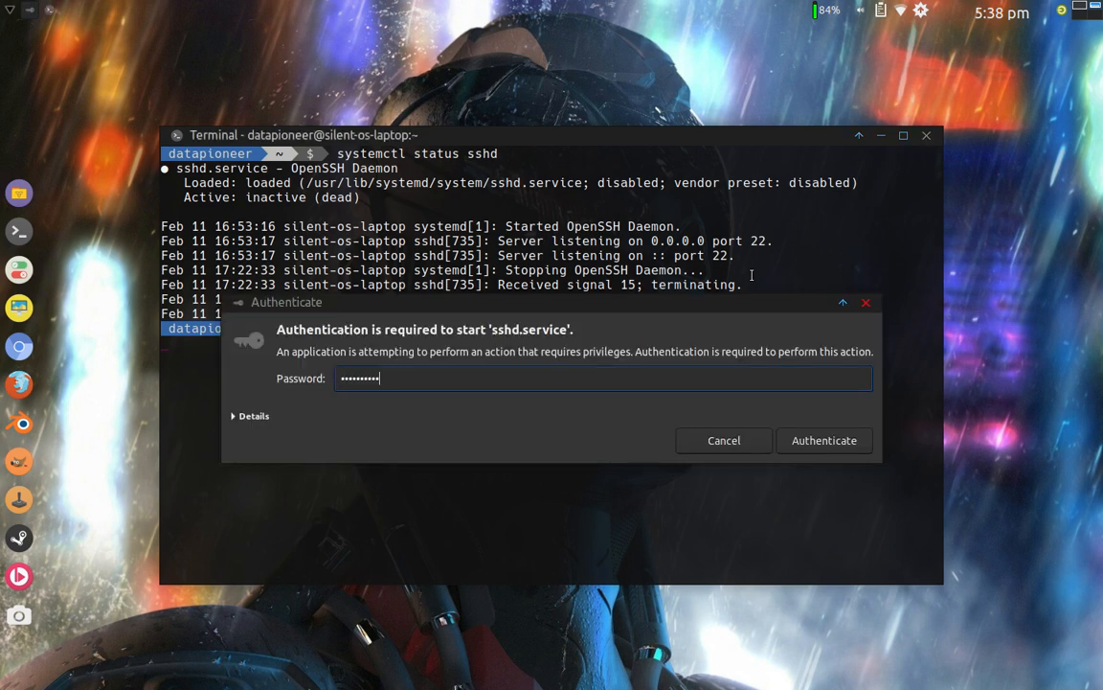
click(823, 440)
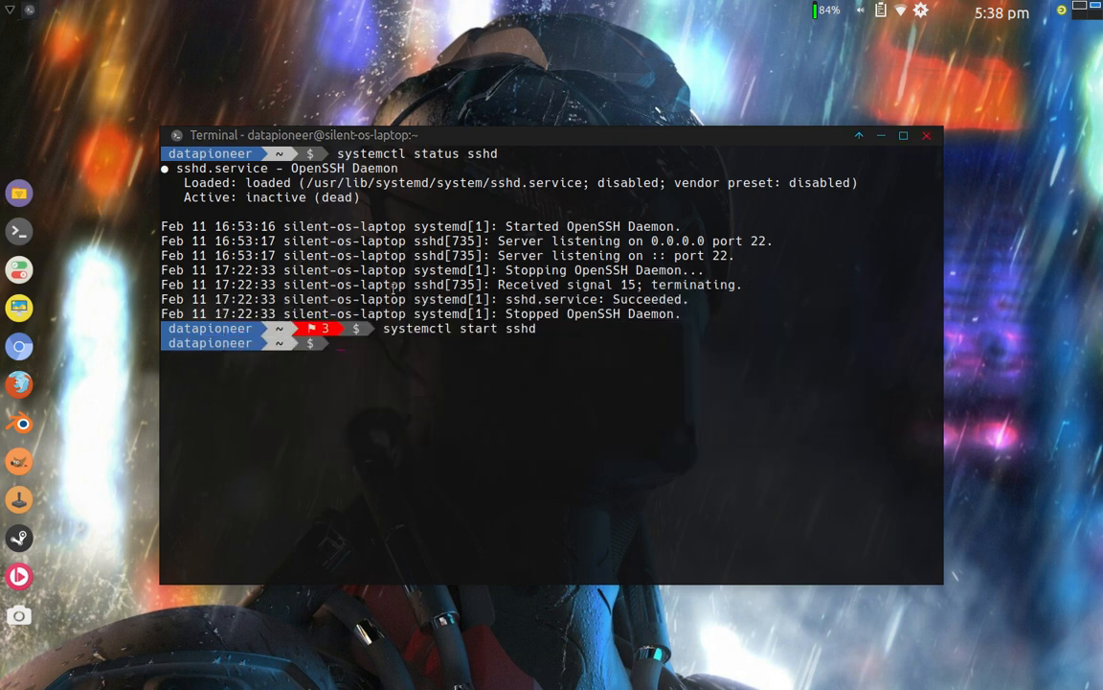
mouse_move(472, 400)
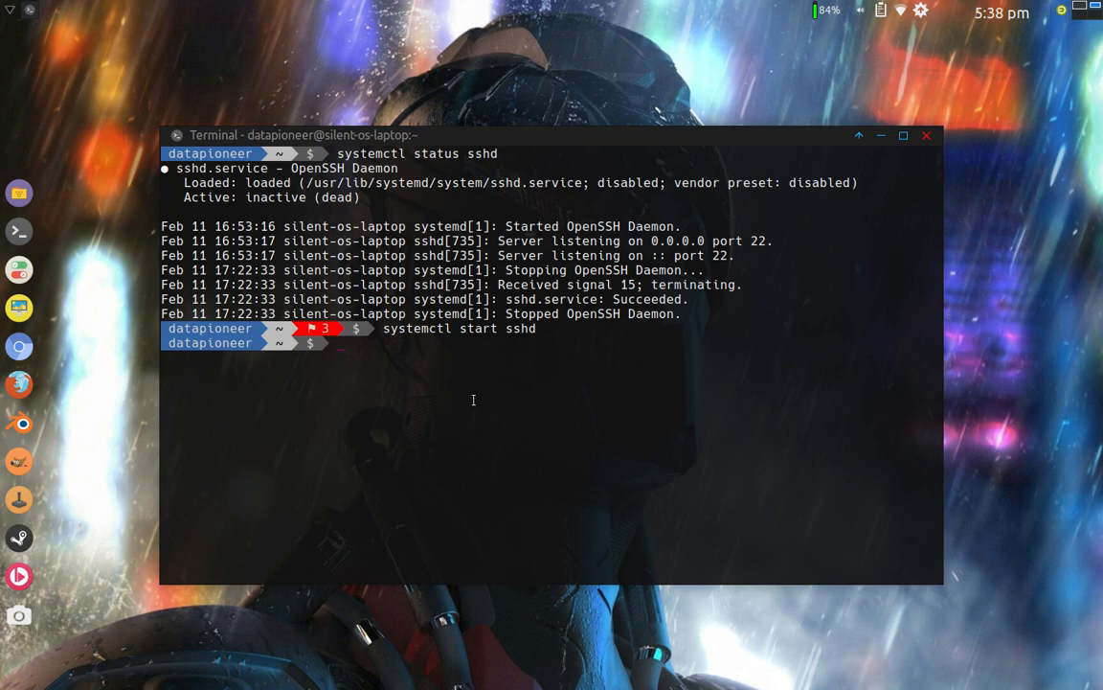
text(systemctl status sshd)
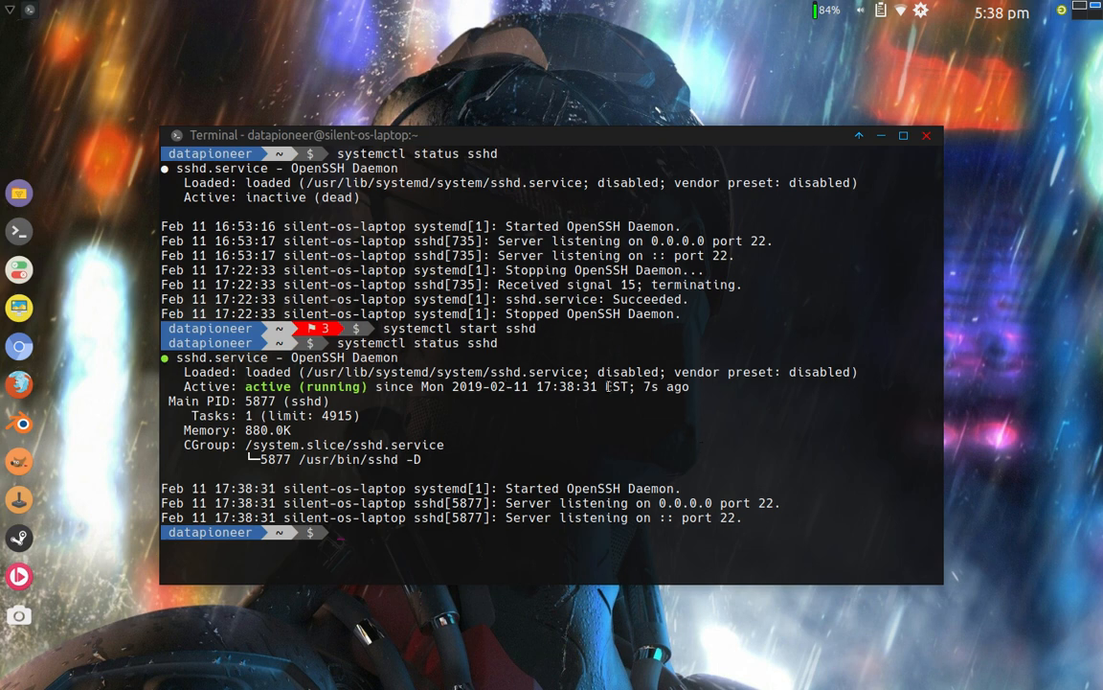
mouse_move(607, 402)
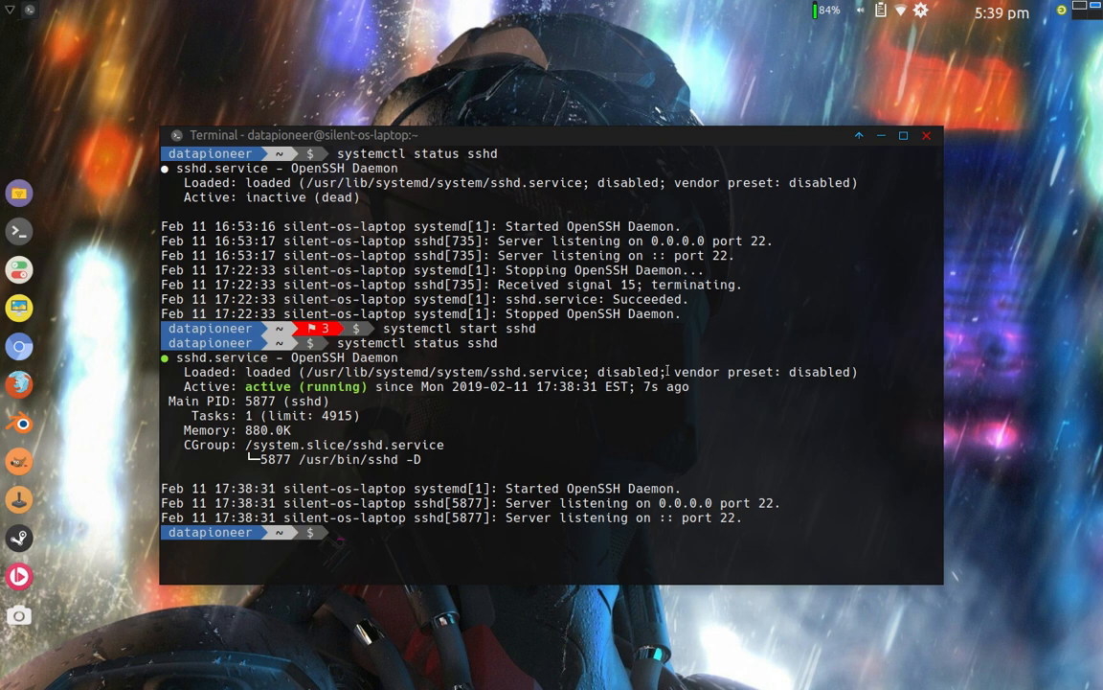
mouse_move(777, 601)
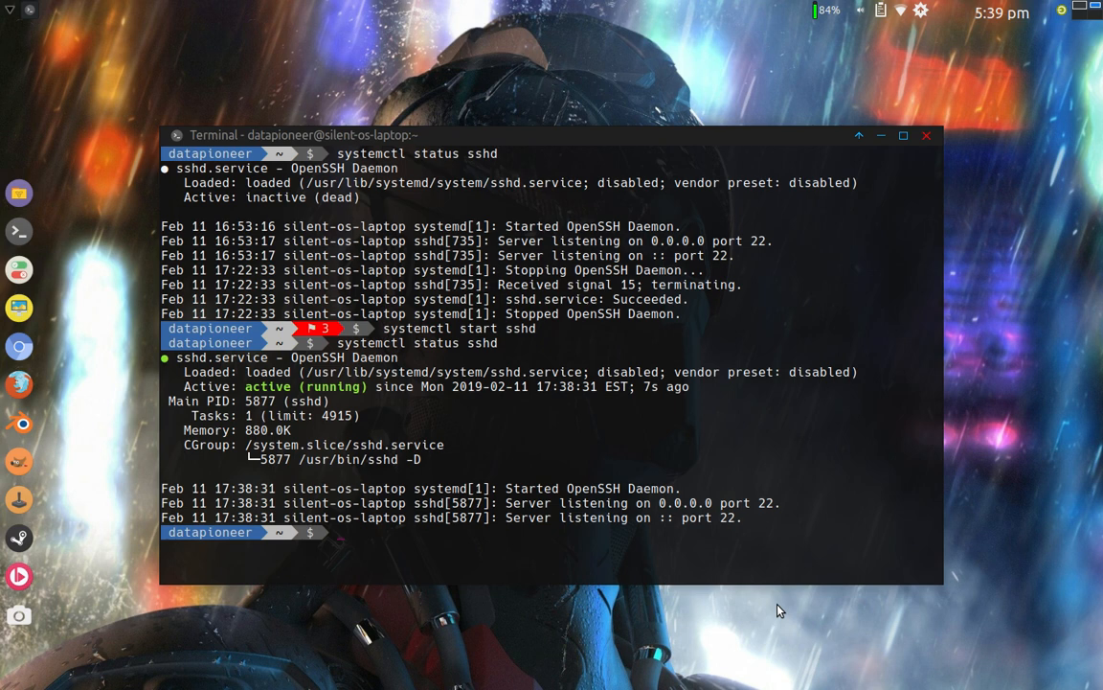
Authenticate with the password so systemctl enable sshd creates the boot symlink, then clear the line
text(systemctl start sshd)
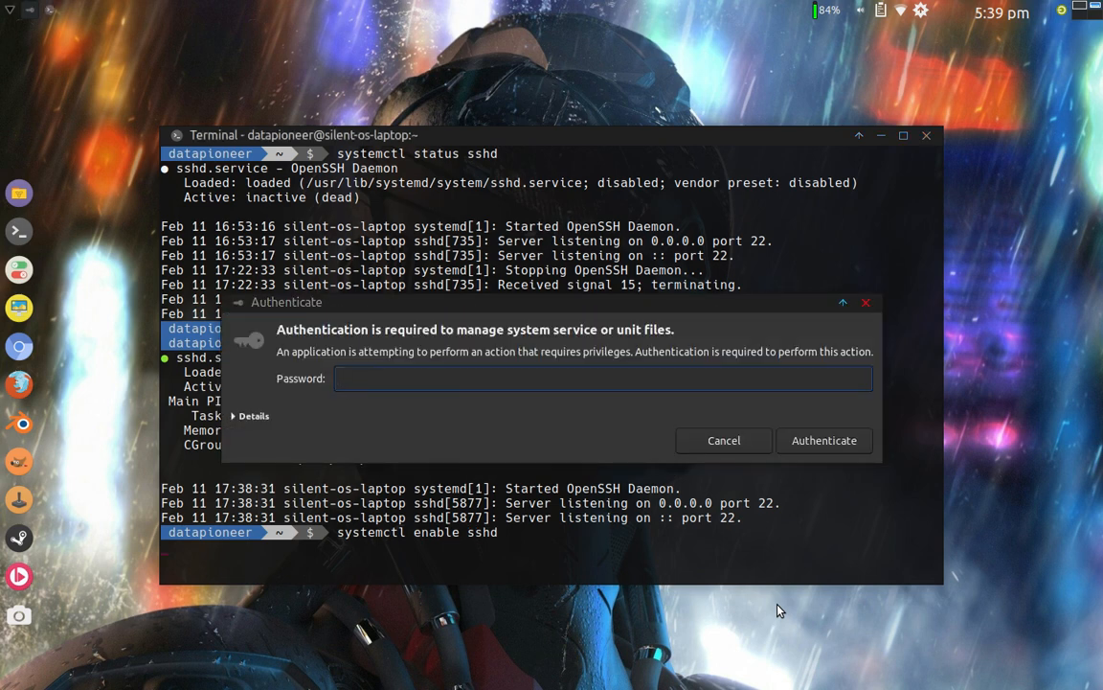
click(603, 377)
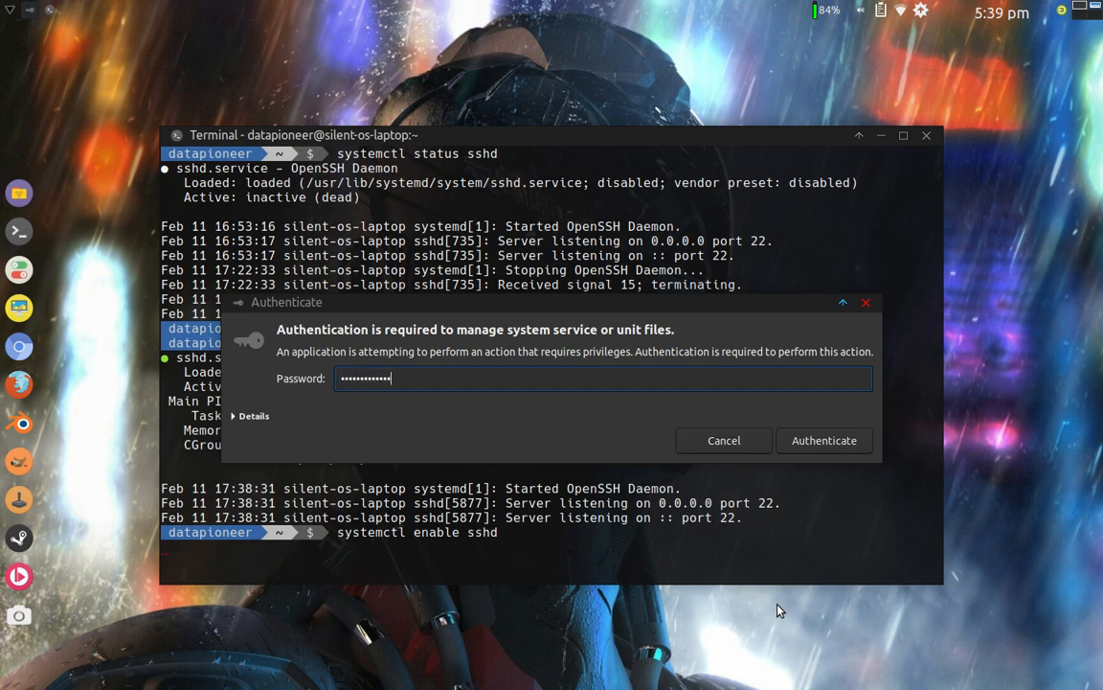
click(822, 440)
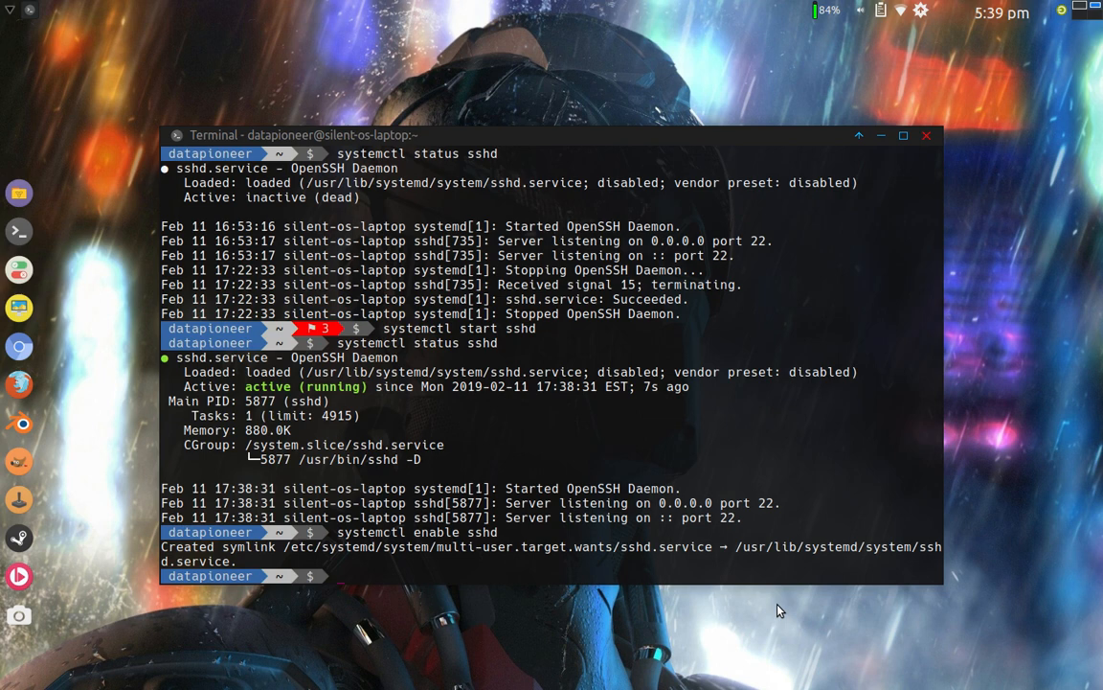
mouse_move(616, 597)
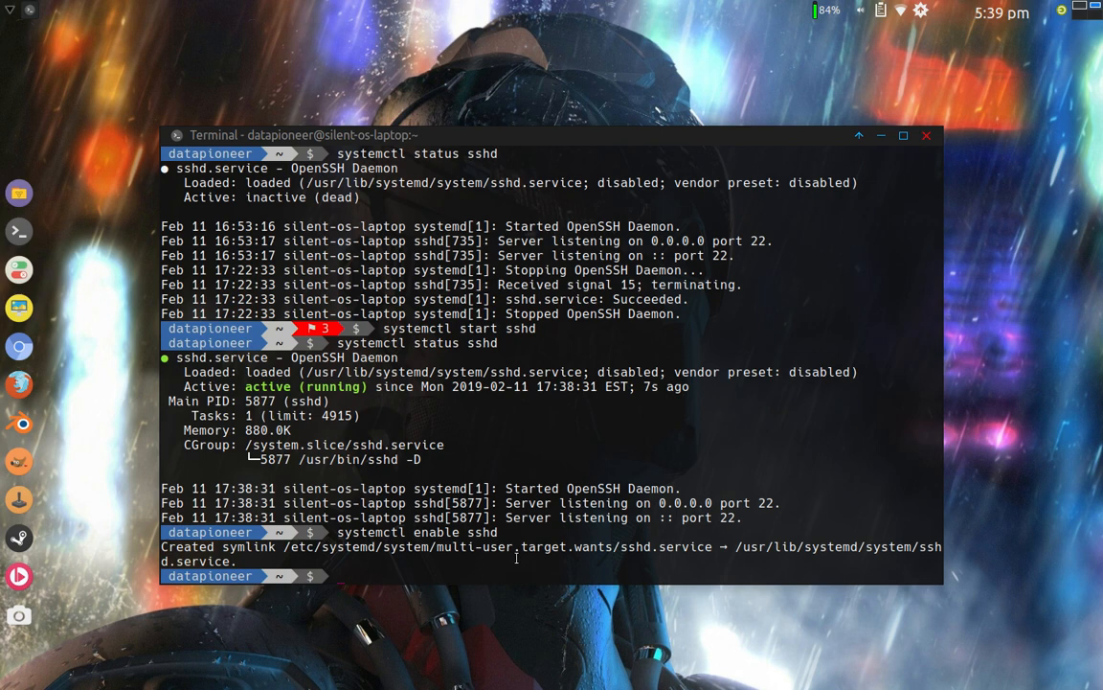
mouse_move(645, 560)
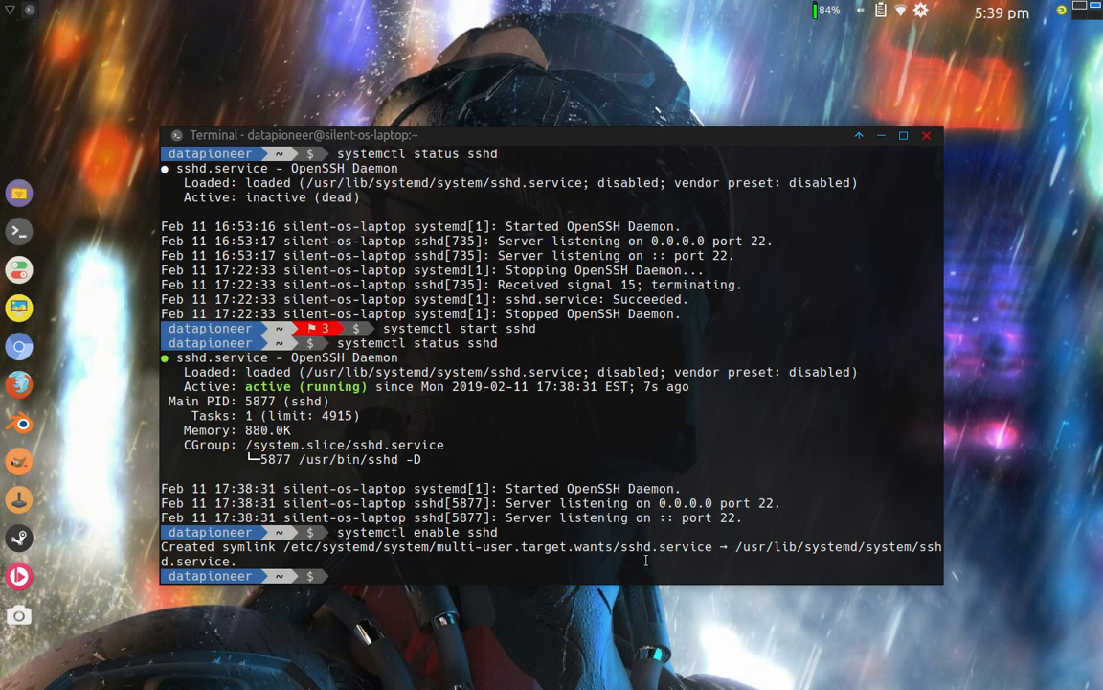
mouse_move(761, 563)
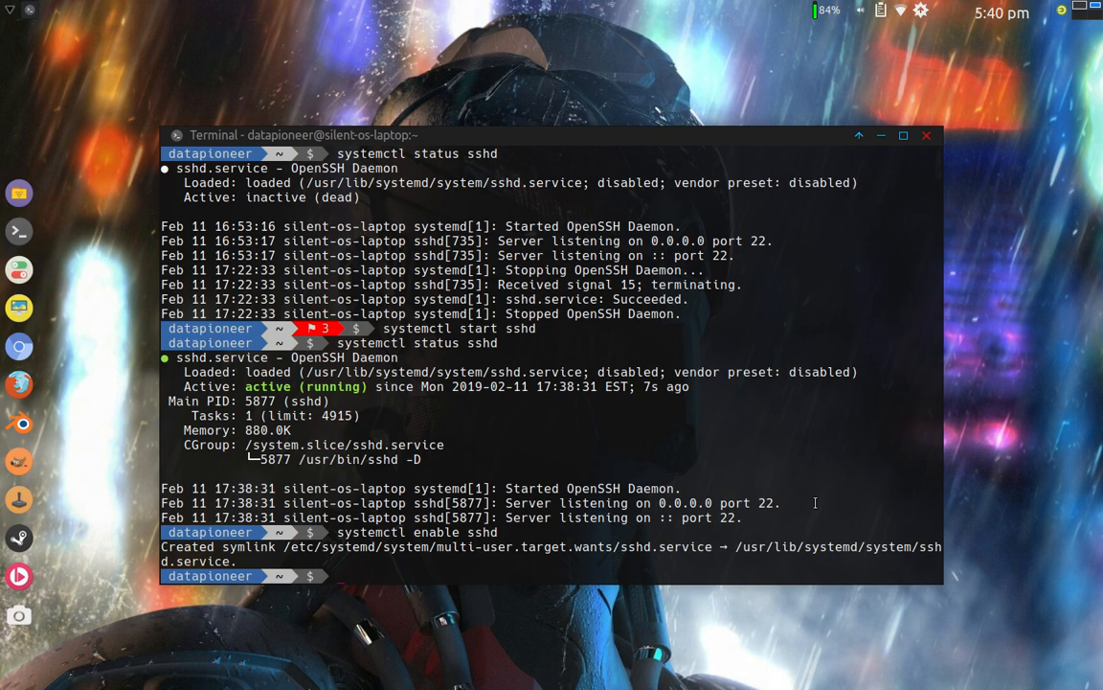
text(systemctl enable sshd)
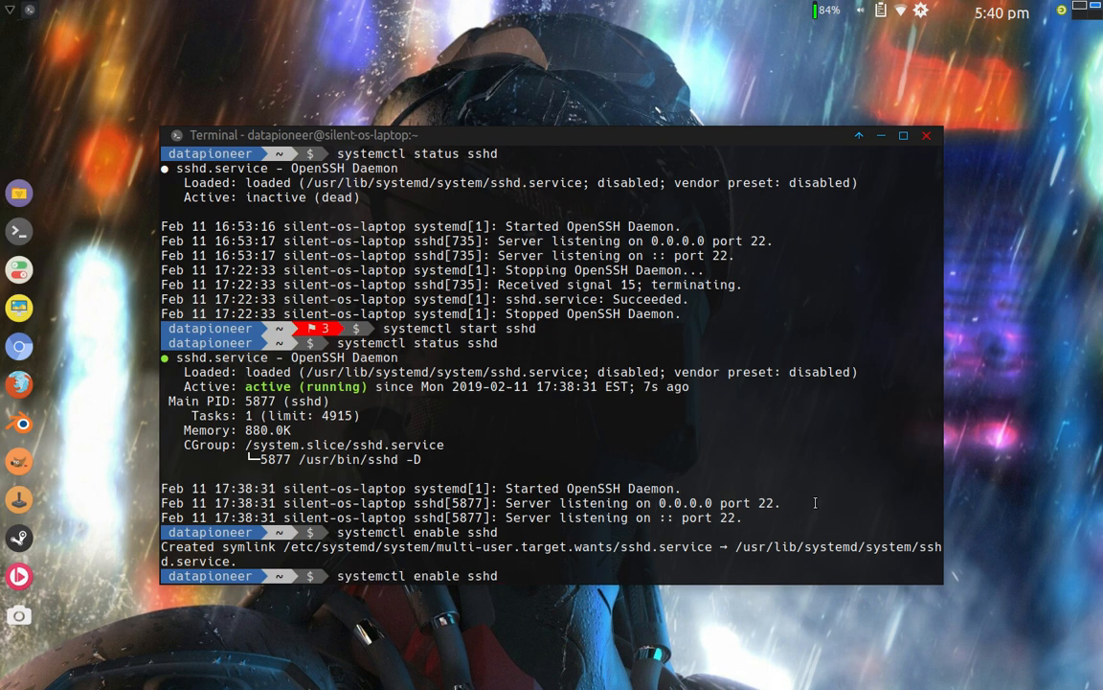
key(Return)
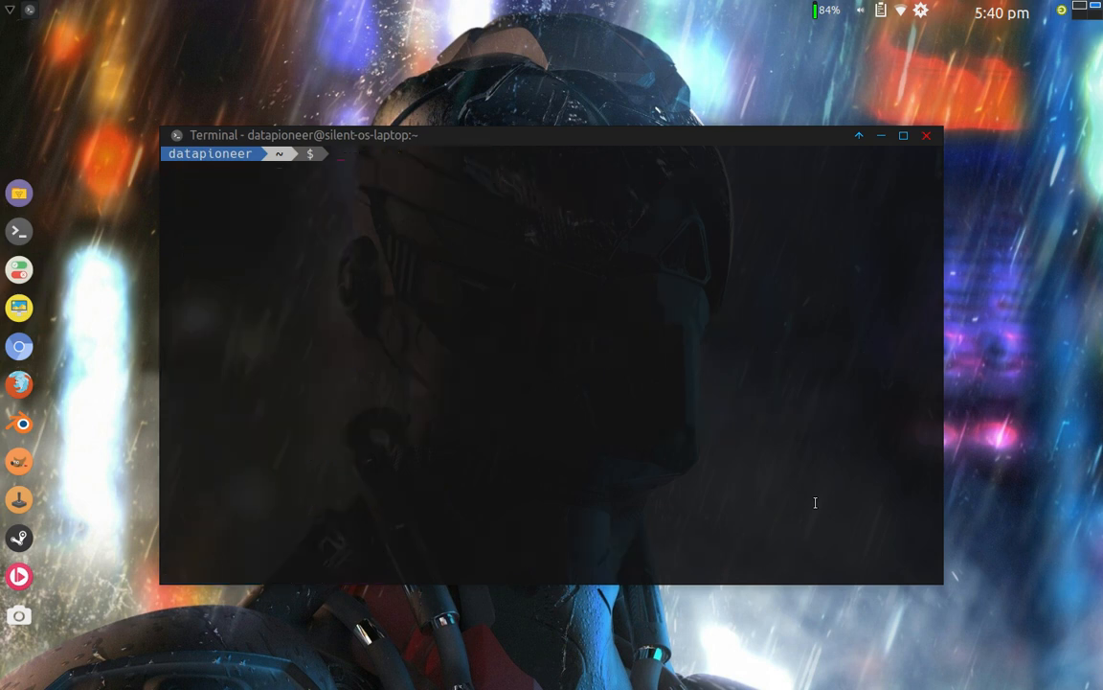
Run systemctl status sshd, highlight 'enabled' in the output, then type clear
text(systemctl status sshd)
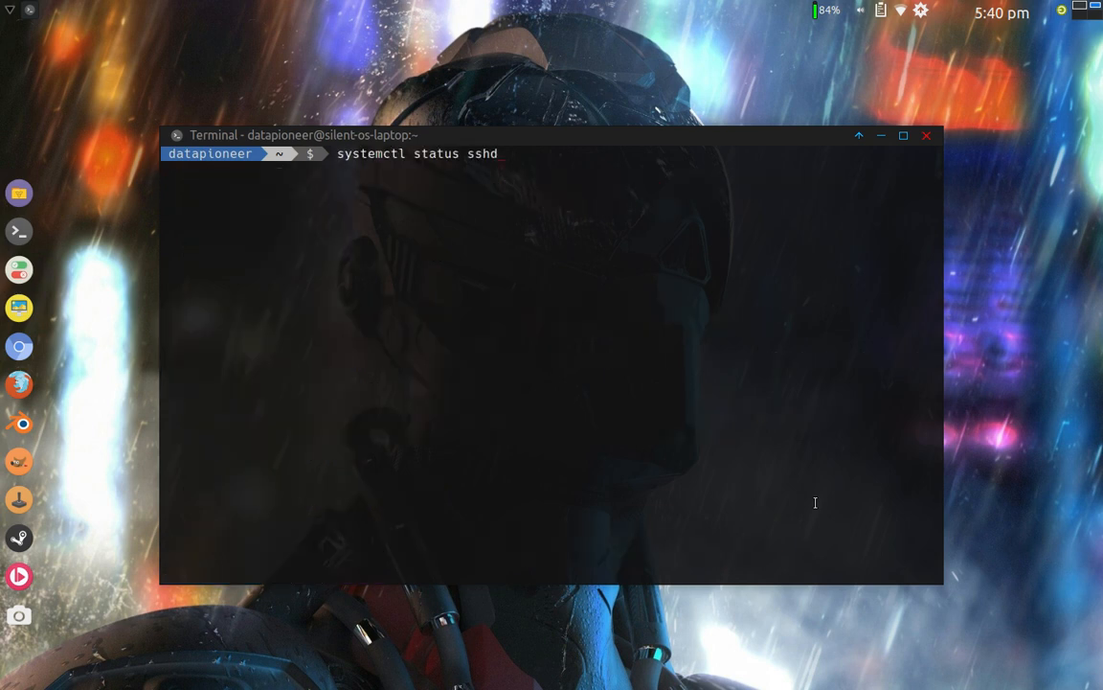
key(Return)
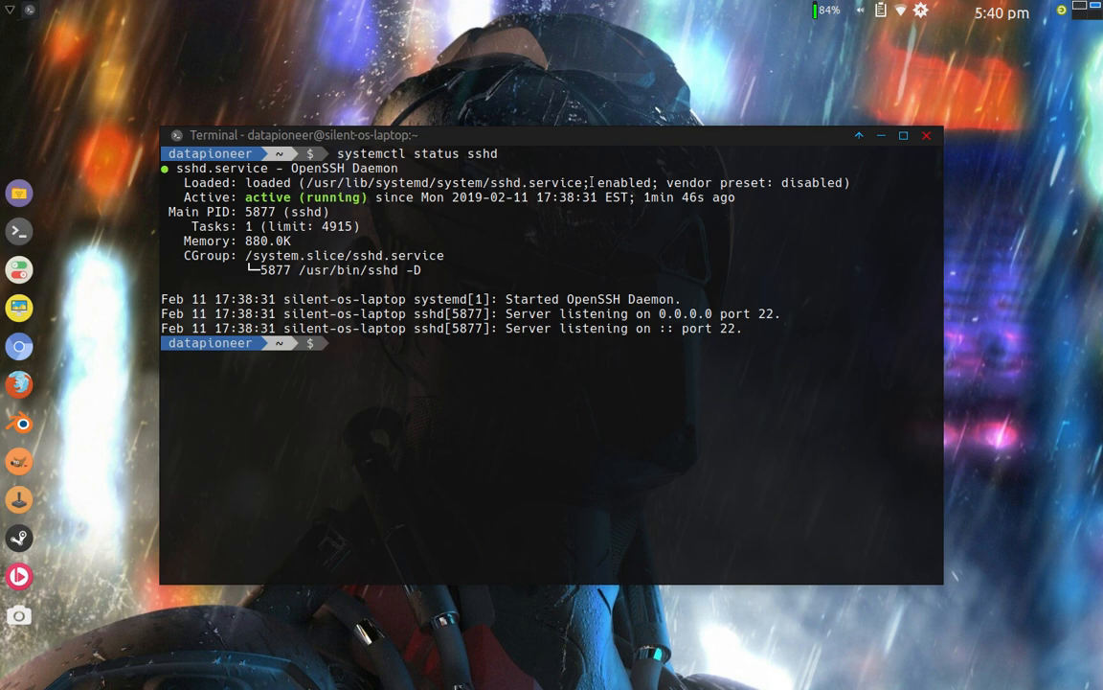
double_click(623, 182)
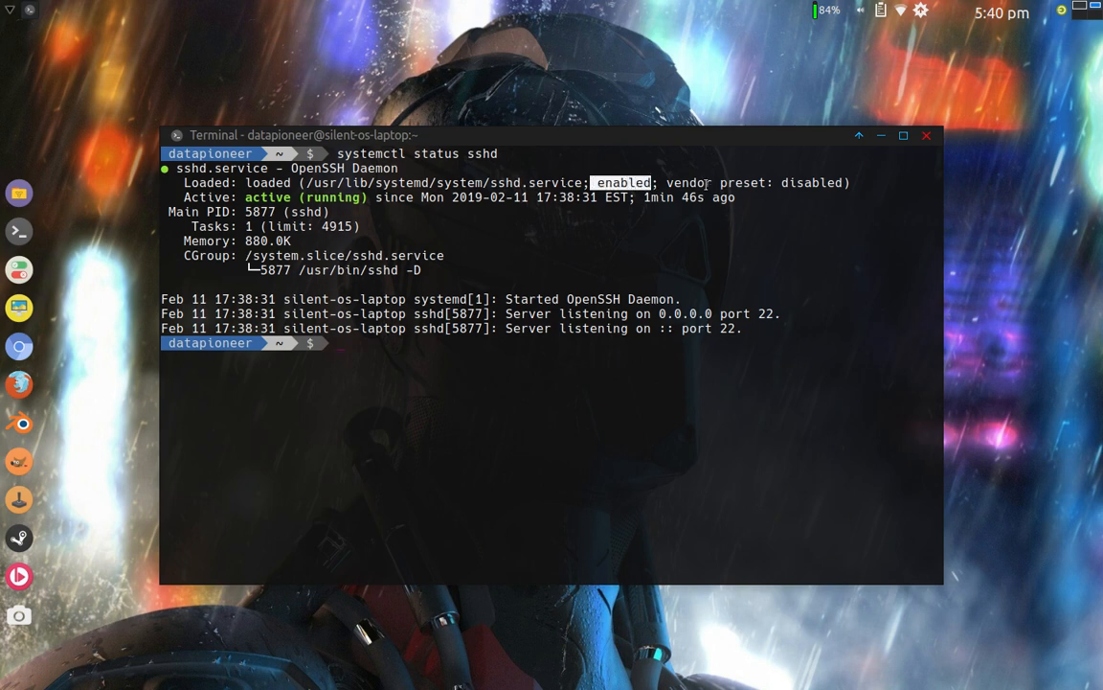
mouse_move(758, 220)
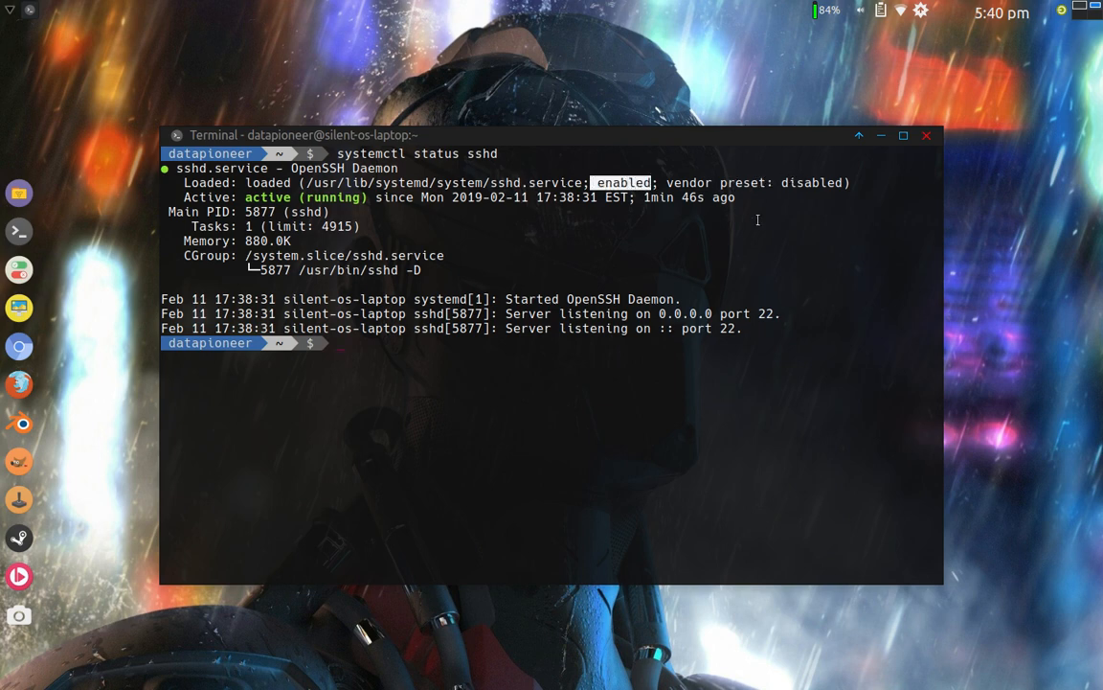
mouse_move(551, 184)
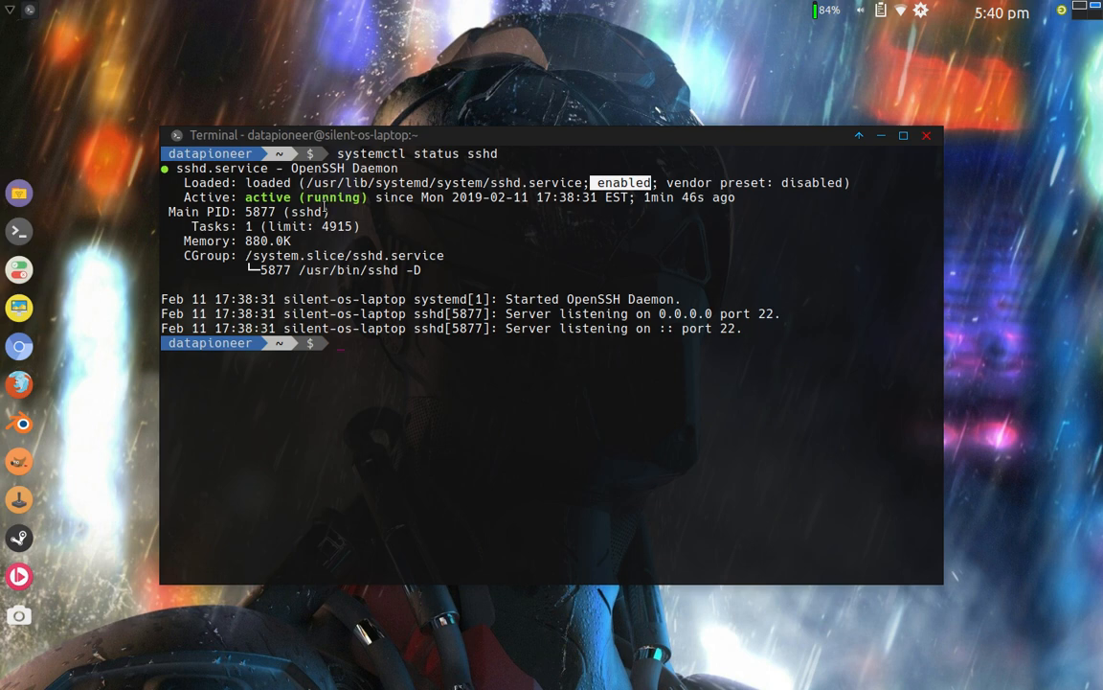
mouse_move(276, 242)
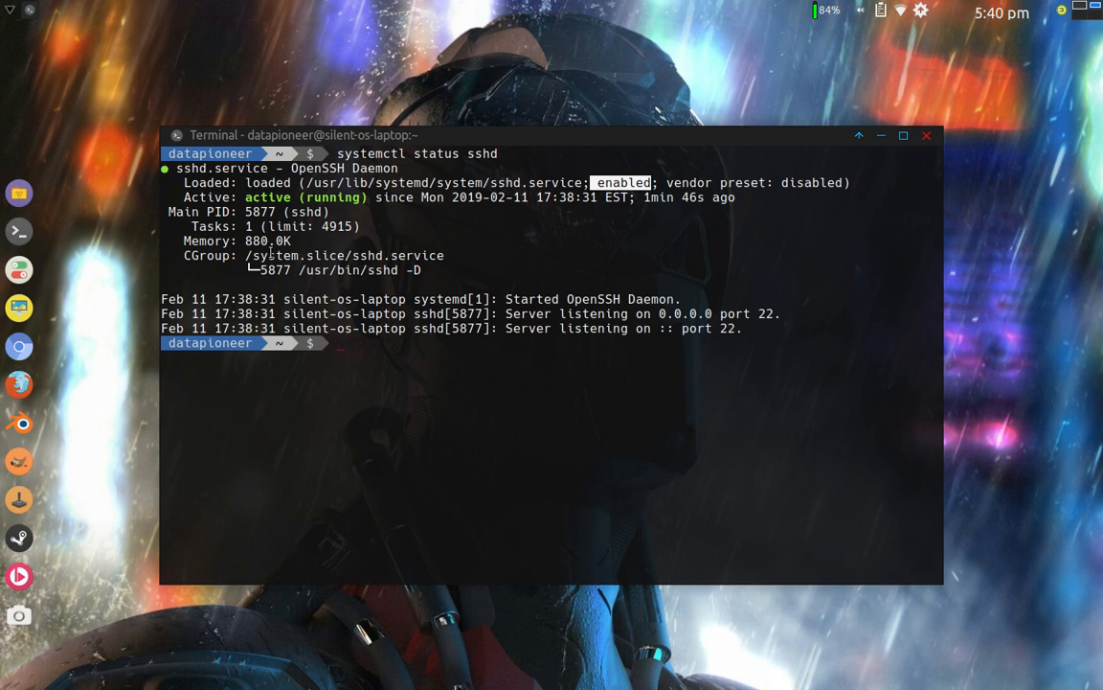
mouse_move(483, 305)
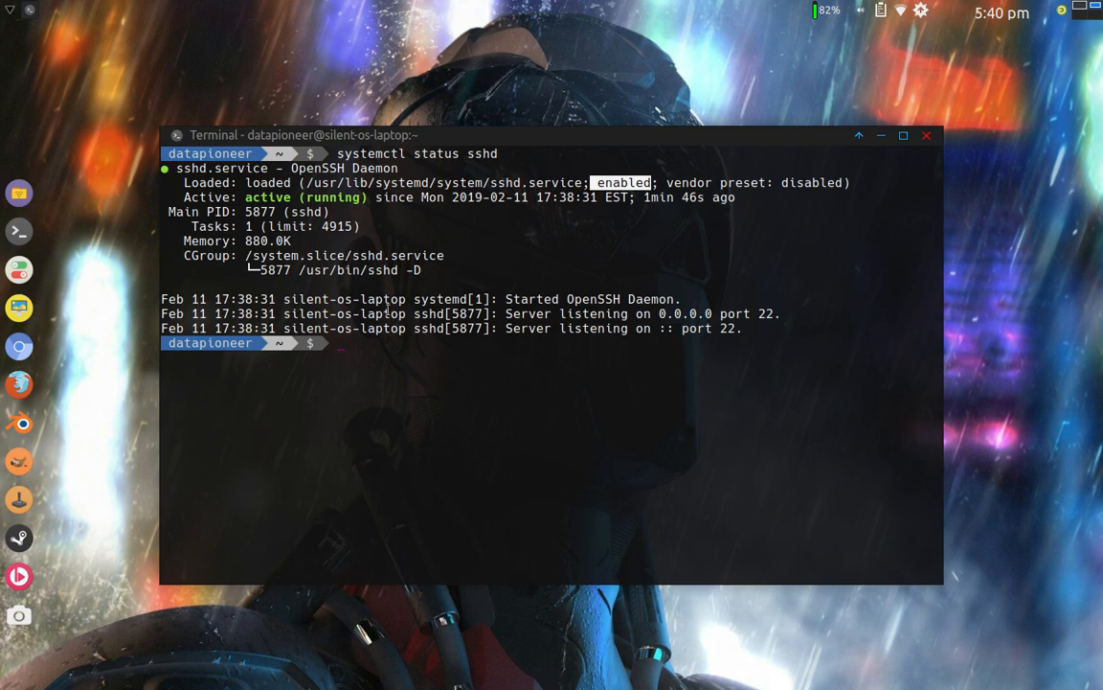
mouse_move(449, 456)
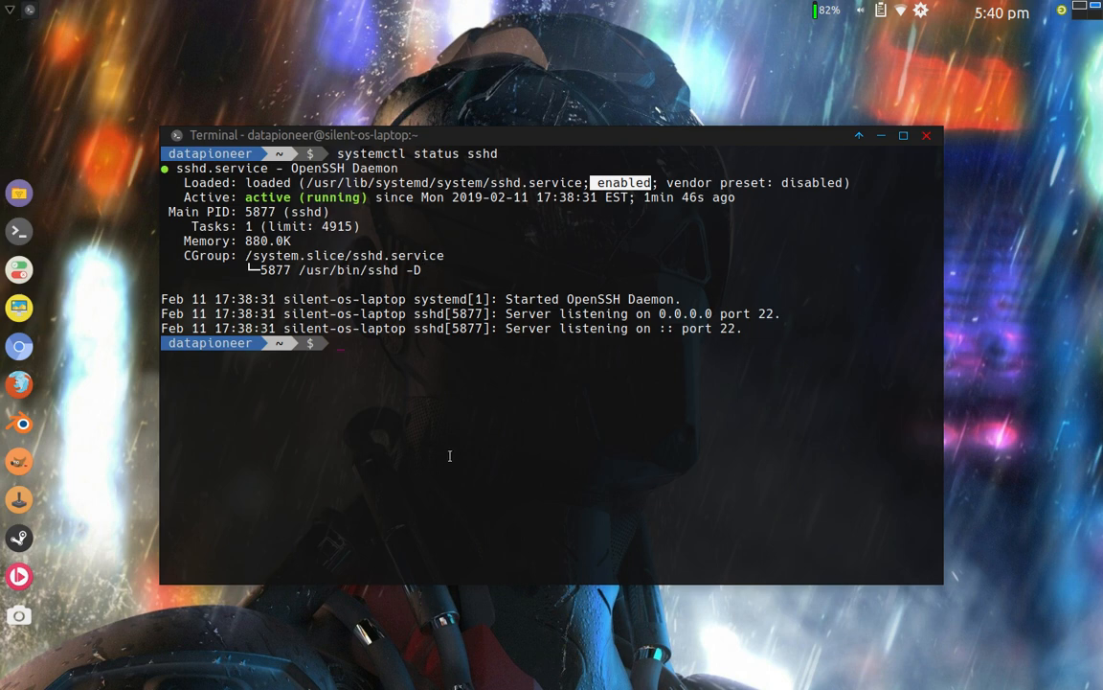
mouse_move(573, 455)
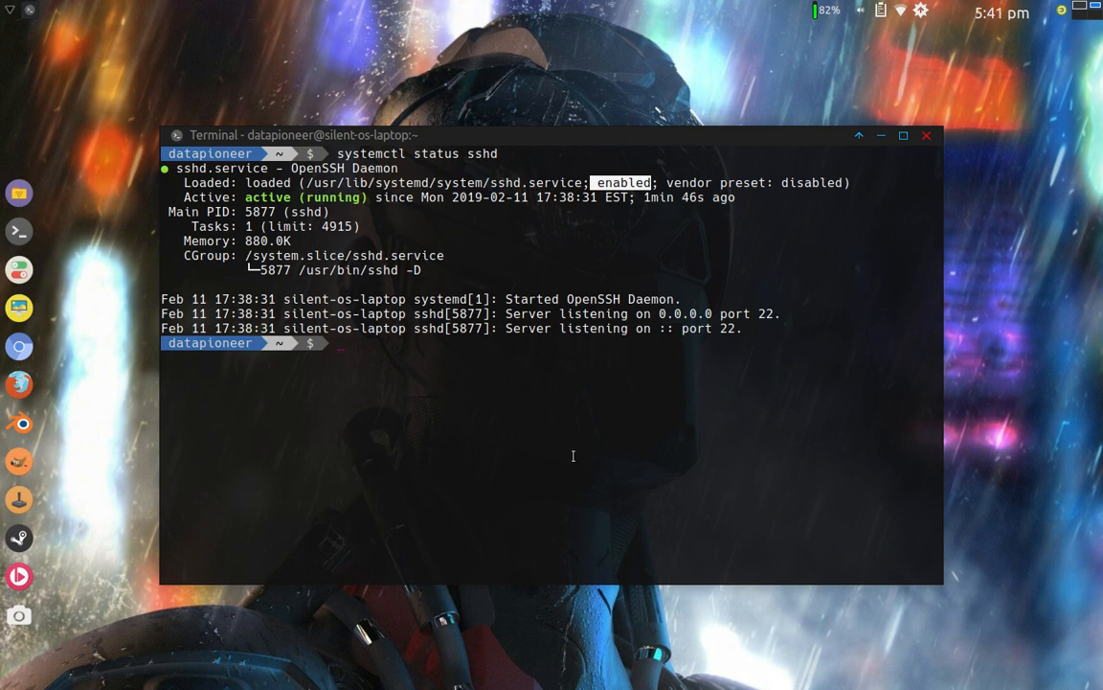
text(clear)
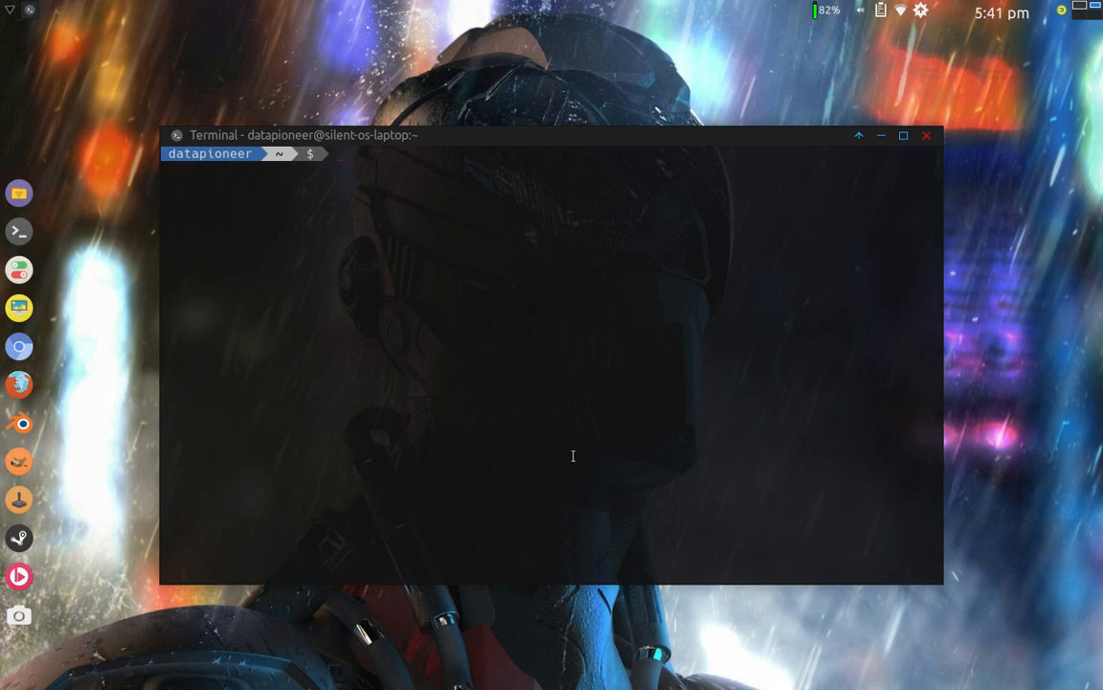
text(ssh r)
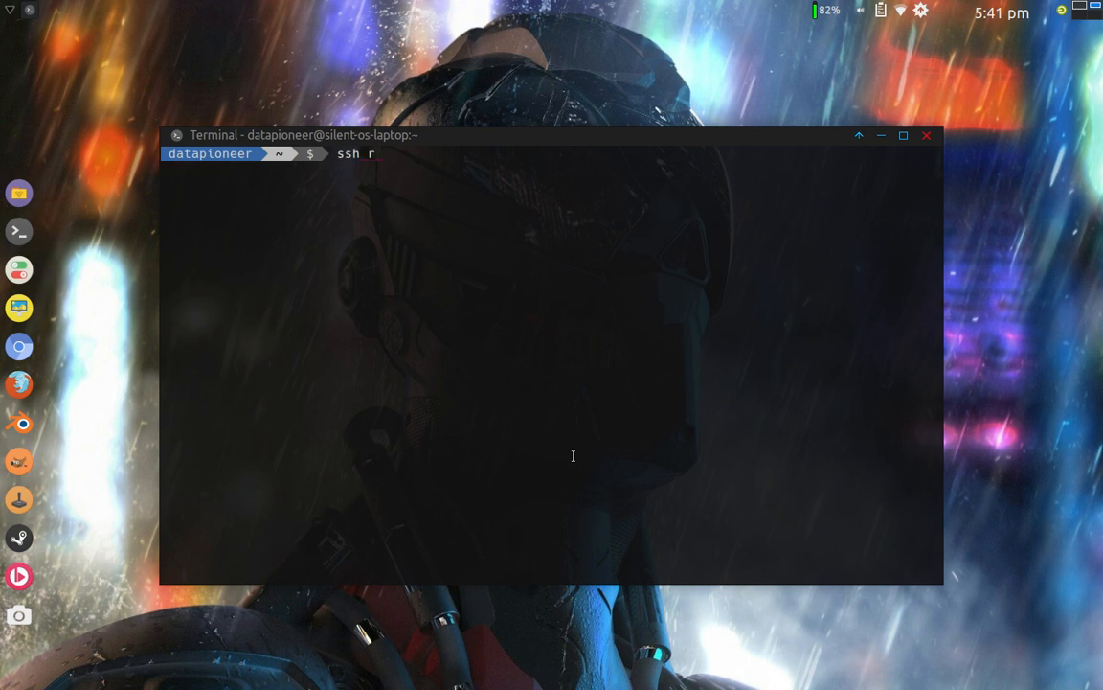
text(oot@19)
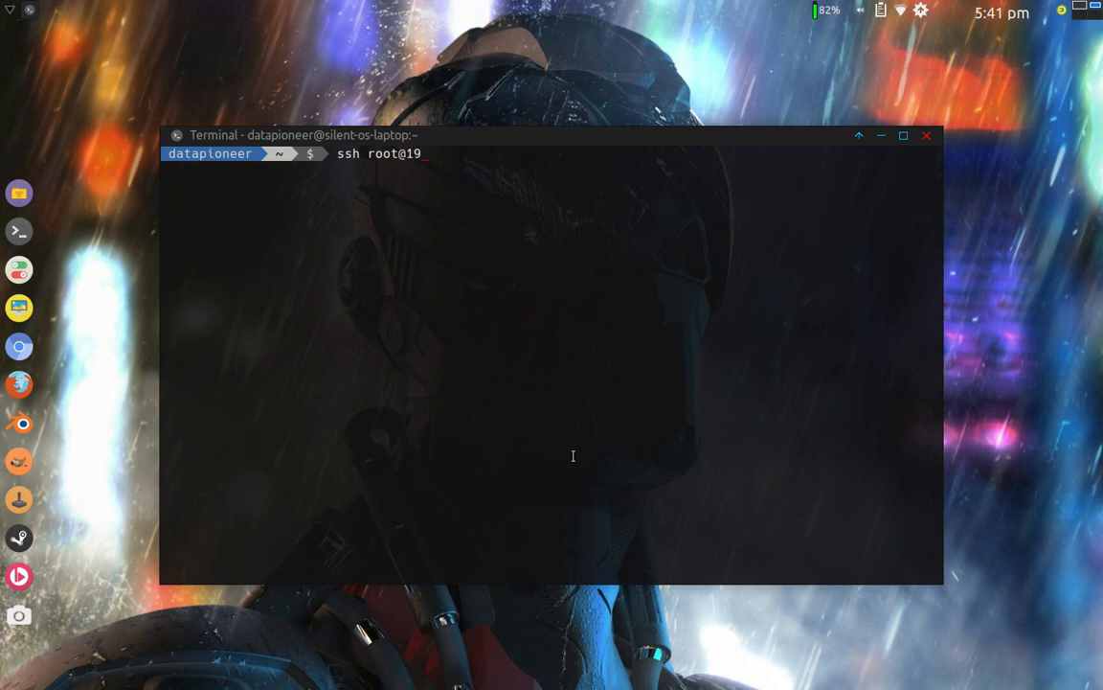
text(2.168.1)
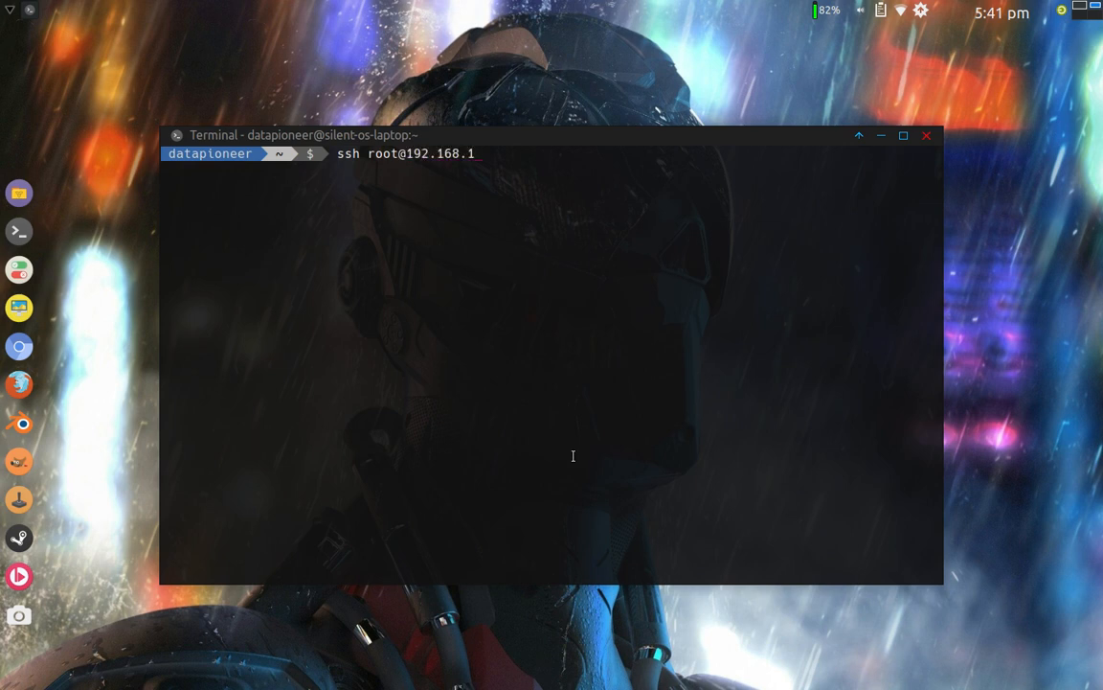
text(.157)
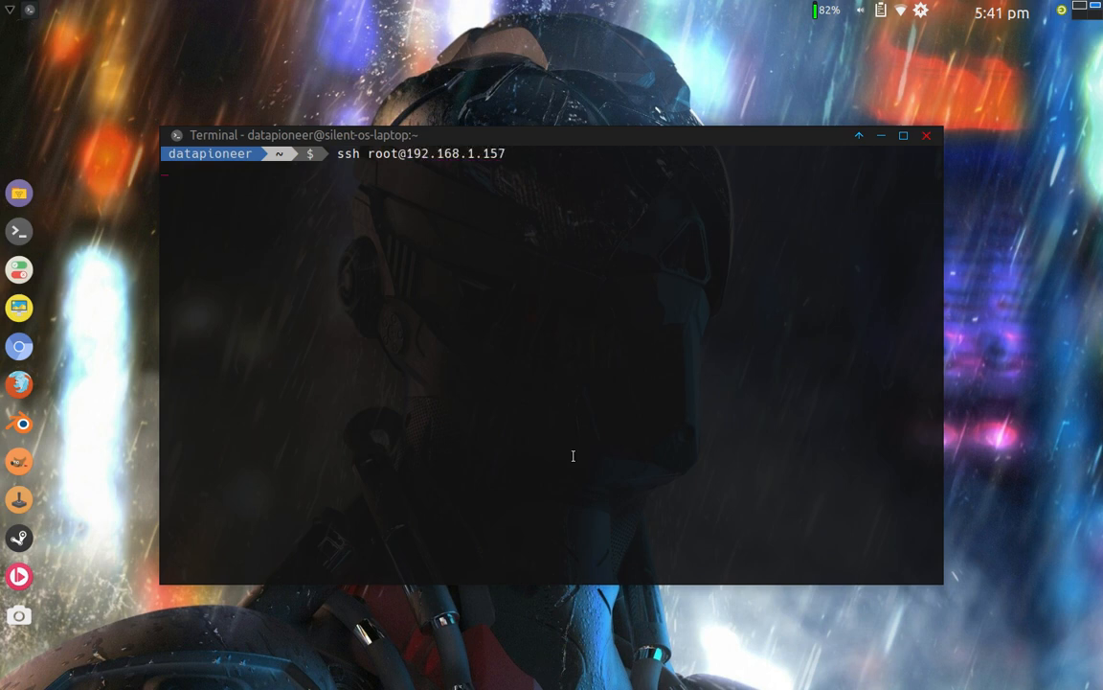
key(Return)
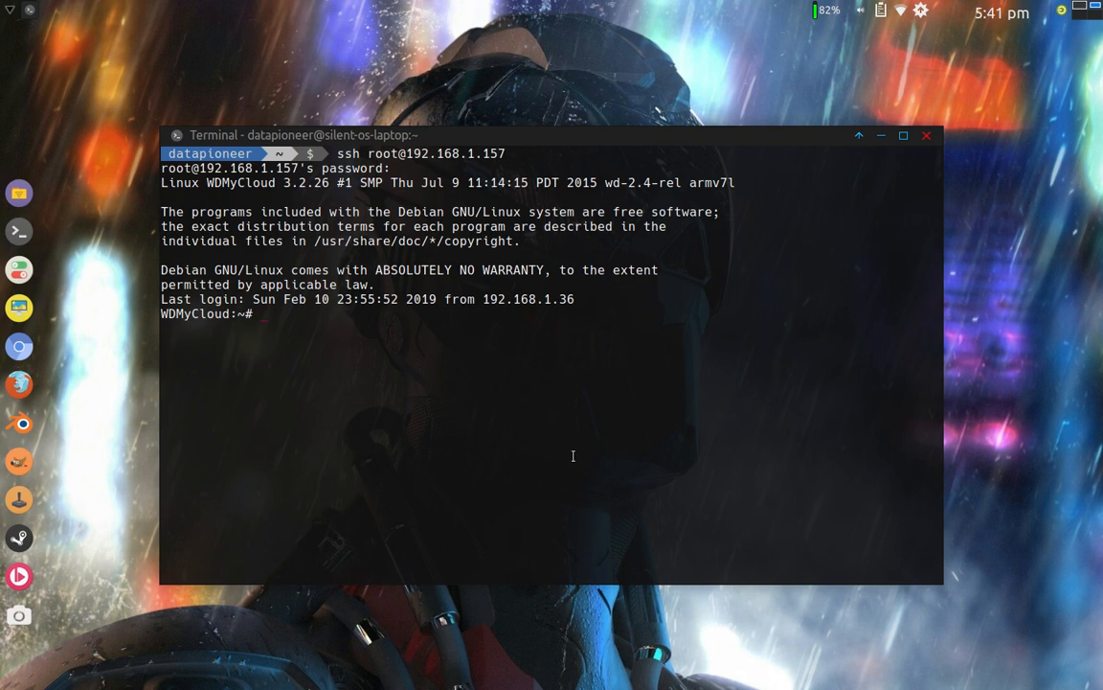
mouse_move(362, 372)
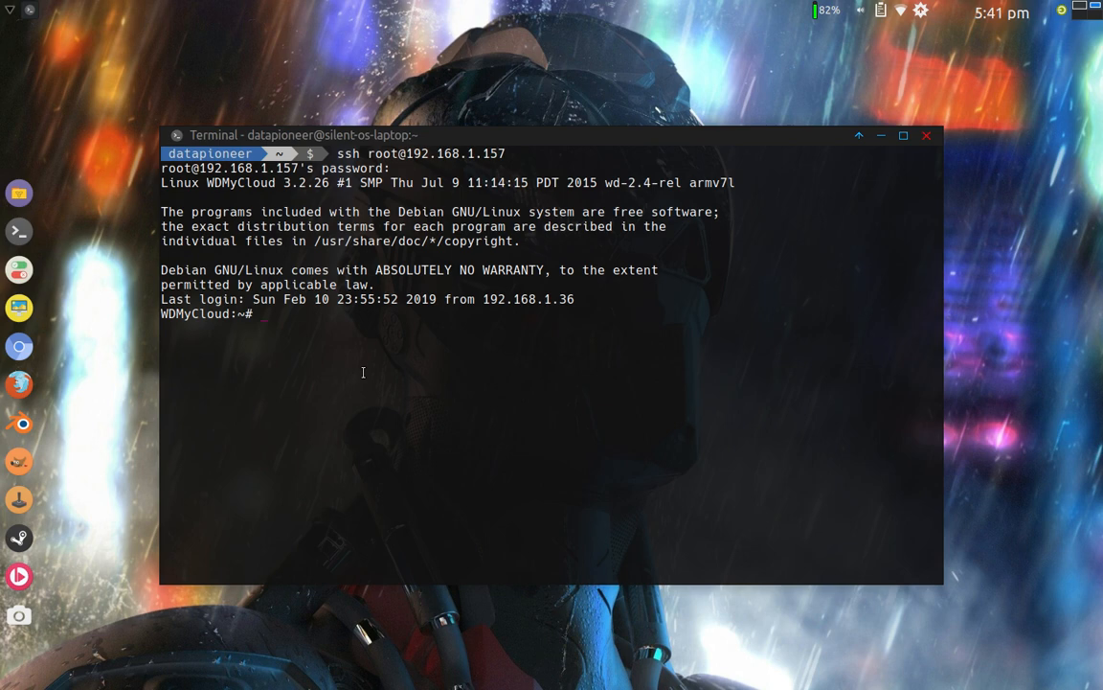
Change into /shares and list it with ls -lh
text(cd /shar)
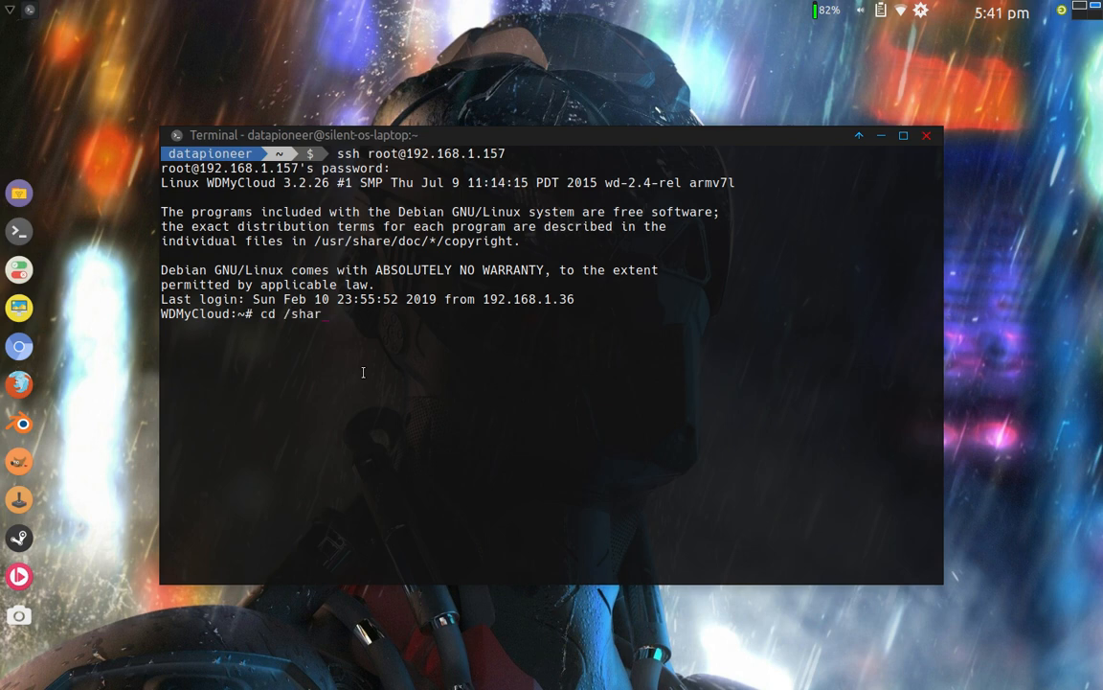
key(Return)
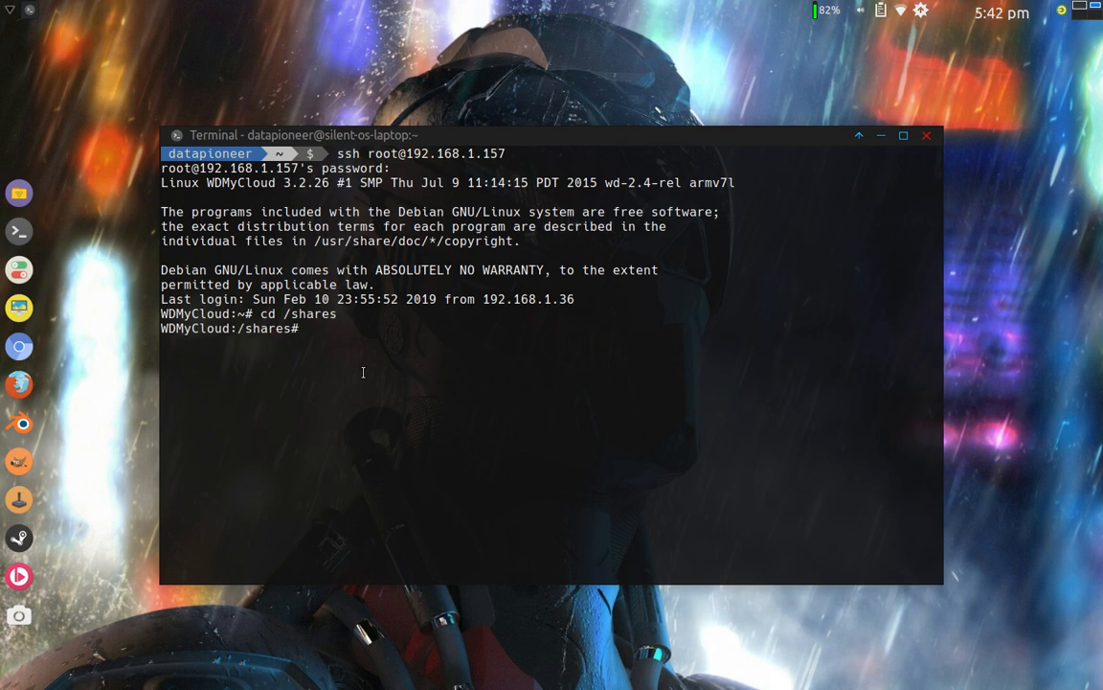
text(ls -l)
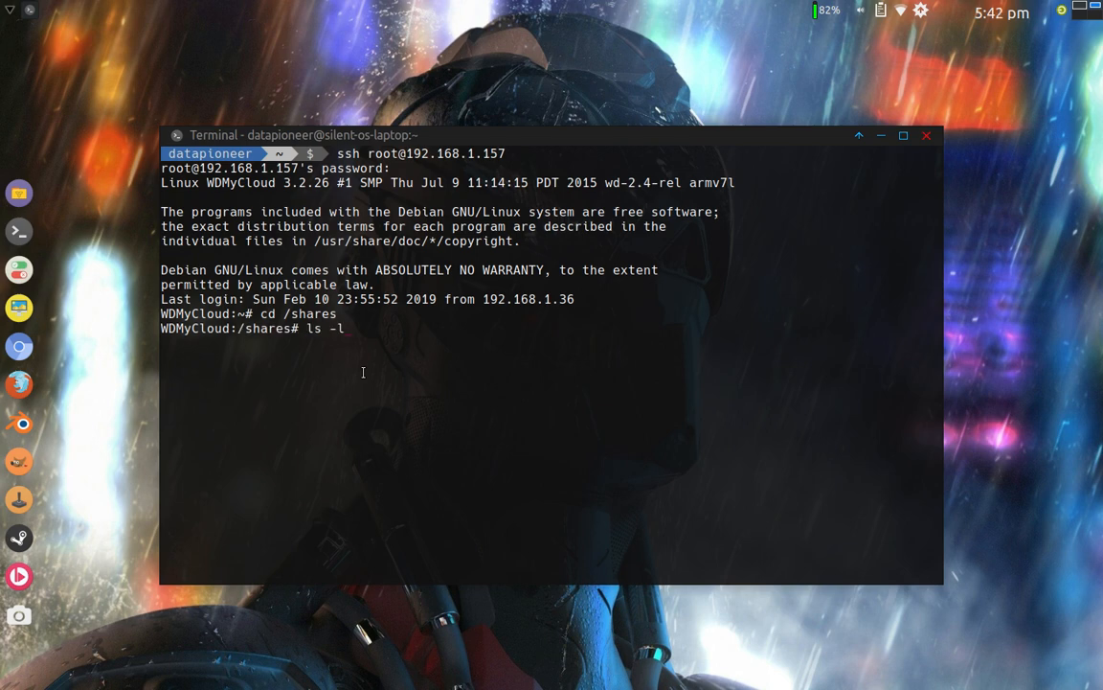
text(h)
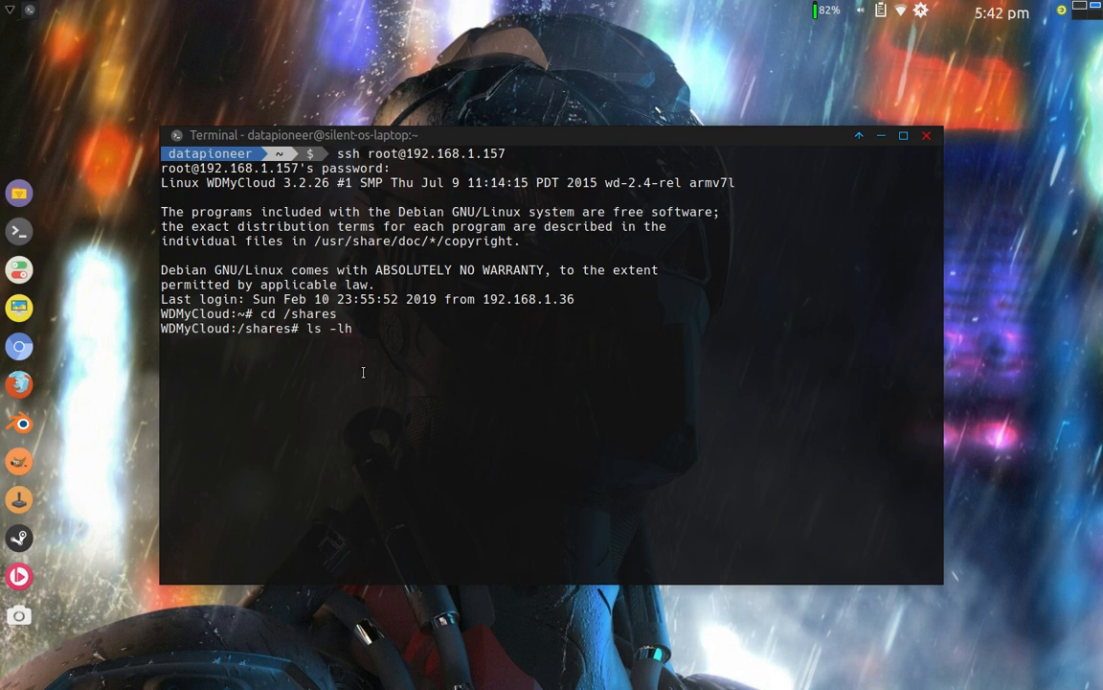
key(Return)
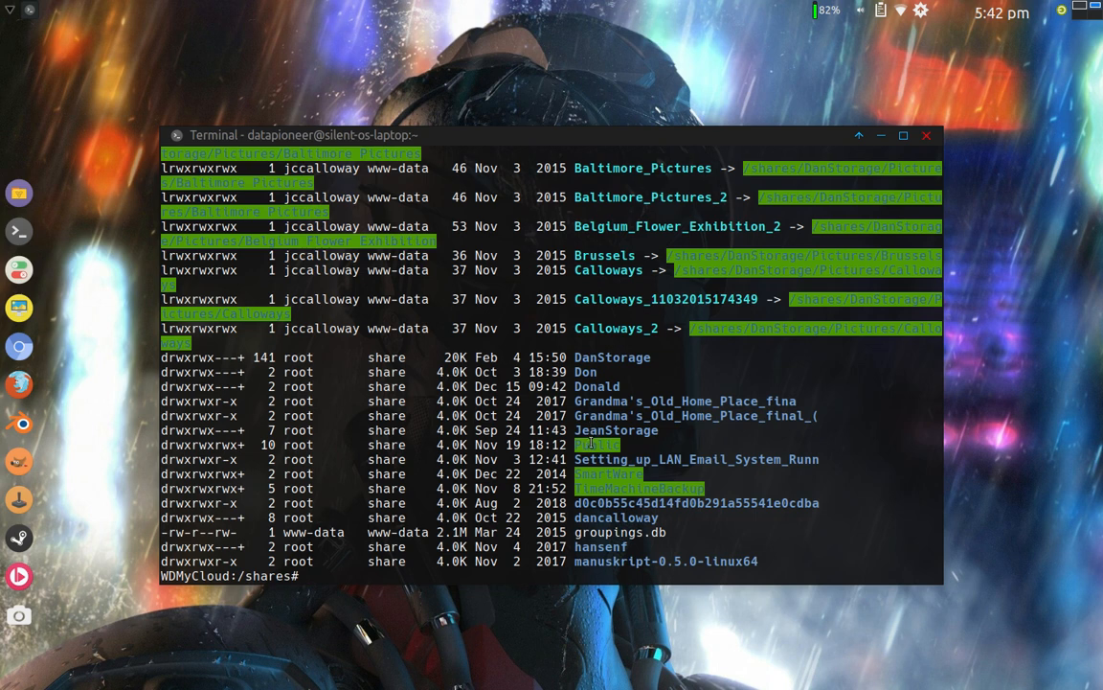
Change into the Public share to view its shared folders, then exit the SSH session
text(c)
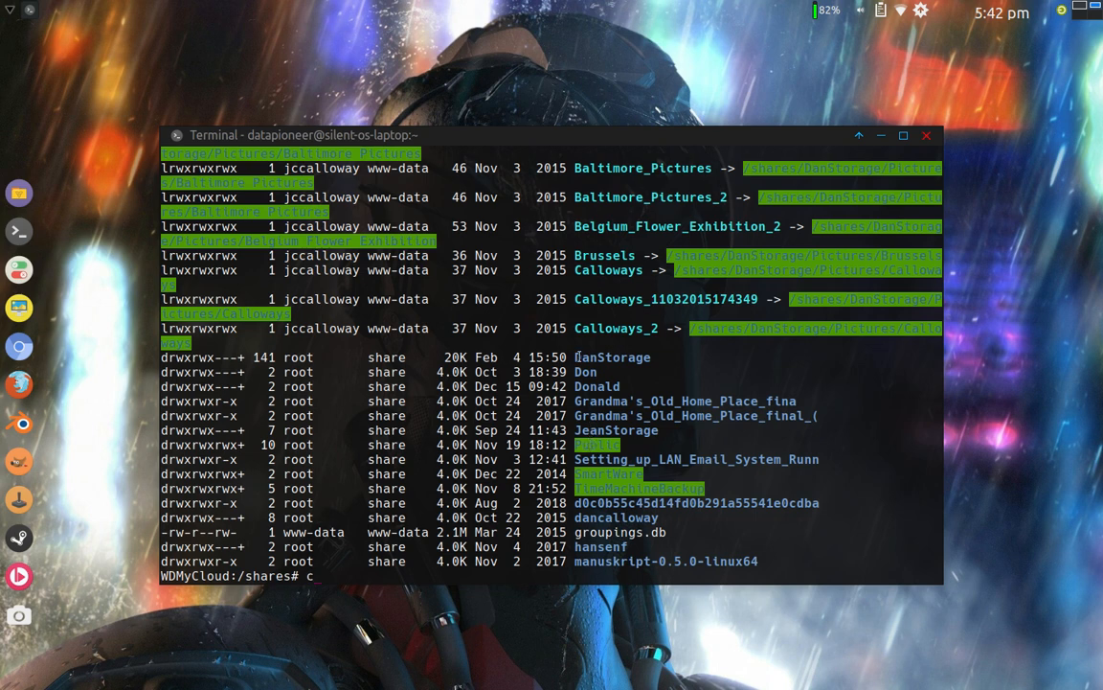
text(d Public)
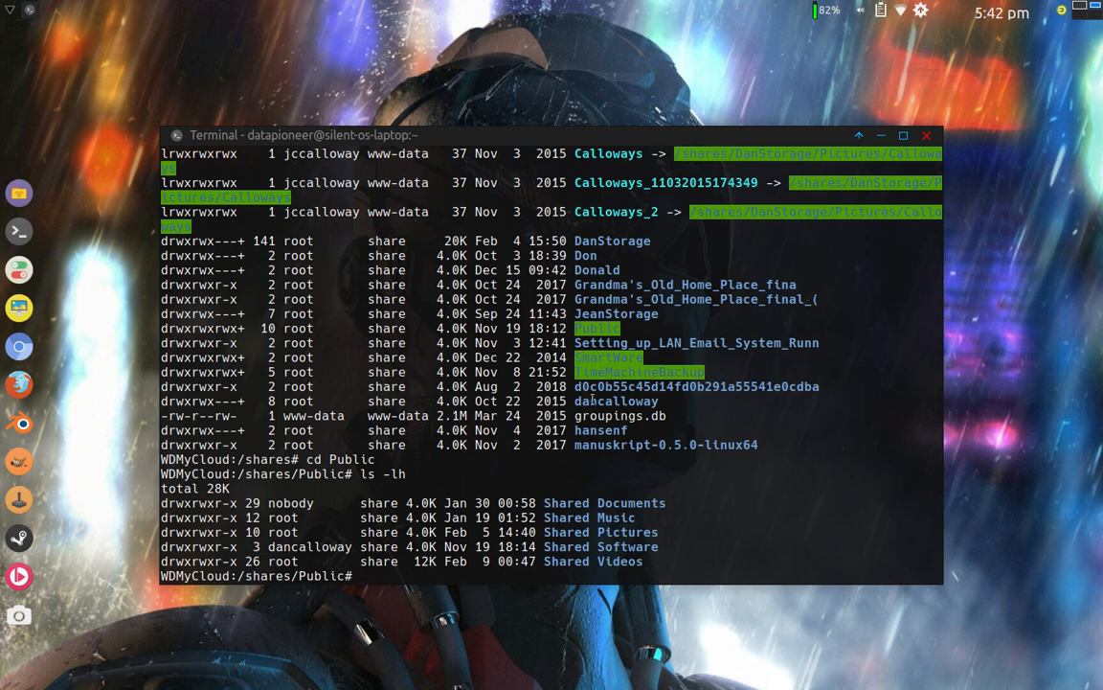
mouse_move(606, 561)
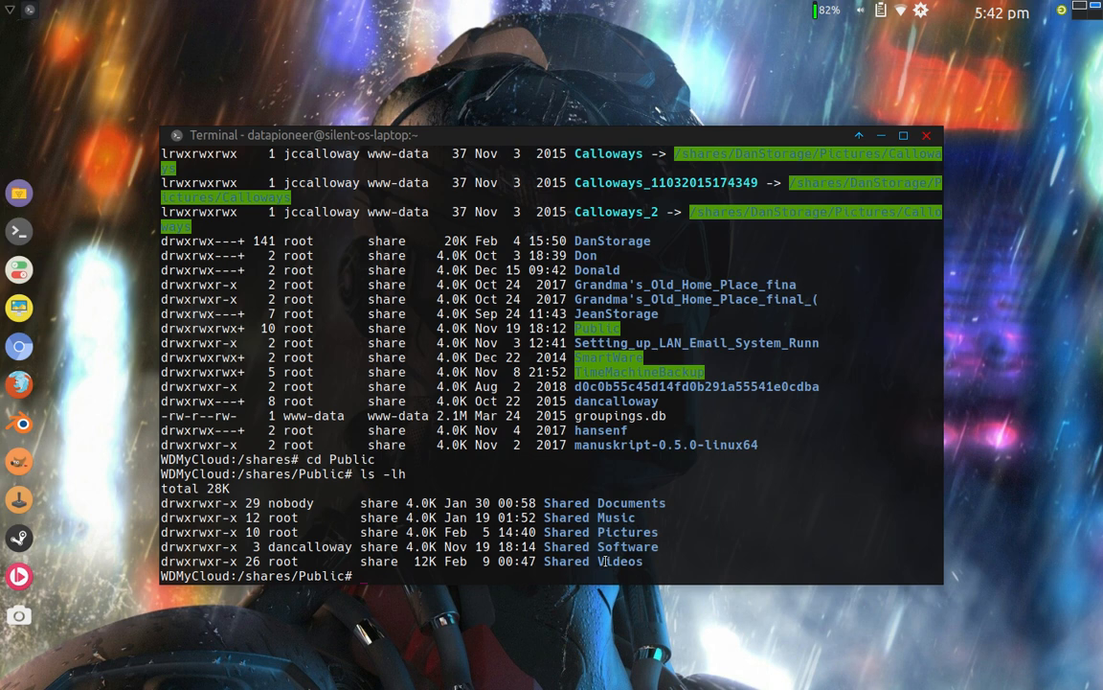
mouse_move(728, 545)
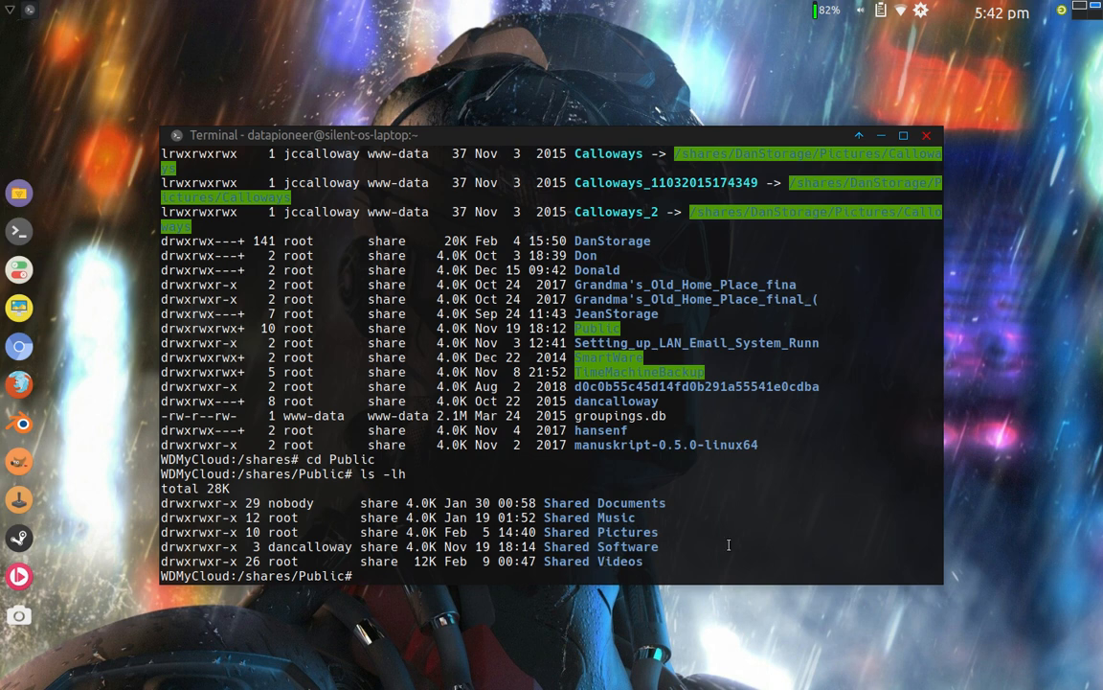
text(exit)
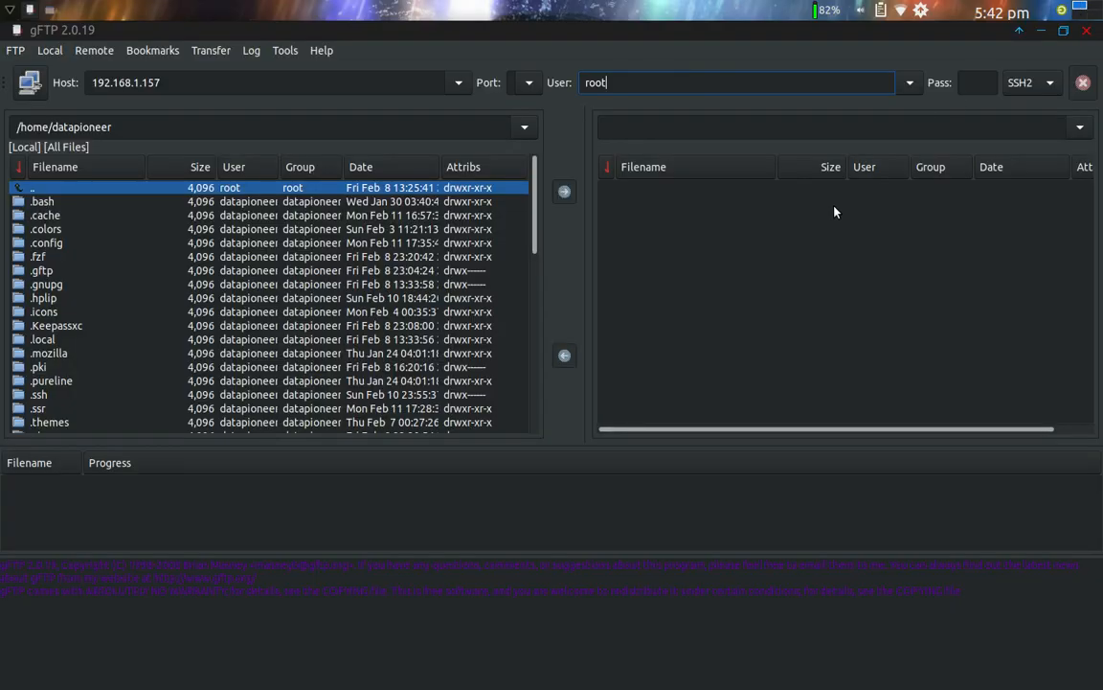
mouse_move(991, 110)
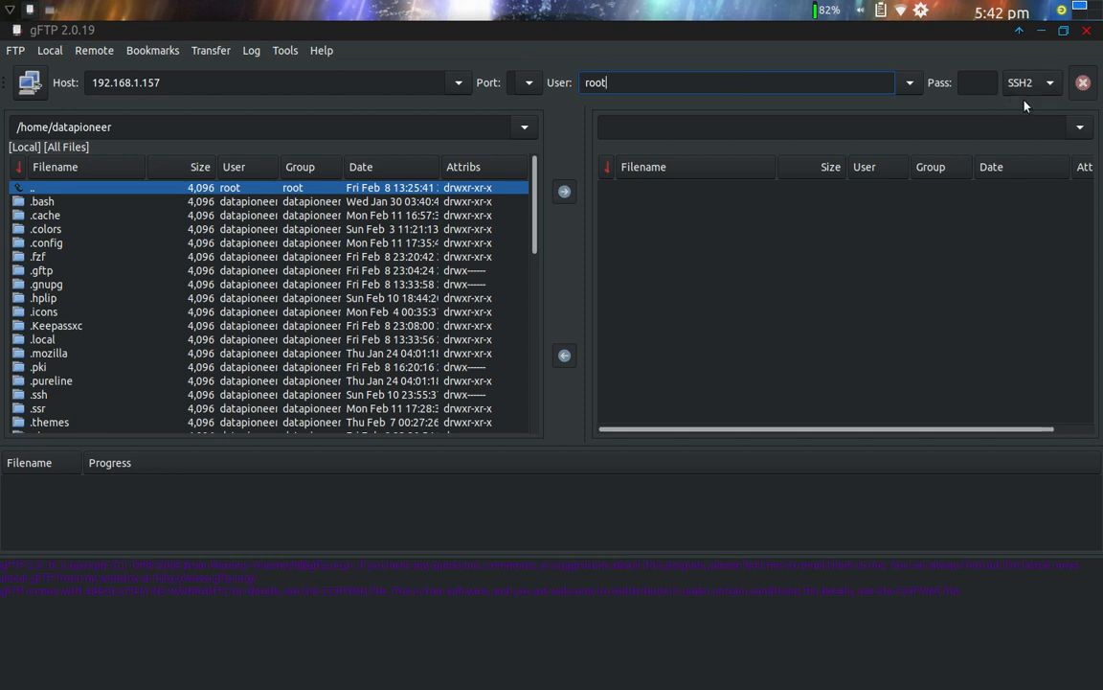
mouse_move(793, 76)
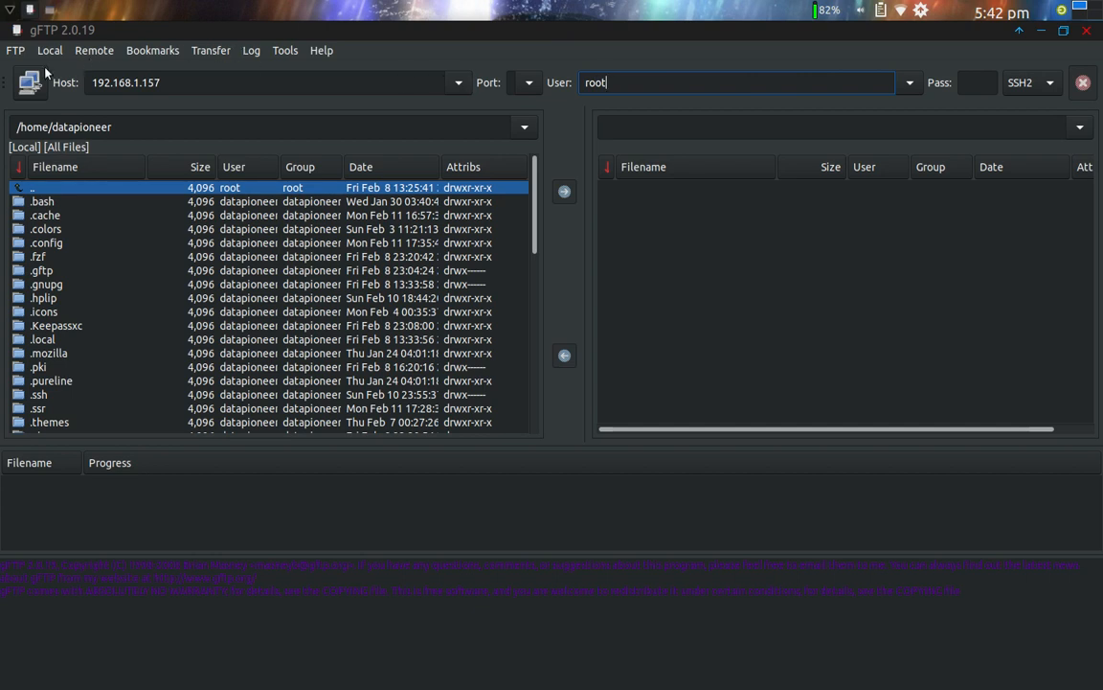
Connect gFTP to 192.168.1.157 as root over SSH2, entering the password
click(31, 82)
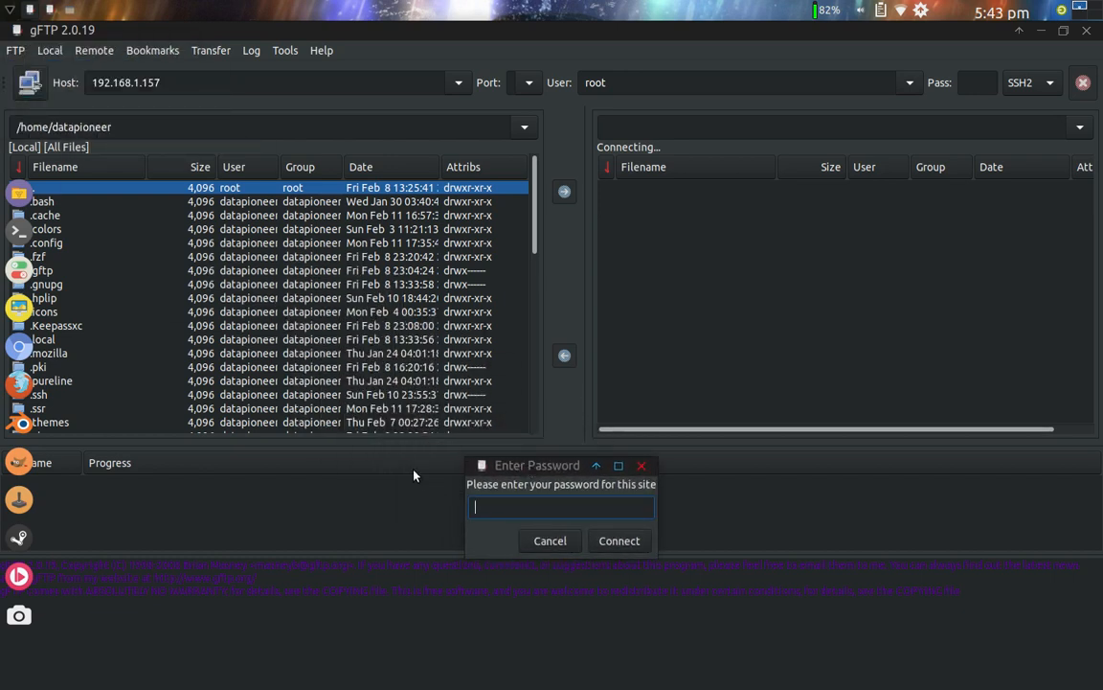
text(••••)
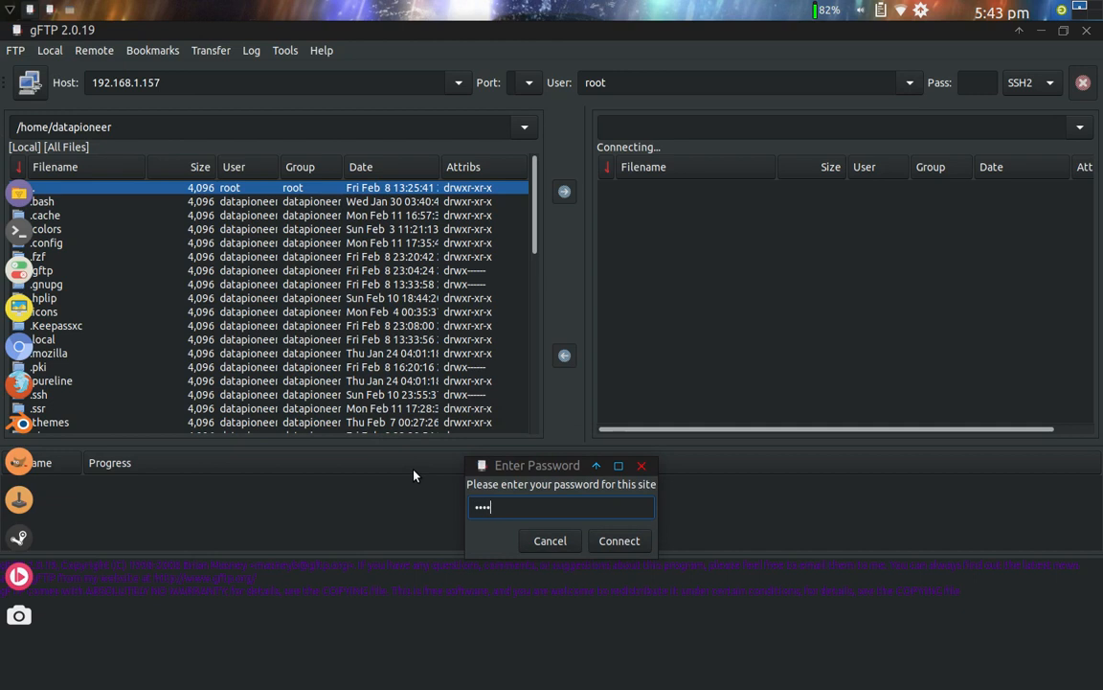
click(618, 540)
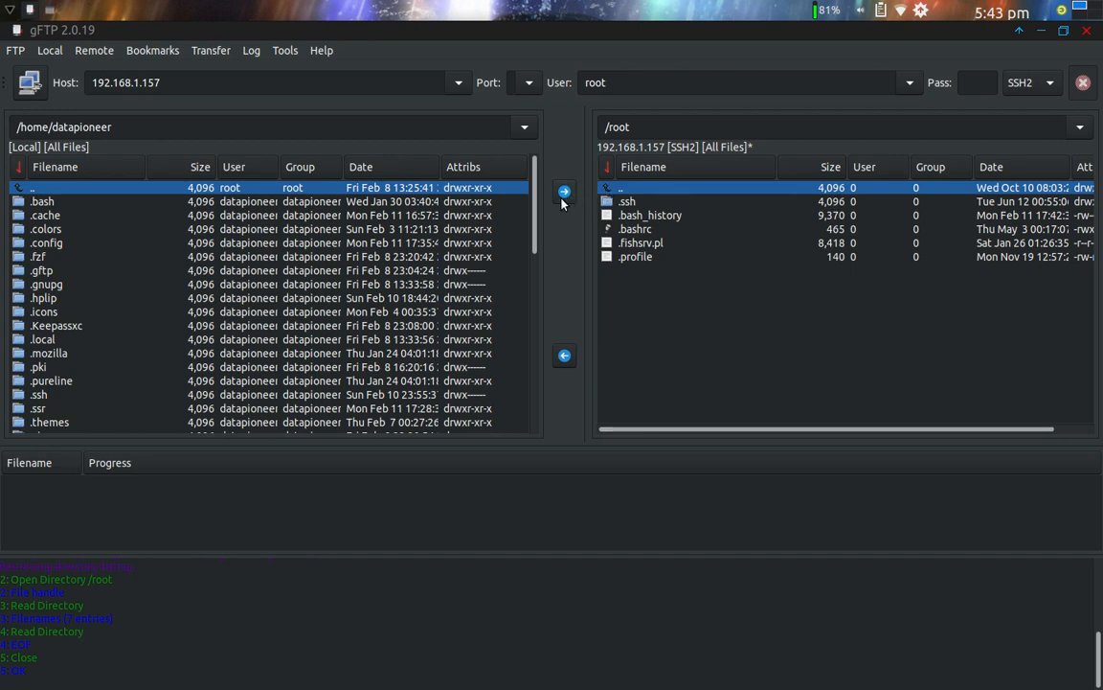
mouse_move(430, 257)
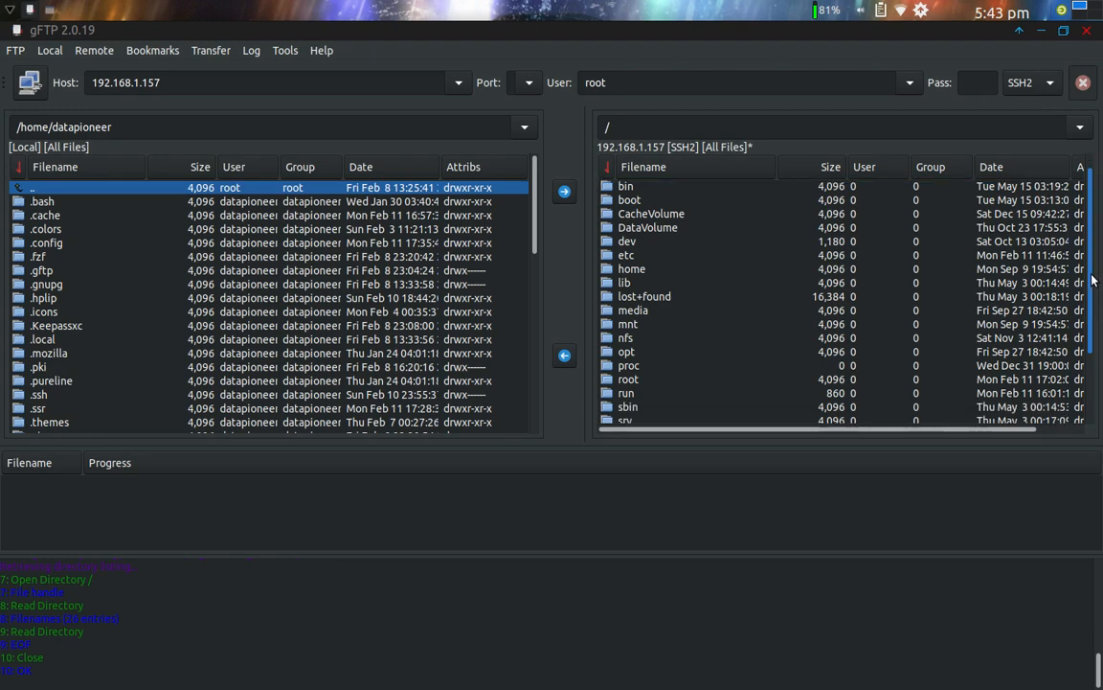
Scroll the remote listing and open the shares link to reach /DataVolume/shares/Public
scroll(down, 3)
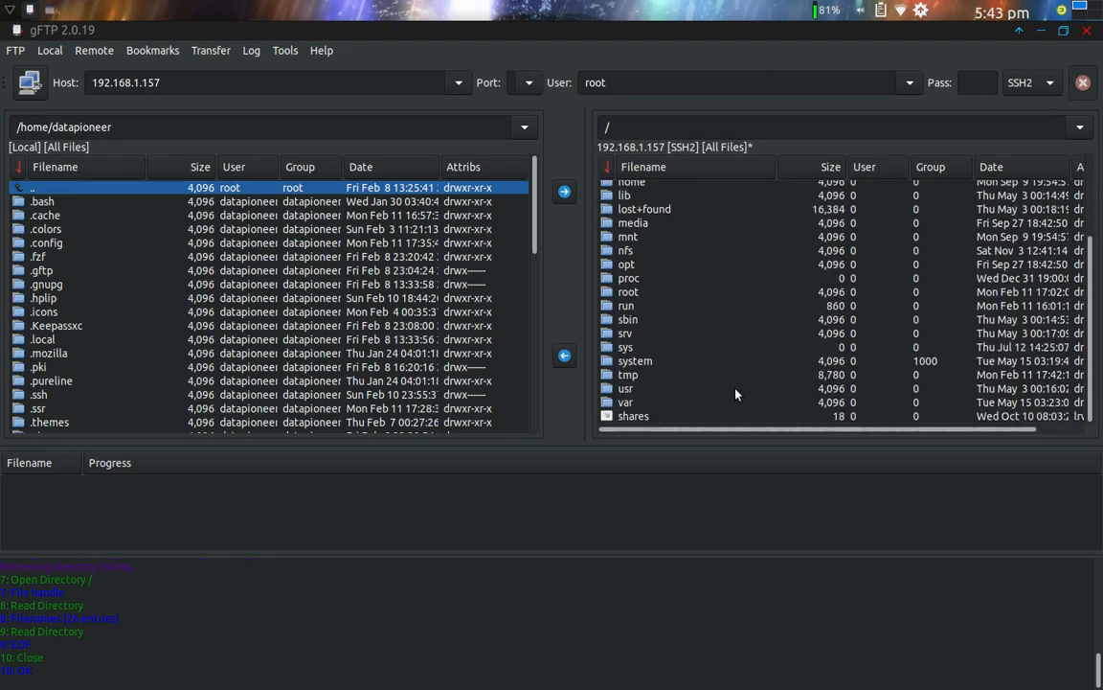
click(633, 416)
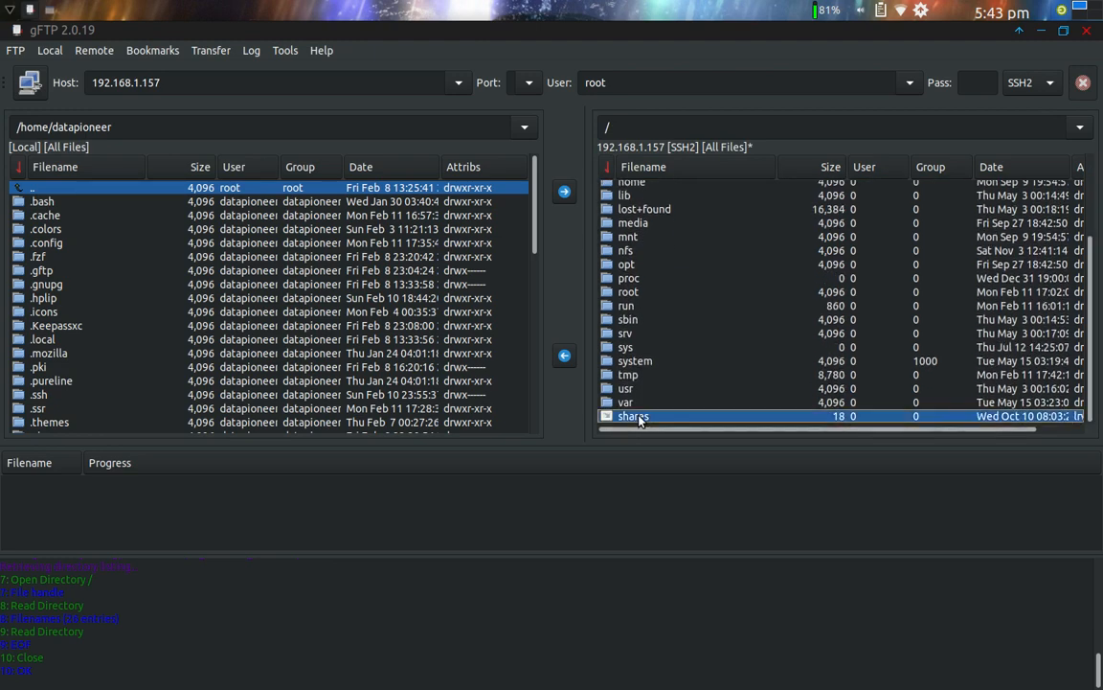
double_click(632, 415)
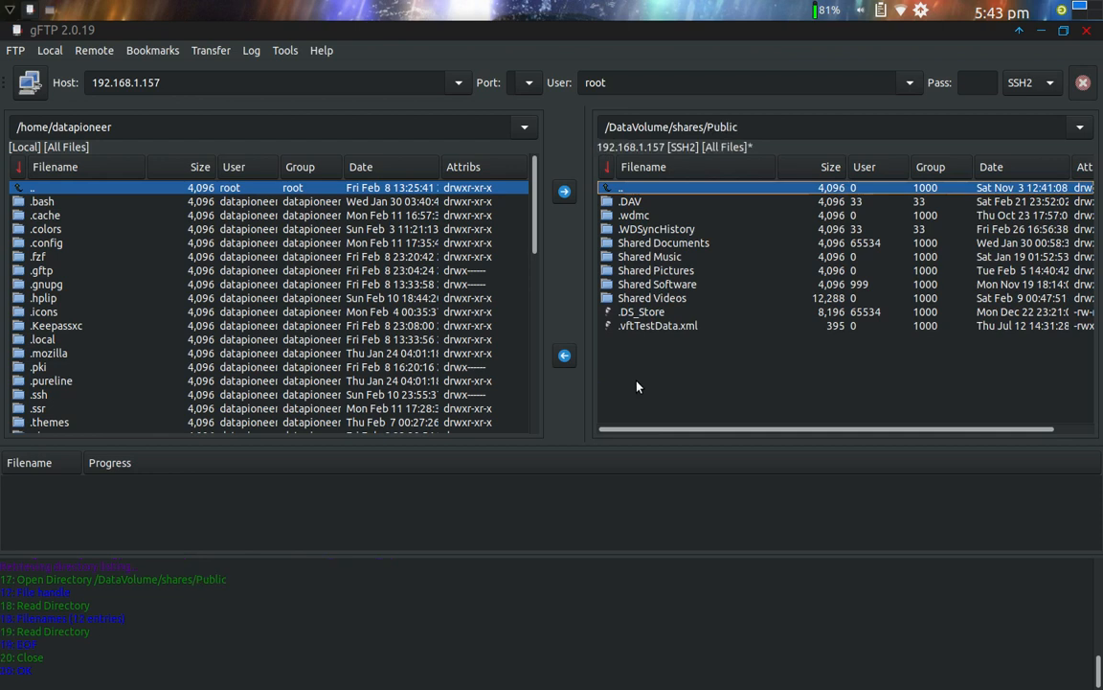
mouse_move(597, 279)
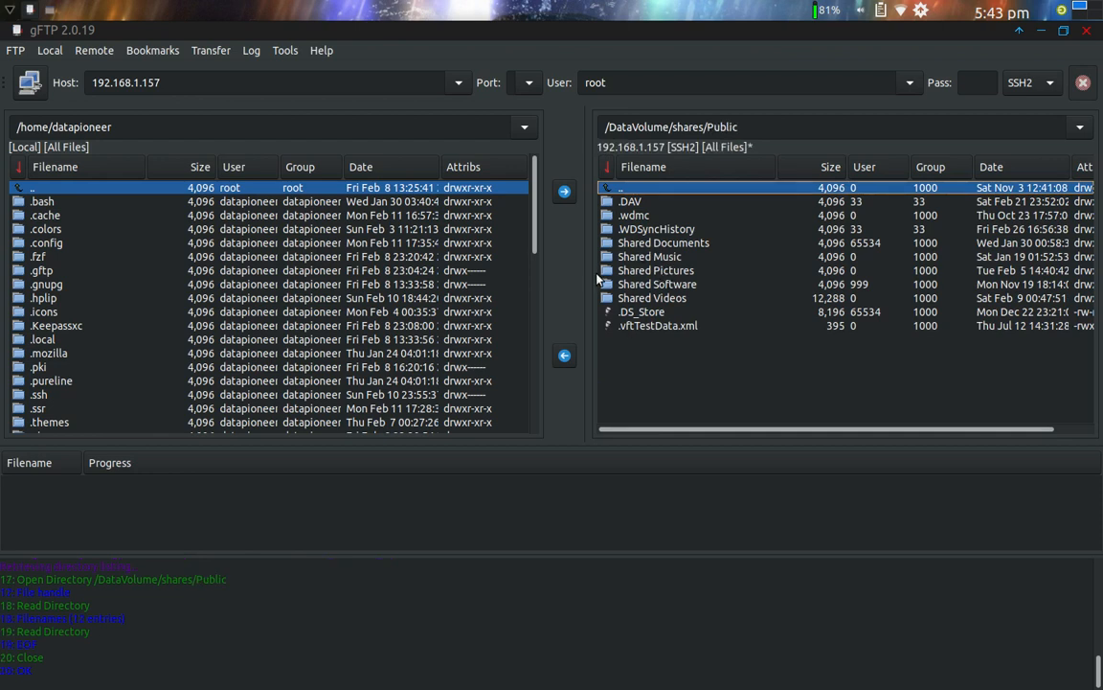
mouse_move(757, 371)
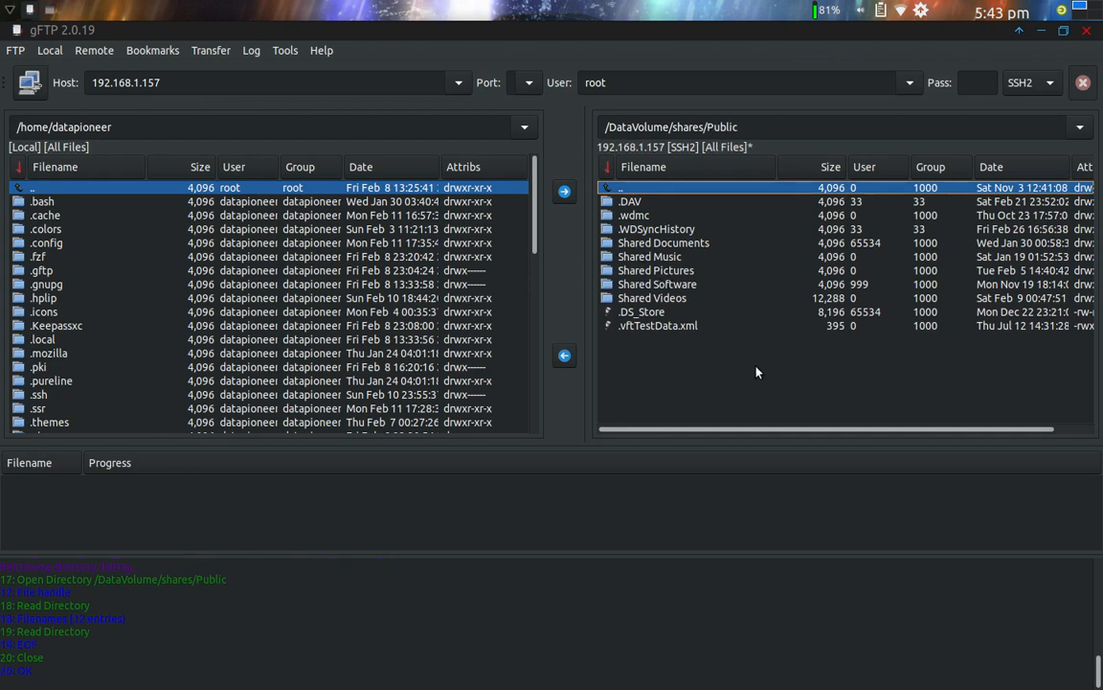
mouse_move(511, 237)
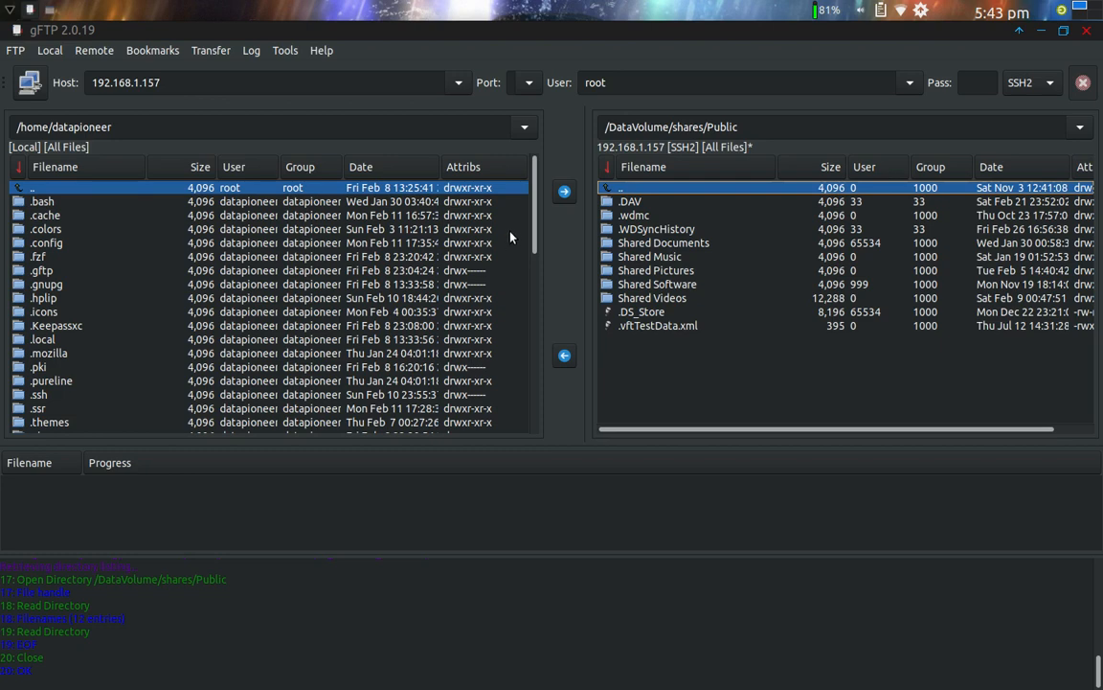
Open local Documents, select What is Linux Swap.bak, and select the remote Shared Documents folder
scroll(down, 3)
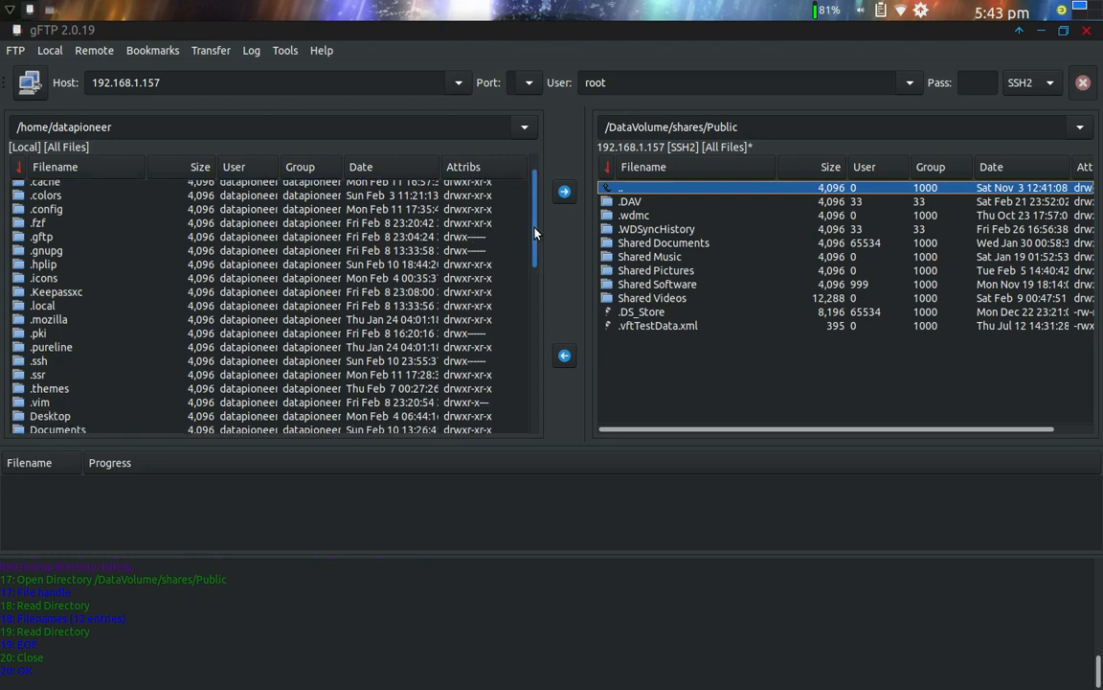
scroll(down, 3)
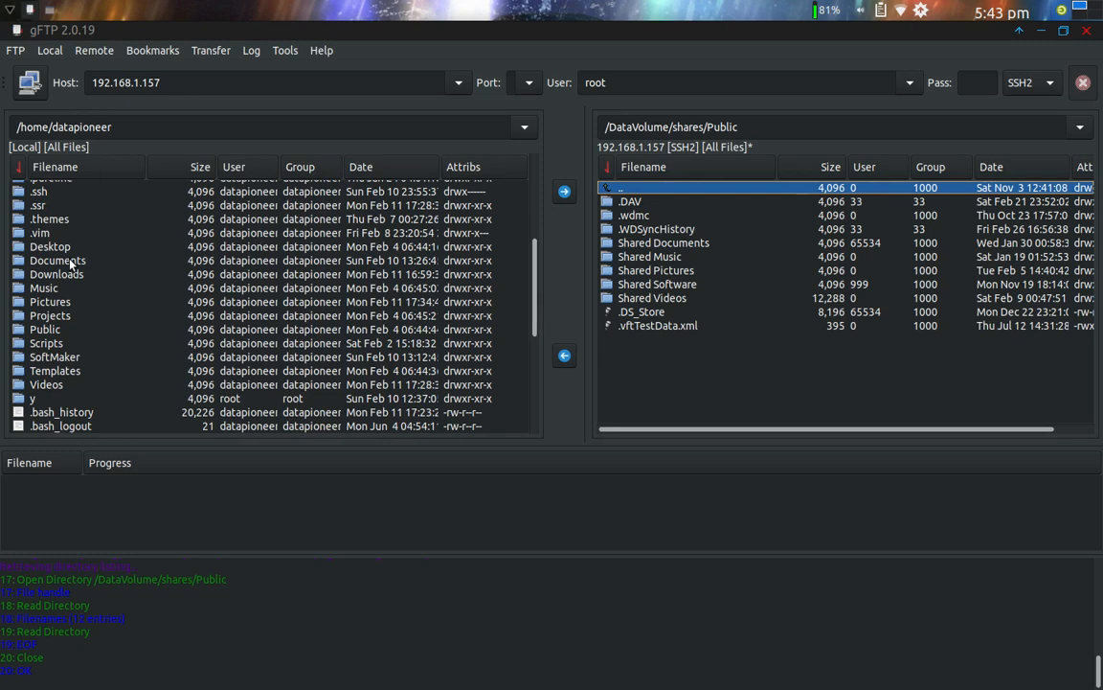
double_click(57, 260)
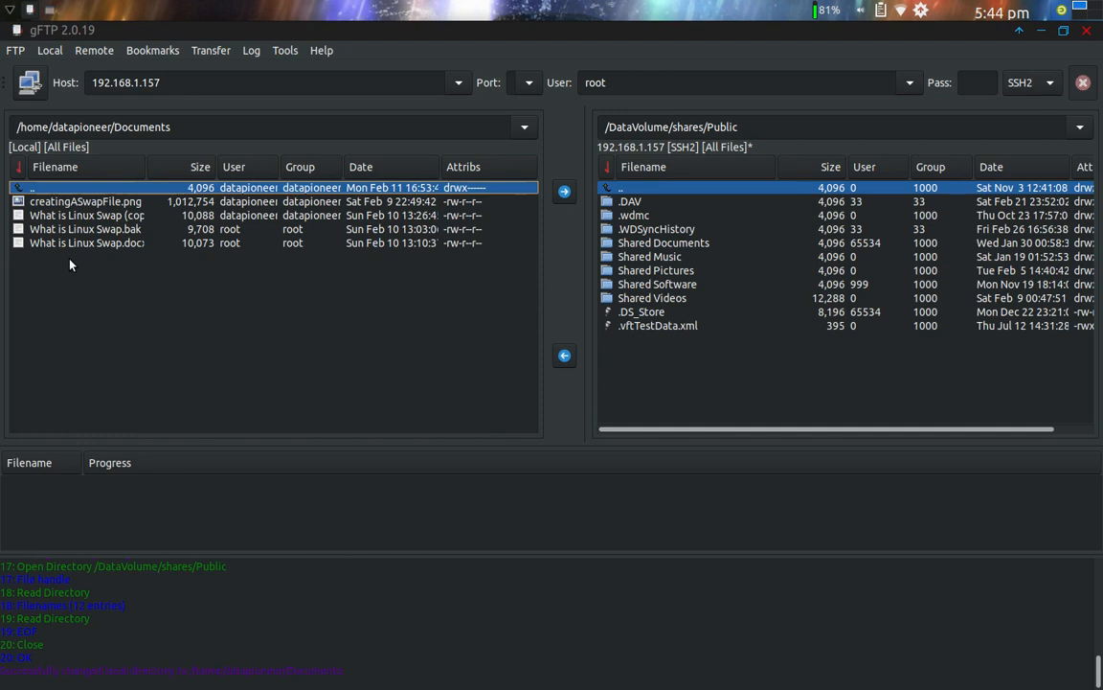
mouse_move(67, 247)
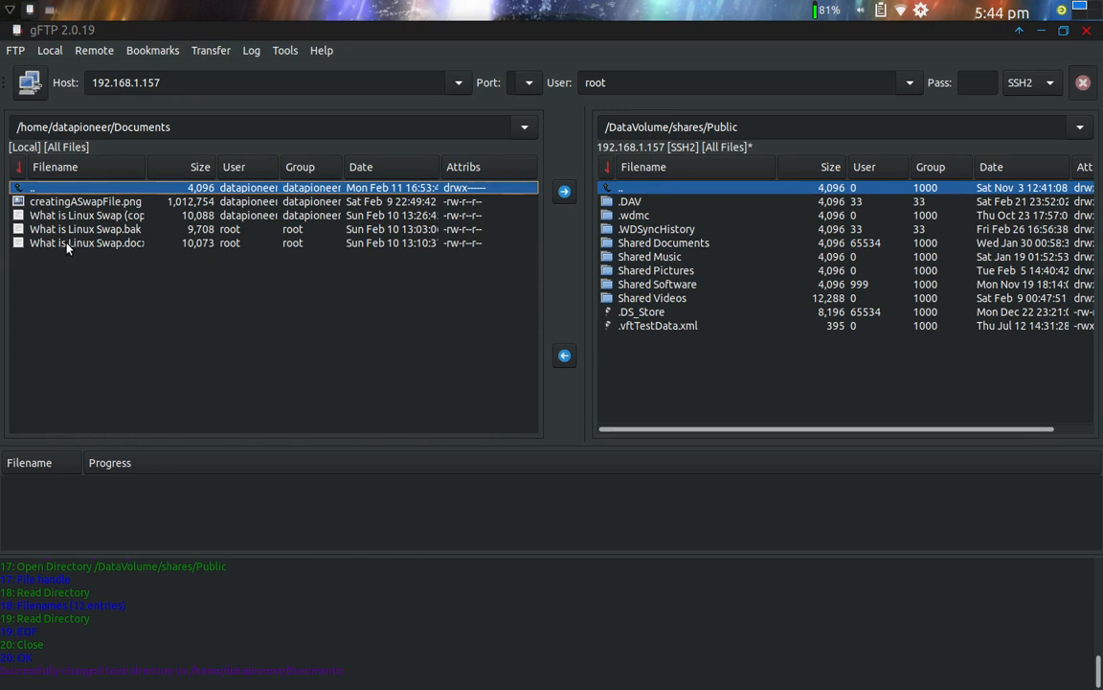
mouse_move(67, 230)
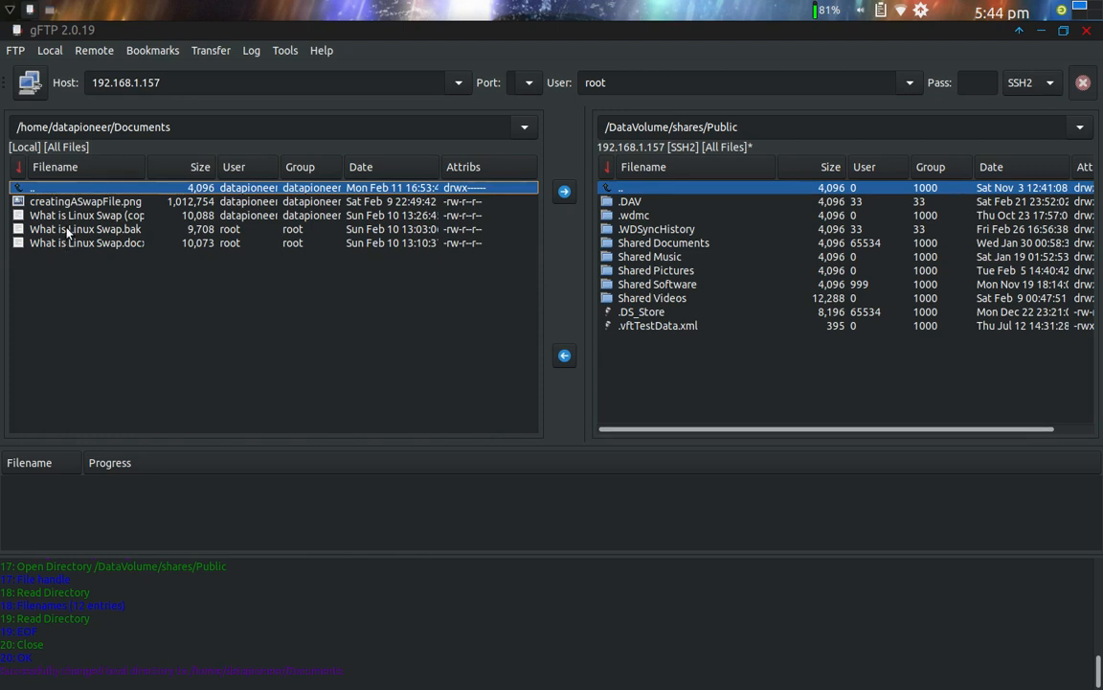
click(86, 229)
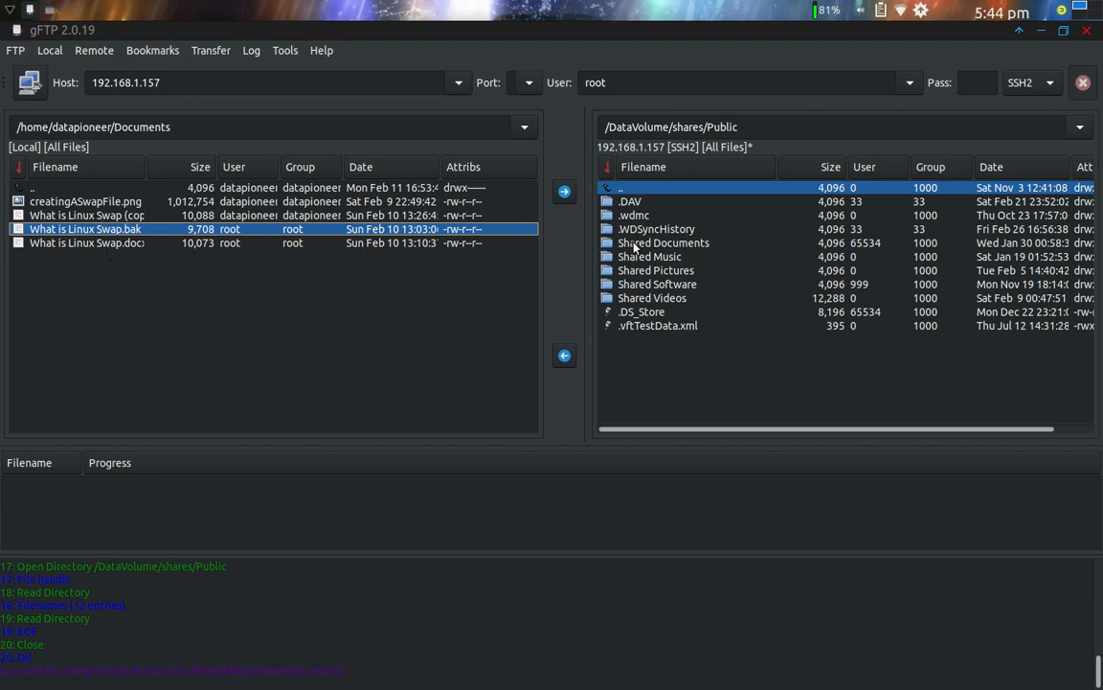
mouse_move(450, 230)
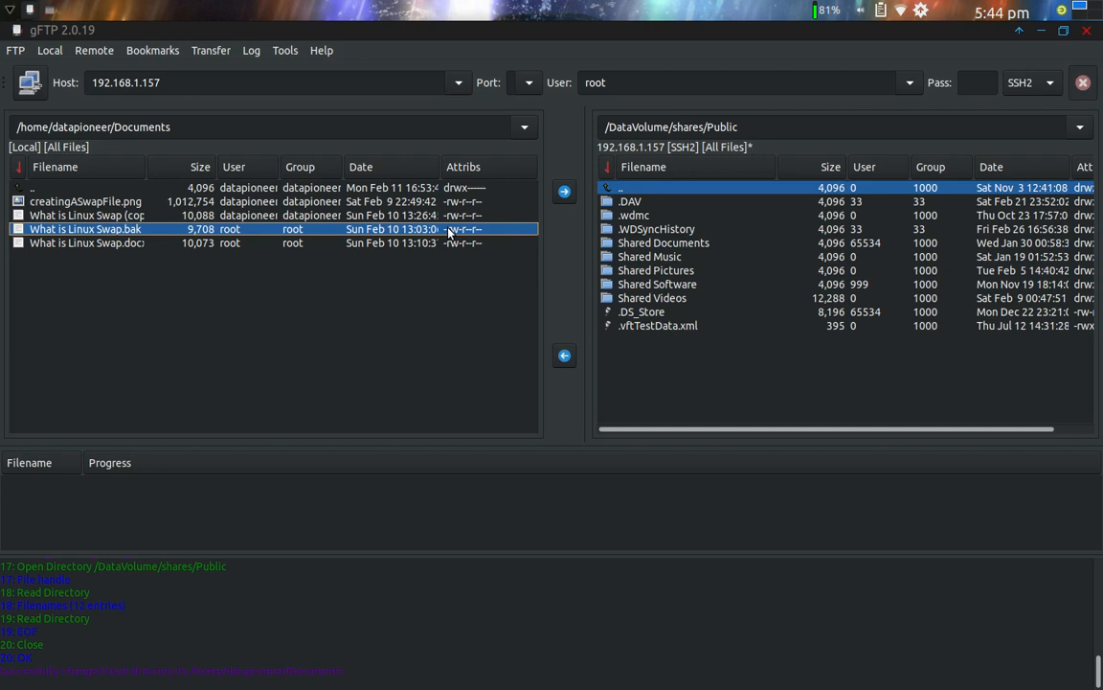
mouse_move(639, 247)
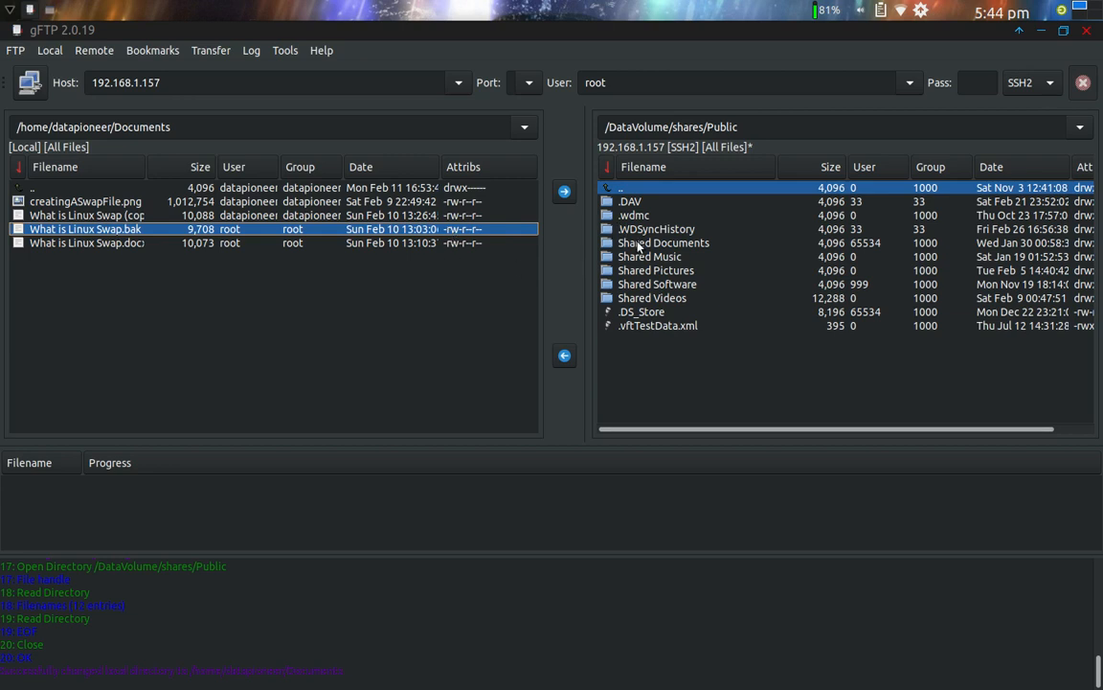
click(663, 242)
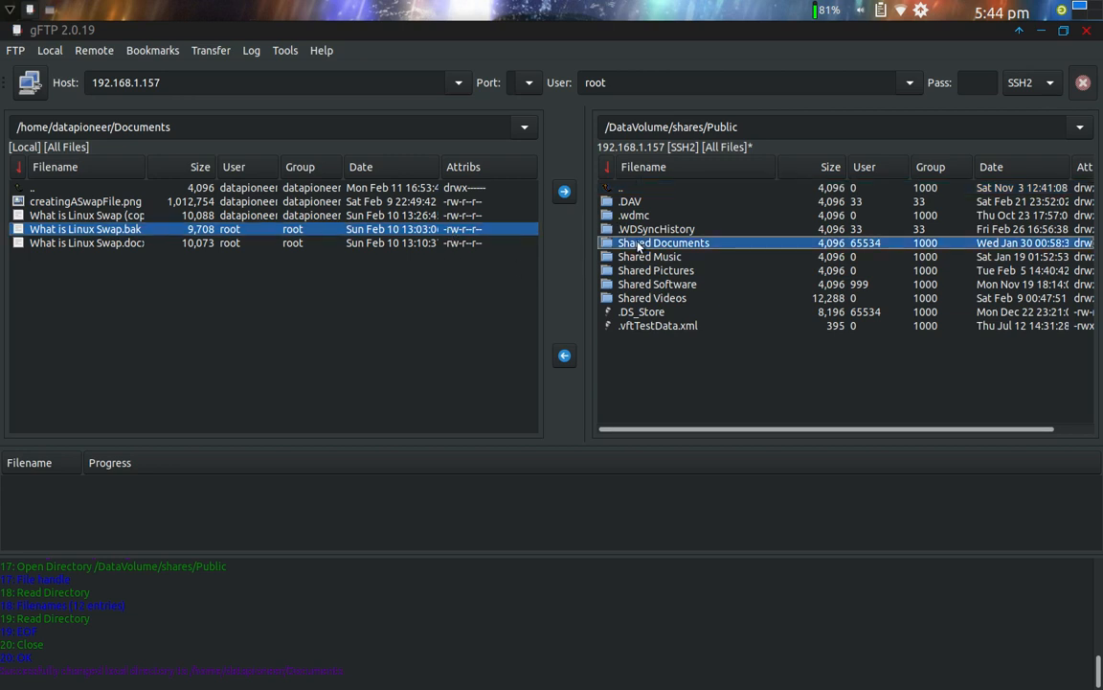
double_click(664, 243)
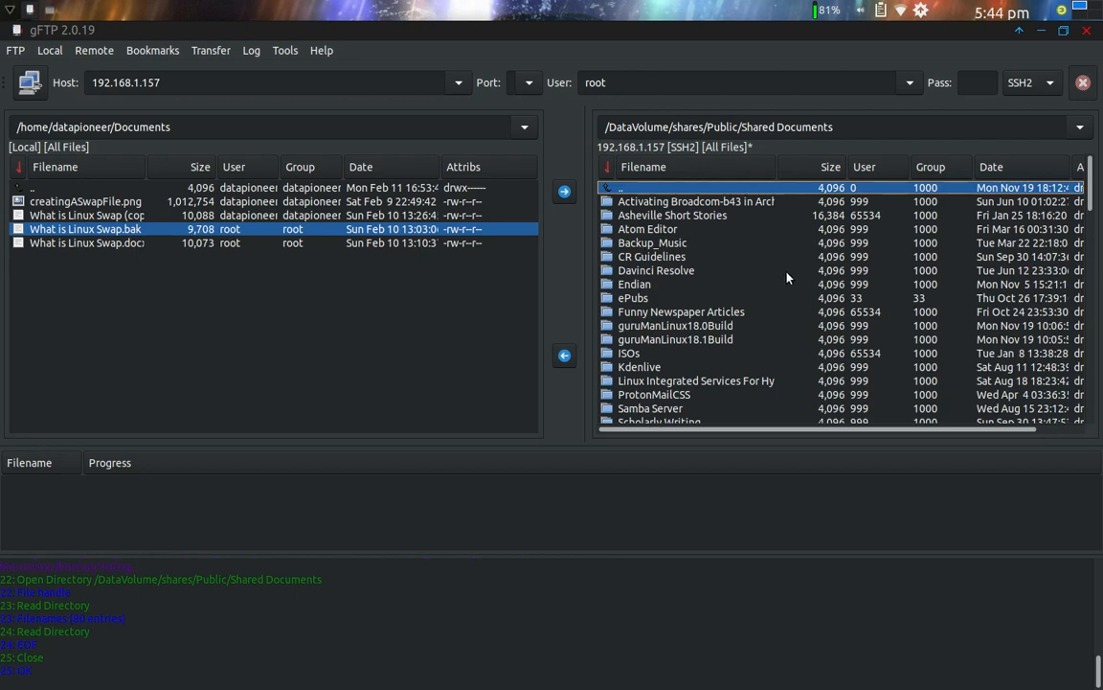
mouse_move(601, 279)
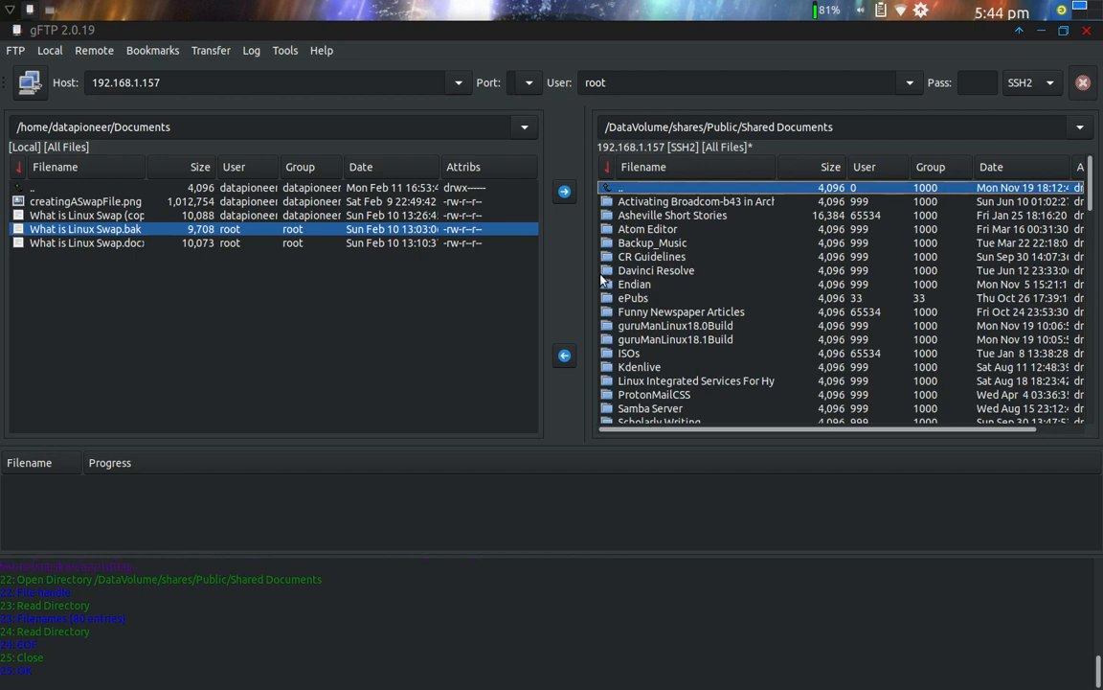
mouse_move(724, 284)
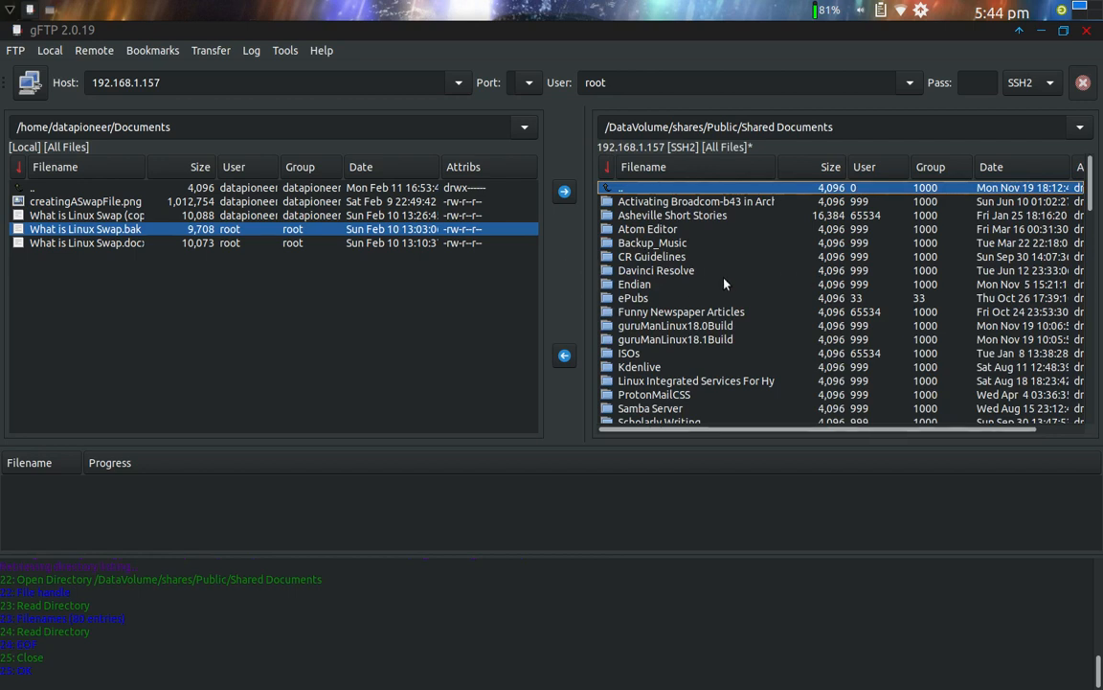
mouse_move(339, 301)
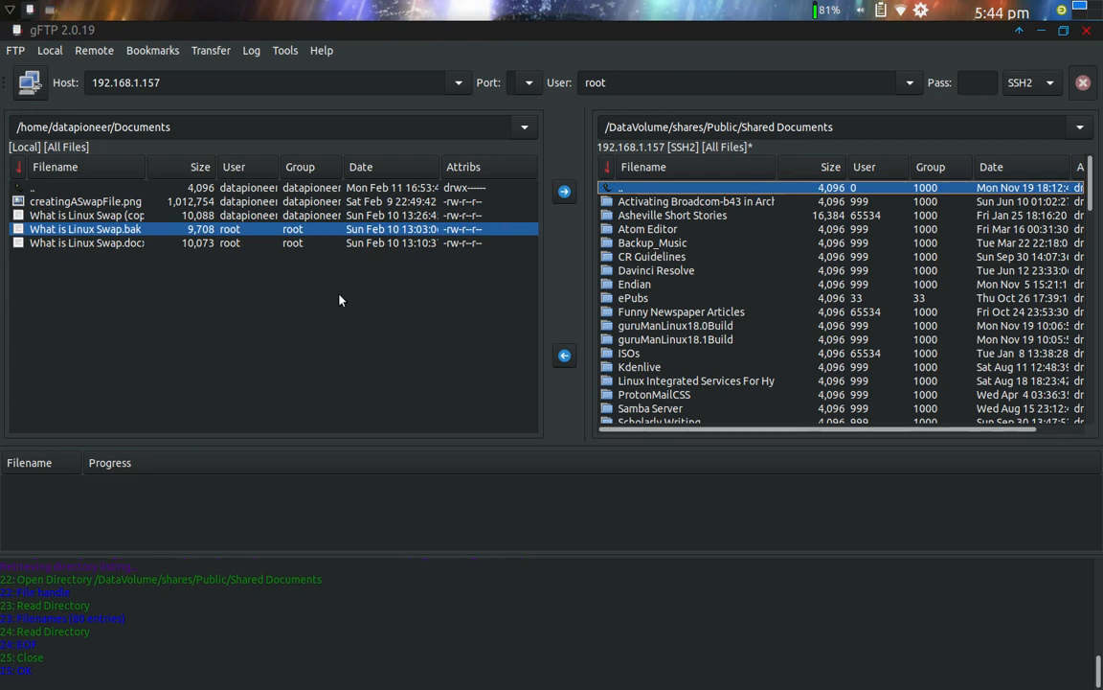
mouse_move(238, 304)
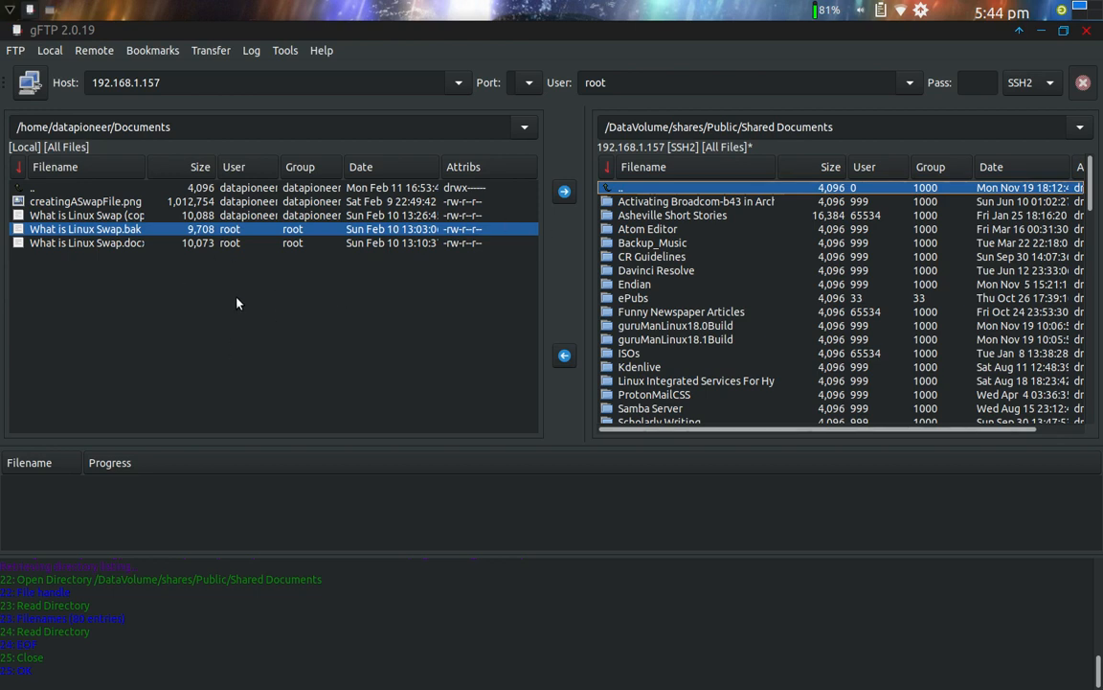
mouse_move(721, 326)
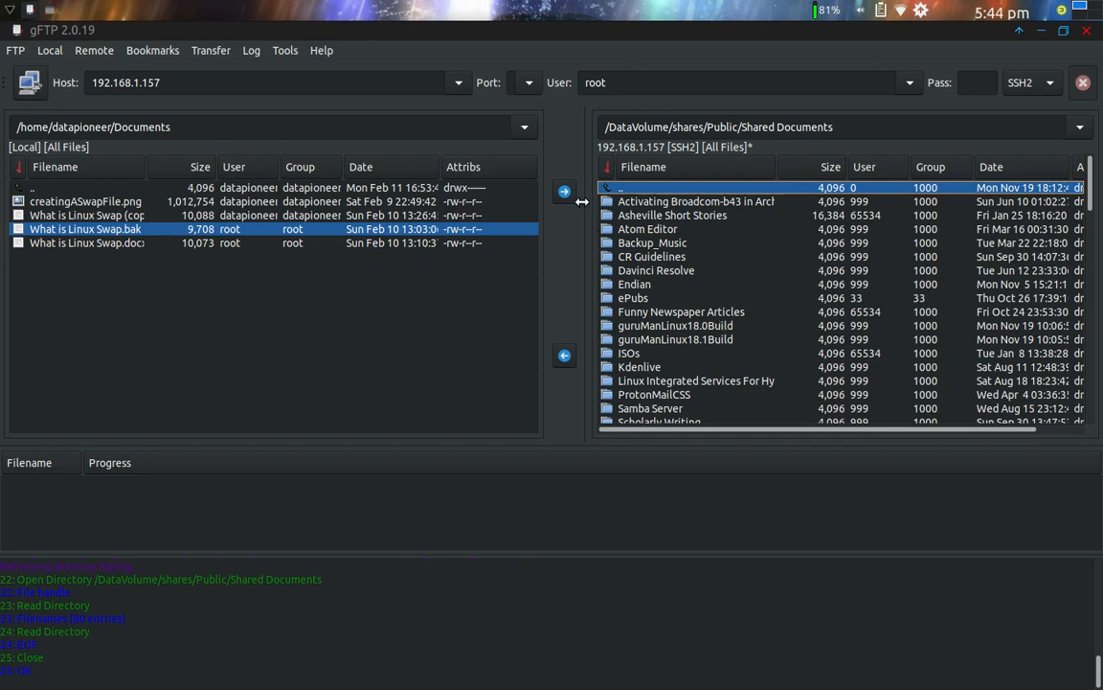
mouse_move(568, 233)
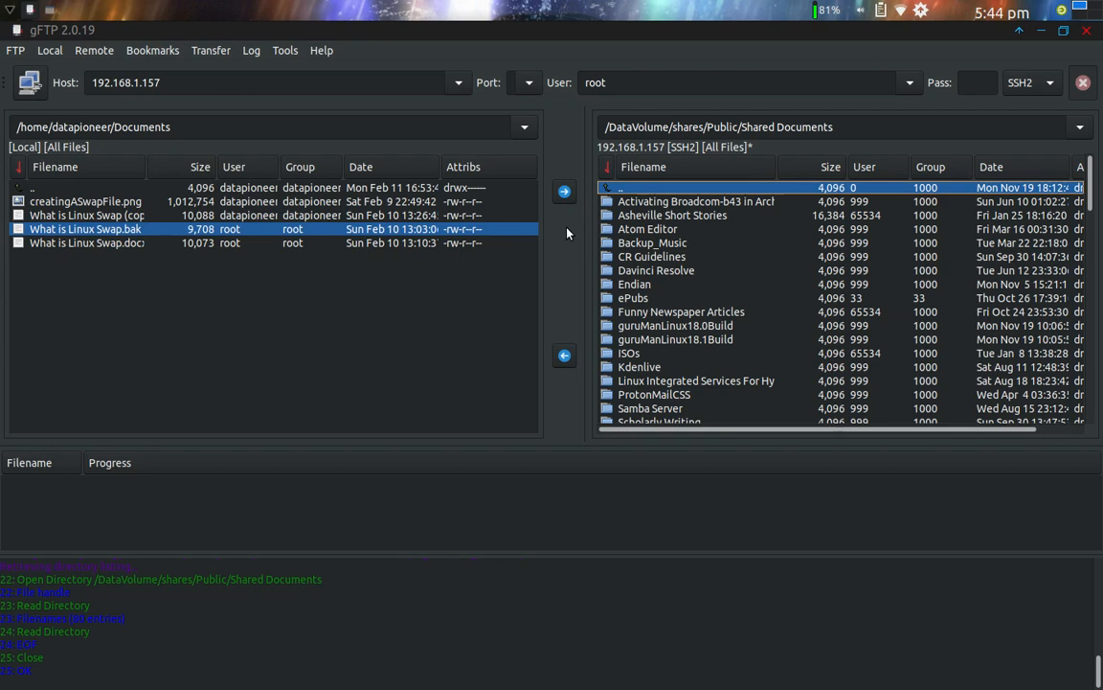
mouse_move(467, 266)
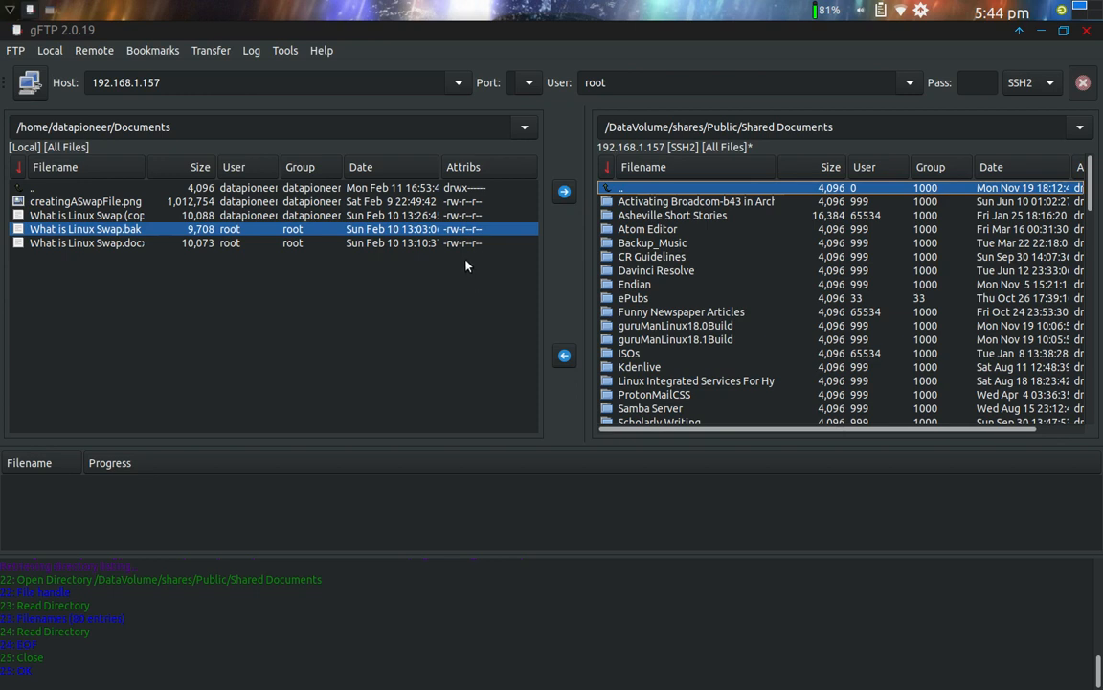
mouse_move(433, 243)
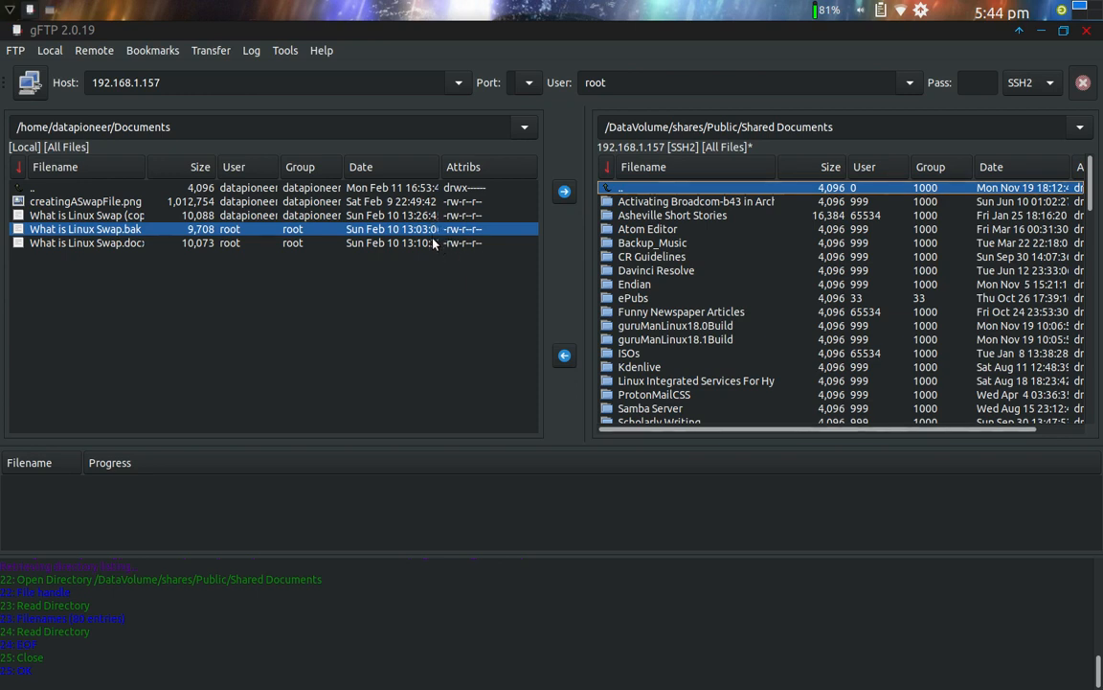
mouse_move(711, 265)
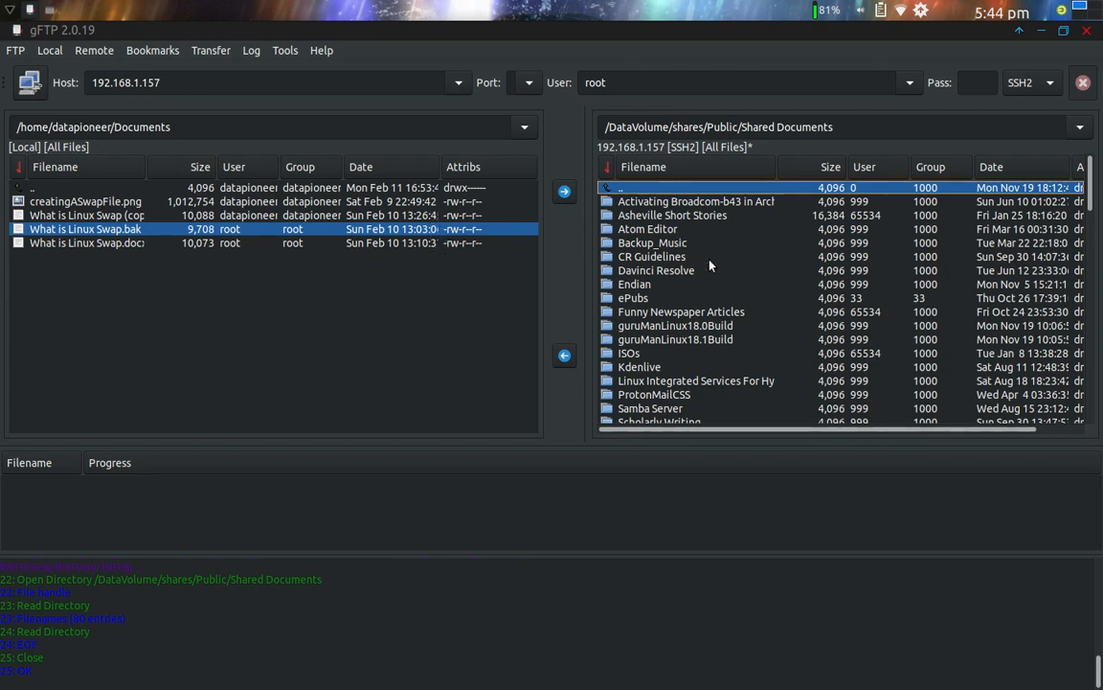
mouse_move(150, 75)
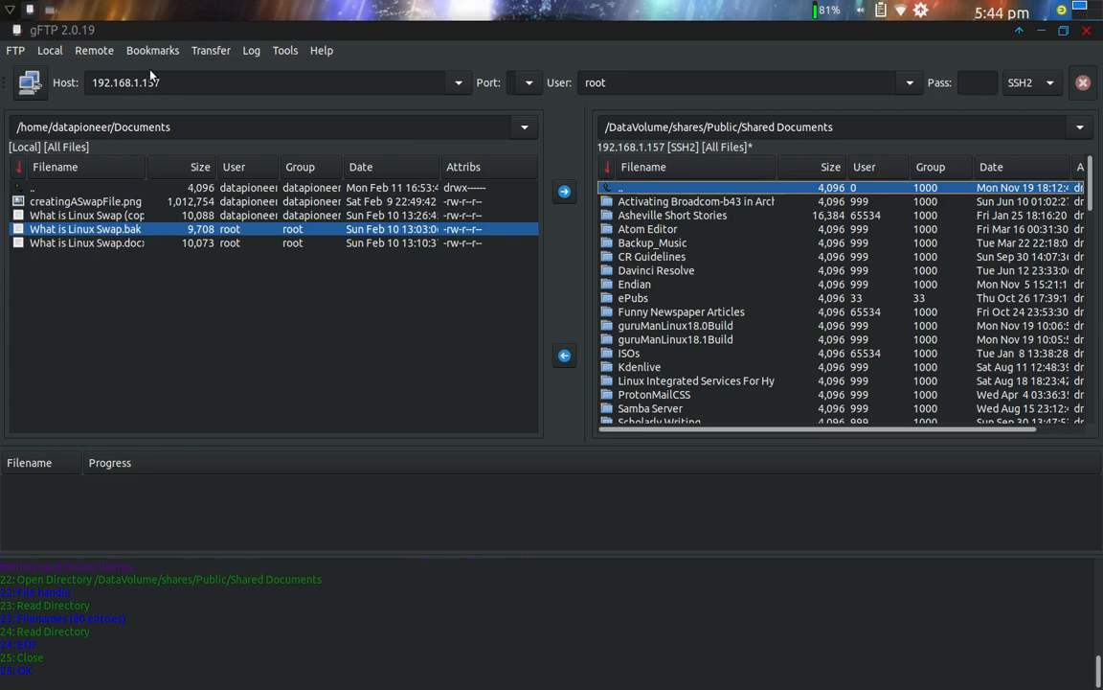
mouse_move(176, 86)
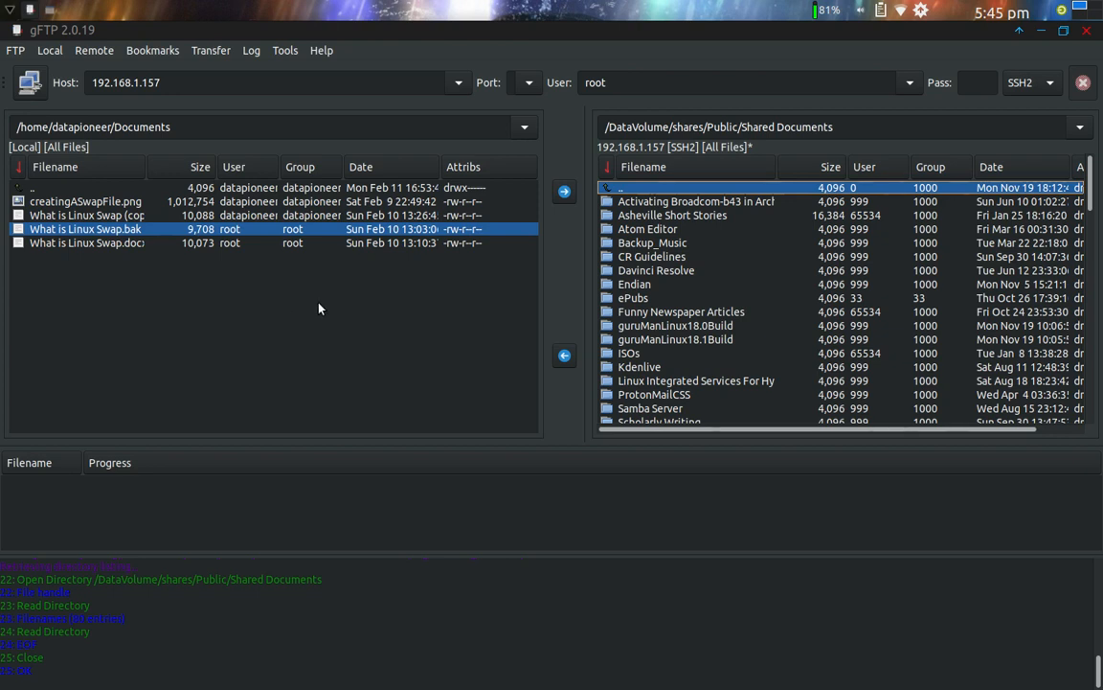
mouse_move(332, 309)
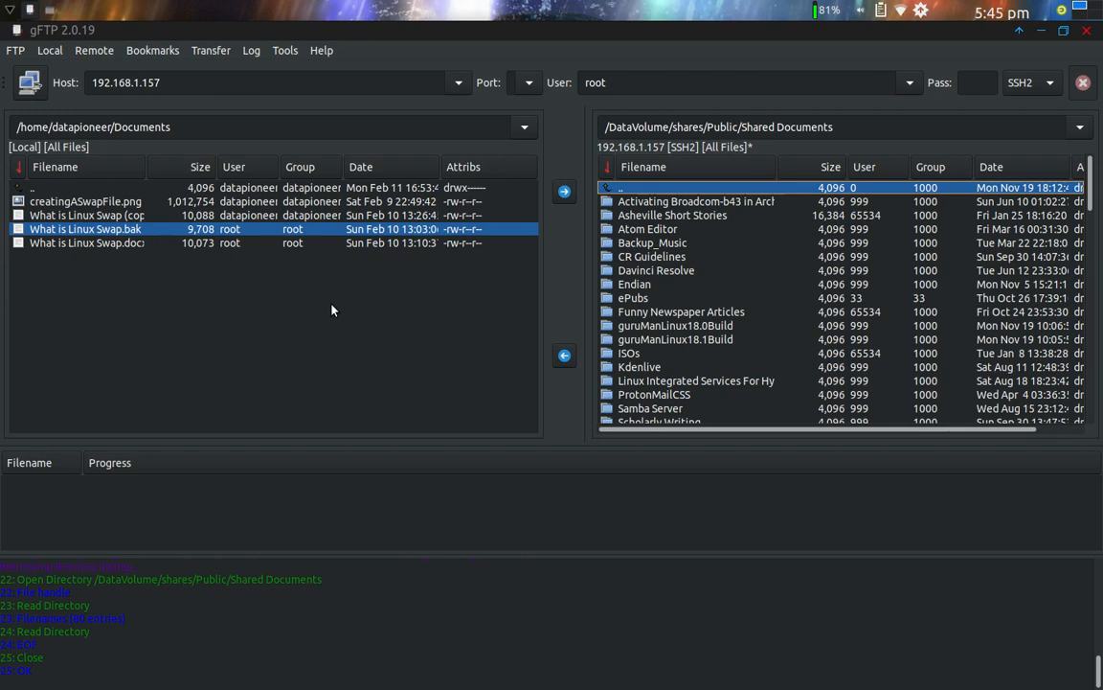
mouse_move(651, 273)
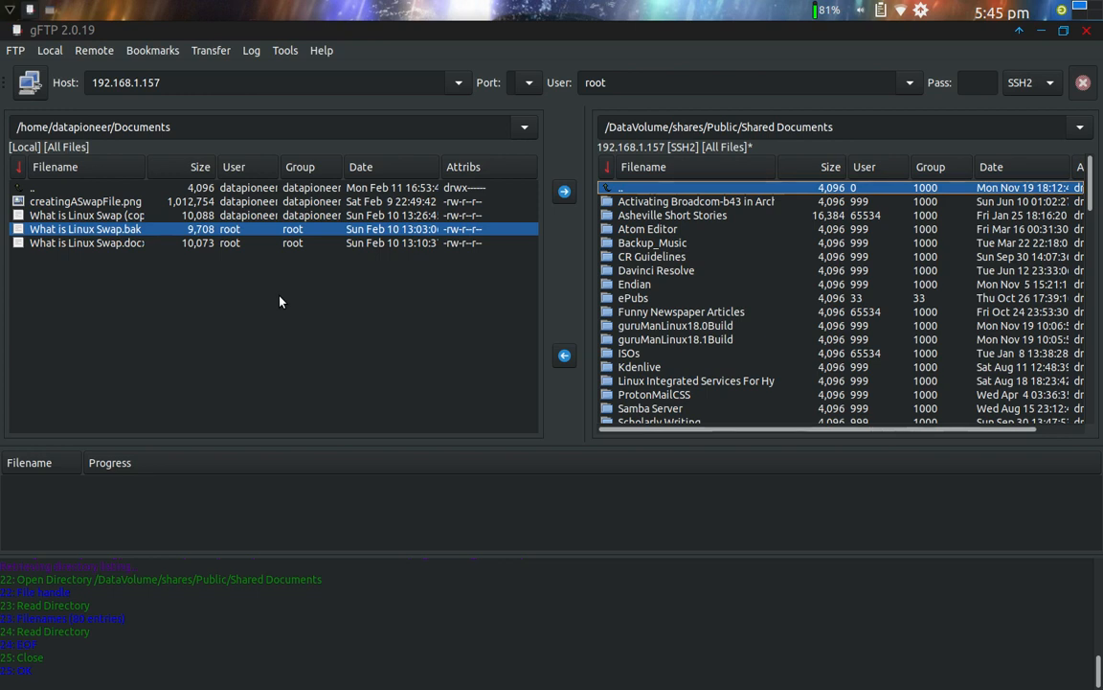
mouse_move(122, 230)
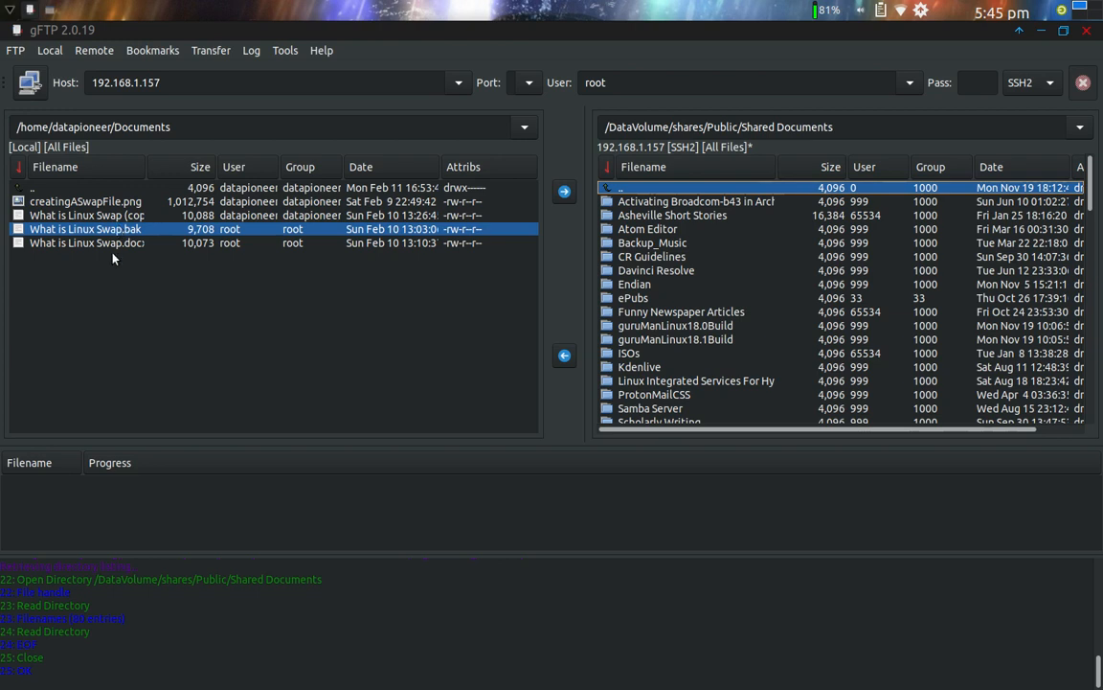
mouse_move(113, 295)
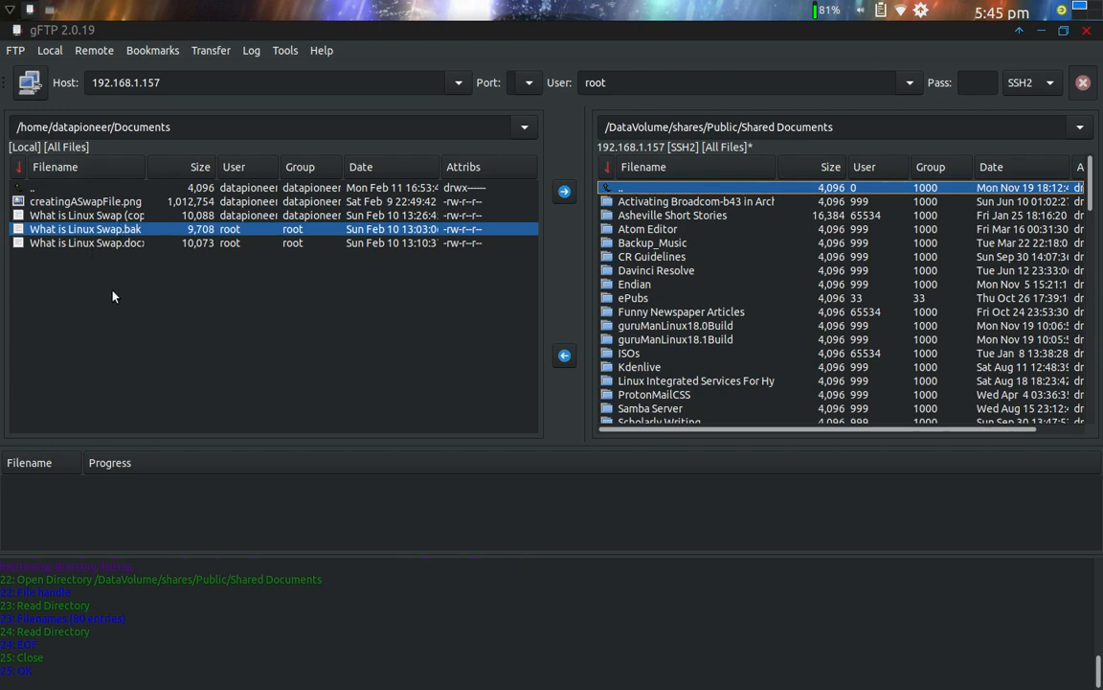
mouse_move(997, 91)
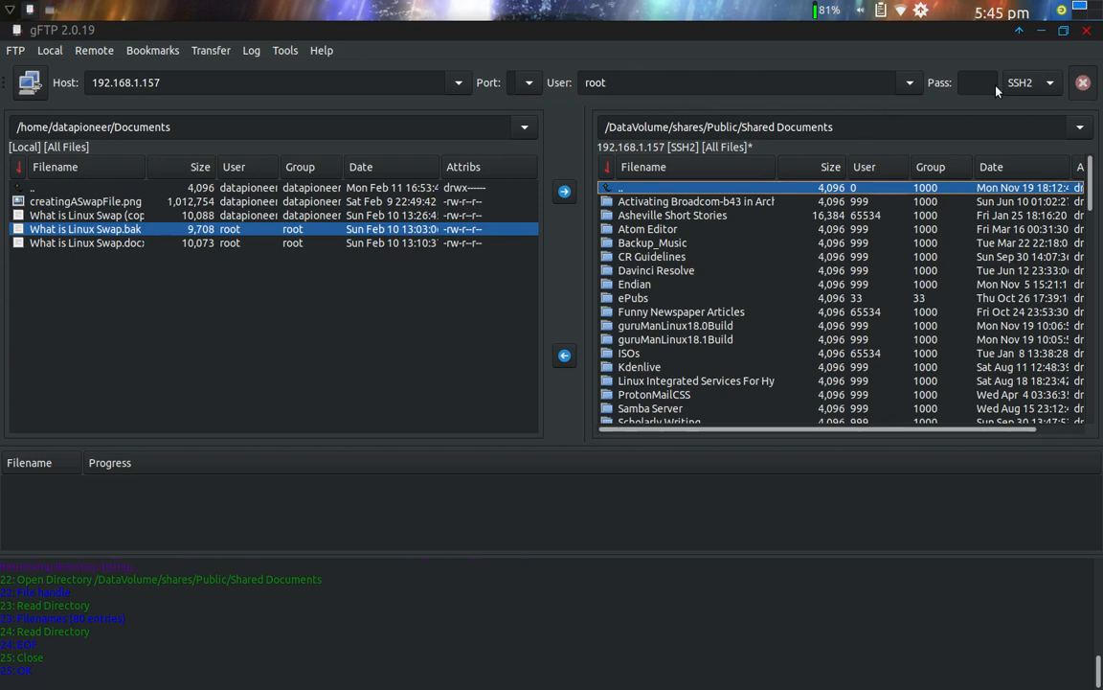
mouse_move(1025, 98)
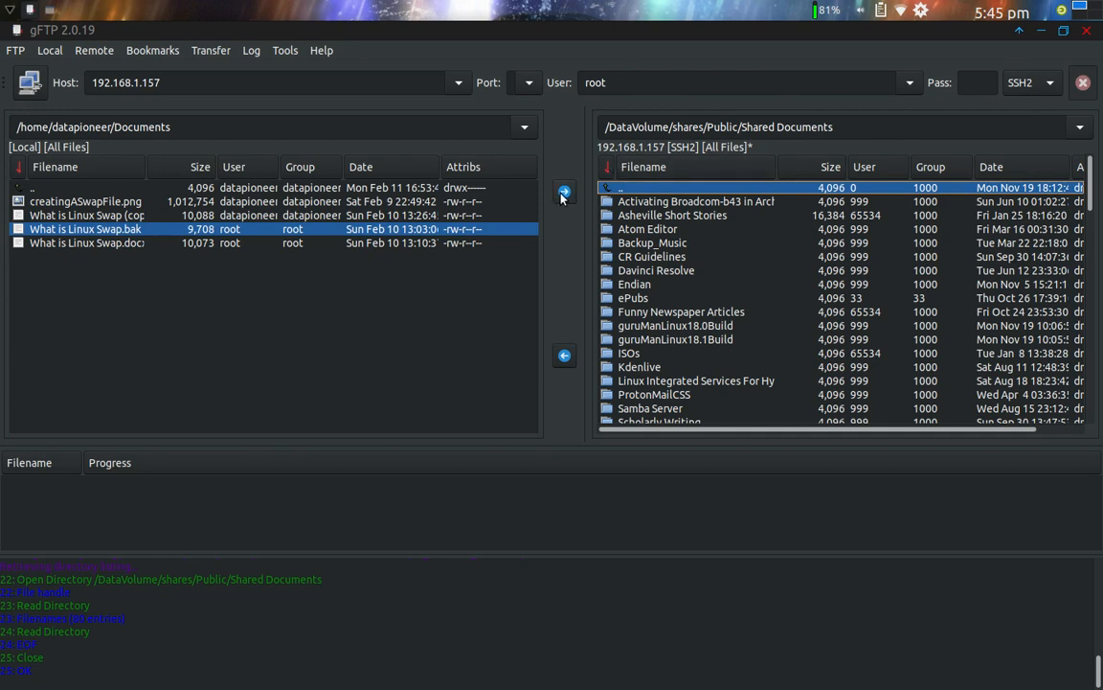
Upload What is Linux Swap.bak to the server's Shared Documents folder
click(564, 192)
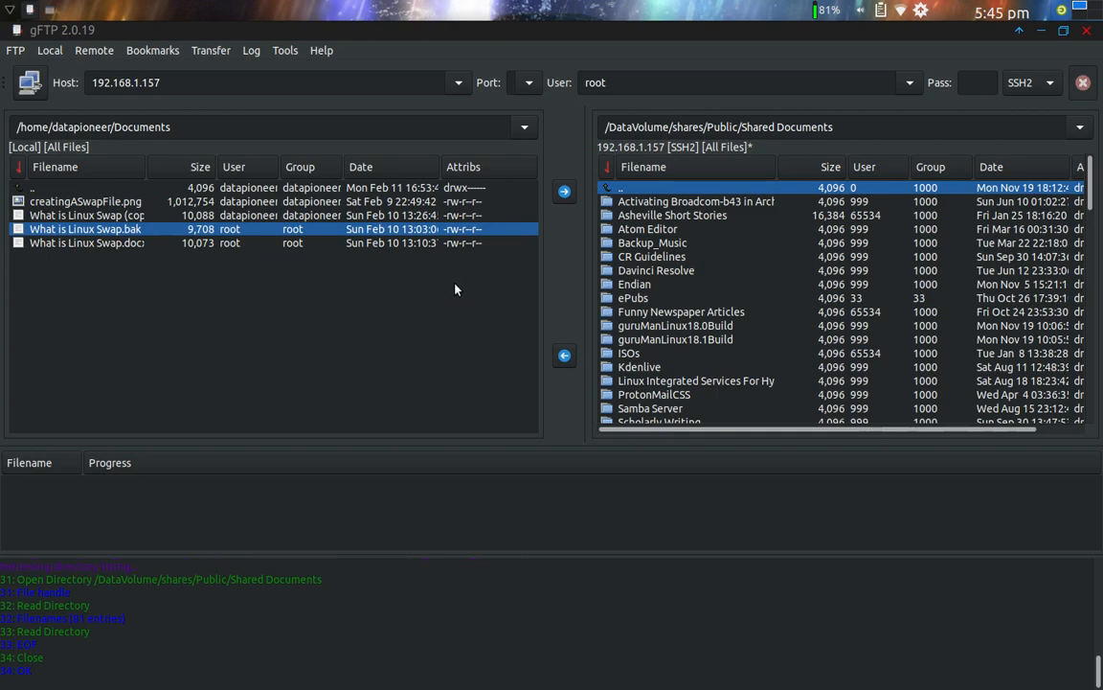
mouse_move(1080, 206)
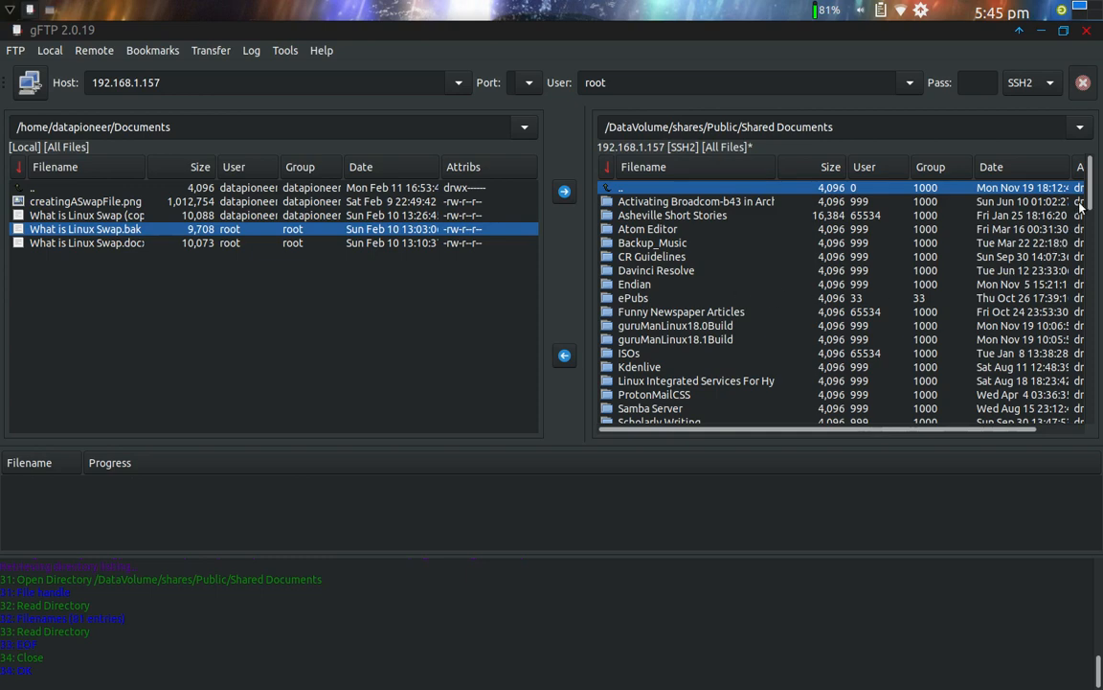
Confirm What is Linux Swap.bak arrived (9,708 bytes), then select syncthingVideo.mp4 on the server
scroll(down, 3)
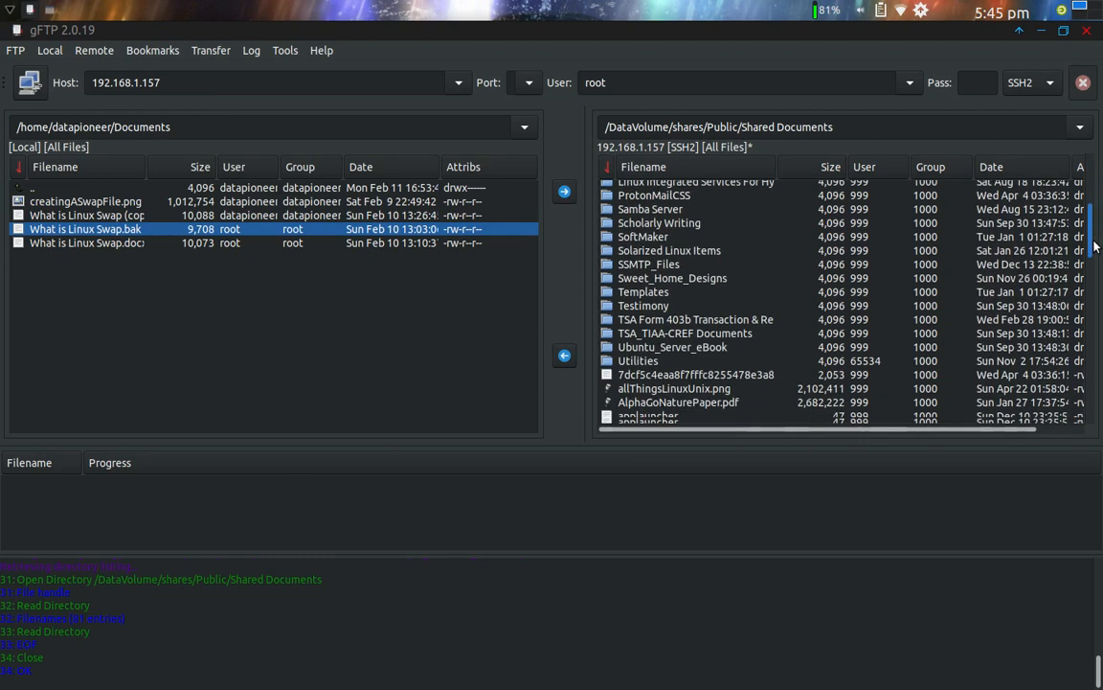
scroll(down, 3)
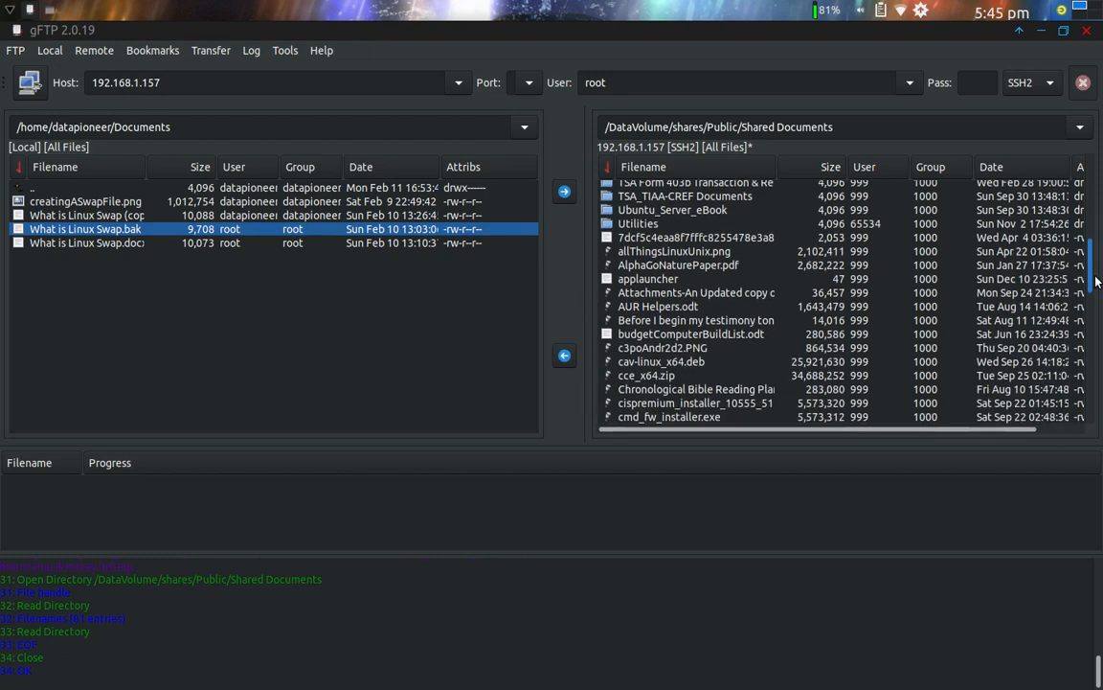
scroll(down, 3)
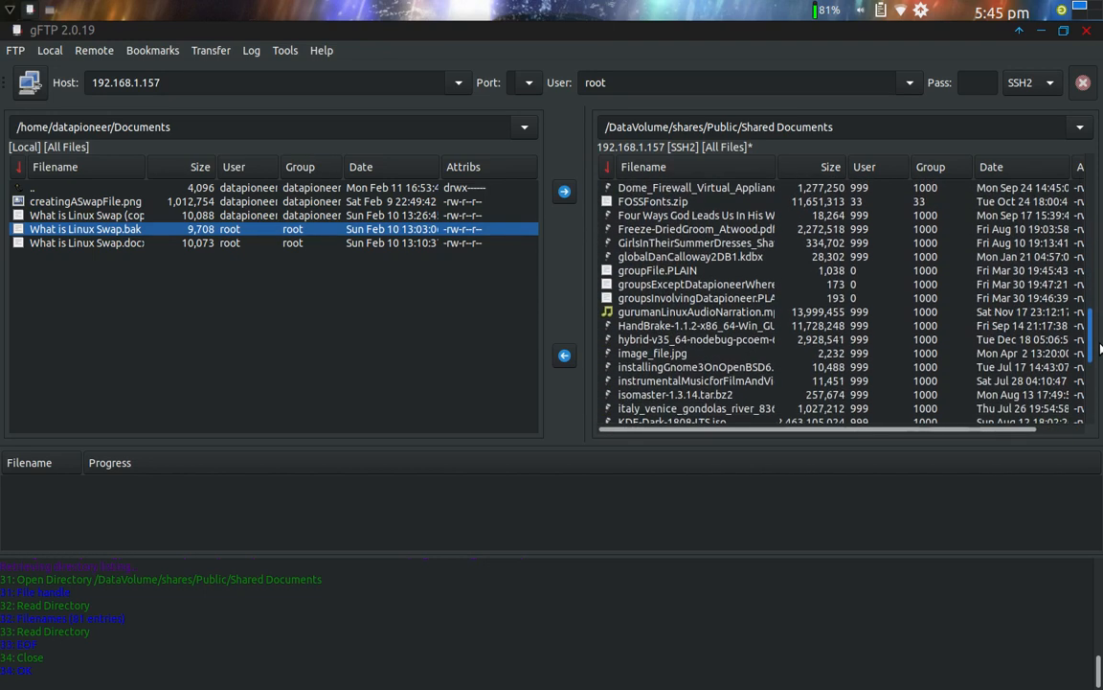
scroll(down, 3)
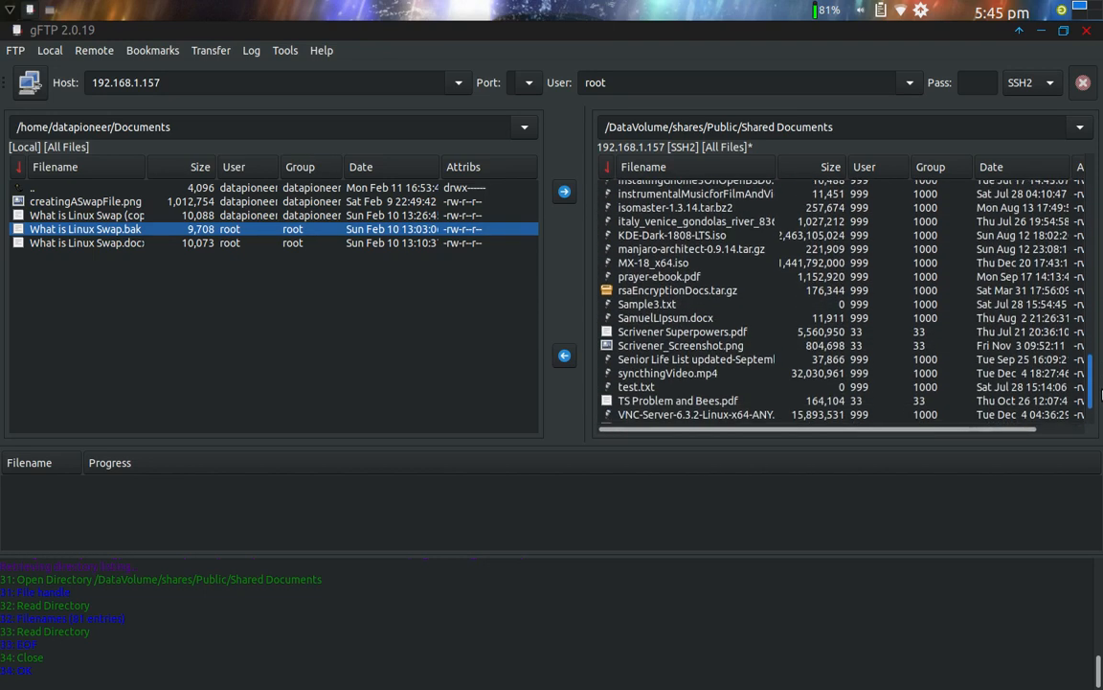
scroll(down, 3)
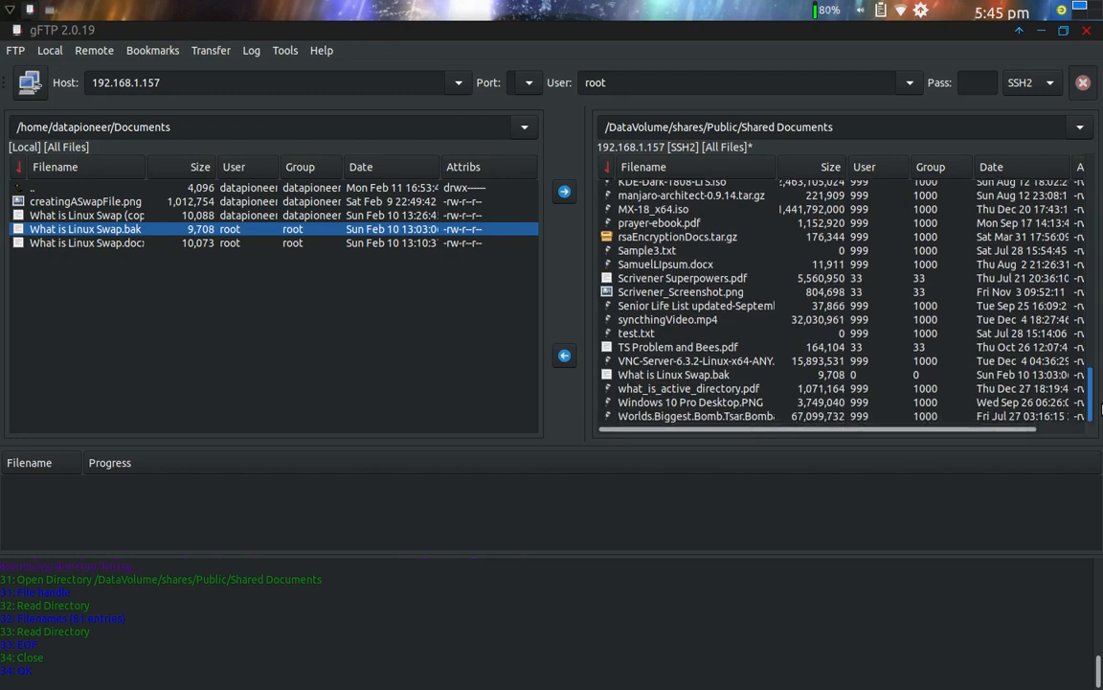
mouse_move(761, 393)
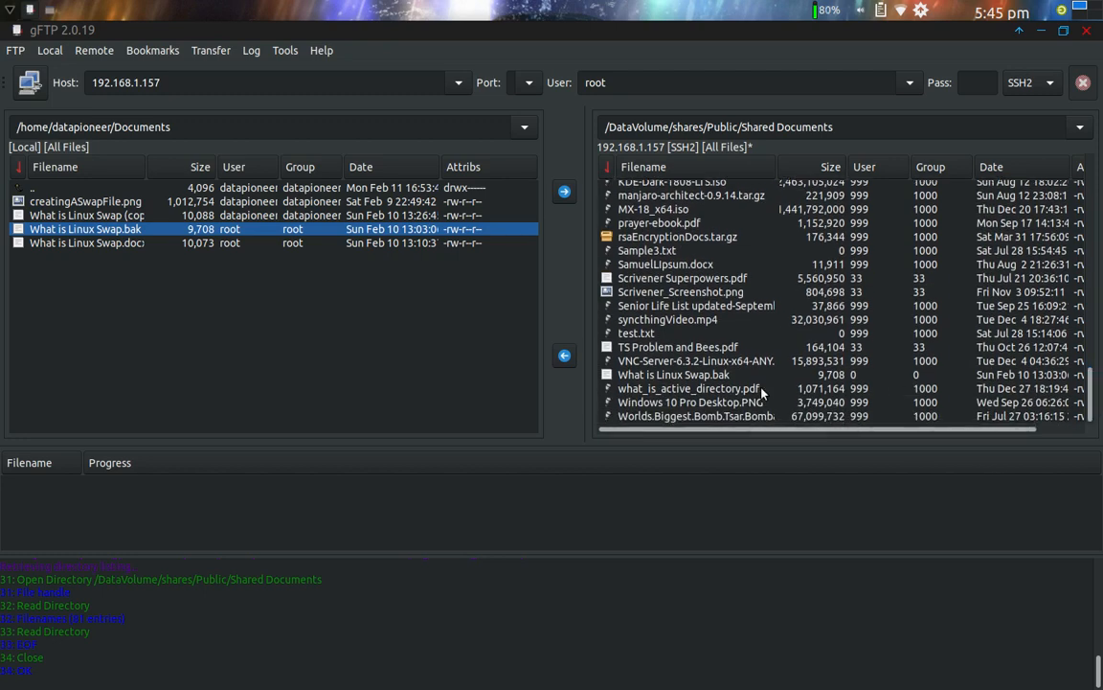
mouse_move(723, 383)
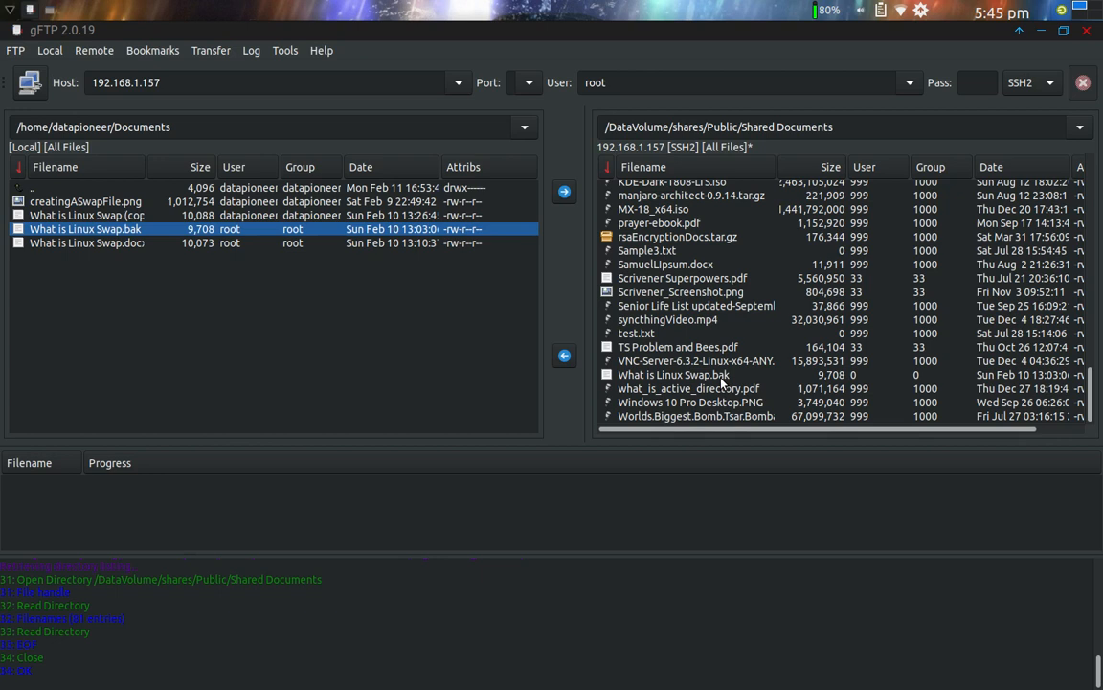
click(673, 373)
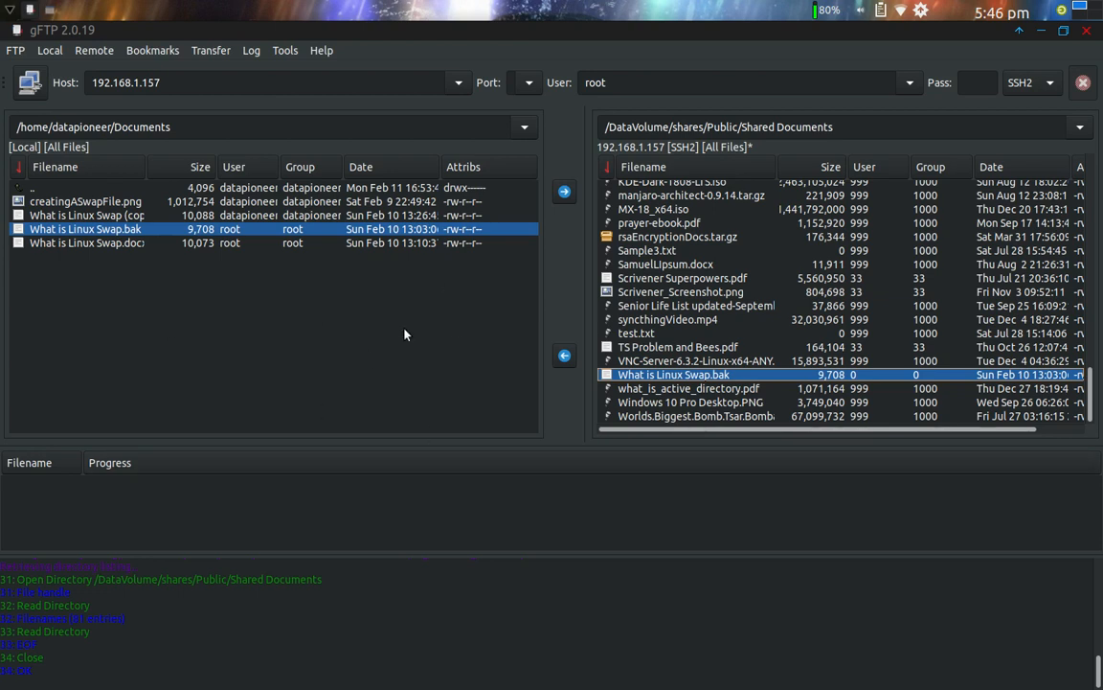
mouse_move(300, 293)
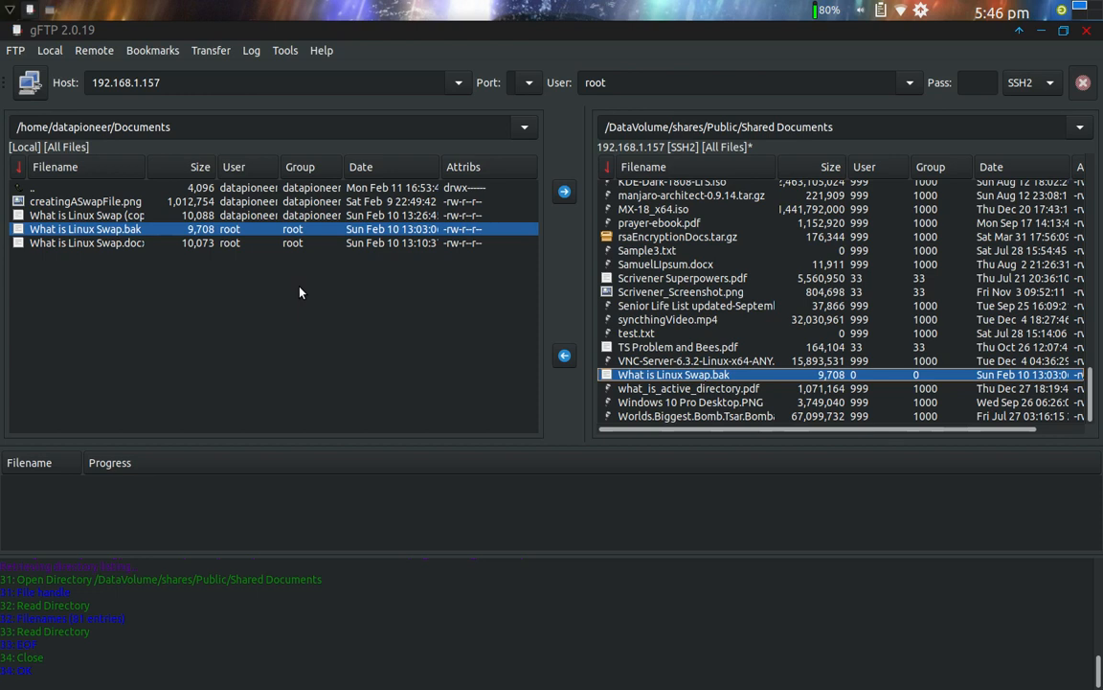
mouse_move(308, 301)
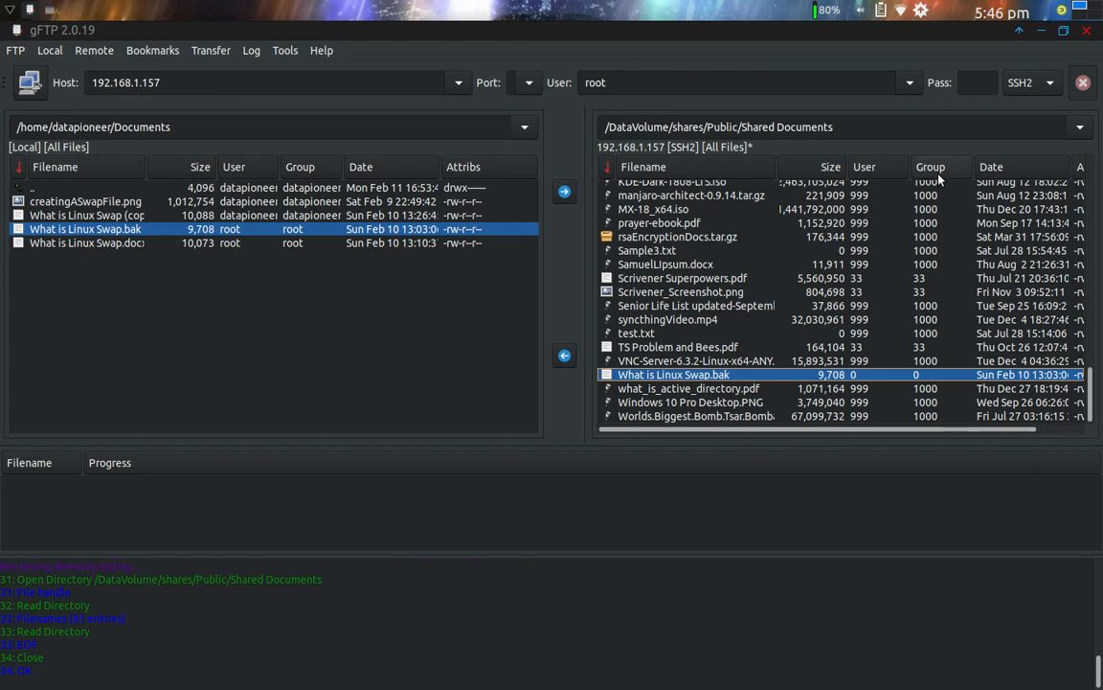
mouse_move(613, 206)
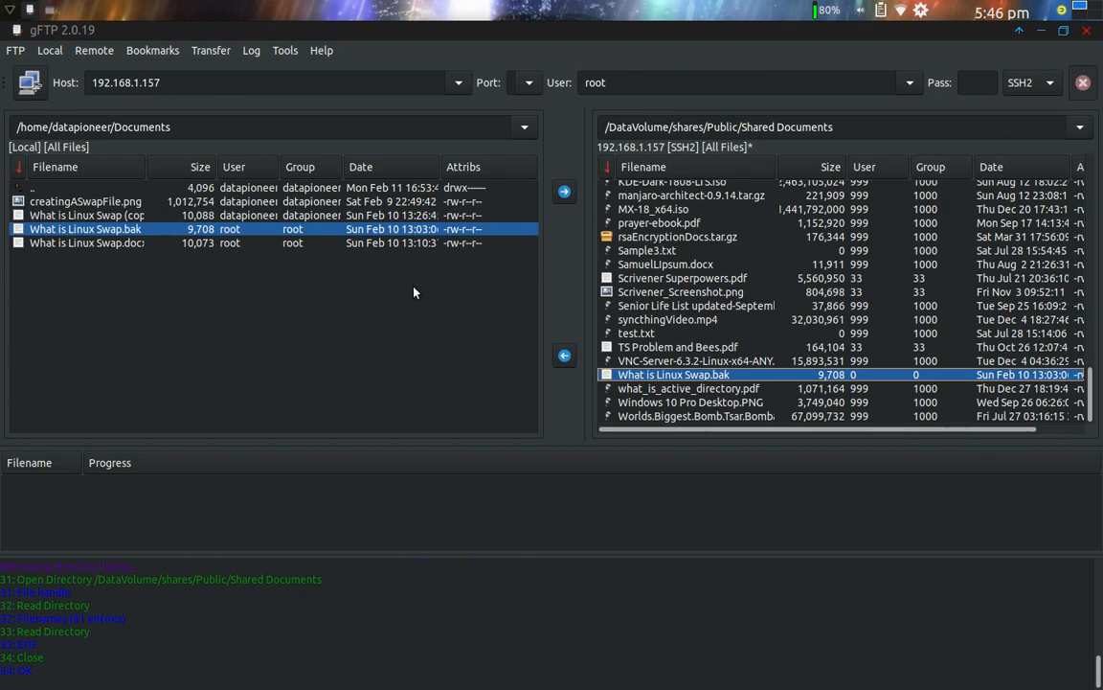
mouse_move(833, 384)
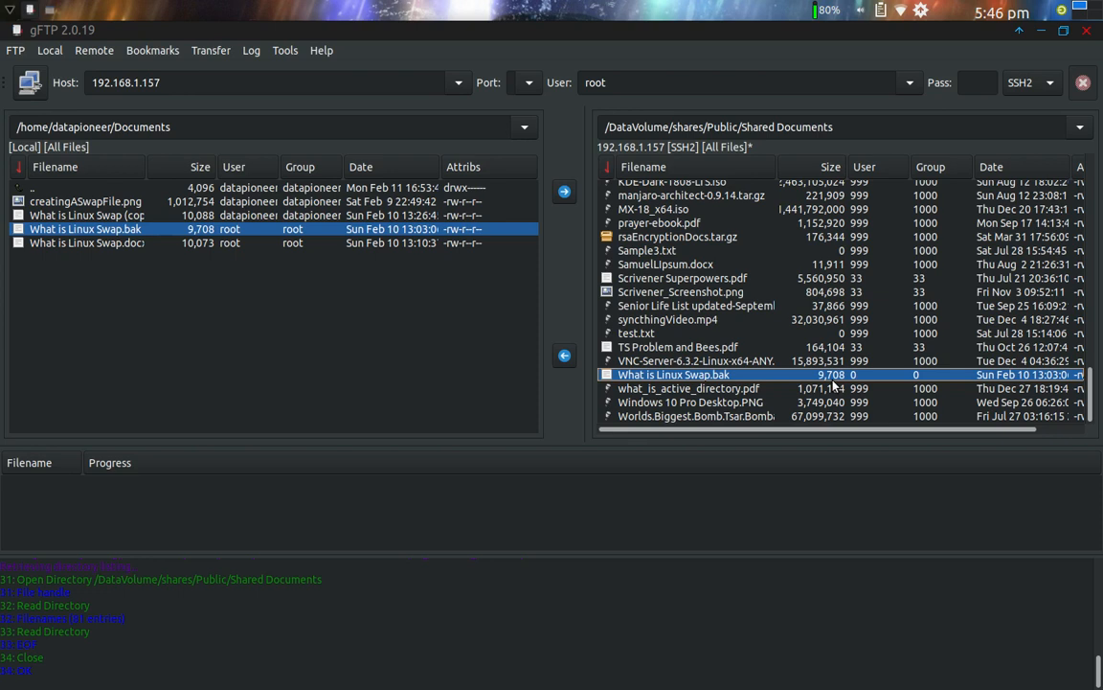
mouse_move(719, 255)
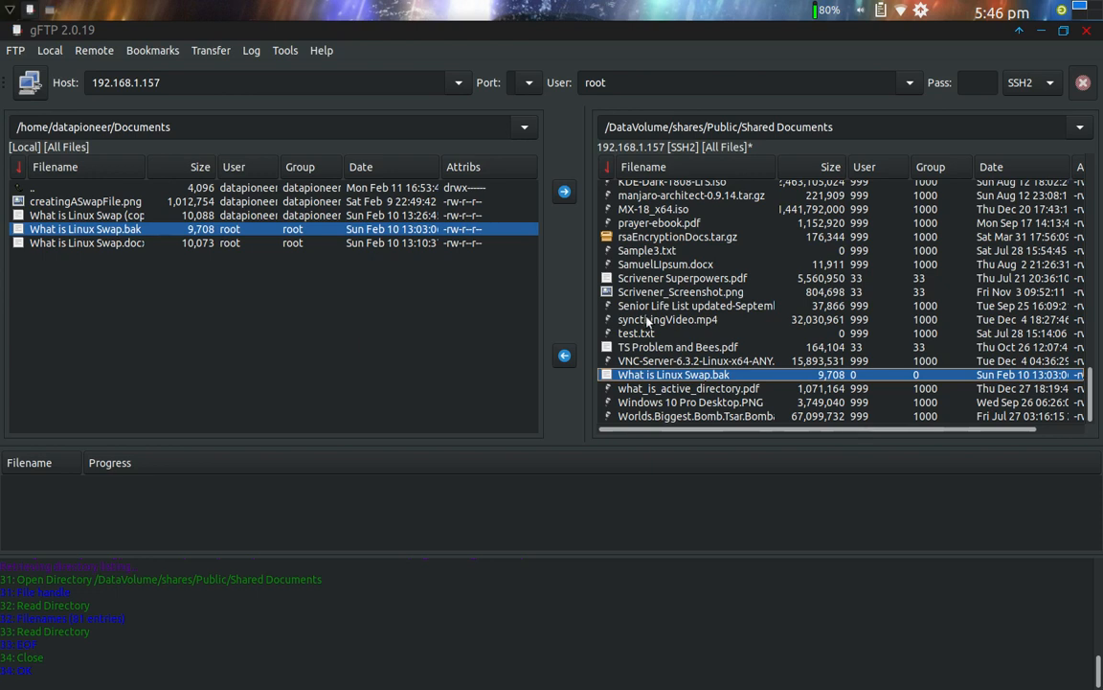
mouse_move(688, 321)
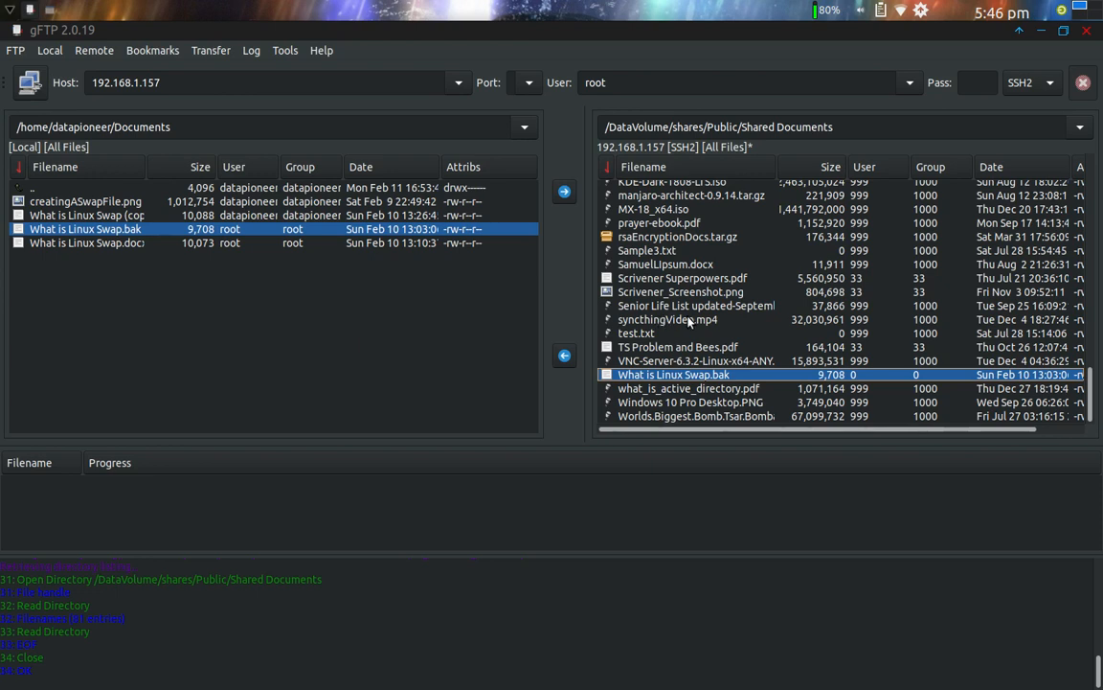
mouse_move(690, 314)
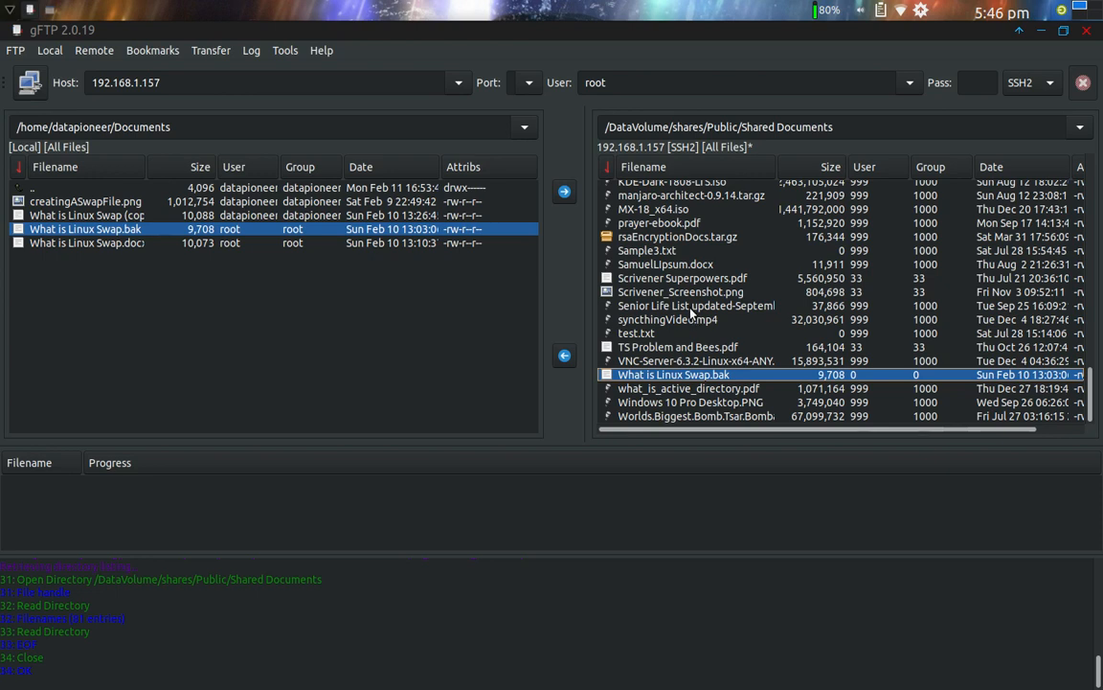
mouse_move(666, 333)
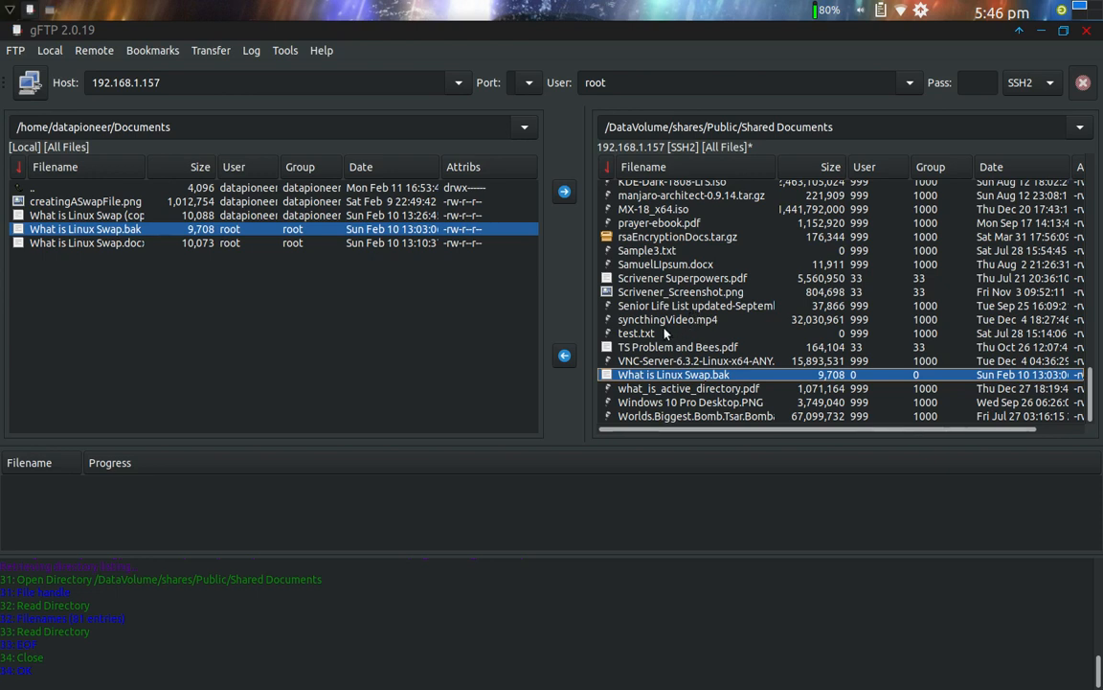
mouse_move(654, 325)
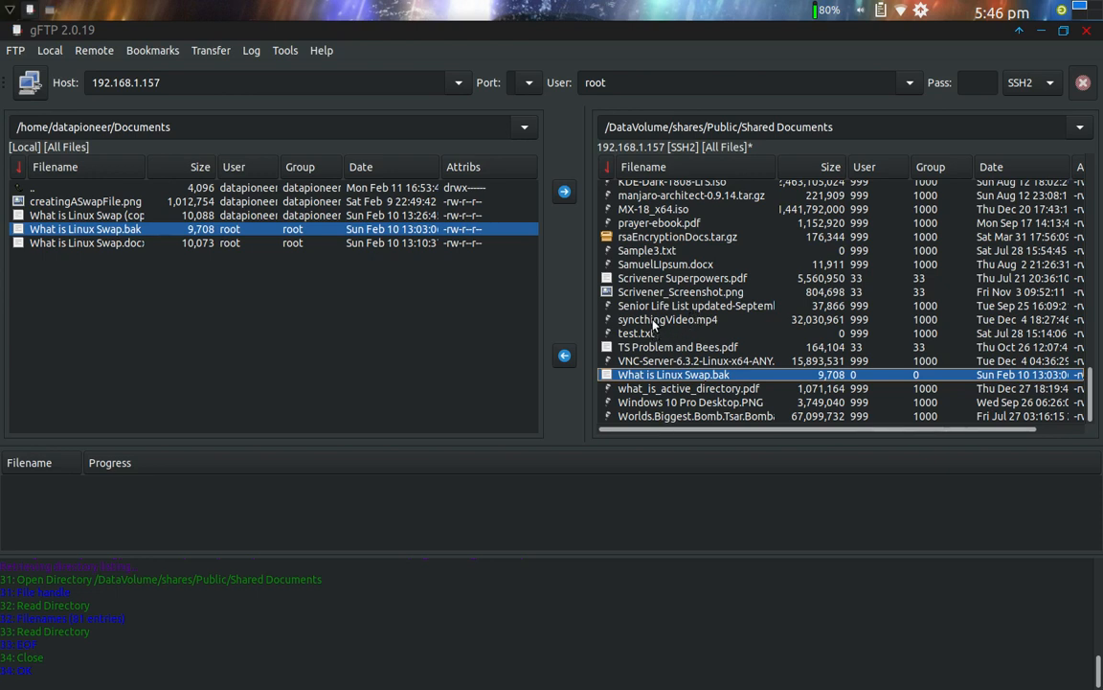
click(668, 319)
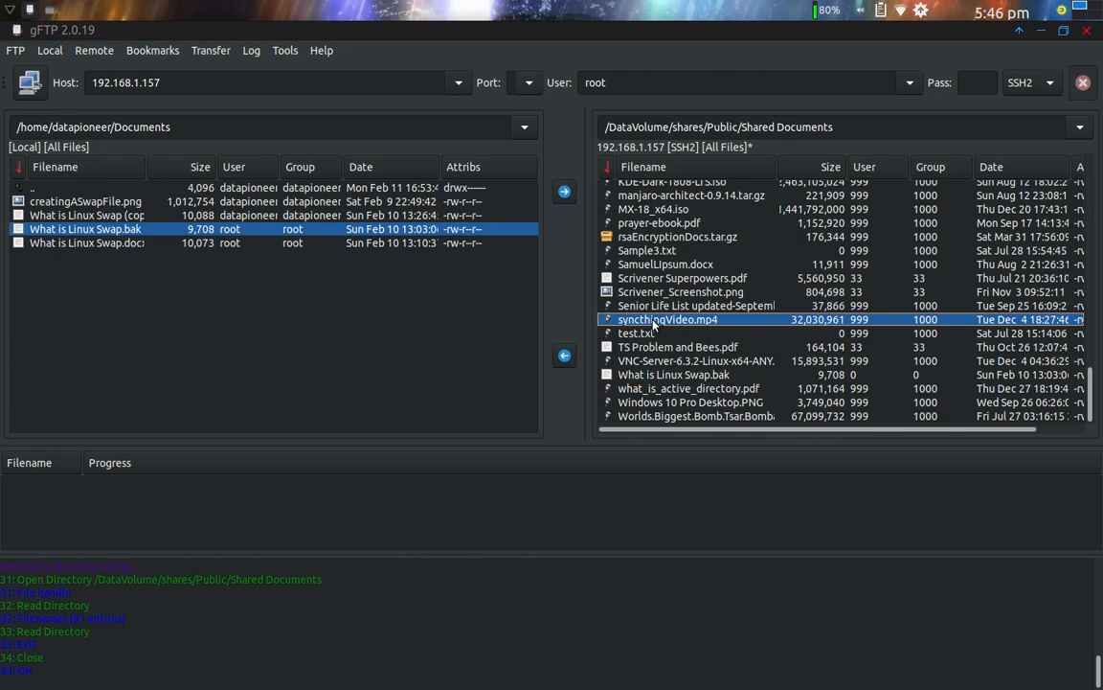
mouse_move(388, 332)
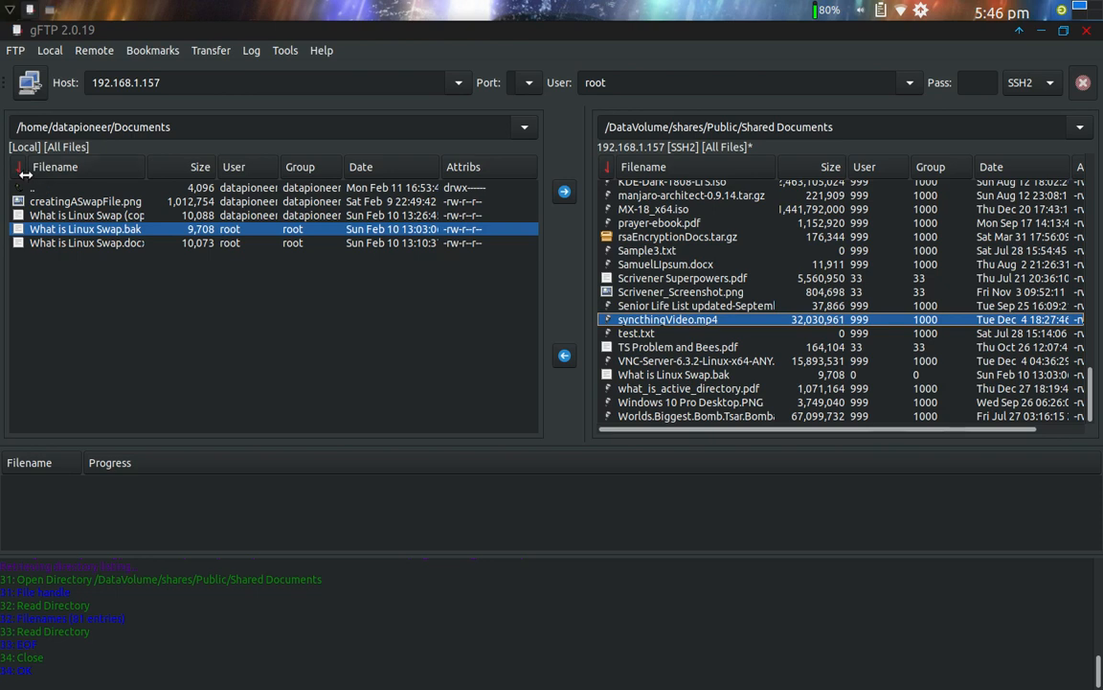
mouse_move(773, 304)
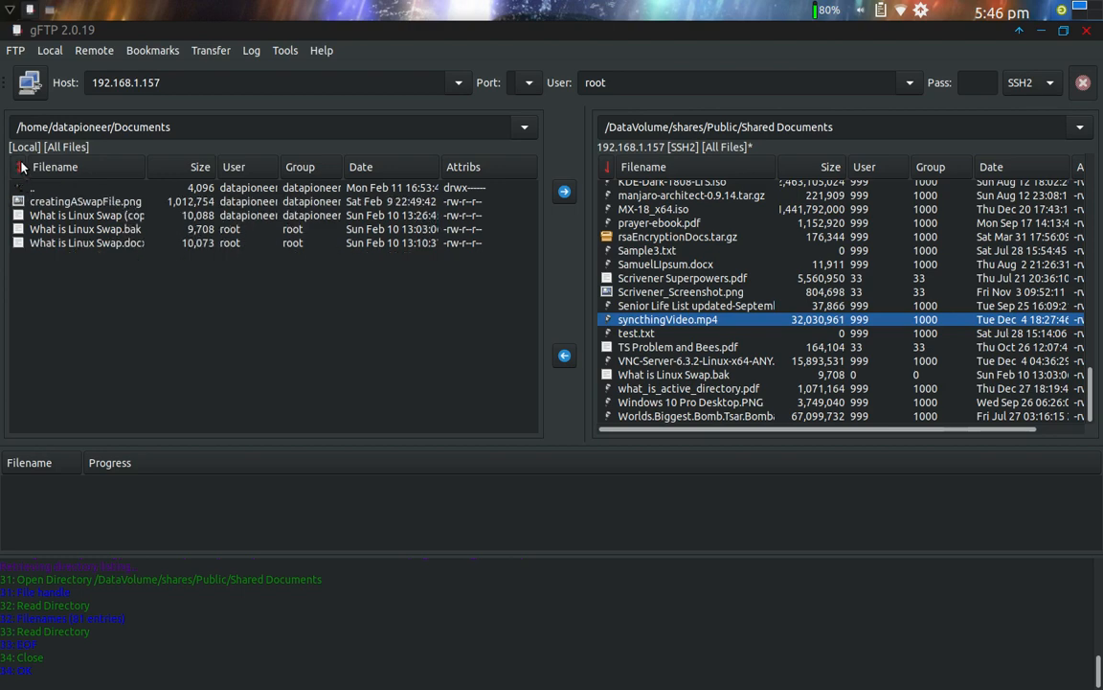
mouse_move(21, 194)
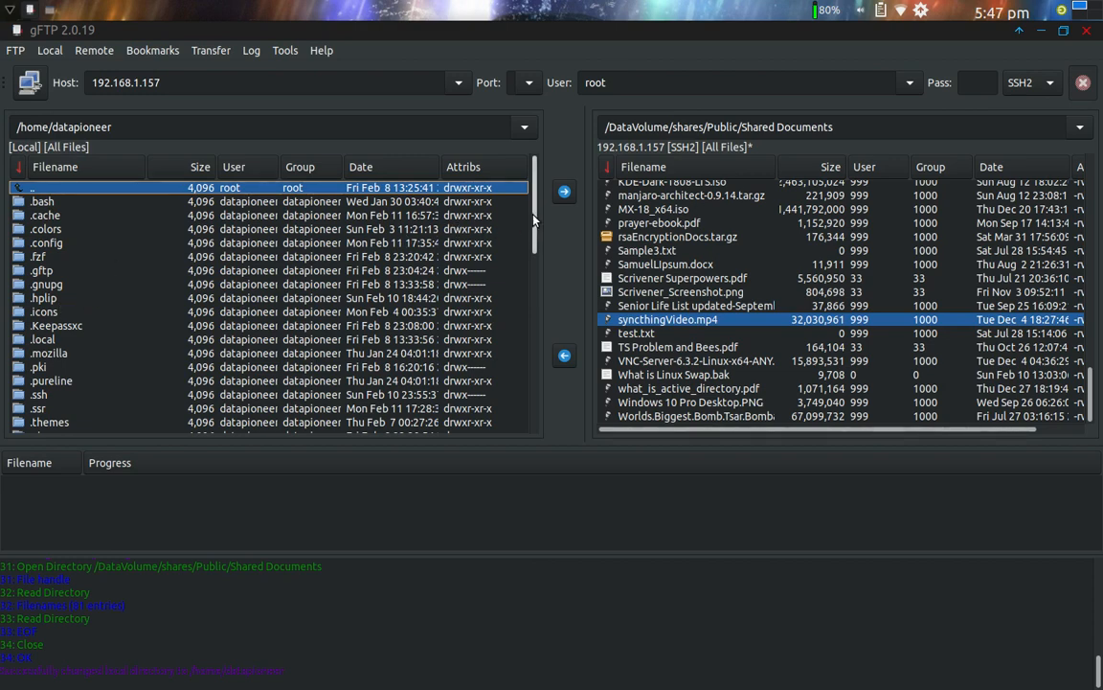
Download syncthingVideo.mp4 into local Videos (32,030,961 bytes) and close gFTP
scroll(down, 3)
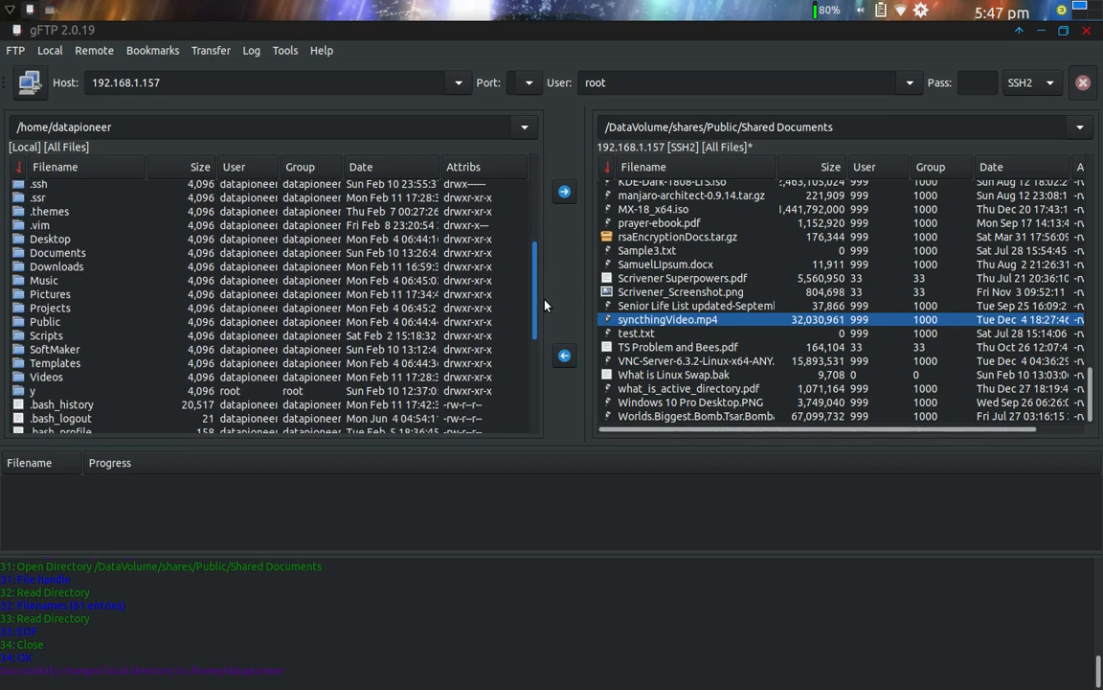
scroll(down, 3)
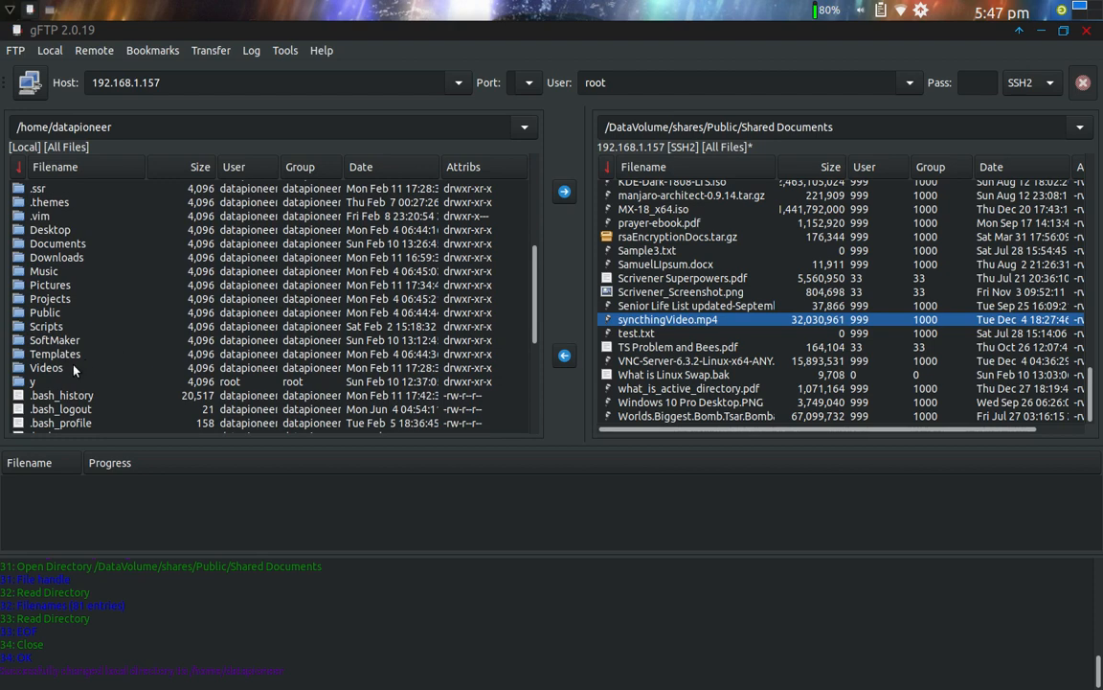
double_click(46, 367)
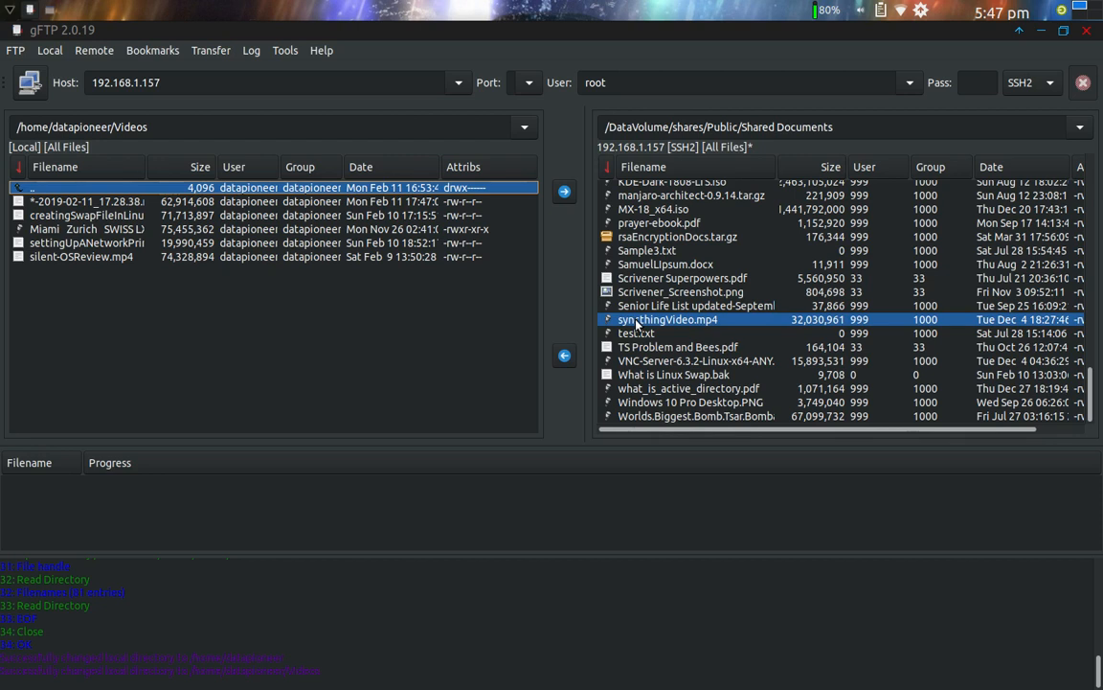
mouse_move(577, 385)
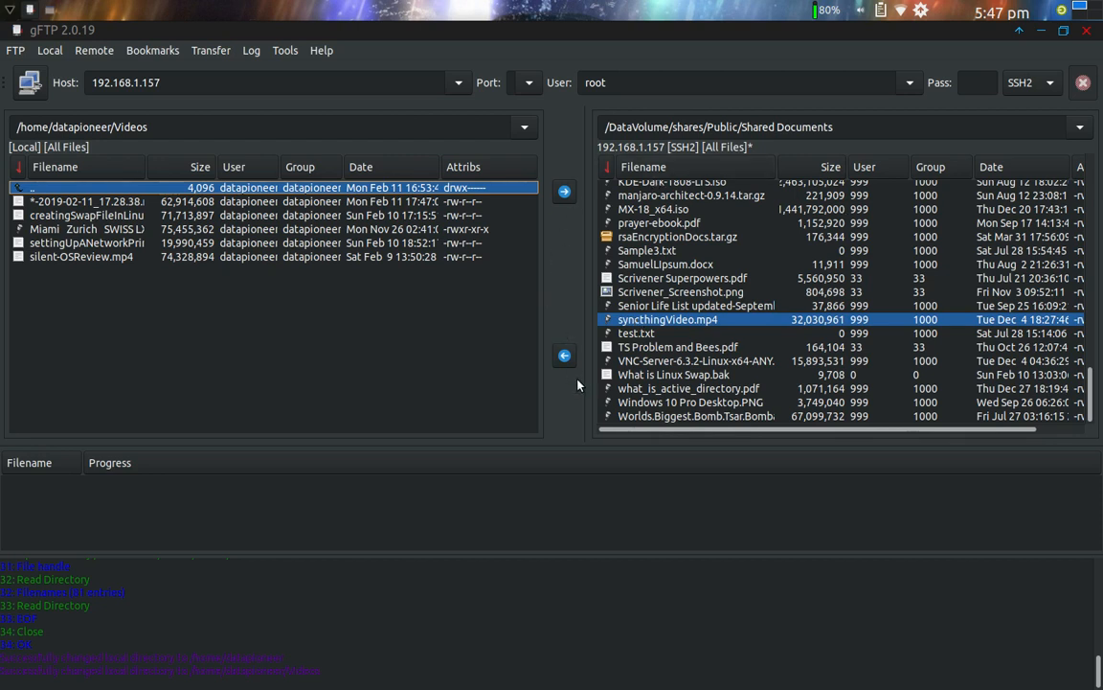
click(565, 355)
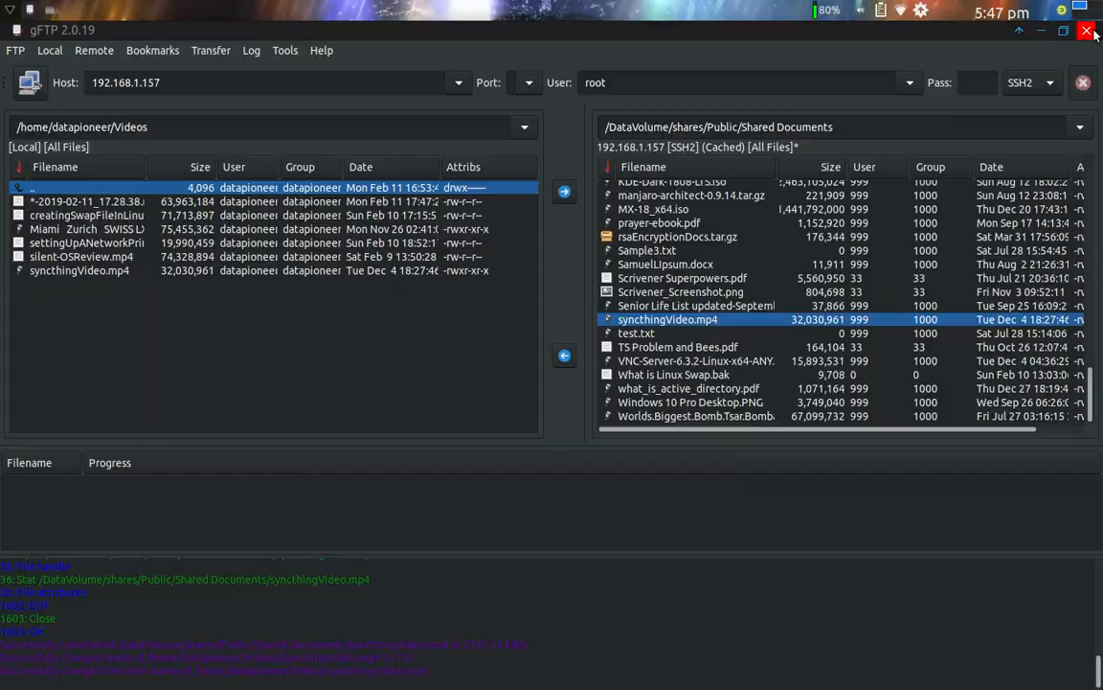
click(1087, 30)
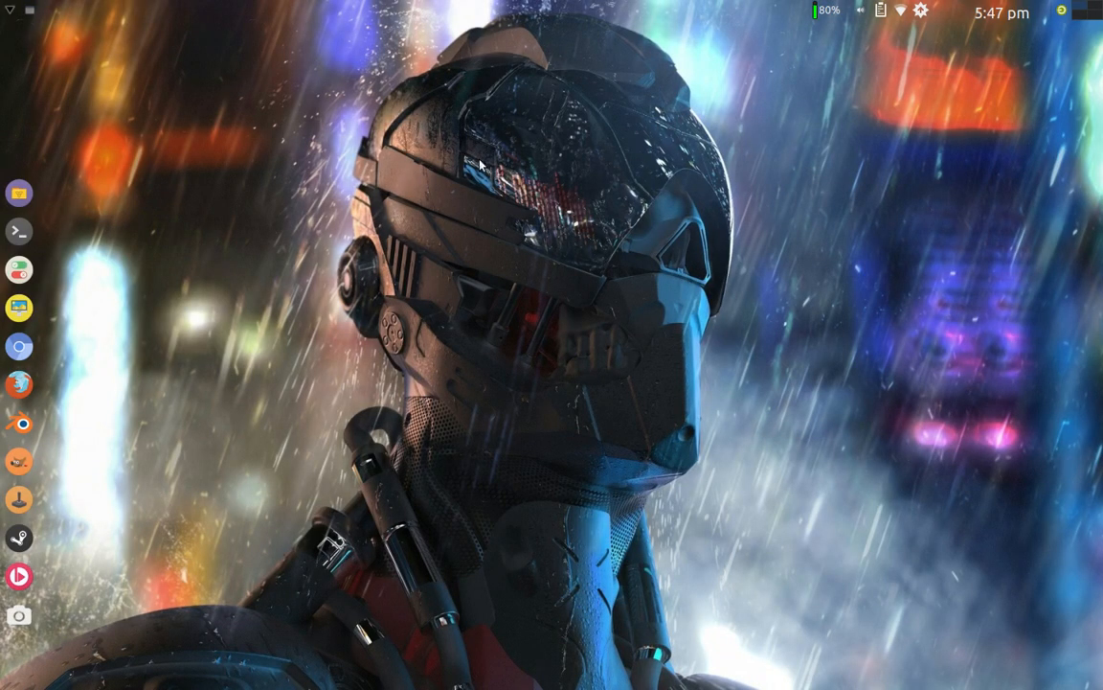
mouse_move(341, 222)
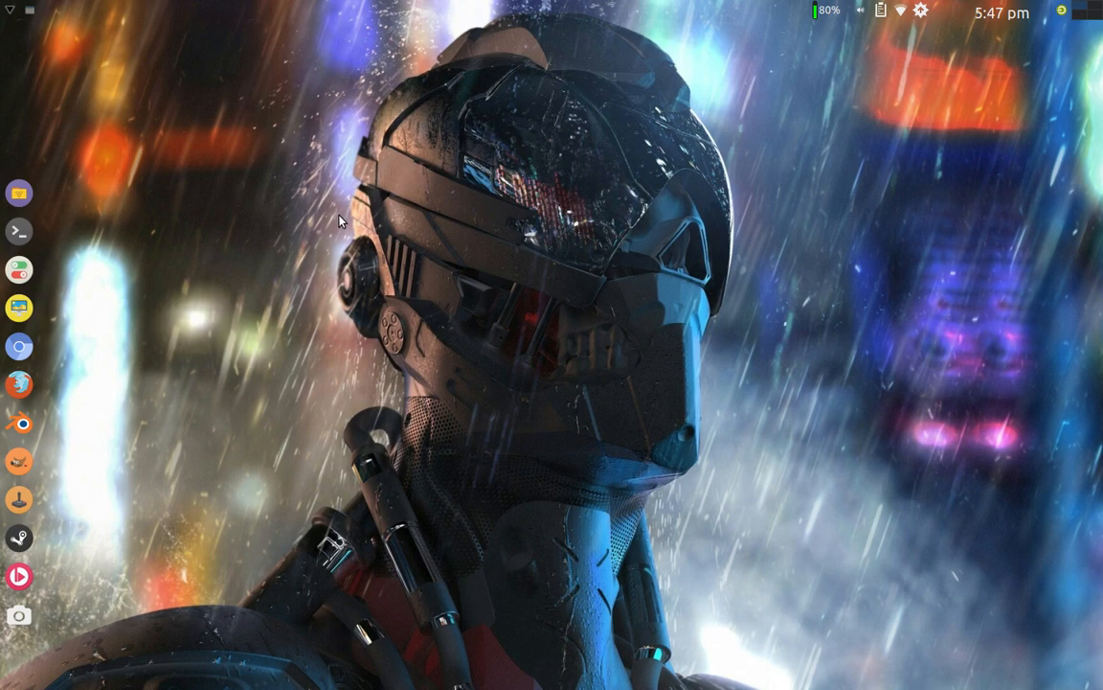
mouse_move(19, 194)
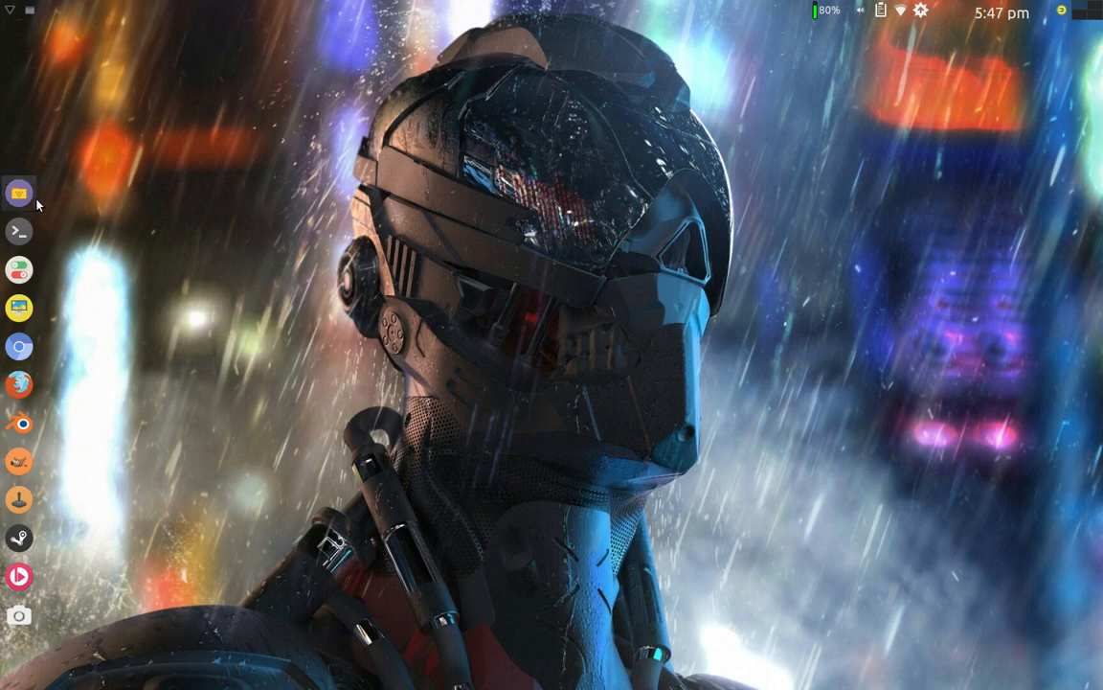
click(19, 193)
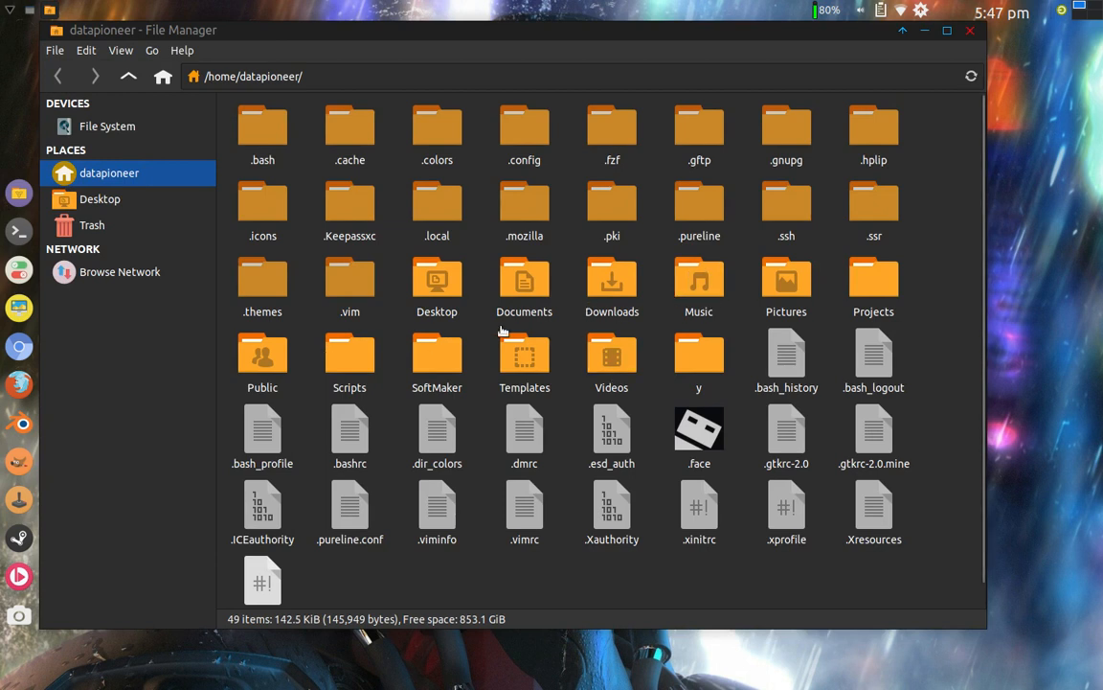
Open Videos in Thunar and check that syncthingVideo.mp4 is 30.5 MiB
click(611, 355)
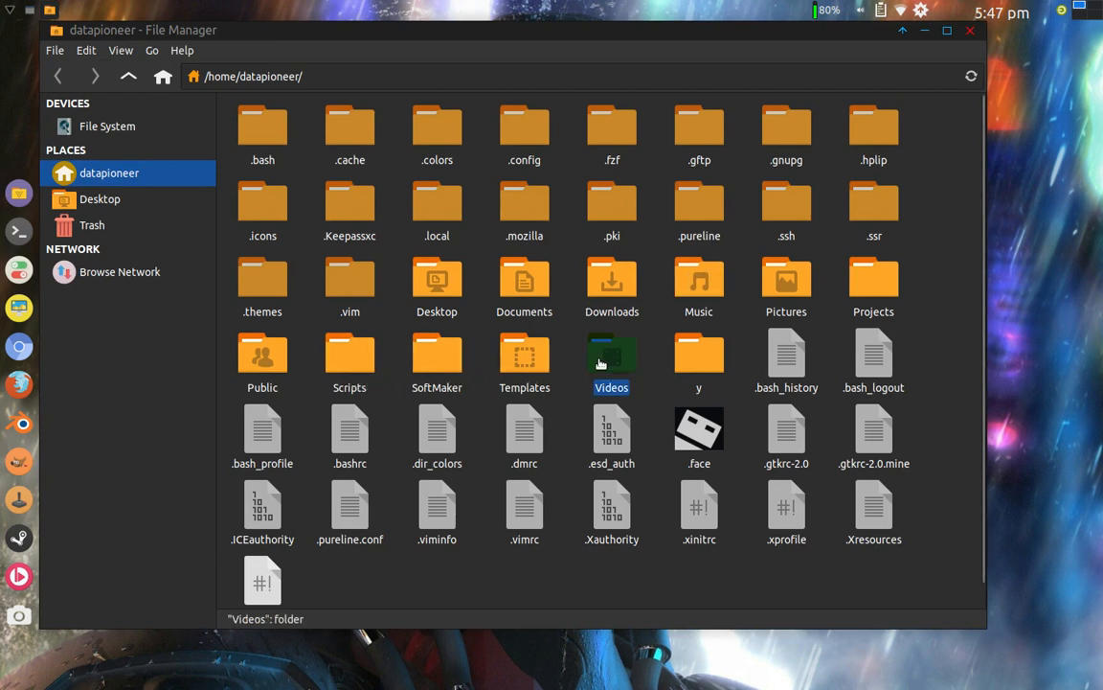
double_click(611, 360)
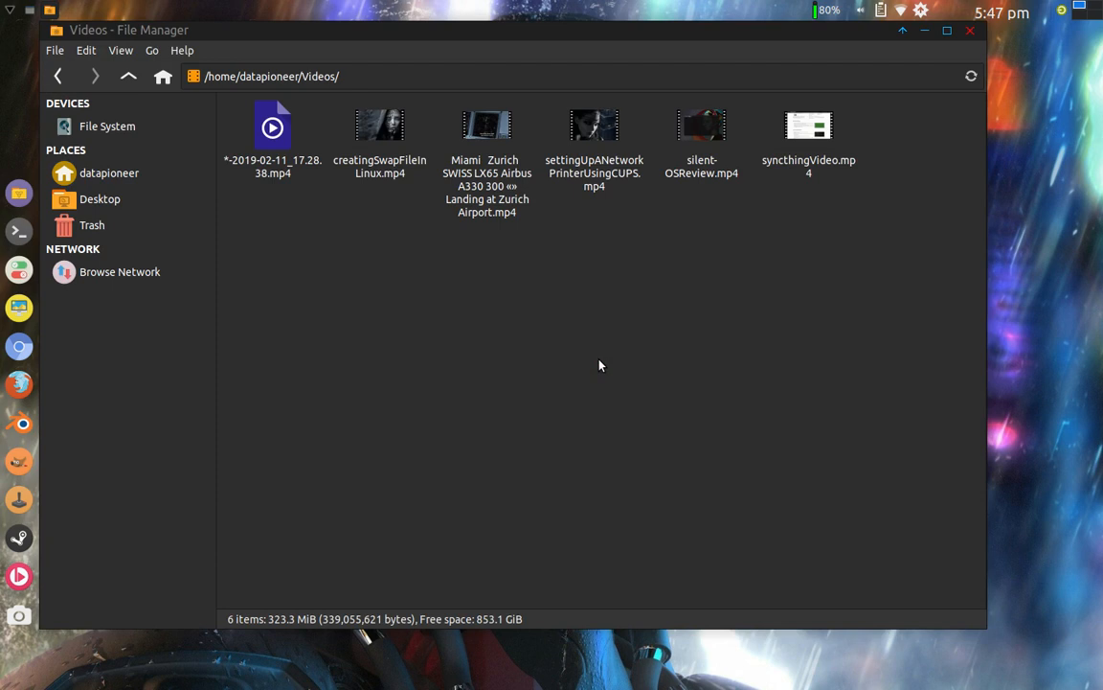
click(809, 139)
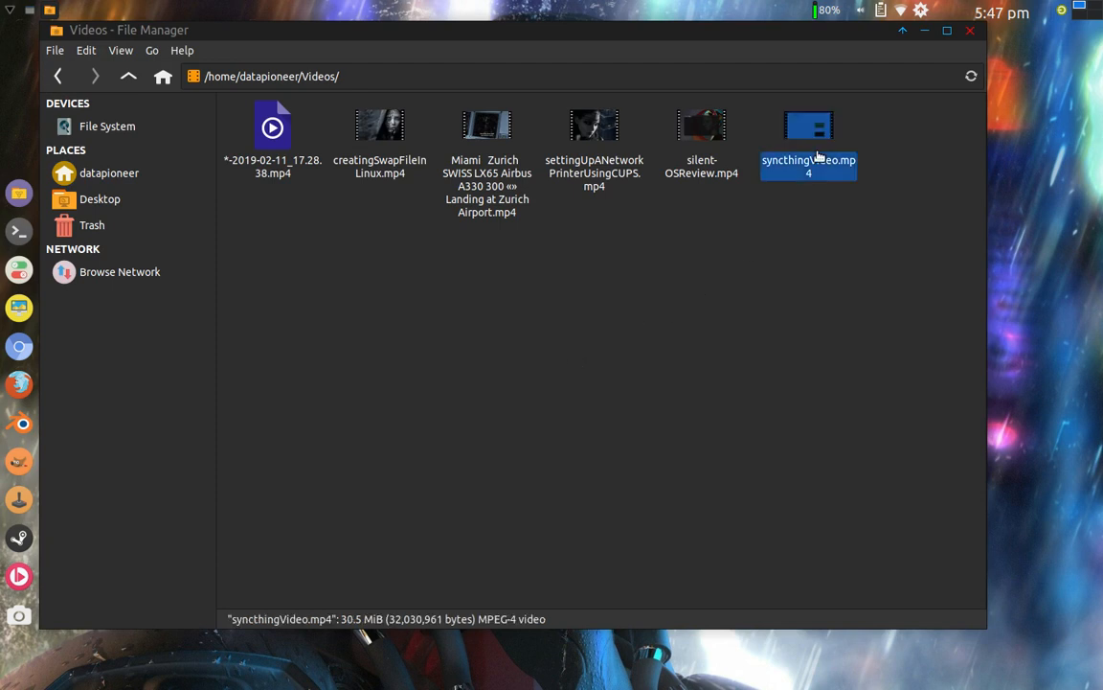
mouse_move(835, 217)
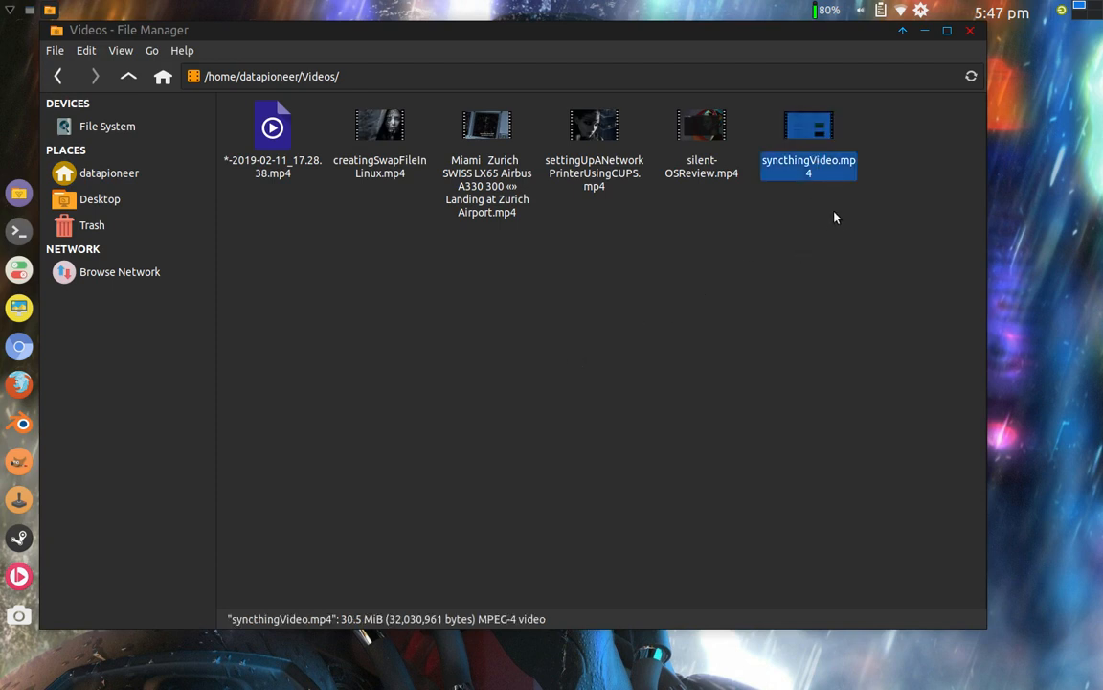
mouse_move(819, 149)
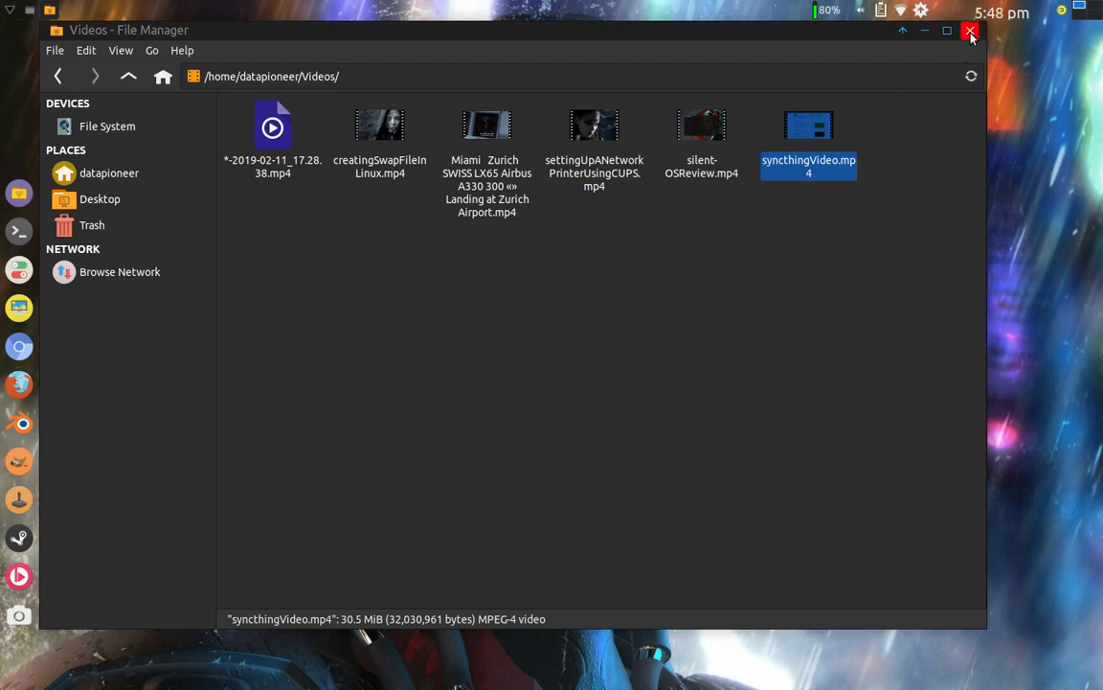
Close the Thunar window to return to the desktop
click(971, 30)
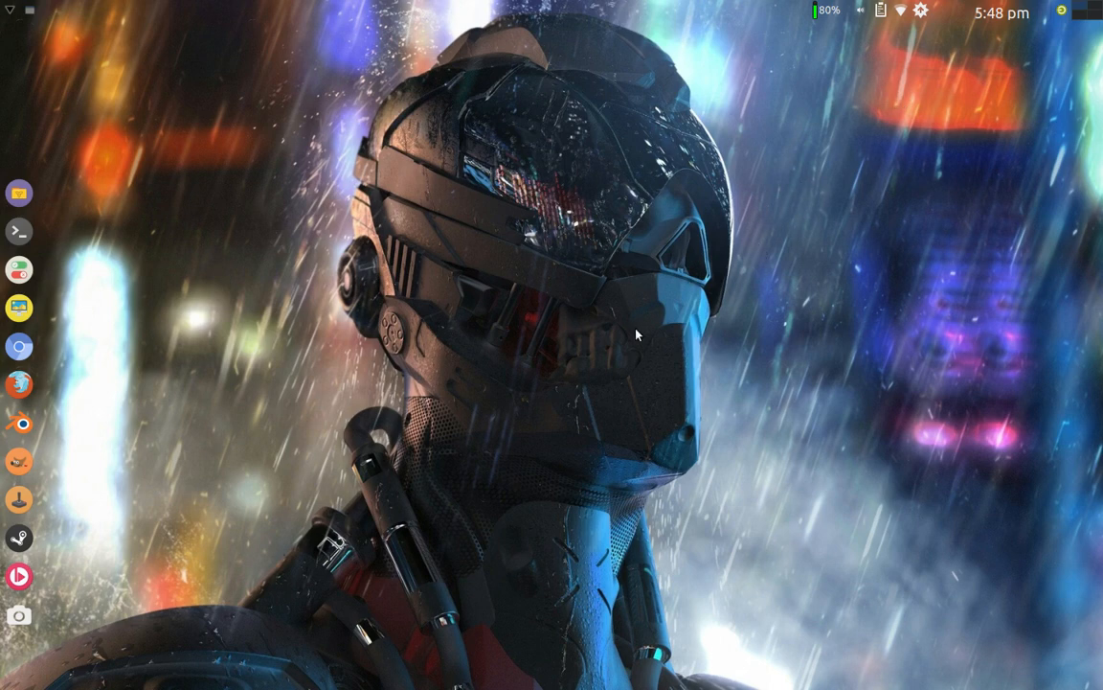
mouse_move(285, 178)
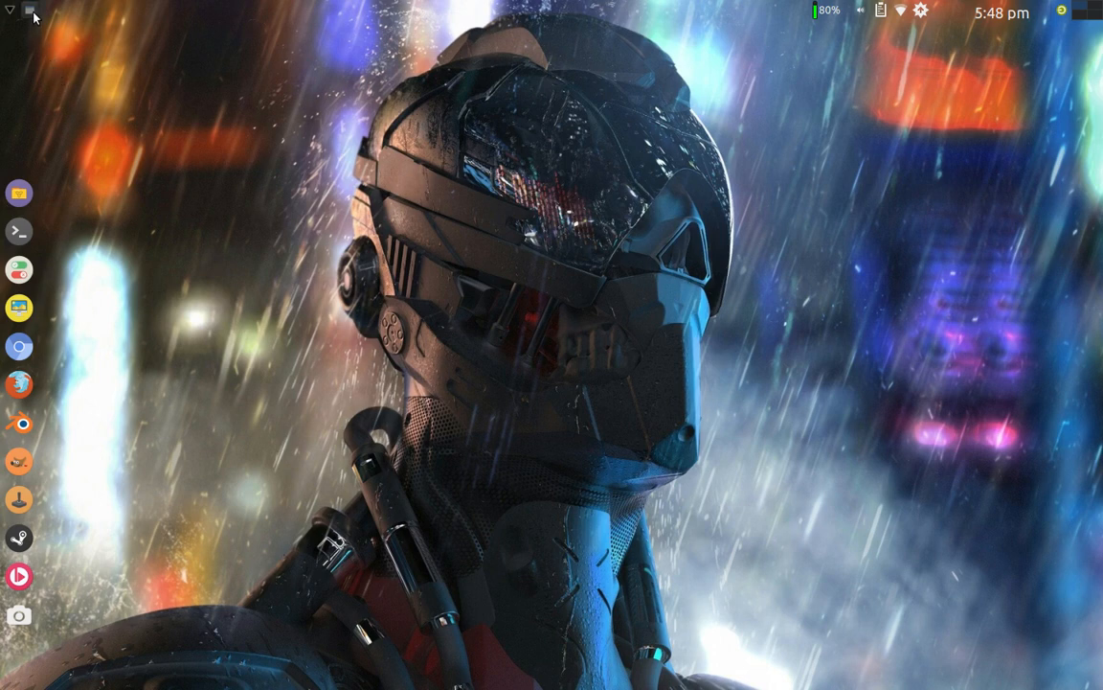
mouse_move(75, 88)
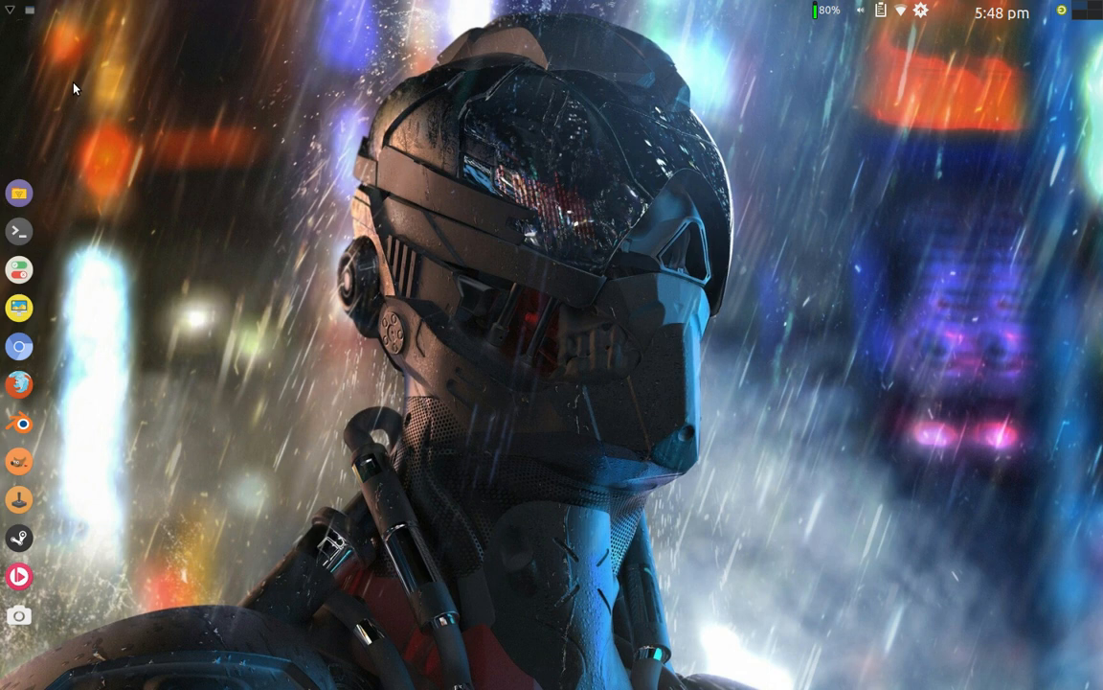
mouse_move(27, 32)
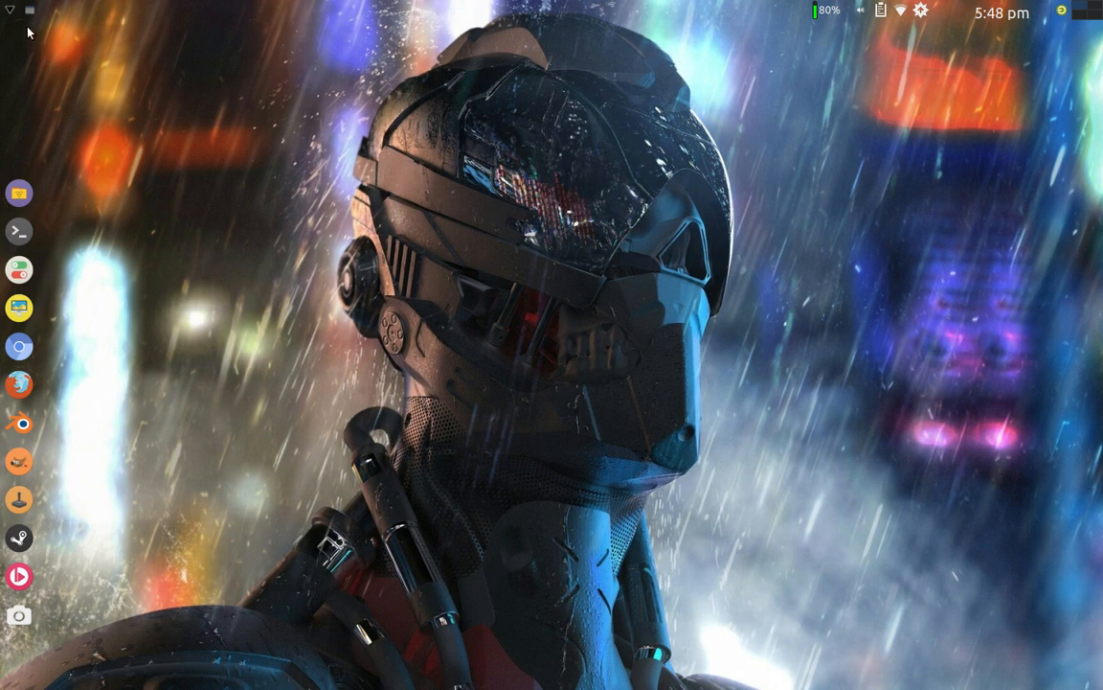